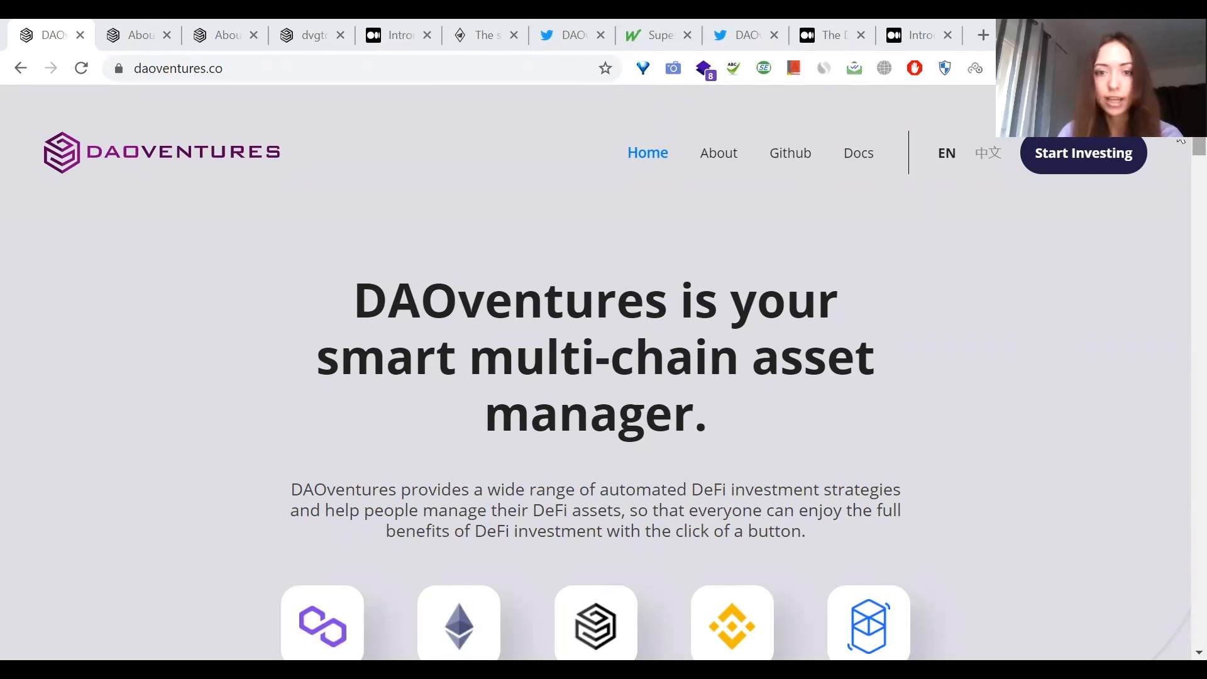
# Step: Scroll the homepage, then view the About page's investors, partners and mission overview
pyautogui.scroll(-3)
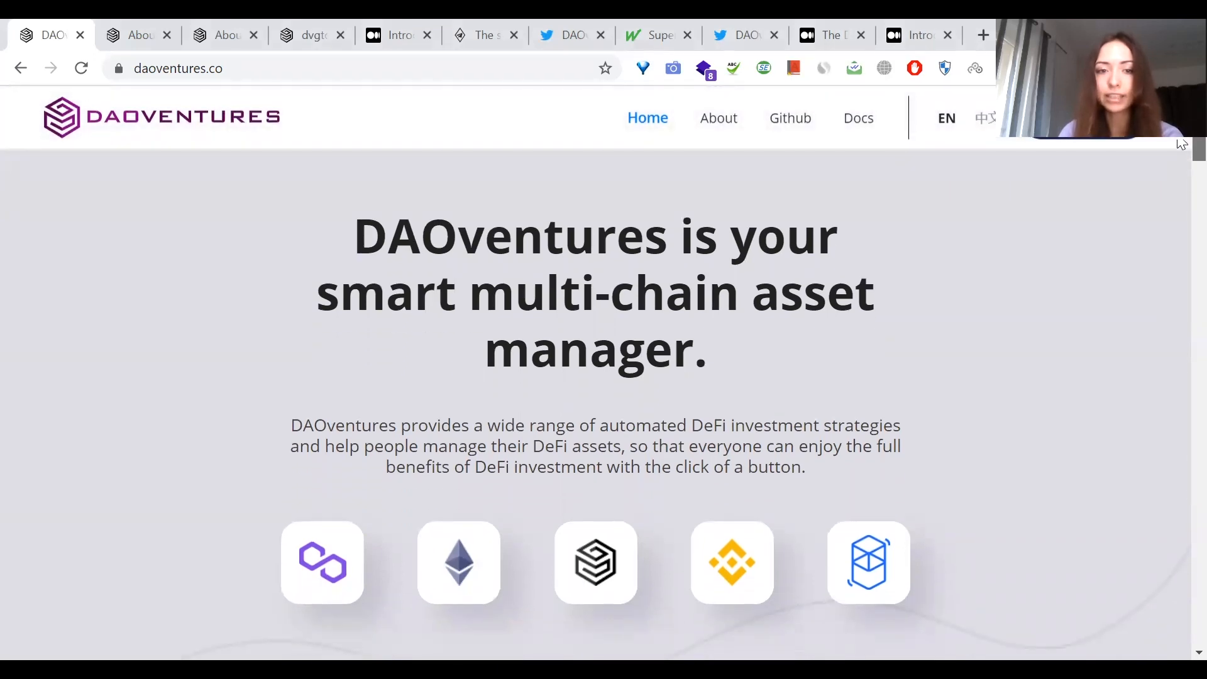
pyautogui.scroll(-3)
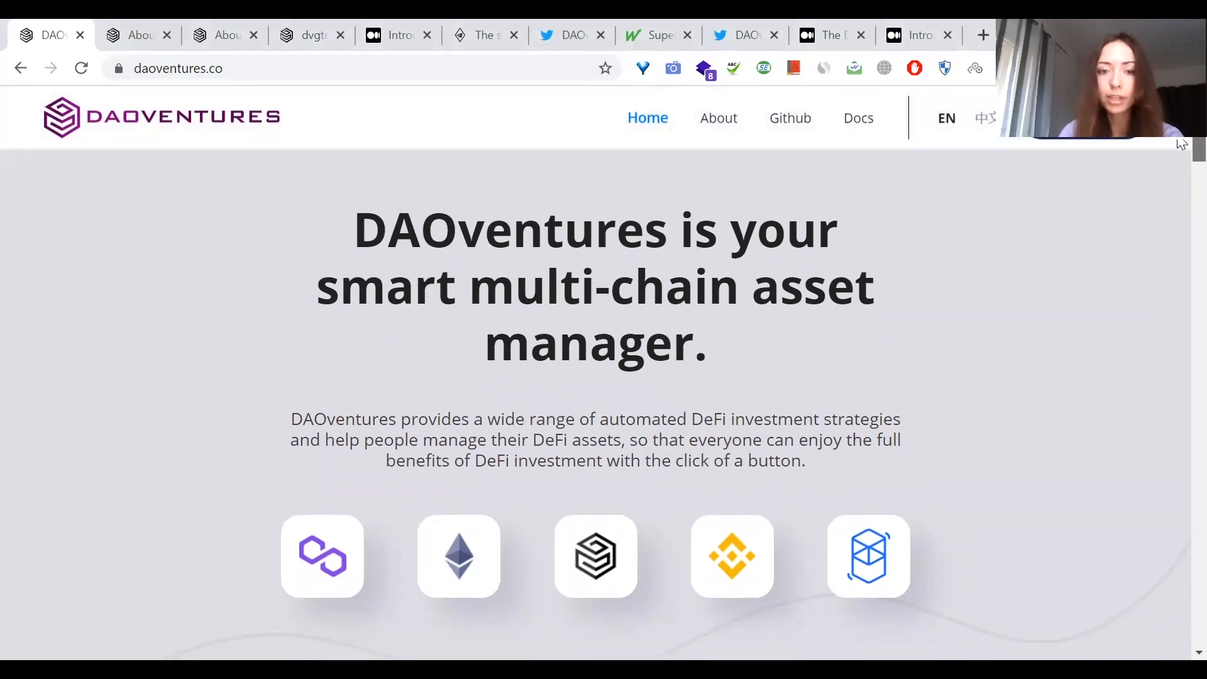
pyautogui.scroll(-3)
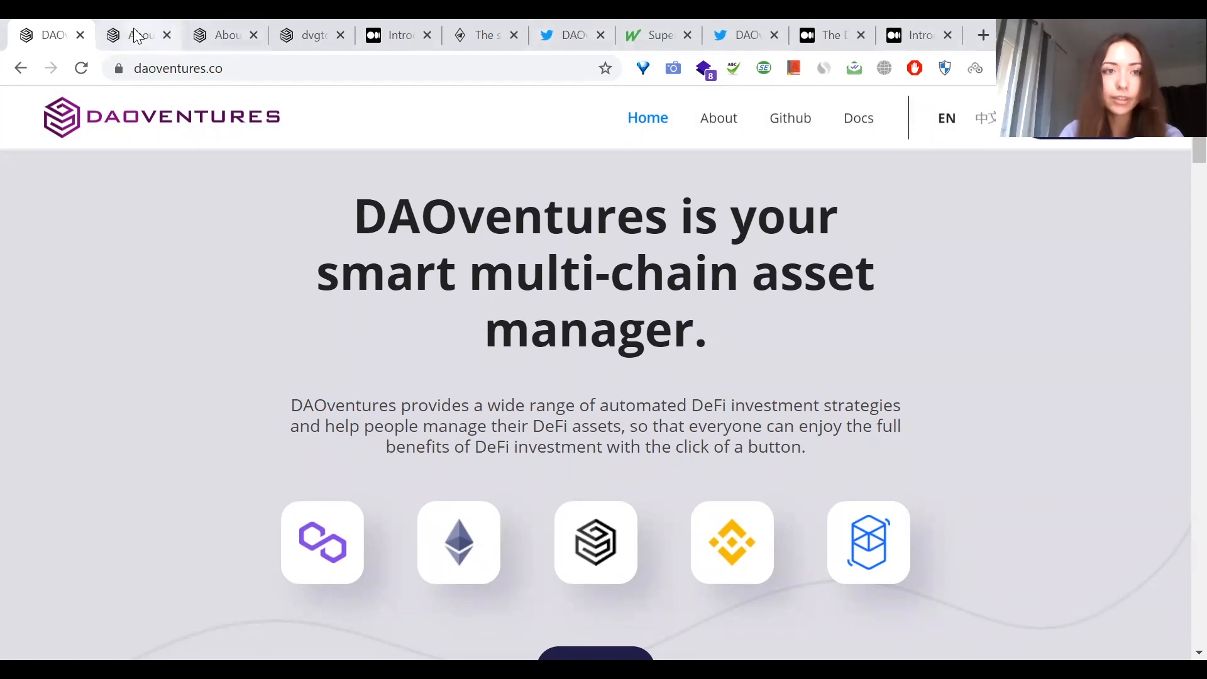
pyautogui.click(138, 35)
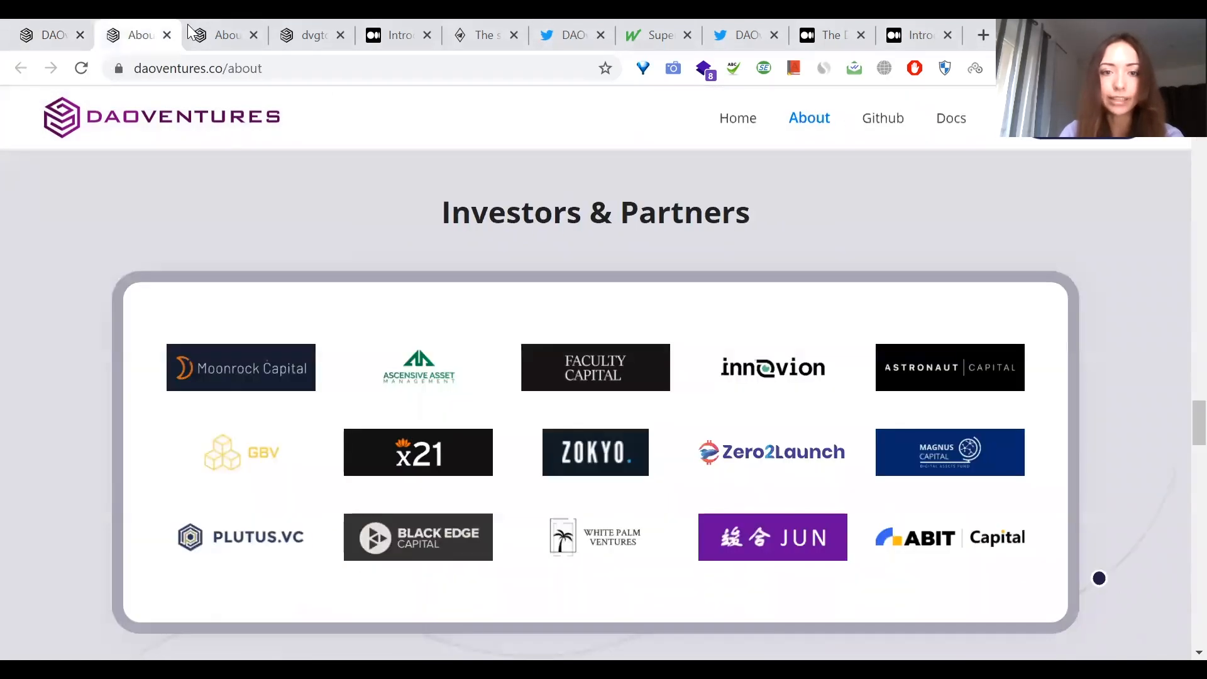
pyautogui.click(225, 35)
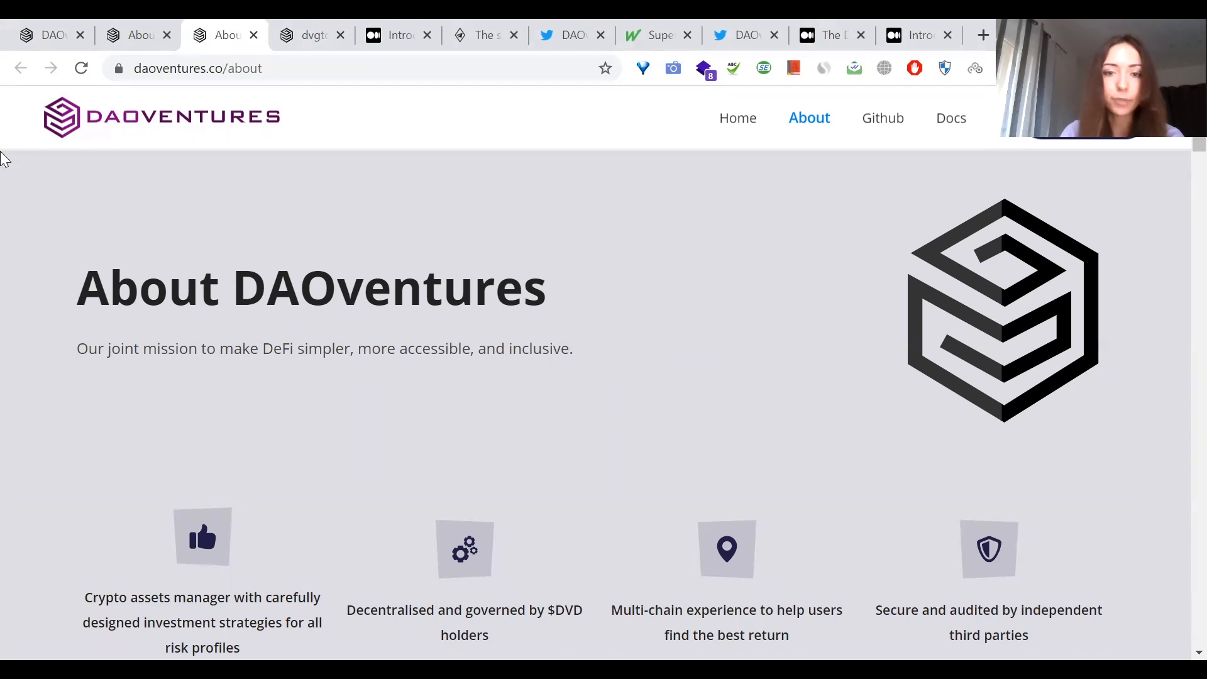
# Step: Return to the homepage, scroll to Products, and bring up the Polygon launch tweet
pyautogui.click(42, 35)
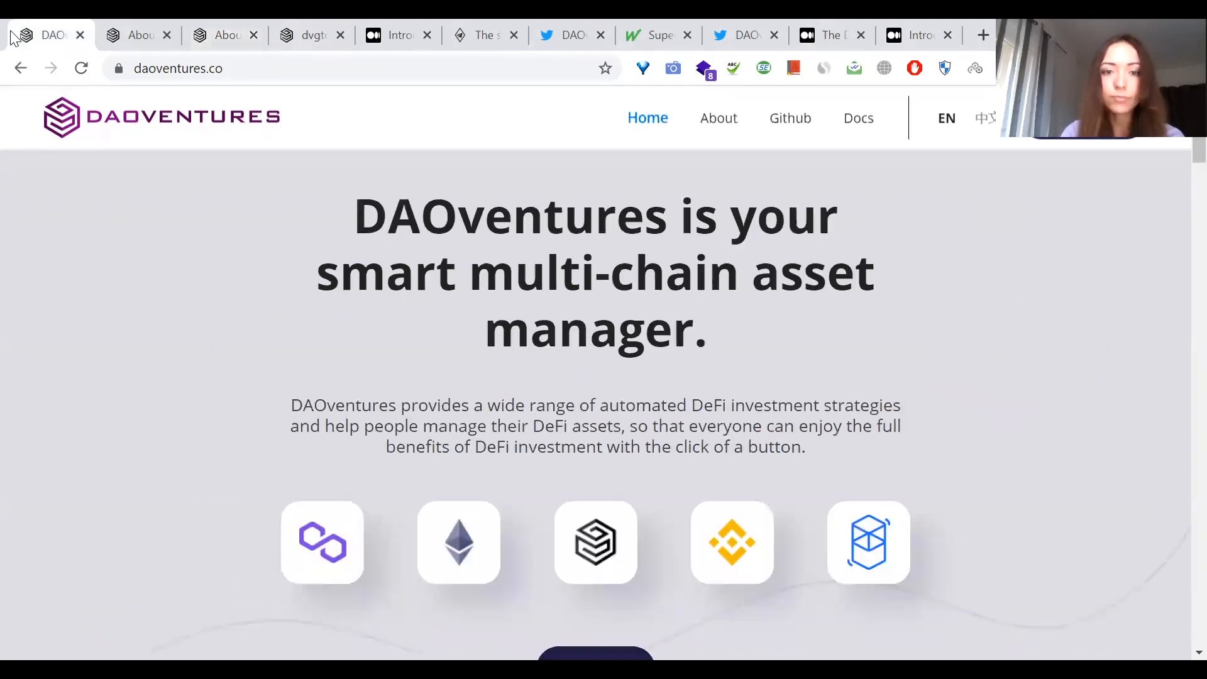
pyautogui.scroll(-3)
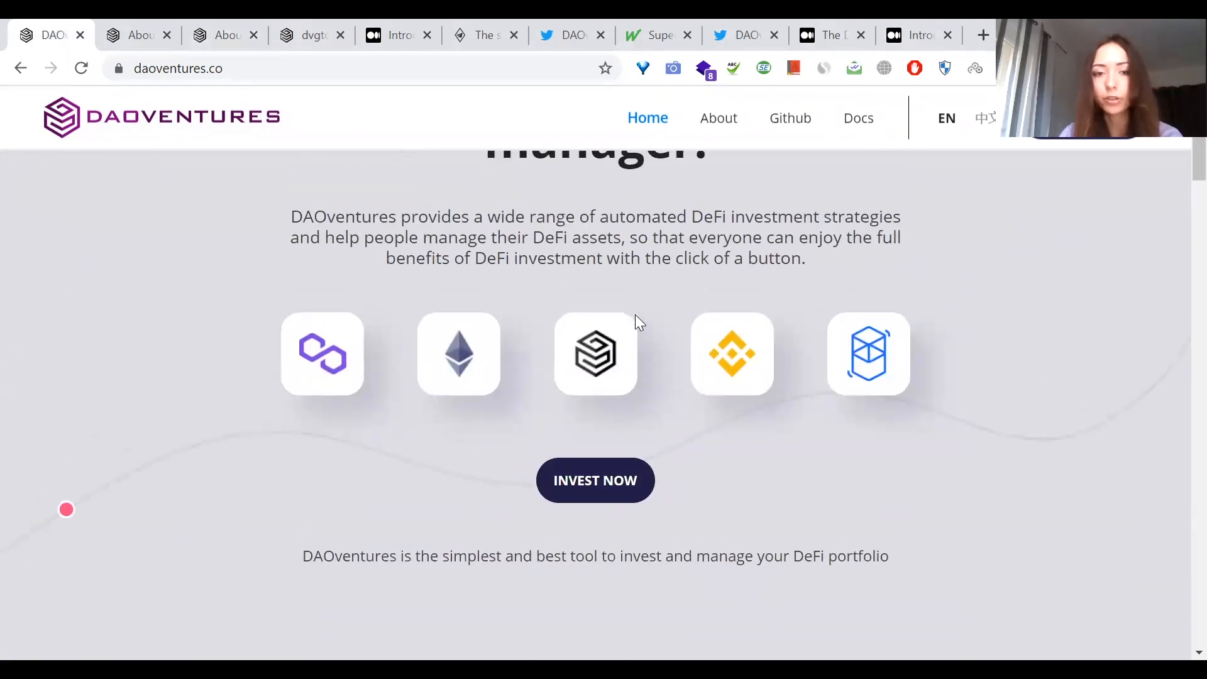
pyautogui.scroll(-3)
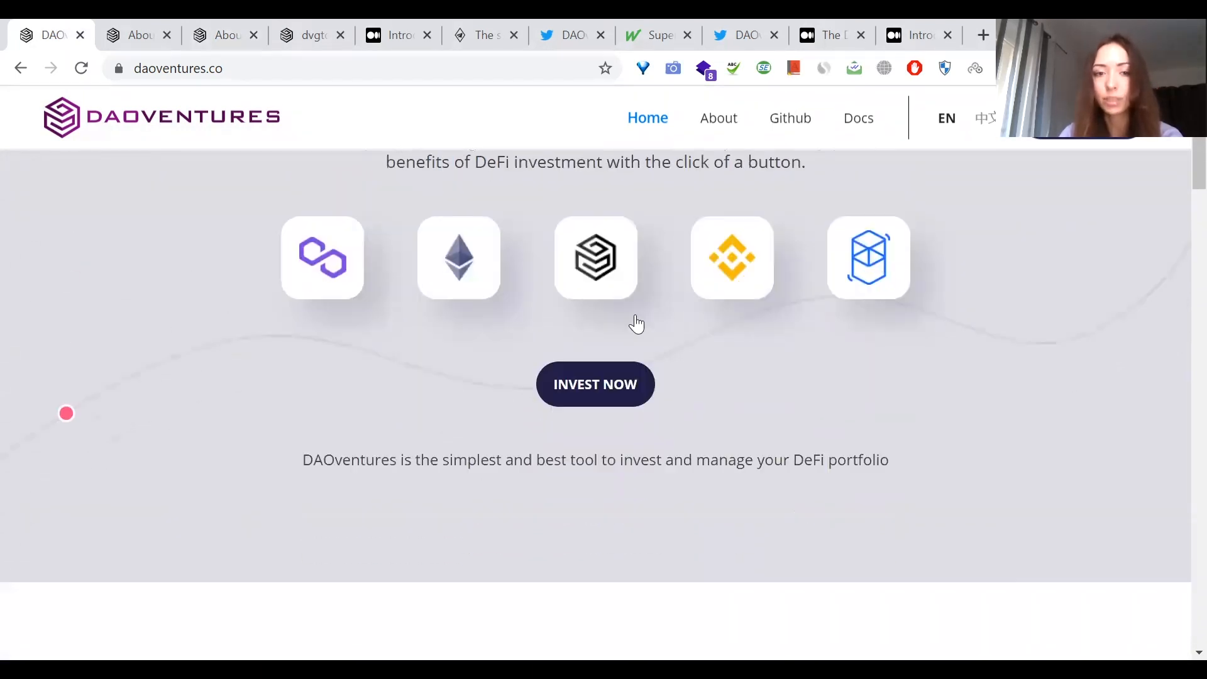
pyautogui.scroll(-3)
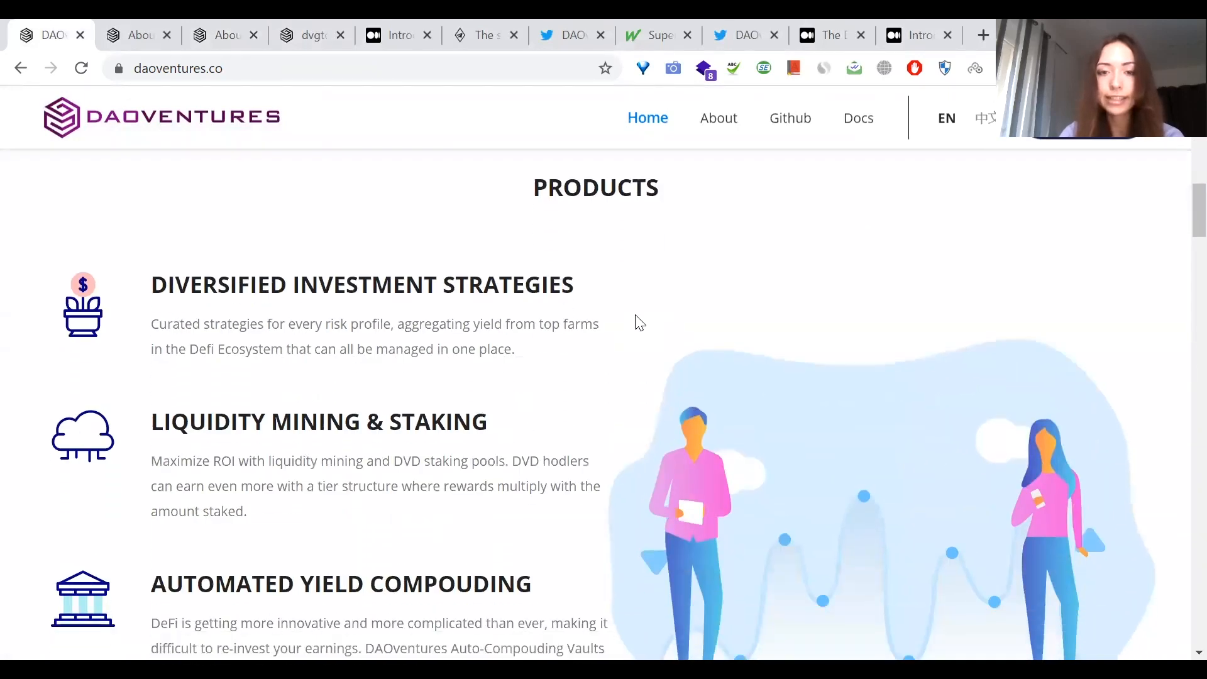
pyautogui.scroll(-3)
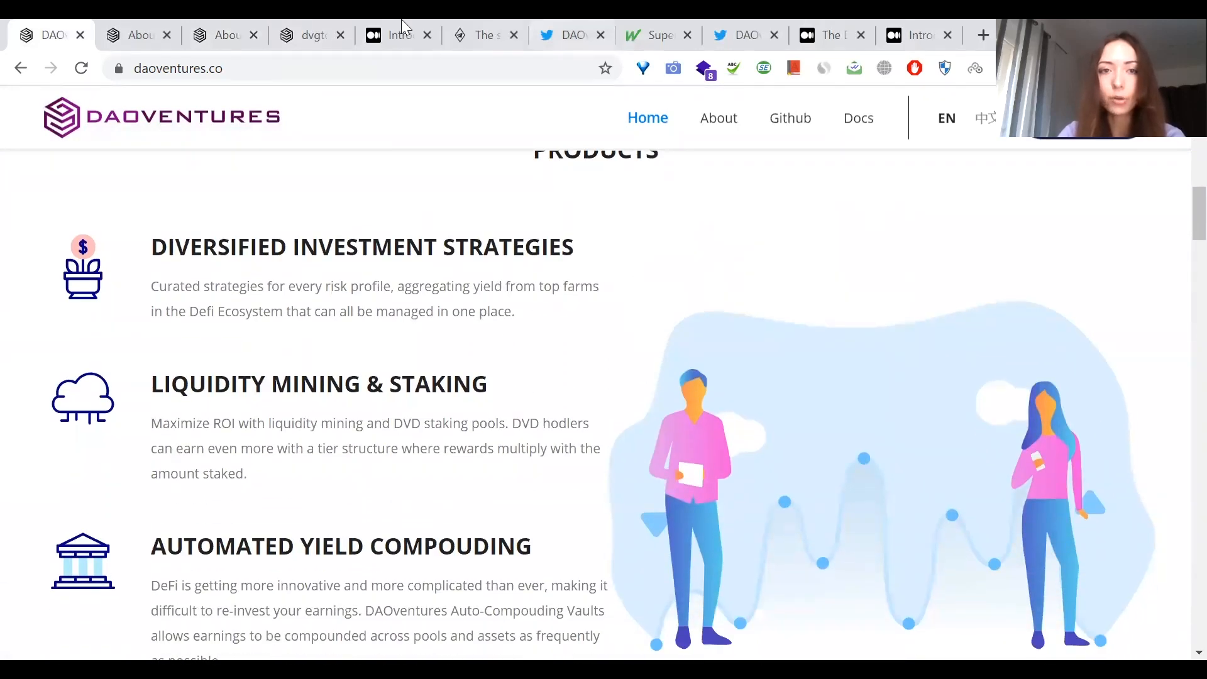
pyautogui.click(568, 34)
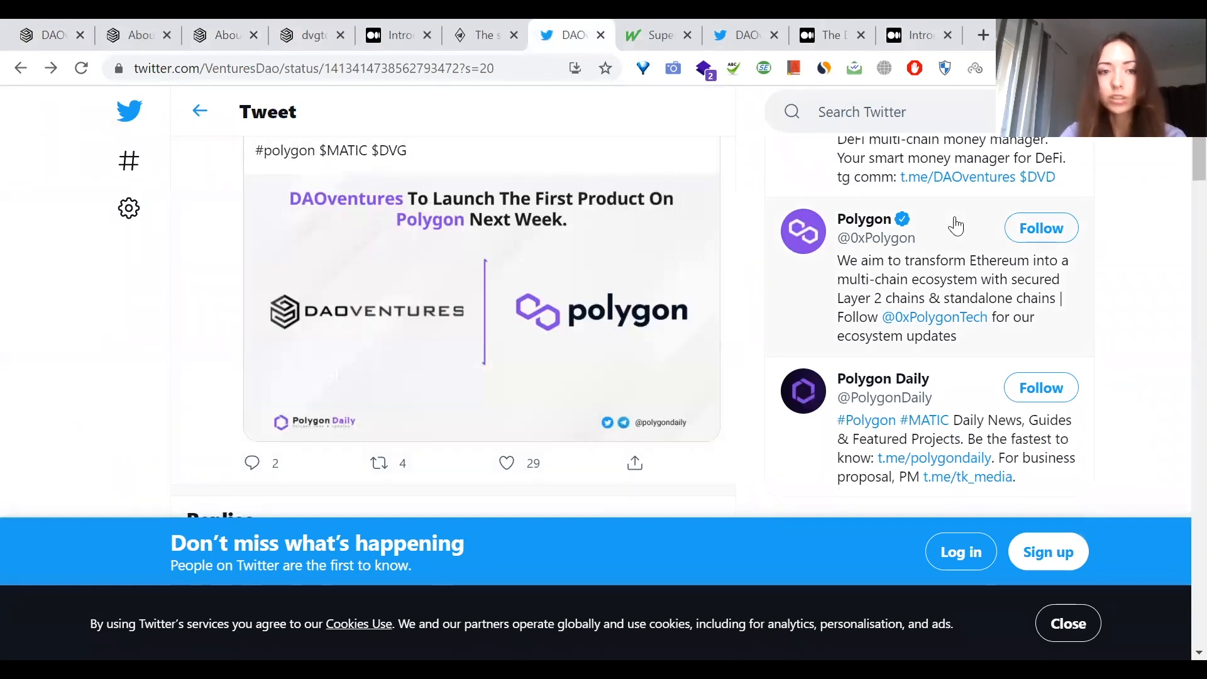
pyautogui.scroll(3)
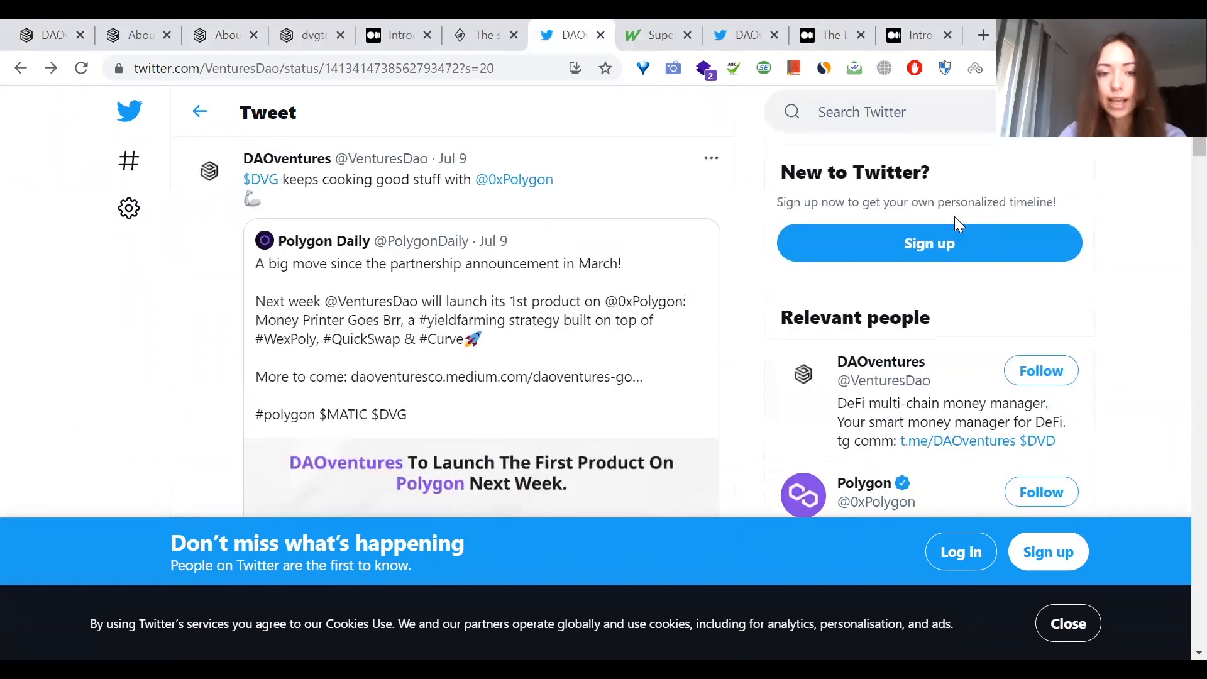
# Step: Scroll through the MarketWatch release on the Polygon partnership and Money Printer Goes Brrrr
pyautogui.click(658, 35)
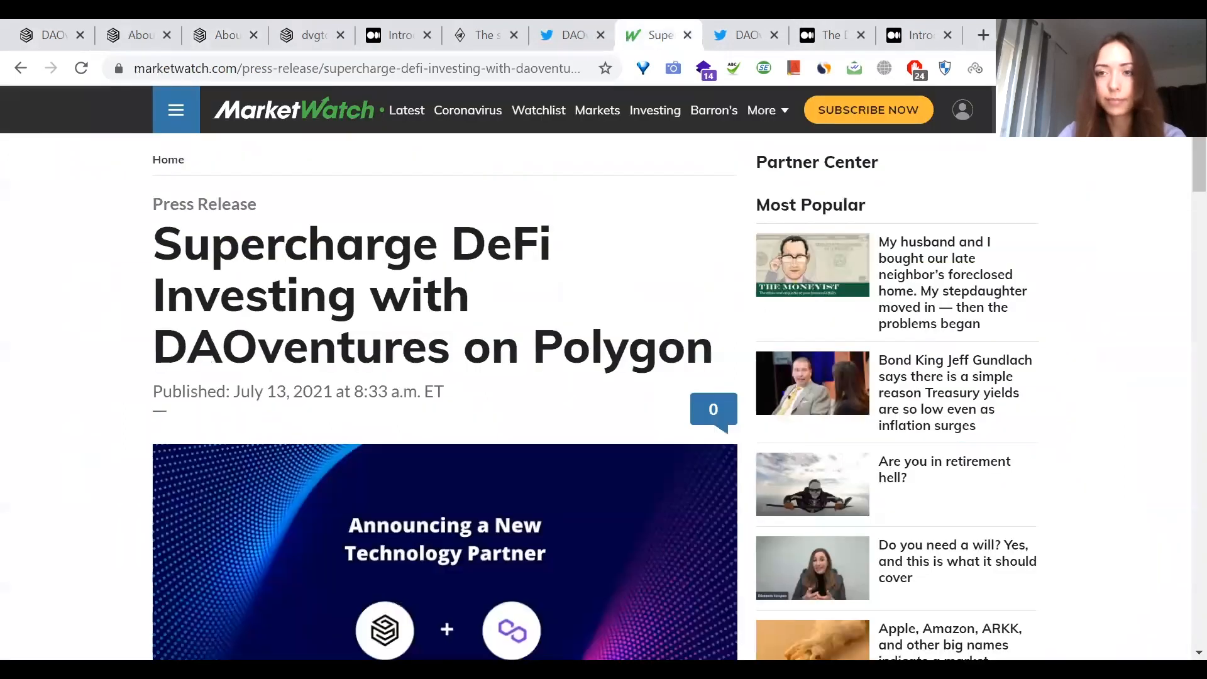
pyautogui.scroll(-3)
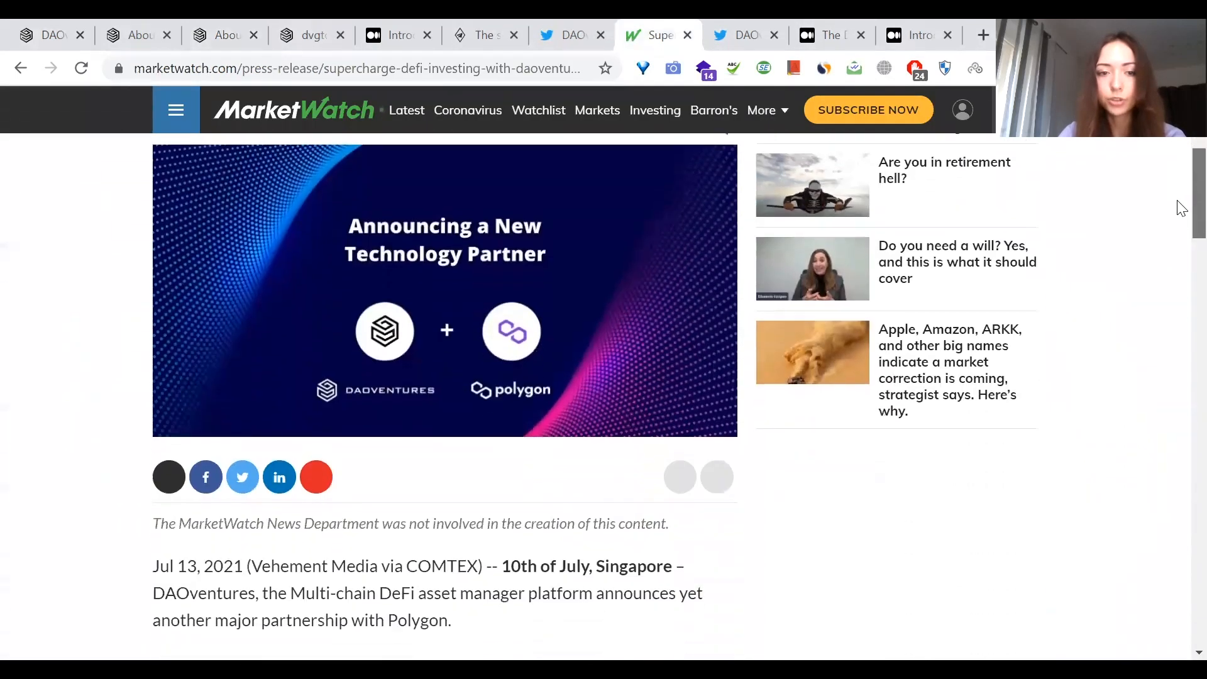
pyautogui.scroll(-3)
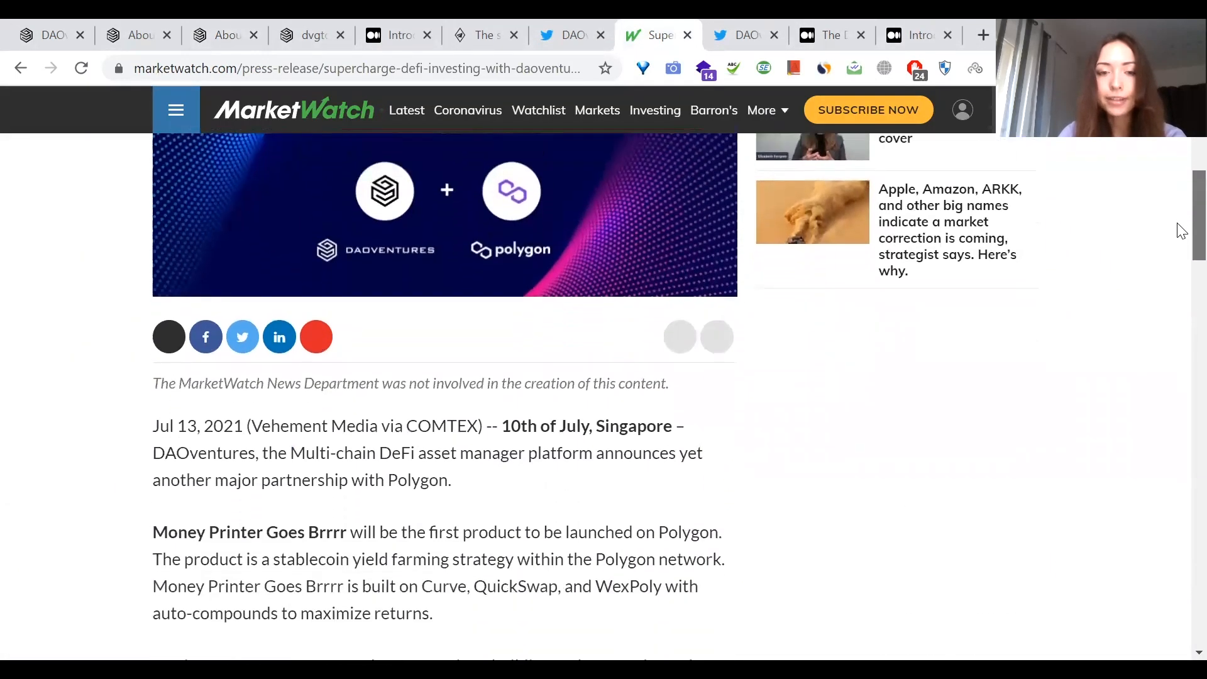
pyautogui.scroll(-3)
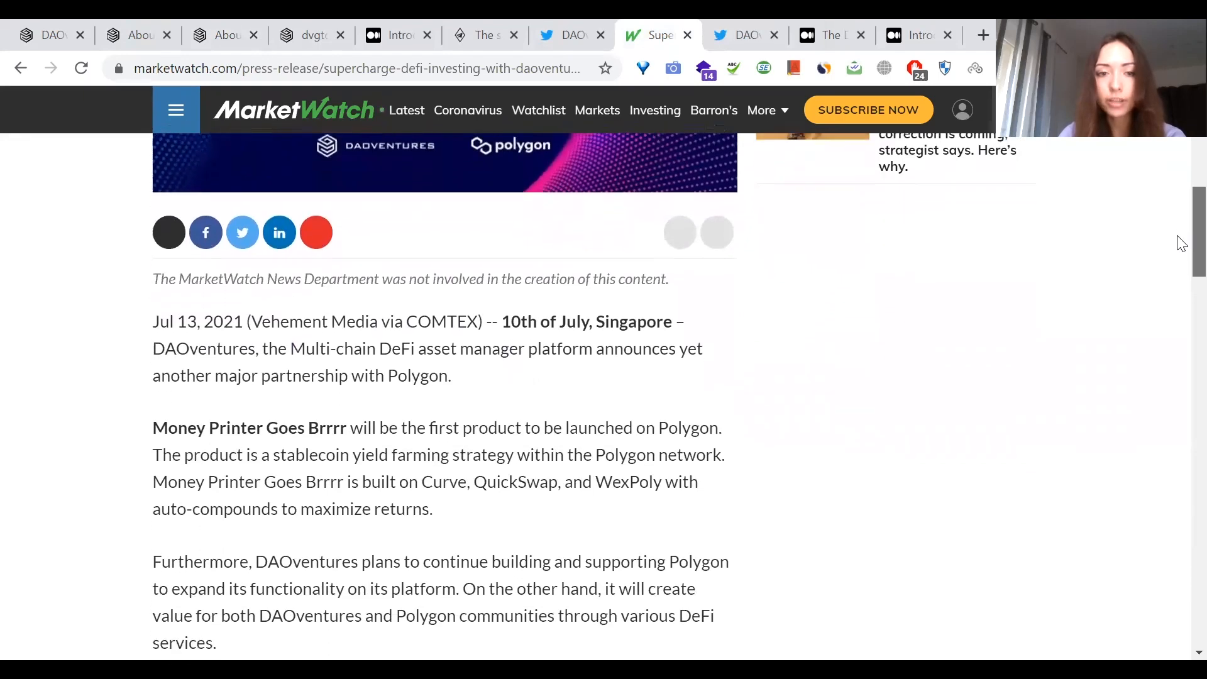
pyautogui.scroll(-3)
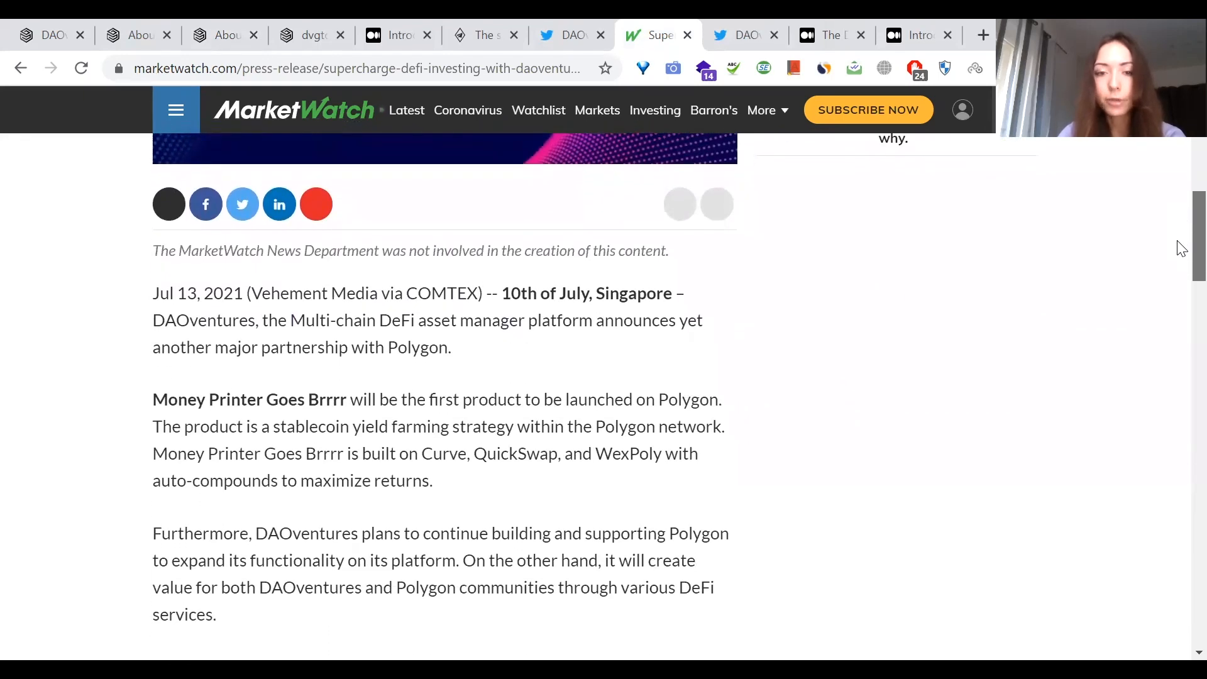
pyautogui.scroll(-3)
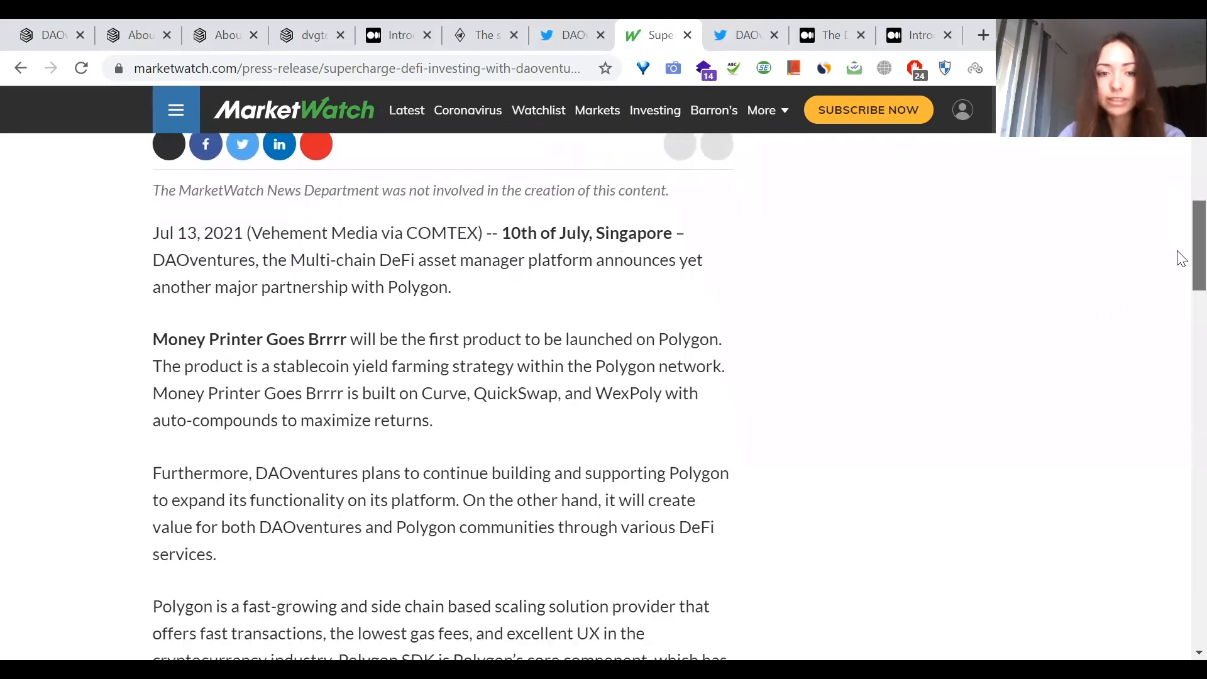
pyautogui.scroll(-3)
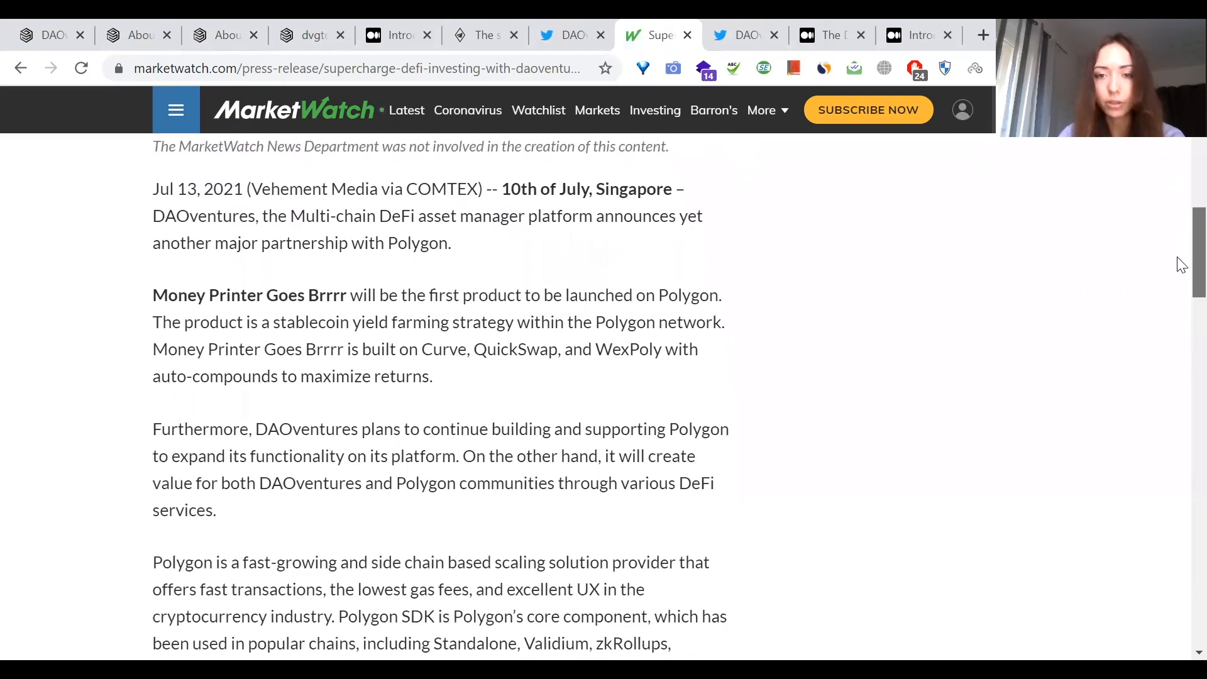
pyautogui.scroll(-3)
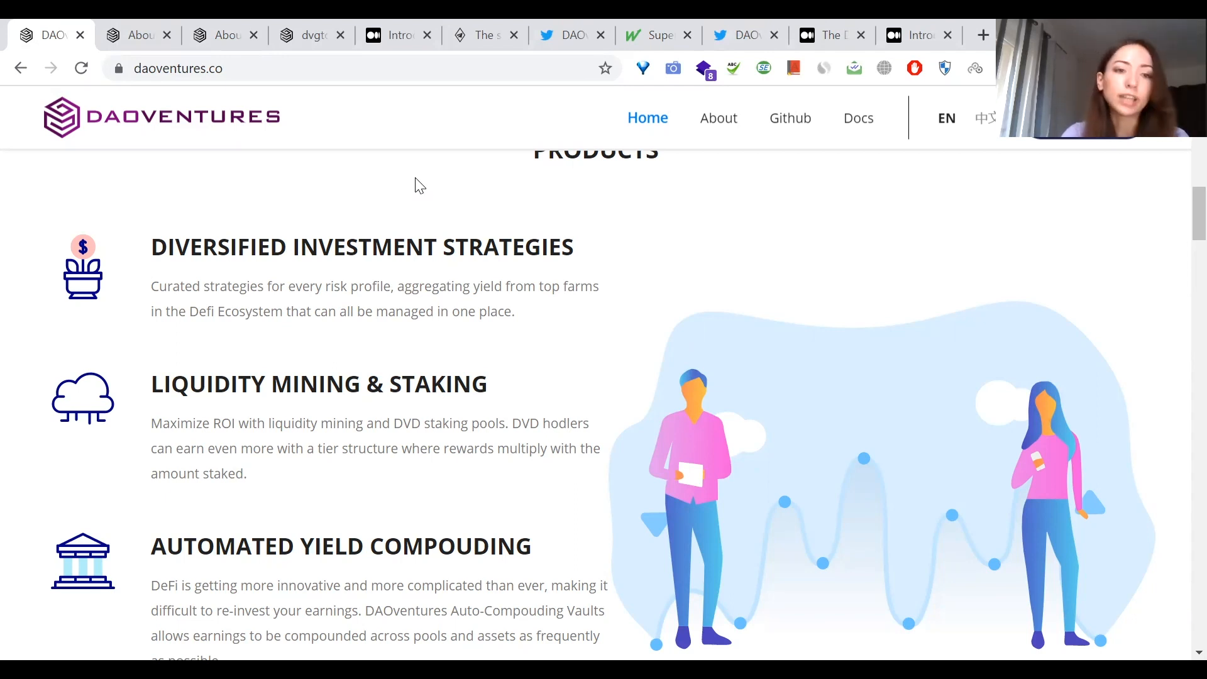
pyautogui.moveTo(388, 159)
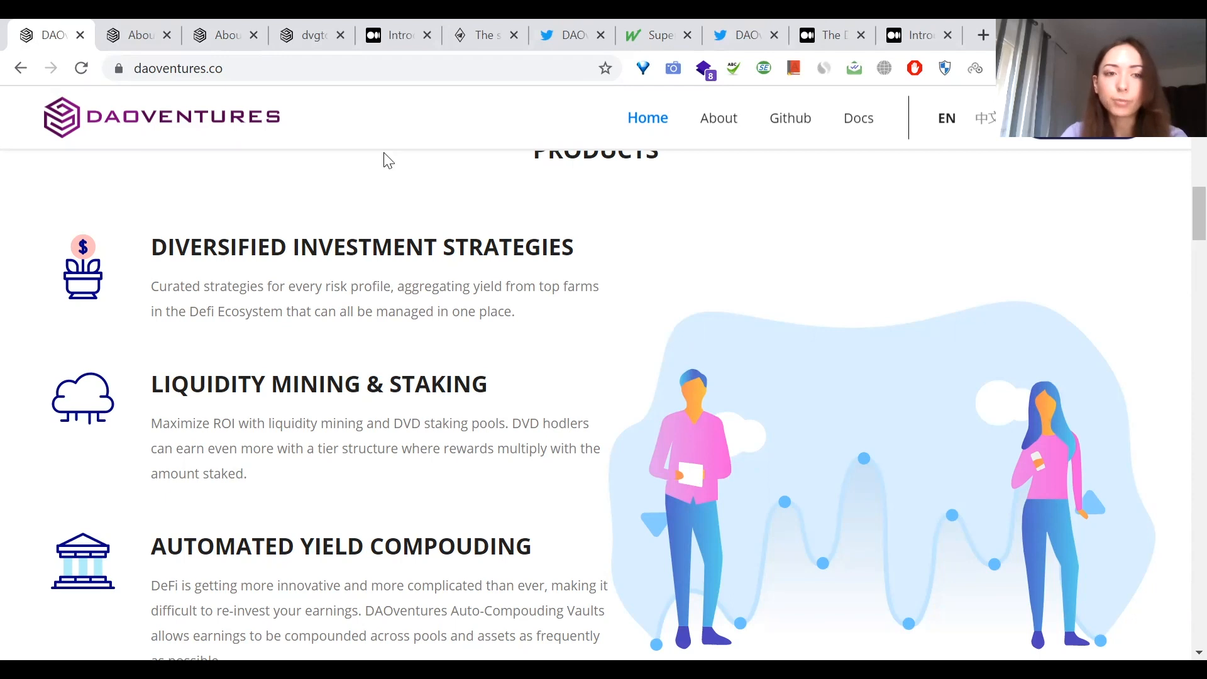
pyautogui.moveTo(558, 237)
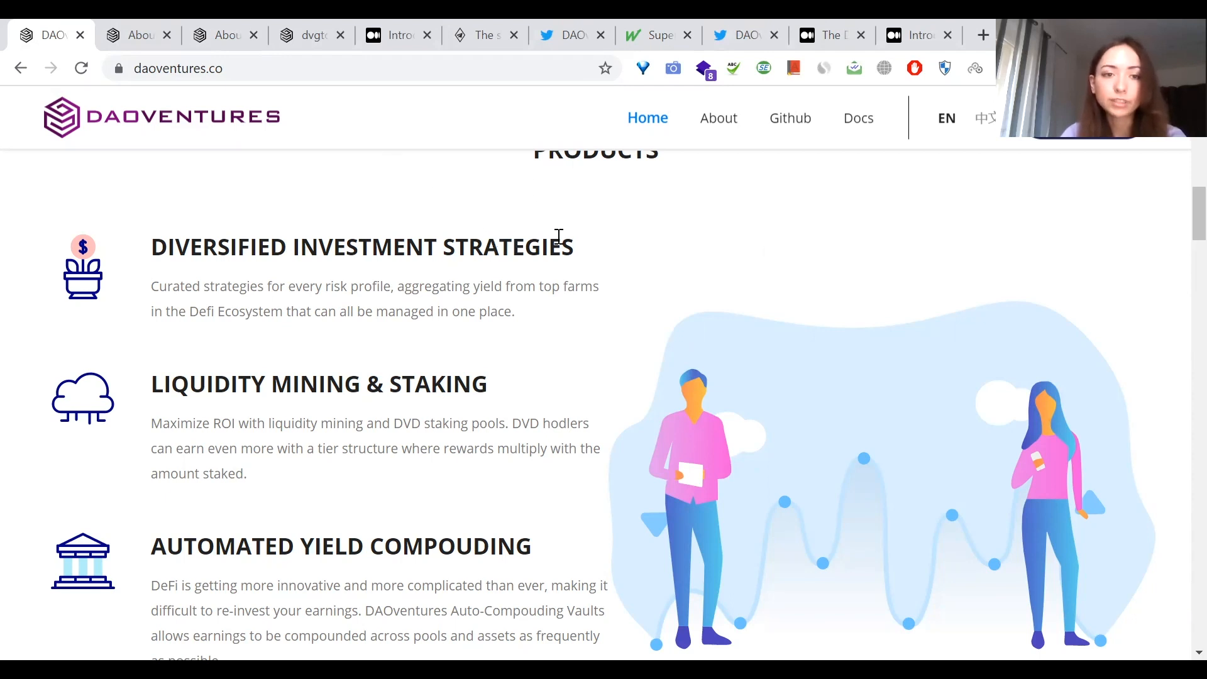
pyautogui.moveTo(504, 443)
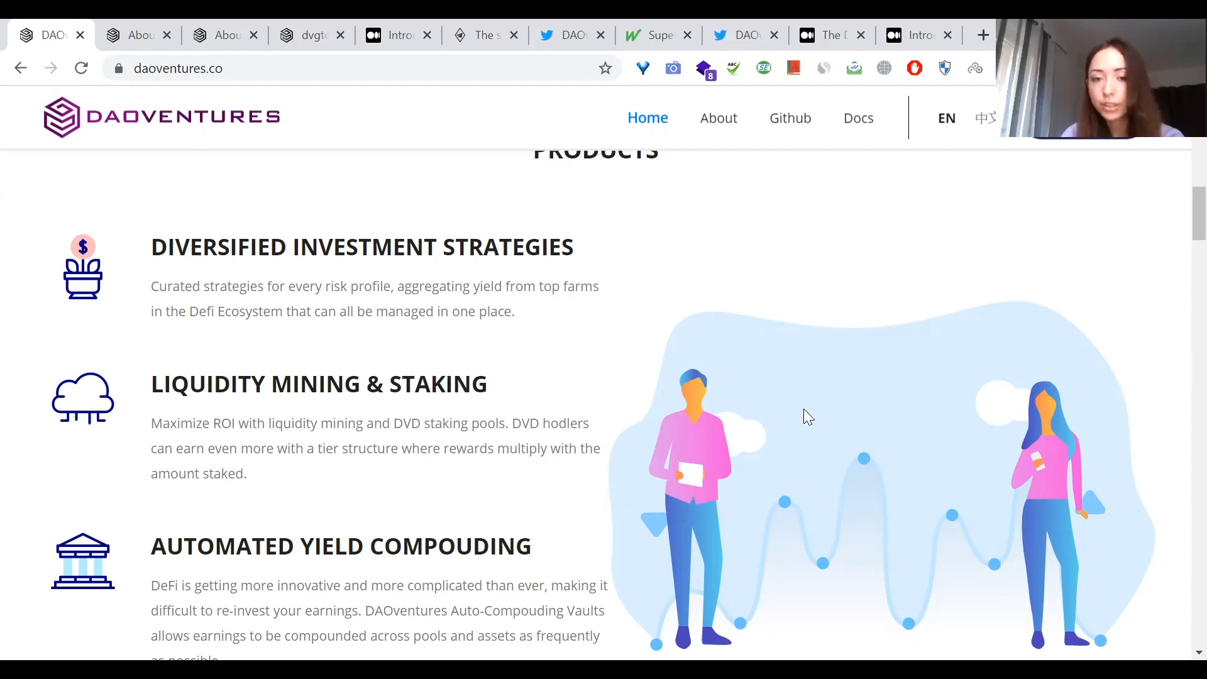
pyautogui.moveTo(888, 385)
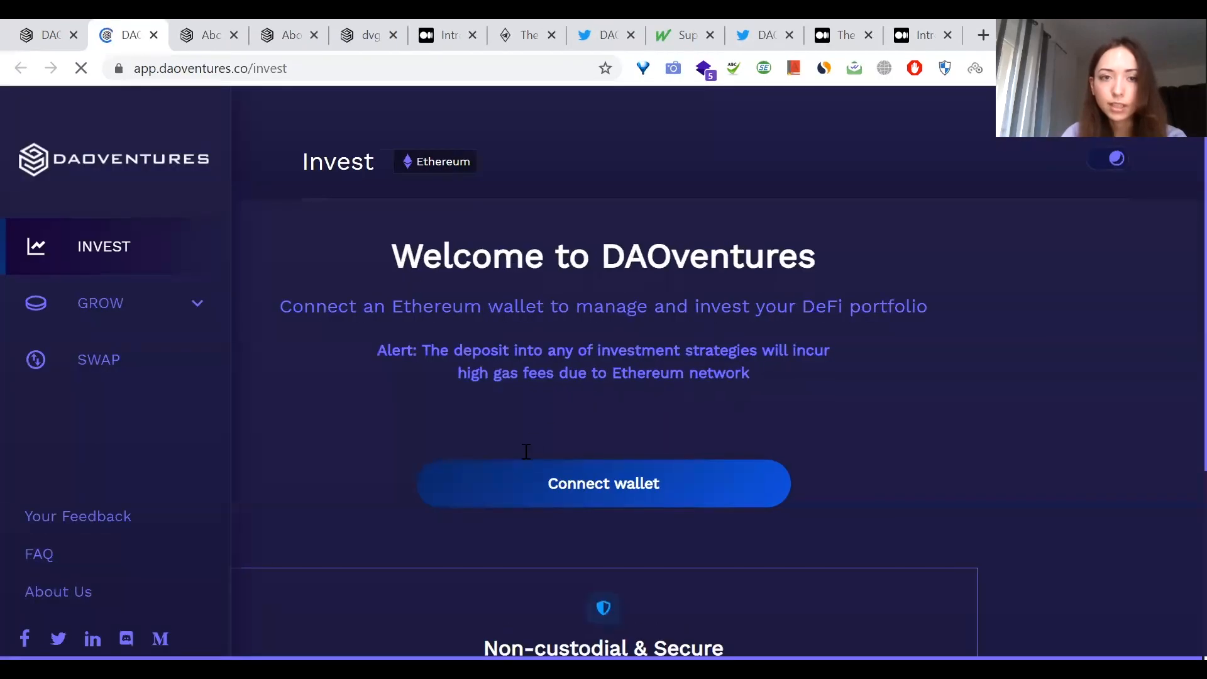
pyautogui.moveTo(844, 251)
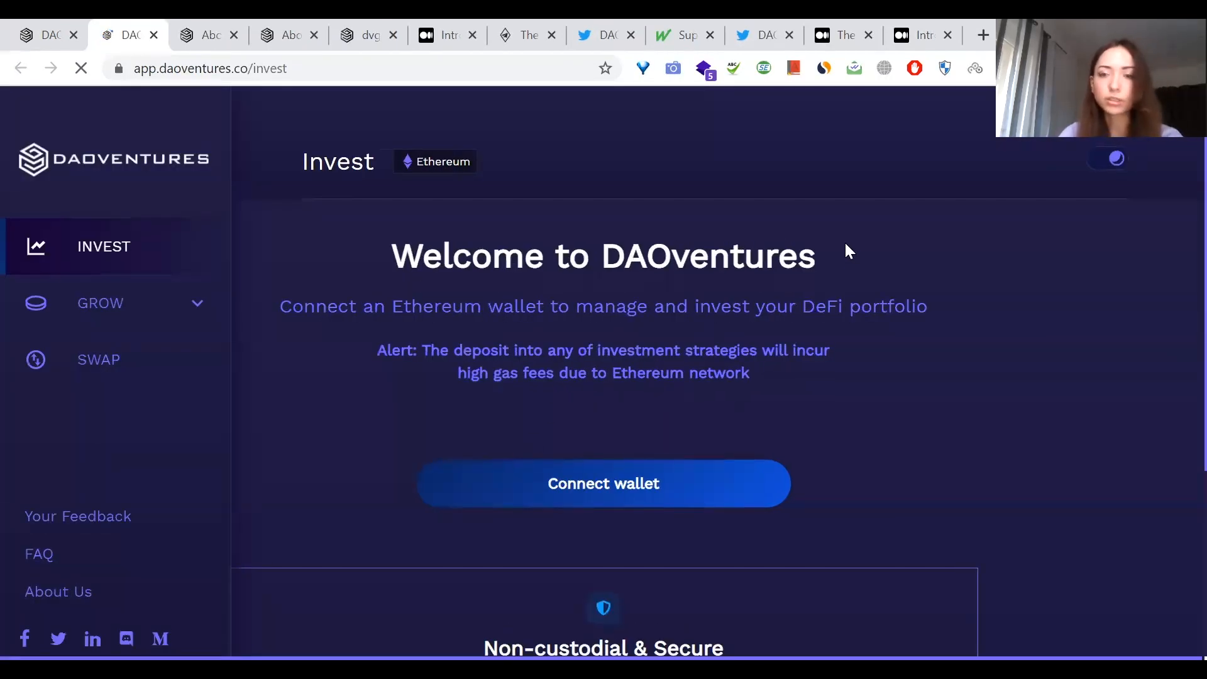
# Step: Connect the wallet, browse Advance Yearn-Fighter vaults, then filter to Expert's DAO Citadel
pyautogui.click(603, 483)
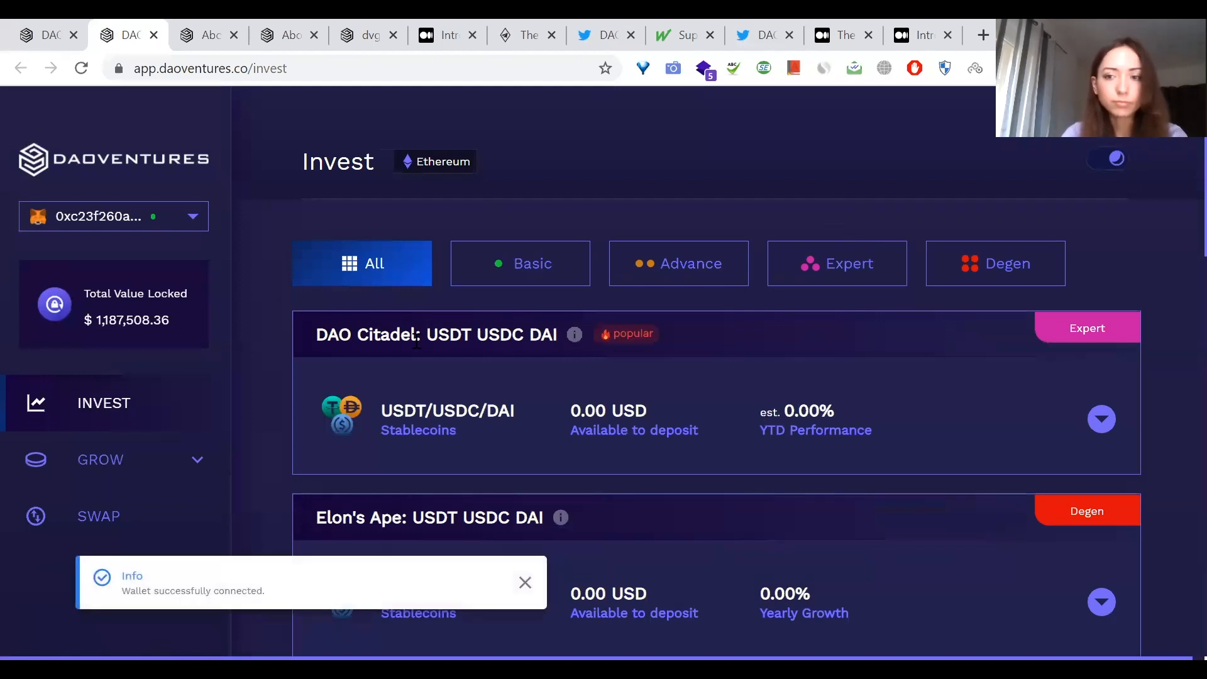
pyautogui.moveTo(612, 270)
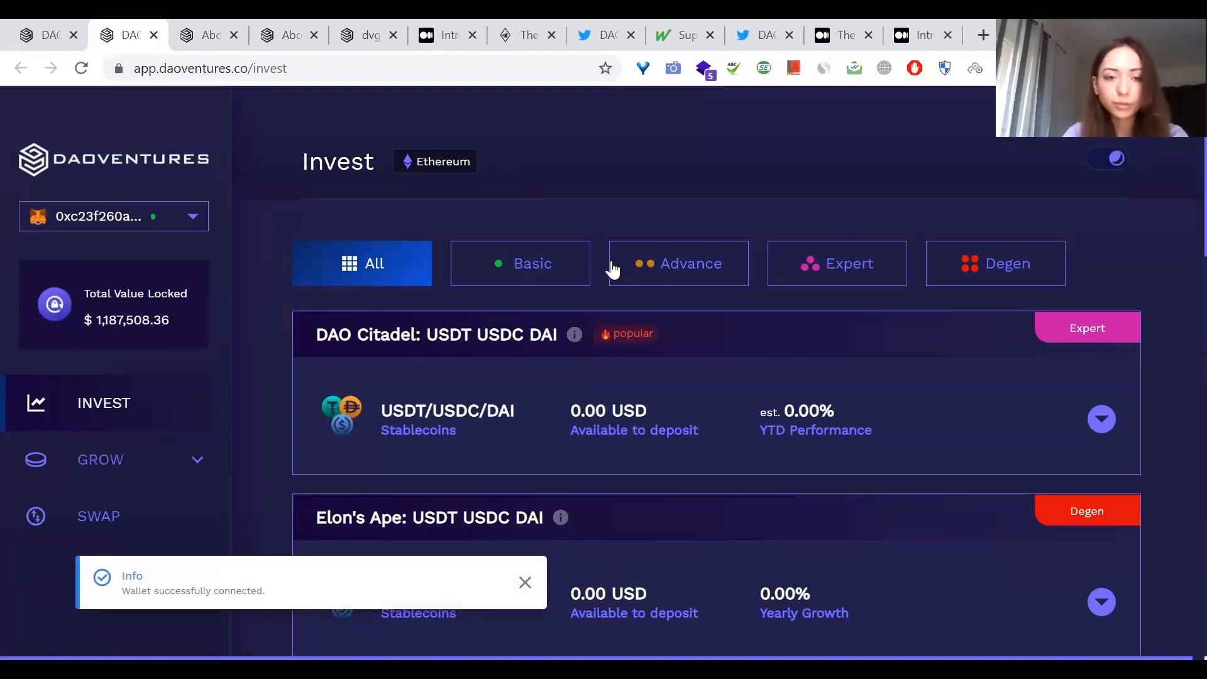
pyautogui.moveTo(600, 147)
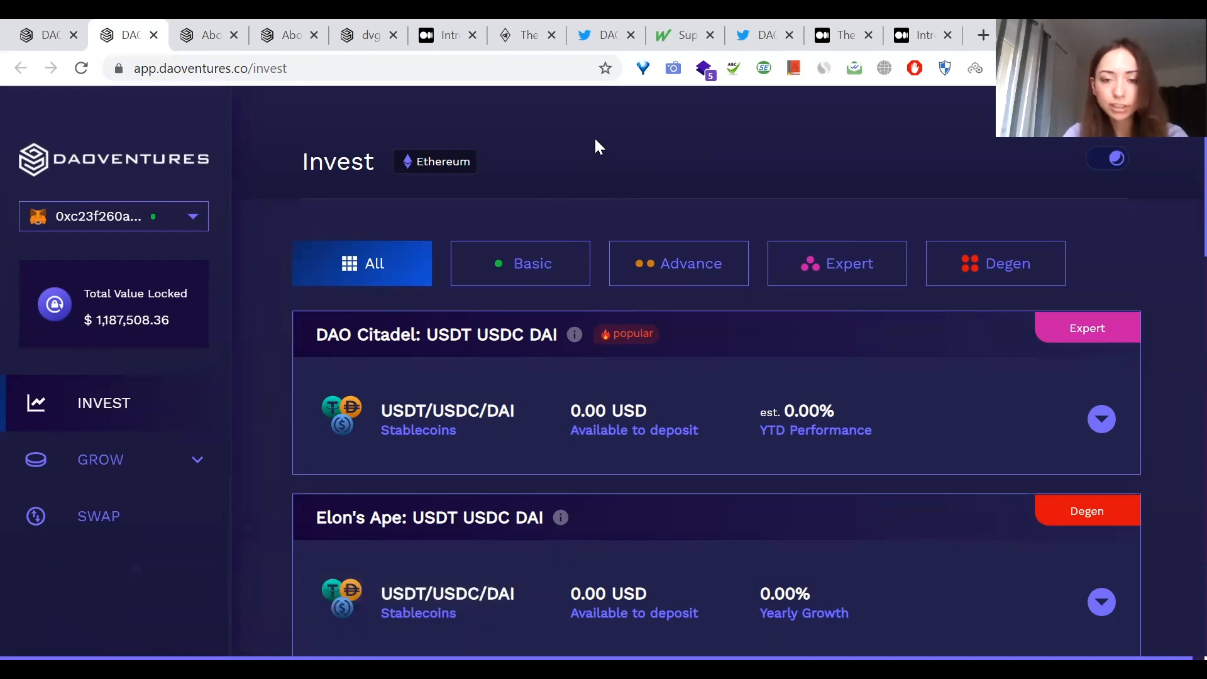
pyautogui.moveTo(995, 281)
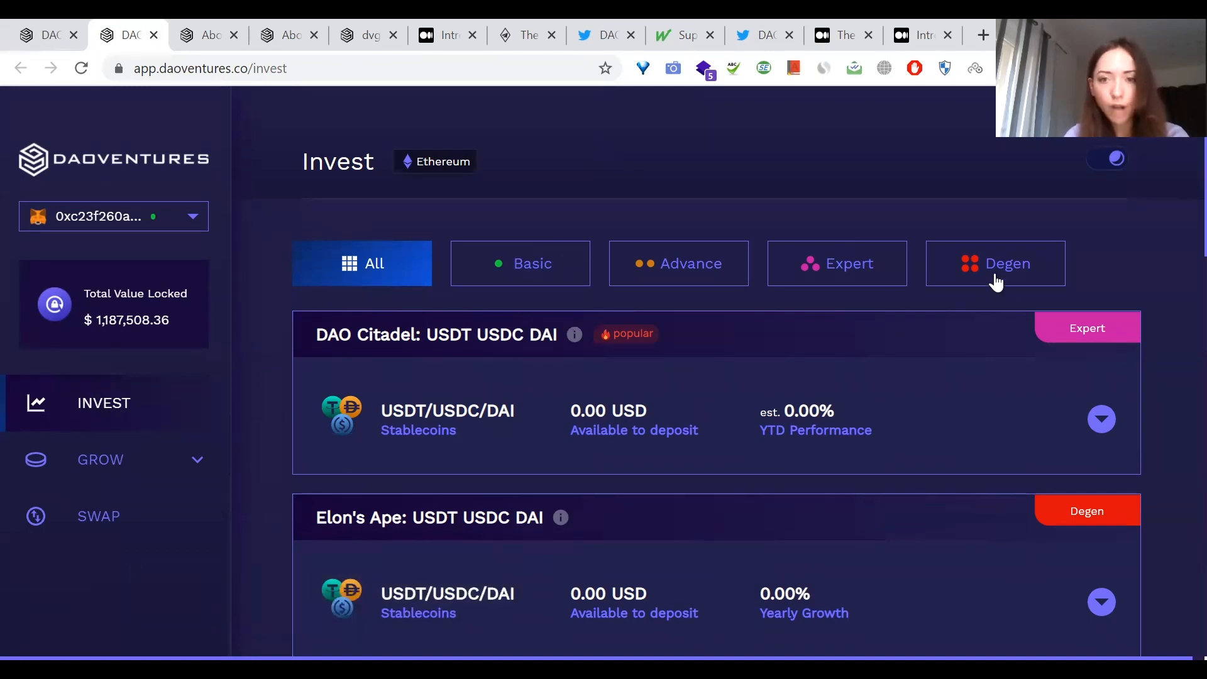
pyautogui.moveTo(1003, 293)
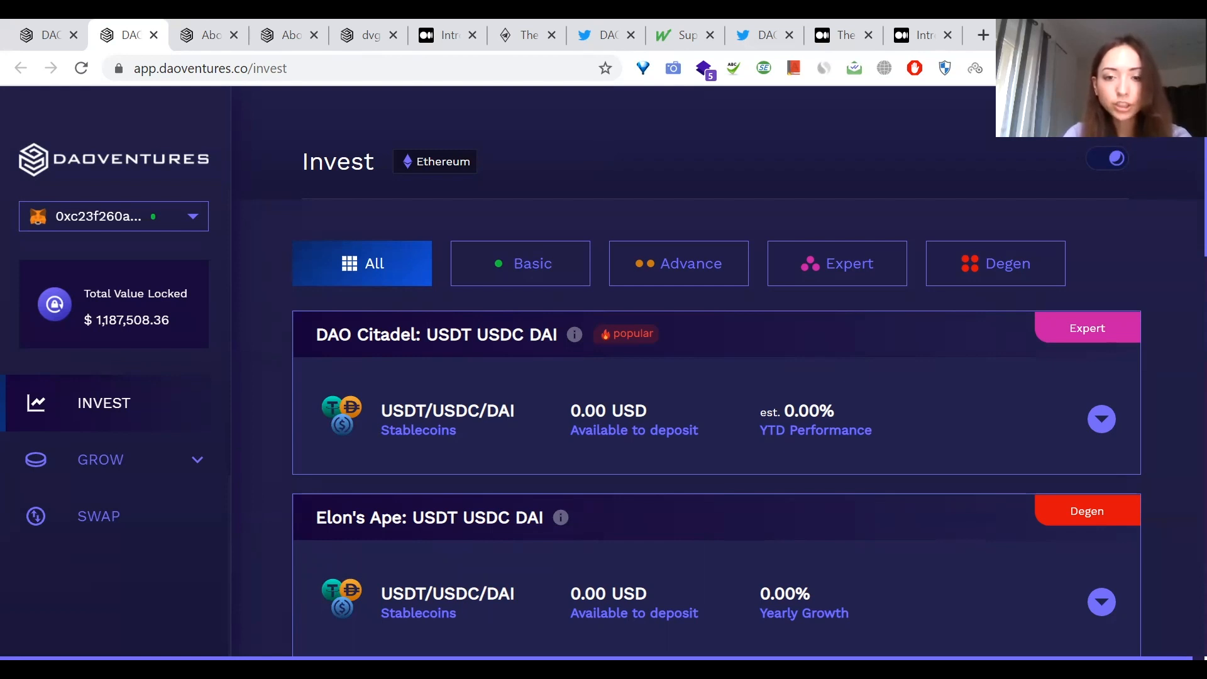
pyautogui.moveTo(675, 254)
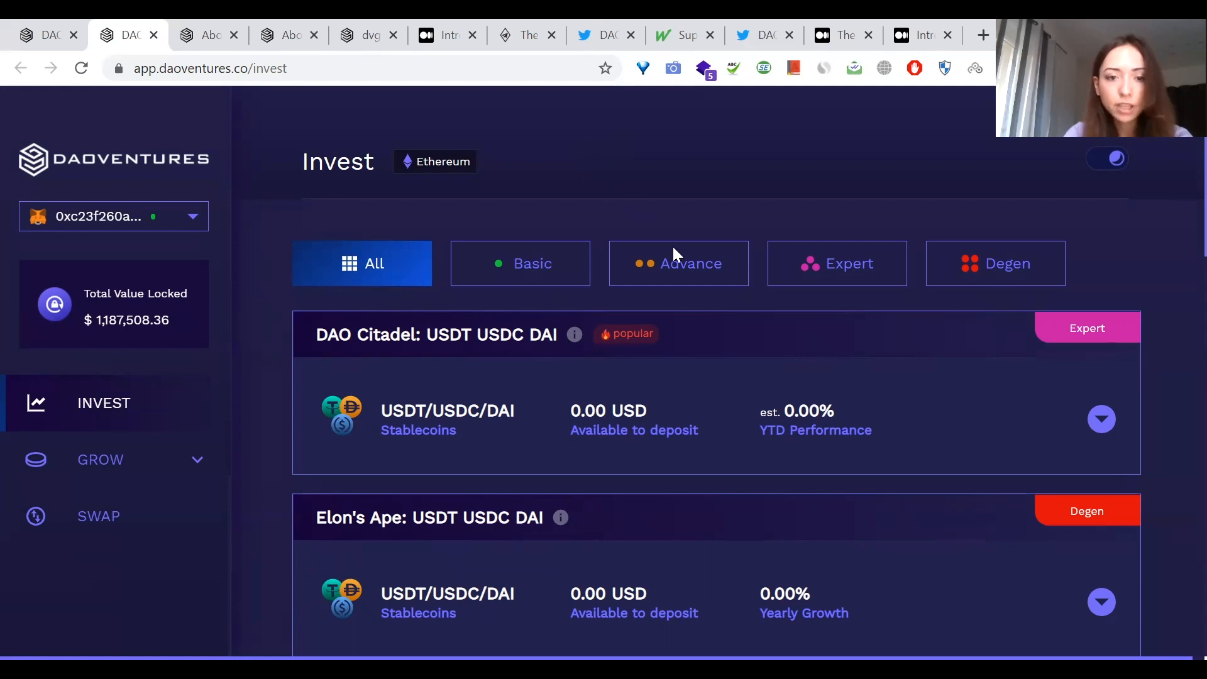
pyautogui.click(678, 263)
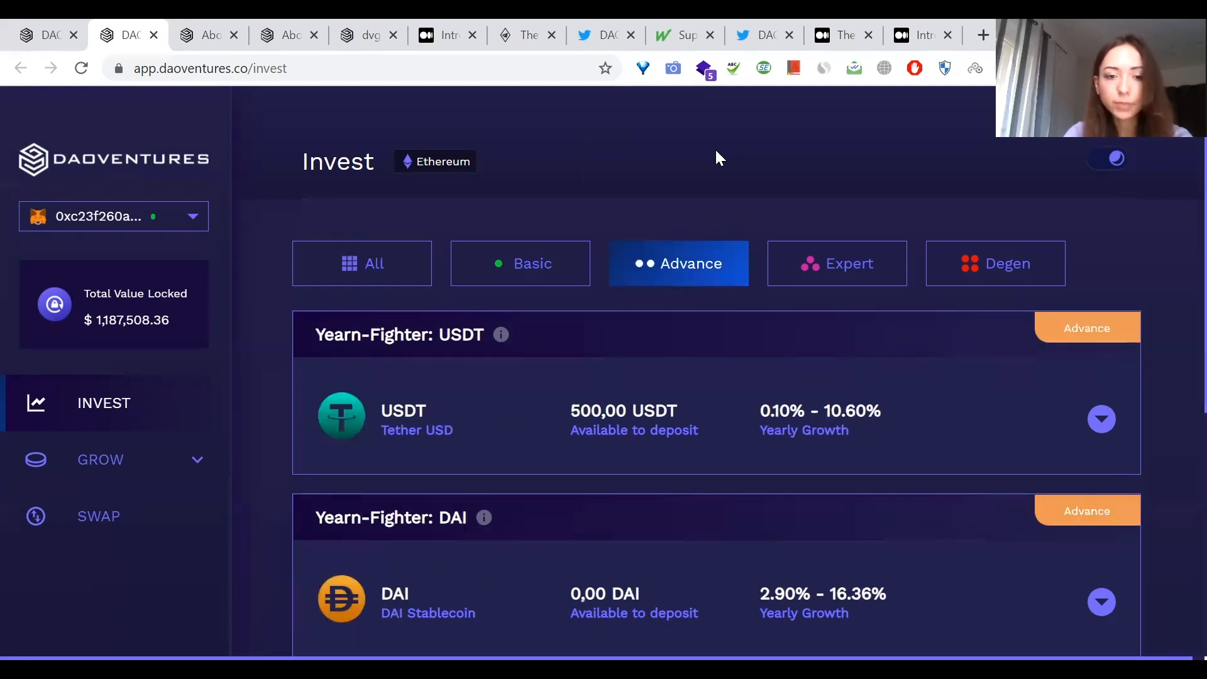
pyautogui.scroll(-3)
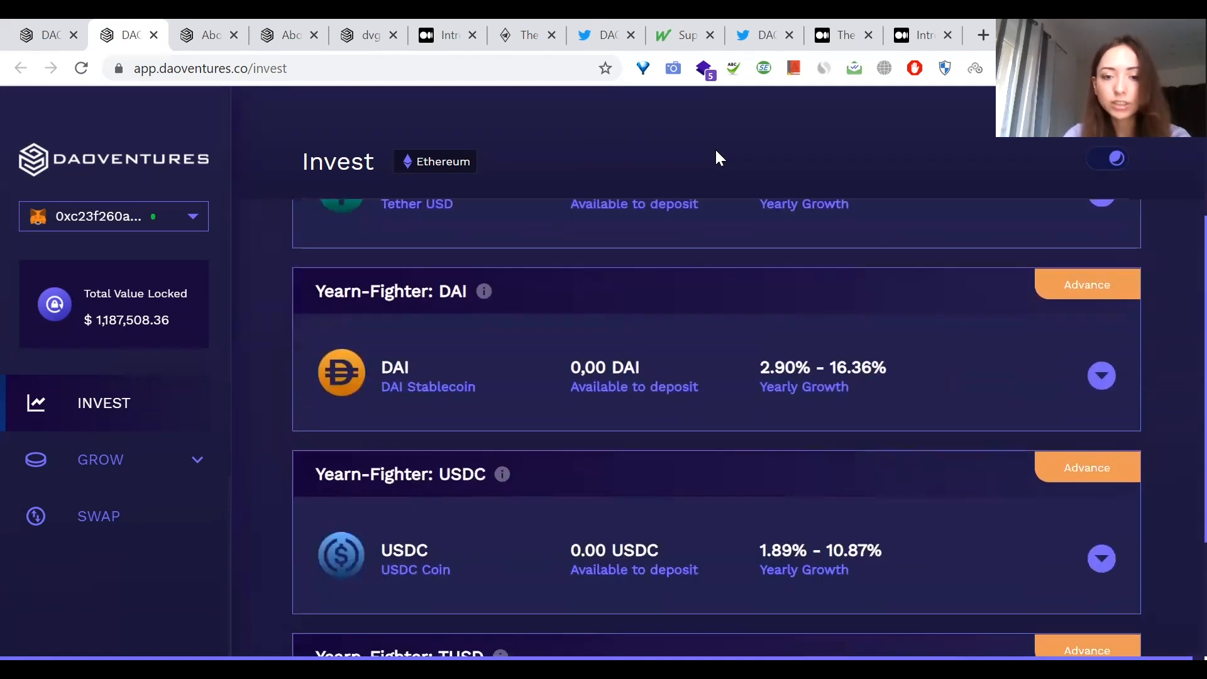
pyautogui.scroll(-3)
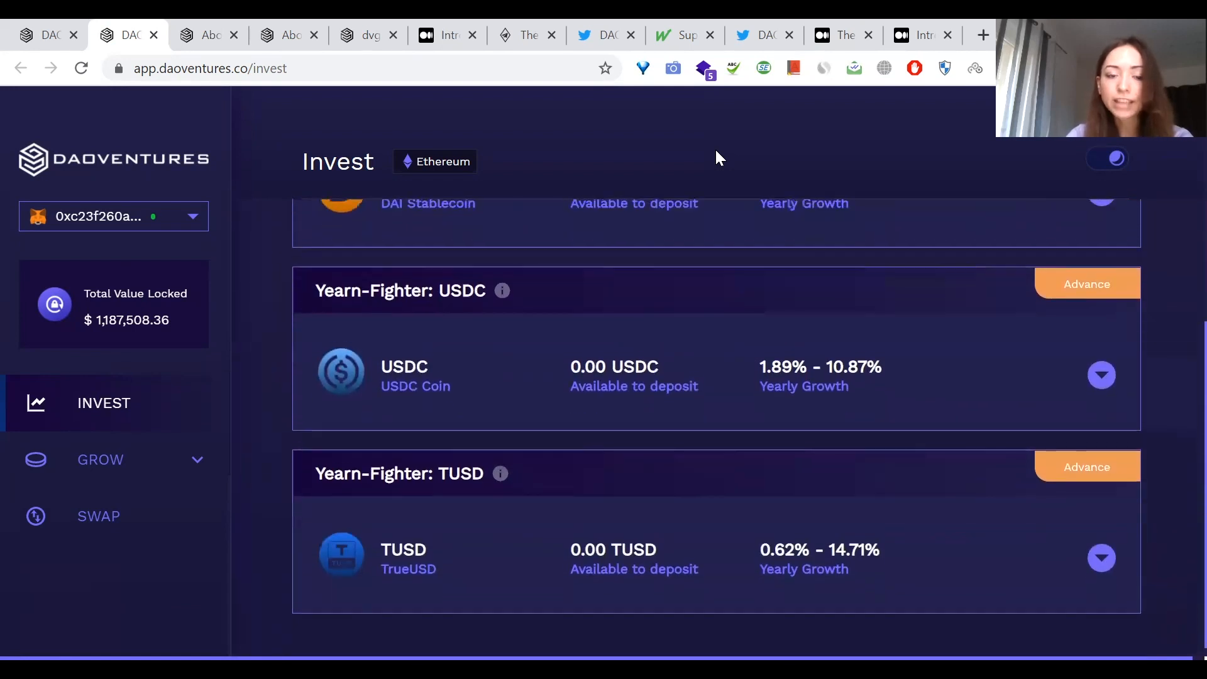
pyautogui.click(678, 264)
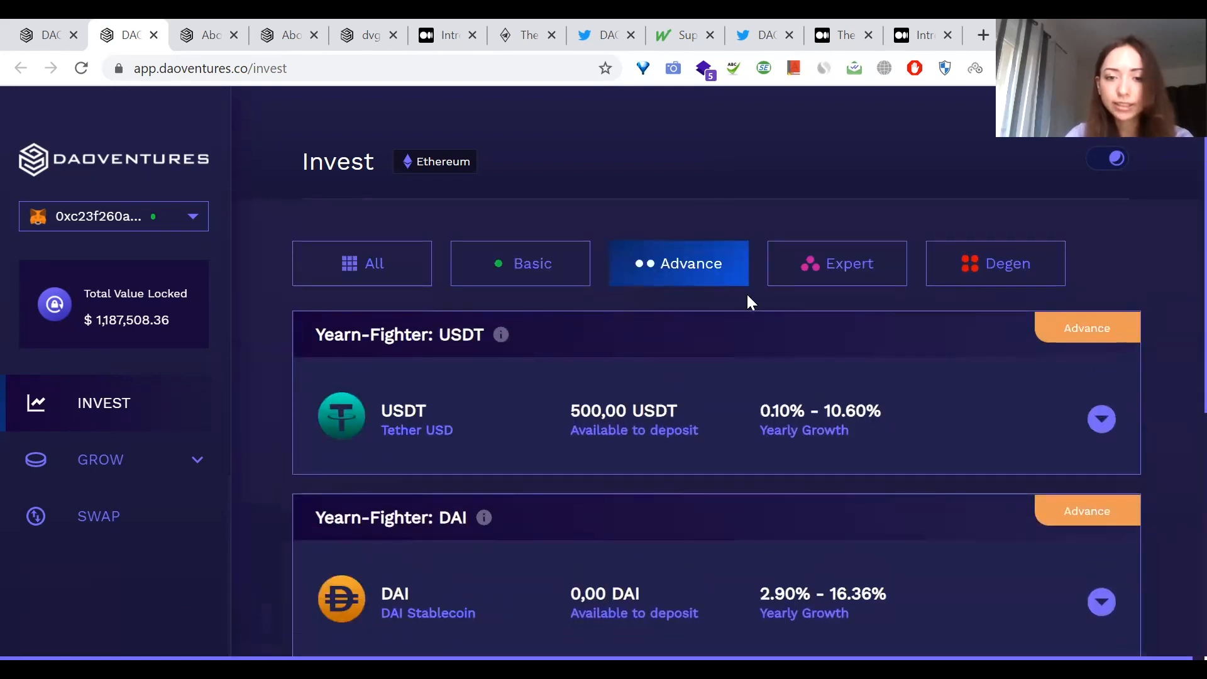
pyautogui.click(837, 262)
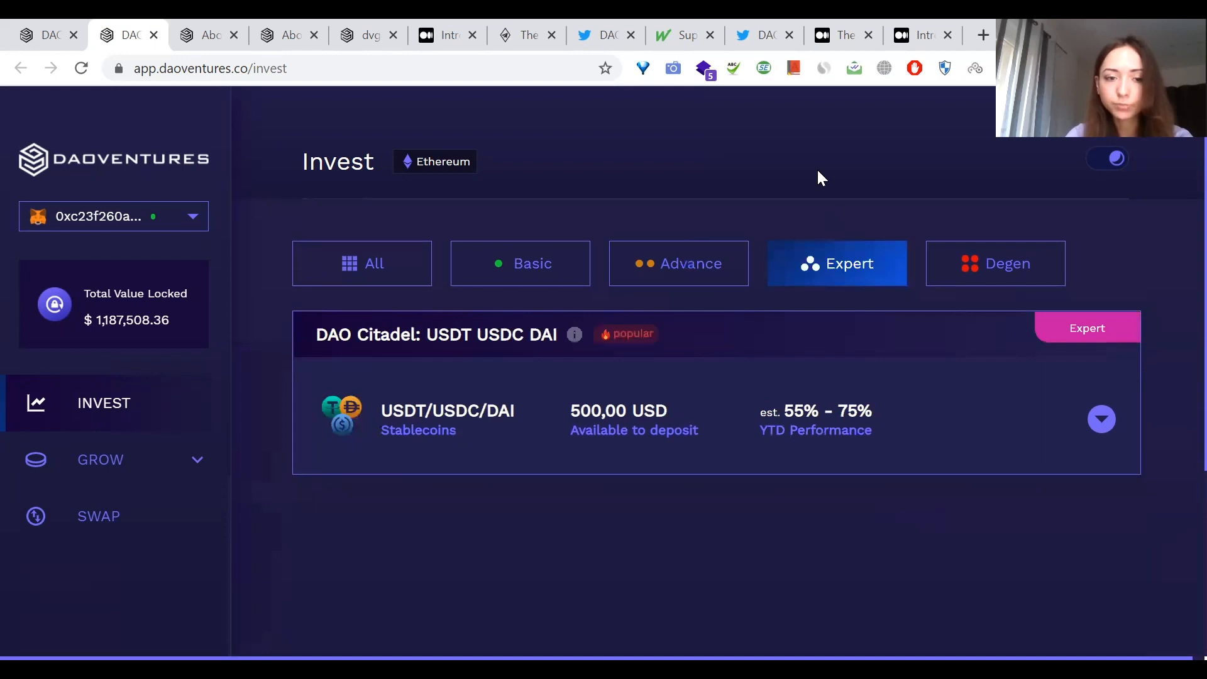
pyautogui.scroll(-3)
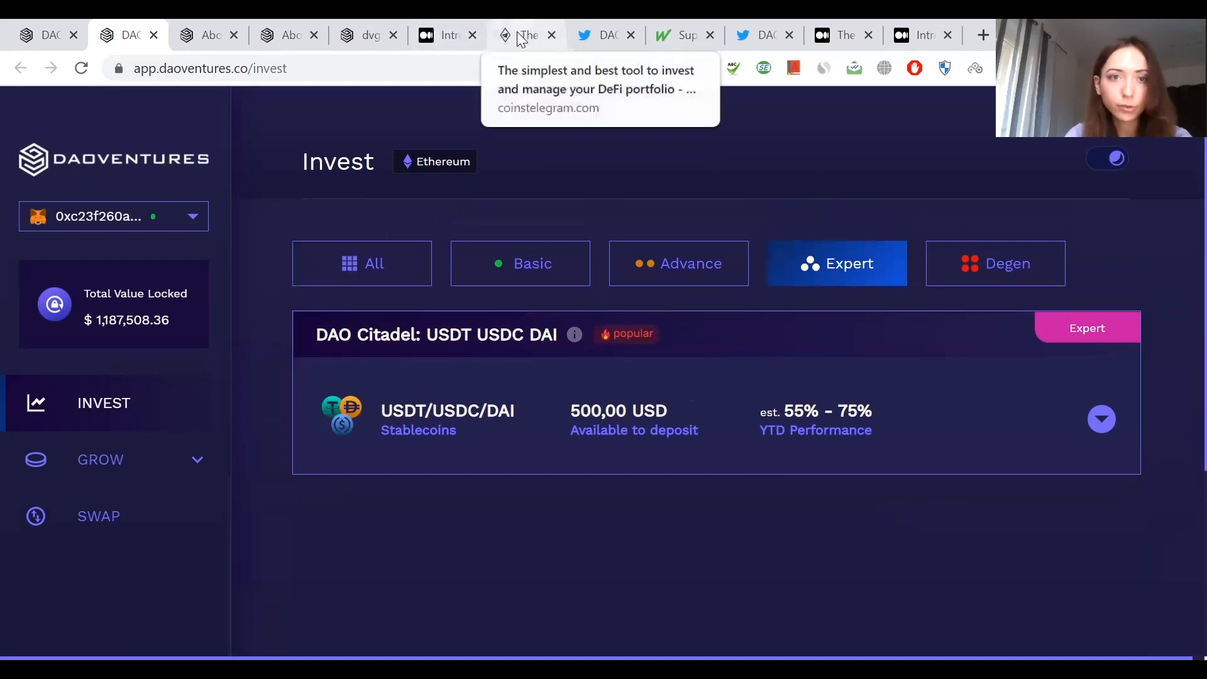
# Step: Read the Cointelegraph review down to DAO Citadel's quarterly rebalancing and DVG rewards
pyautogui.click(524, 35)
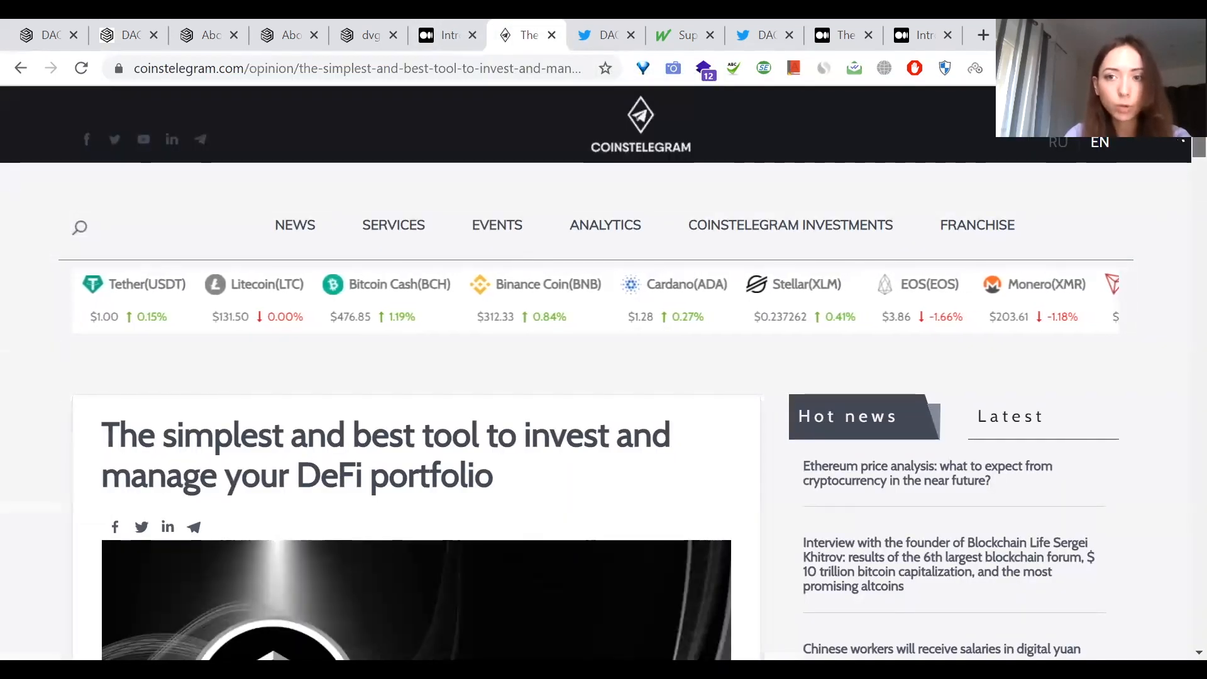
pyautogui.scroll(-3)
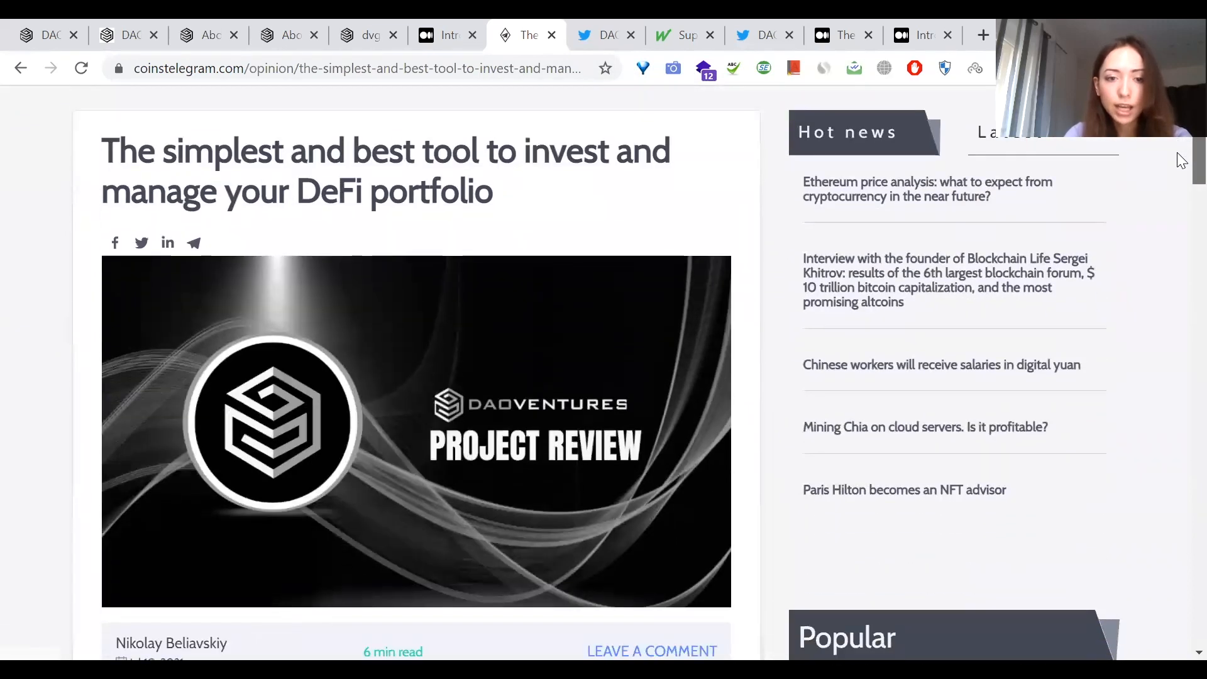
pyautogui.scroll(-3)
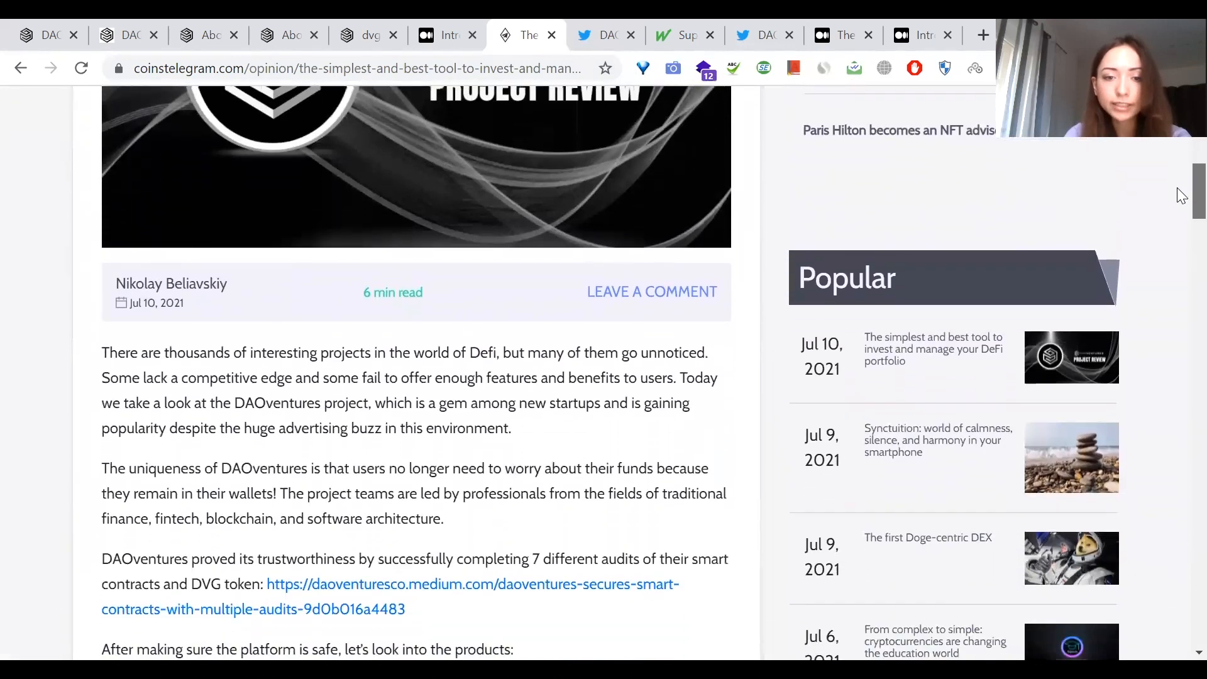
pyautogui.scroll(-3)
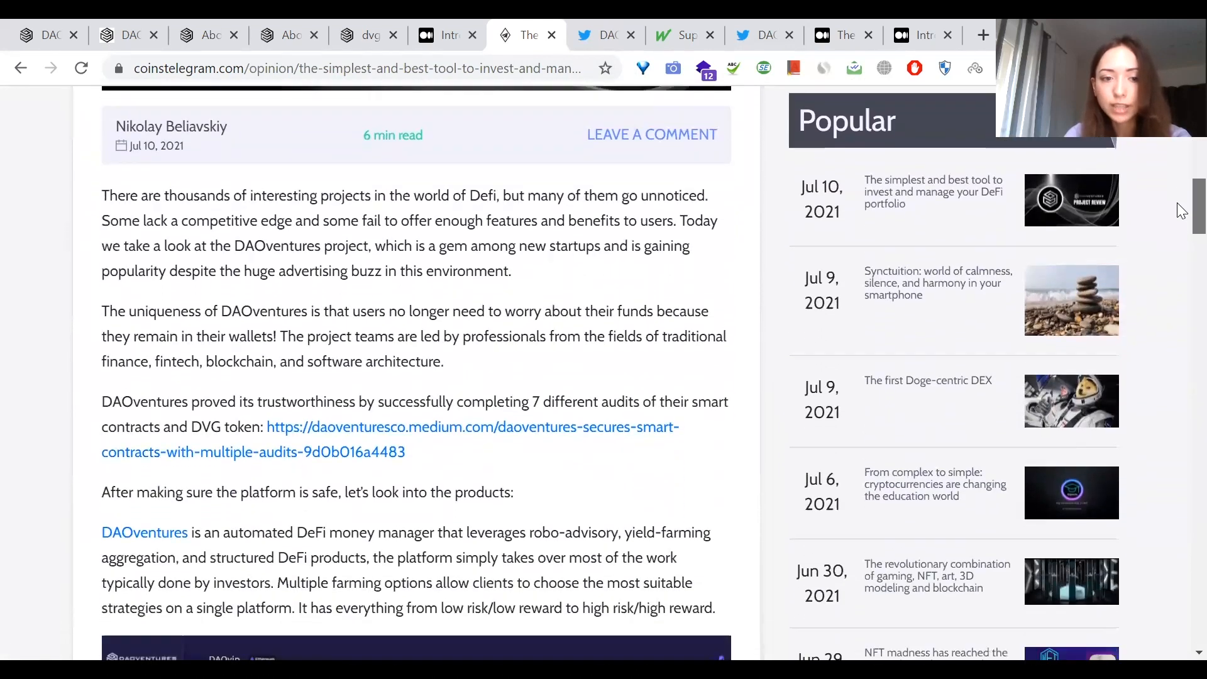
pyautogui.scroll(-3)
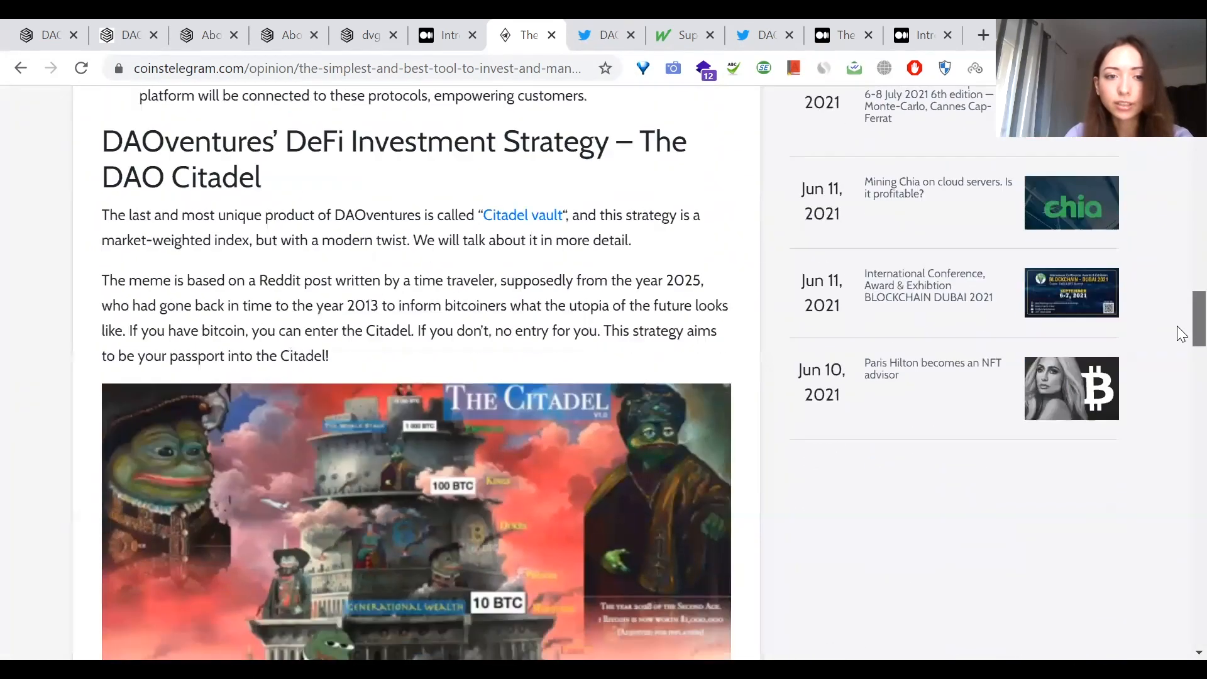
pyautogui.scroll(-3)
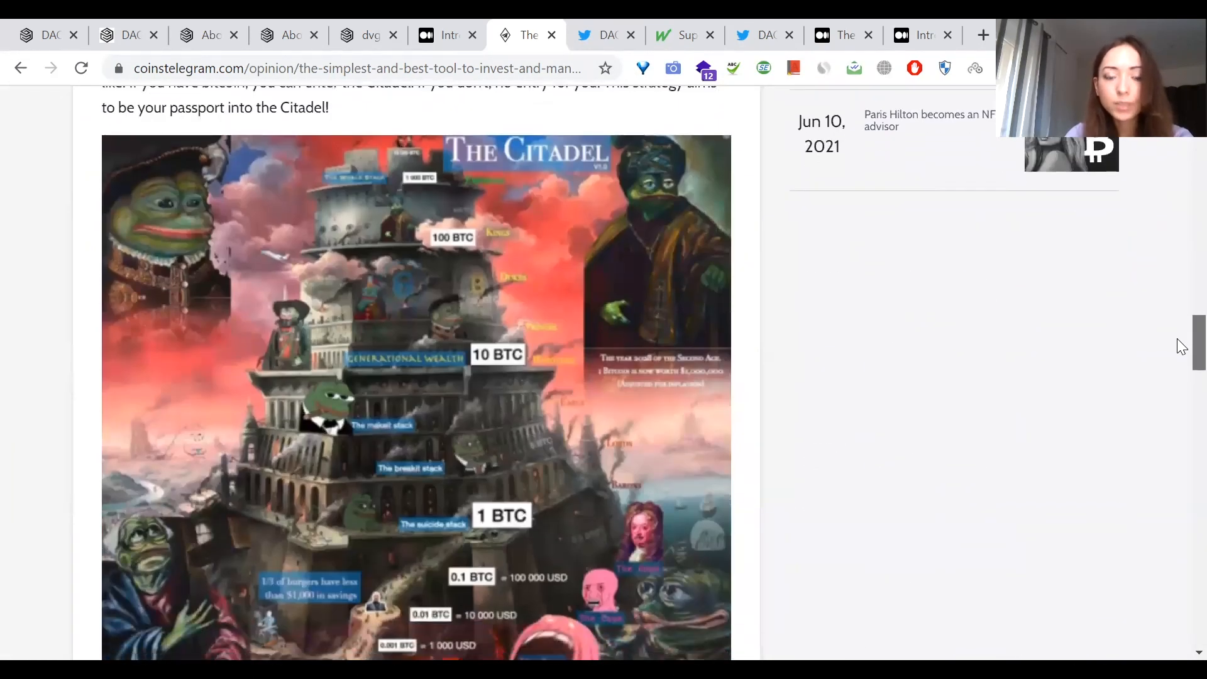
pyautogui.scroll(-3)
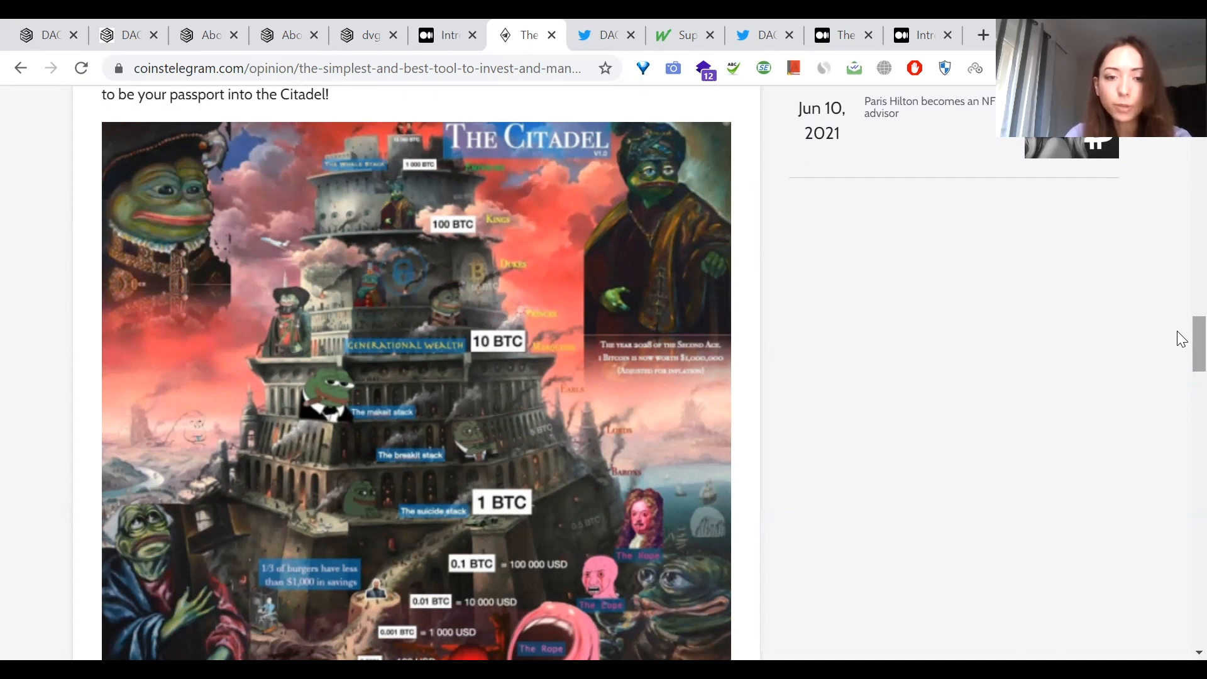
pyautogui.scroll(-3)
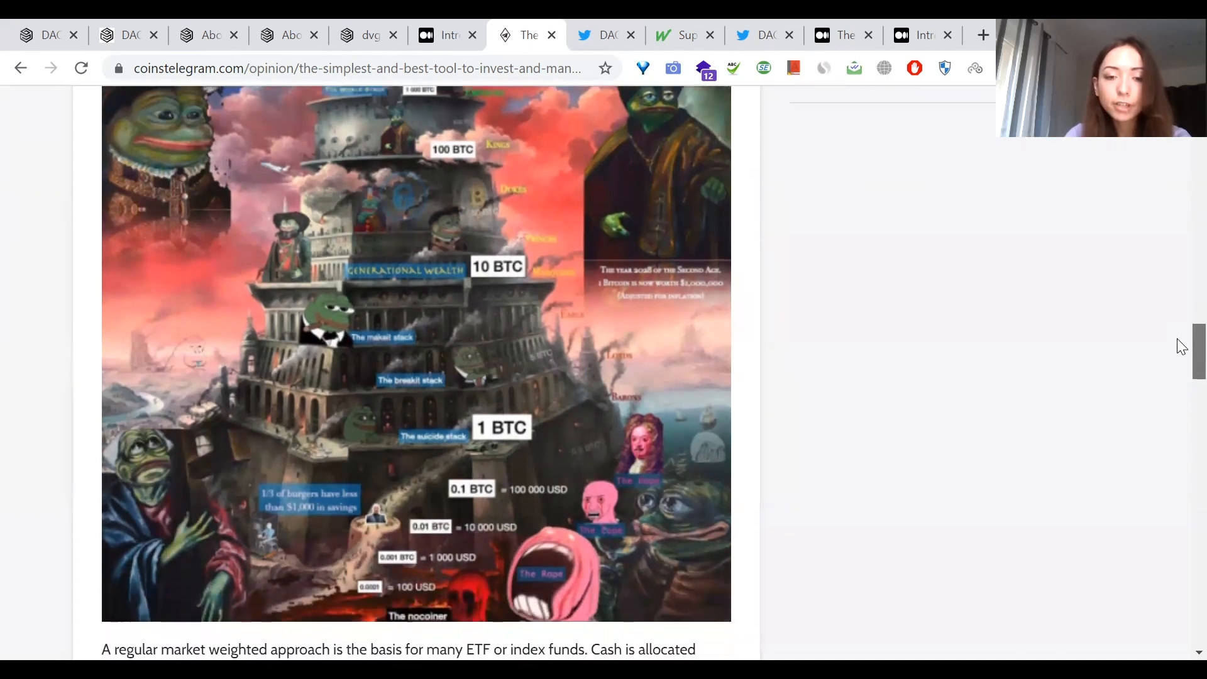
pyautogui.scroll(-3)
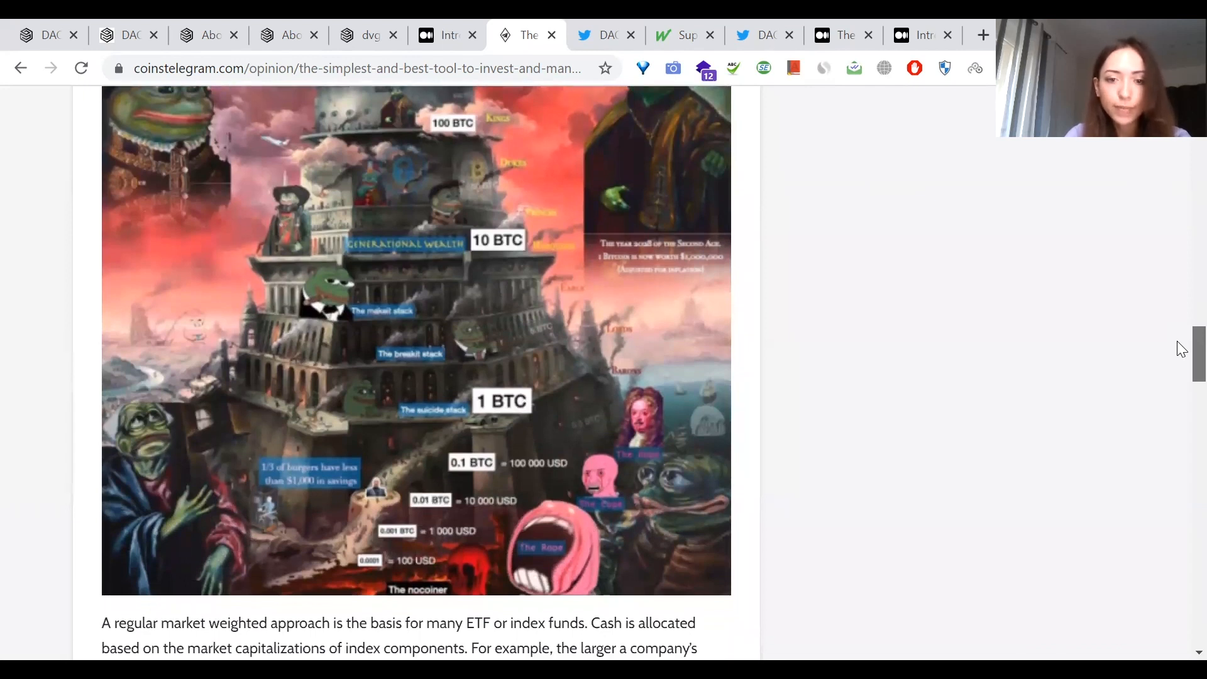
pyautogui.scroll(-3)
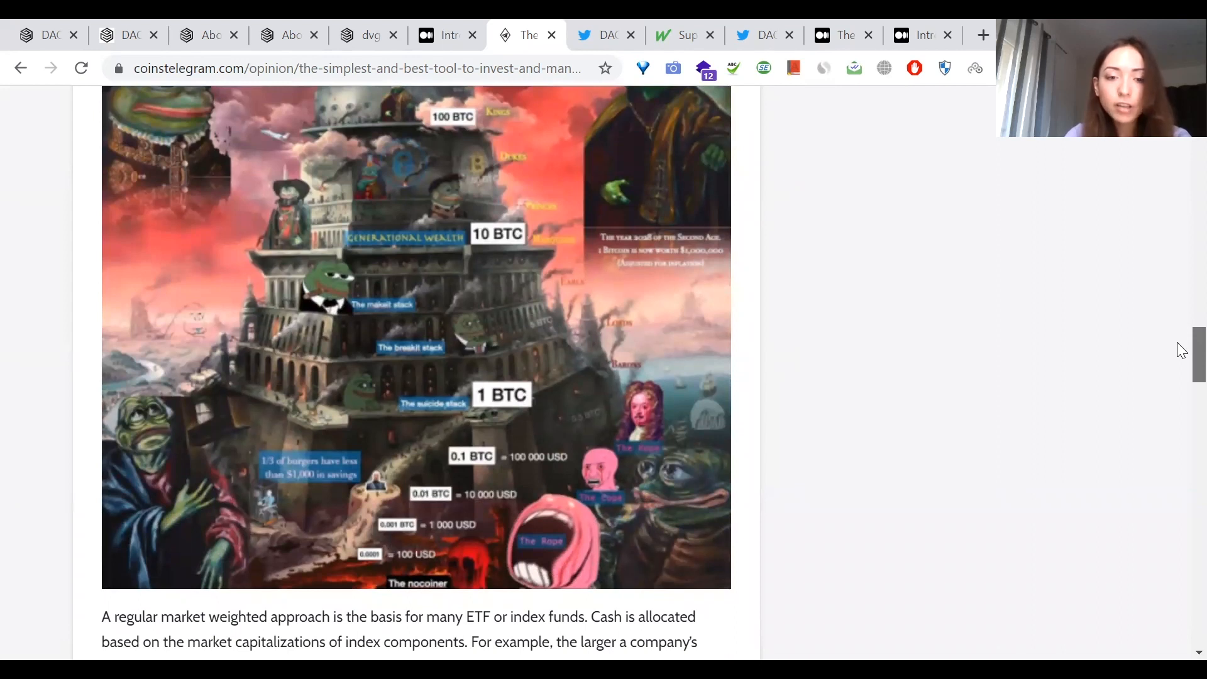
pyautogui.scroll(-3)
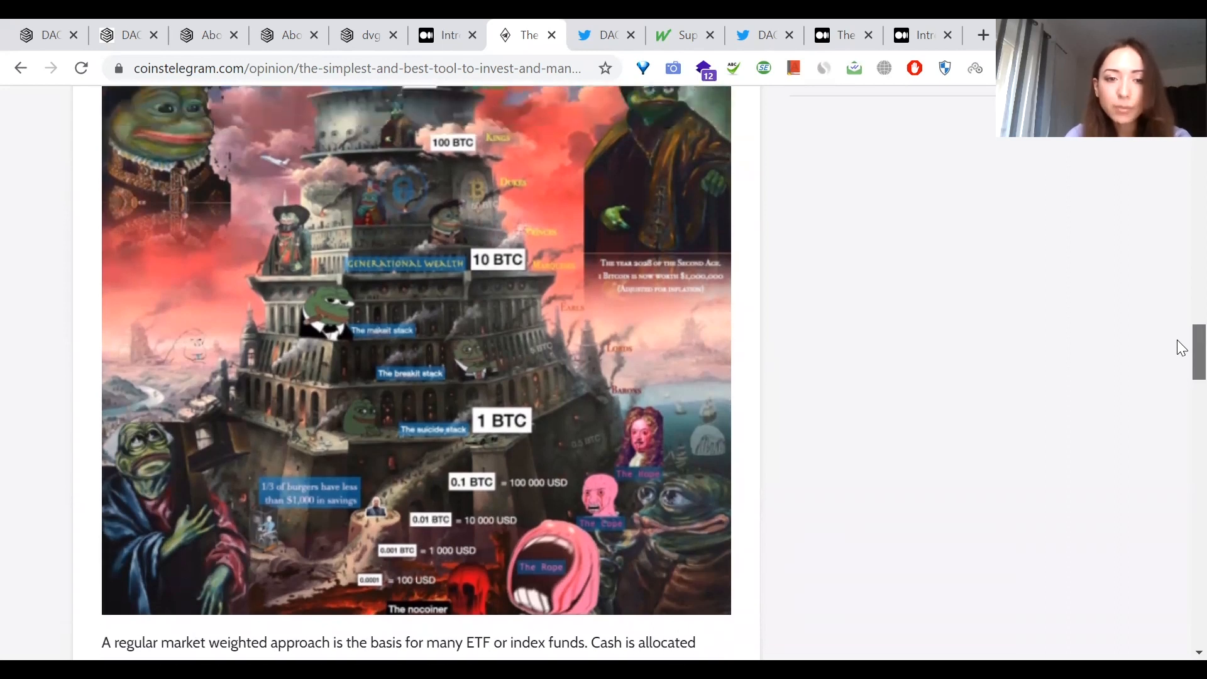
pyautogui.scroll(-3)
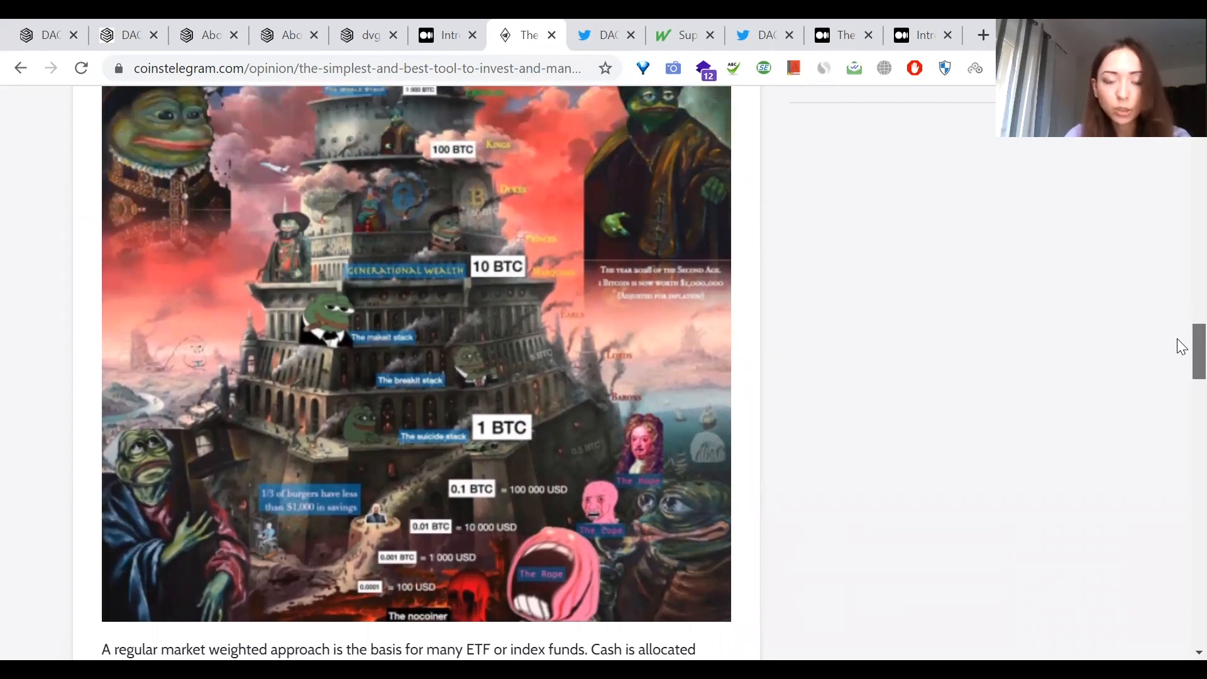
pyautogui.scroll(-3)
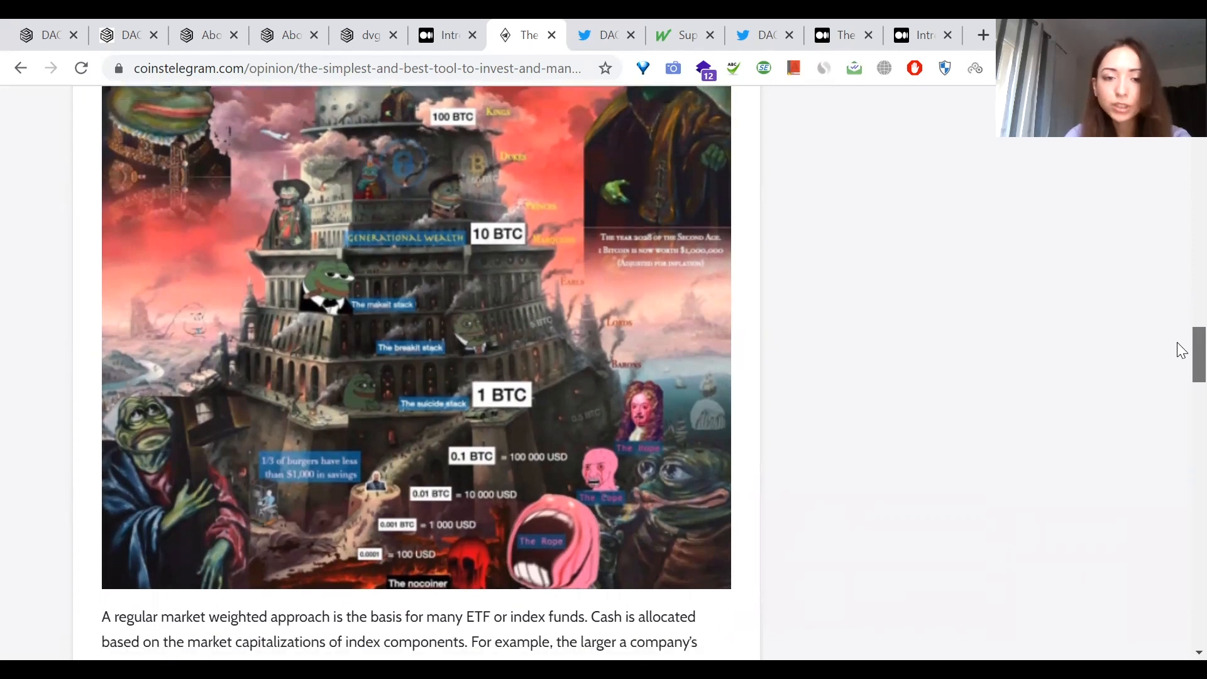
pyautogui.scroll(-3)
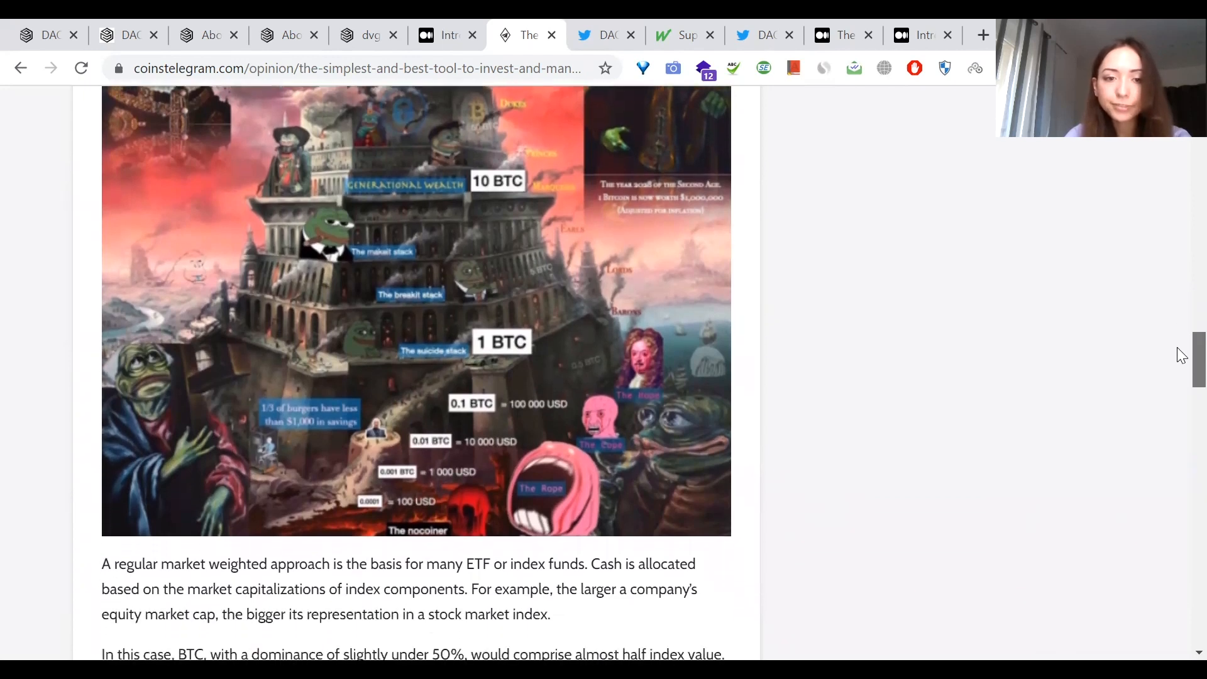
pyautogui.scroll(-3)
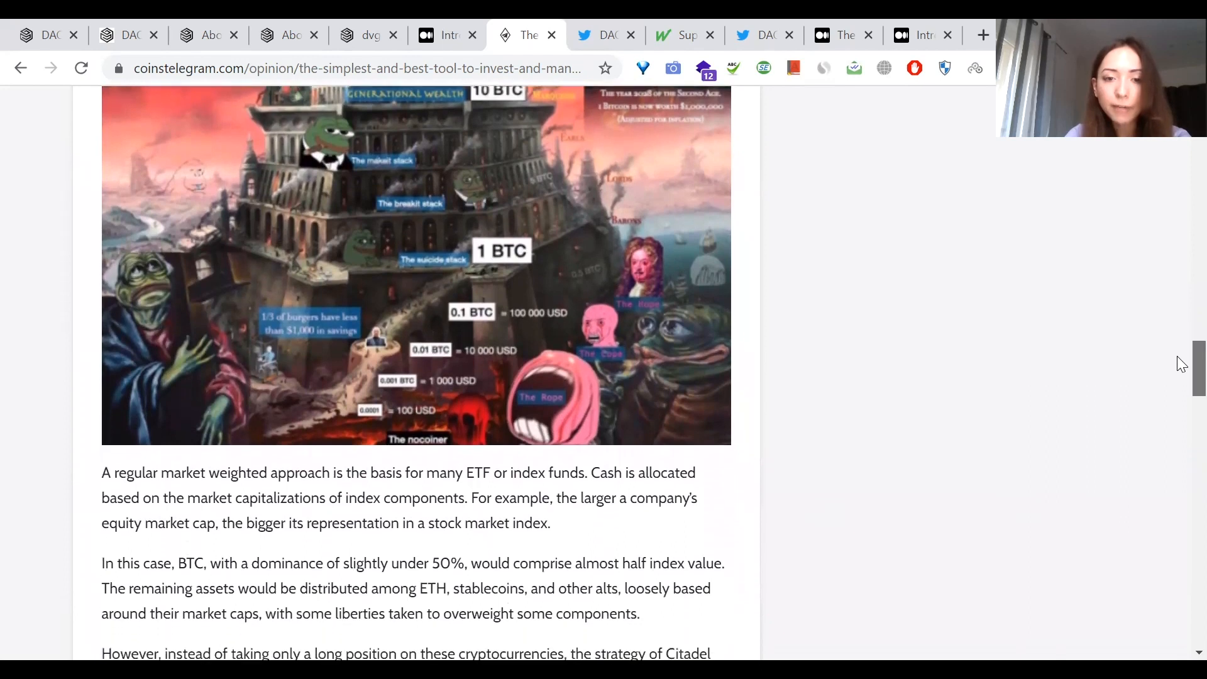
pyautogui.scroll(-3)
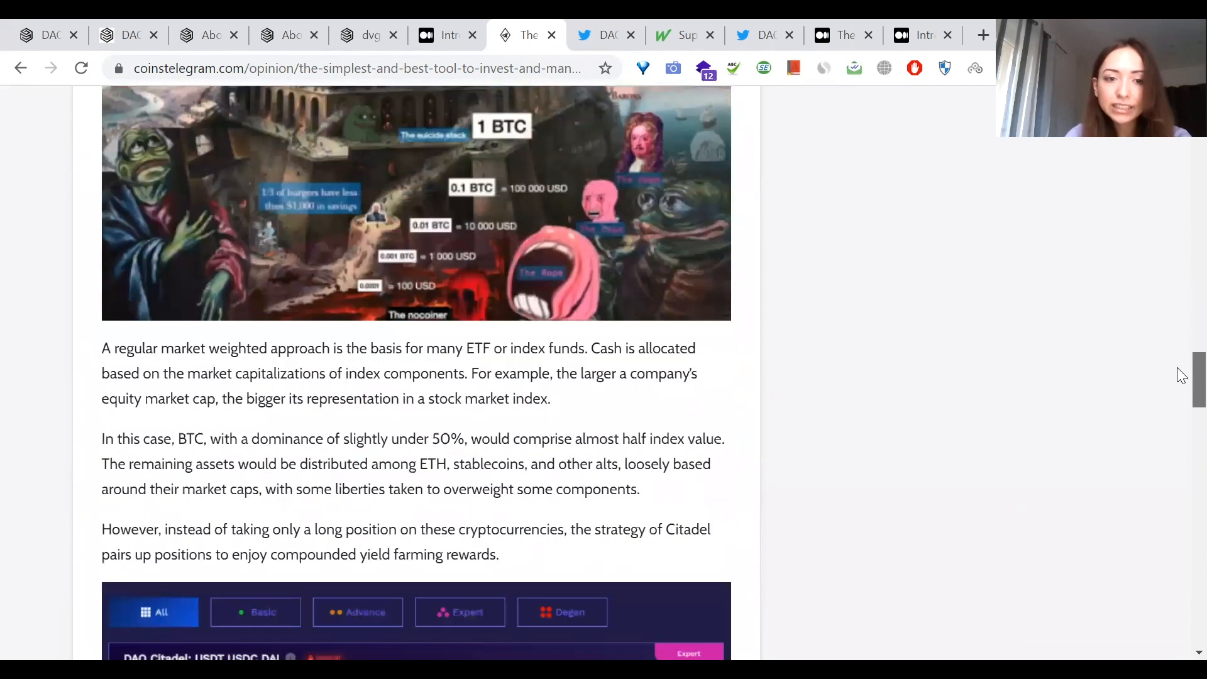
pyautogui.scroll(-3)
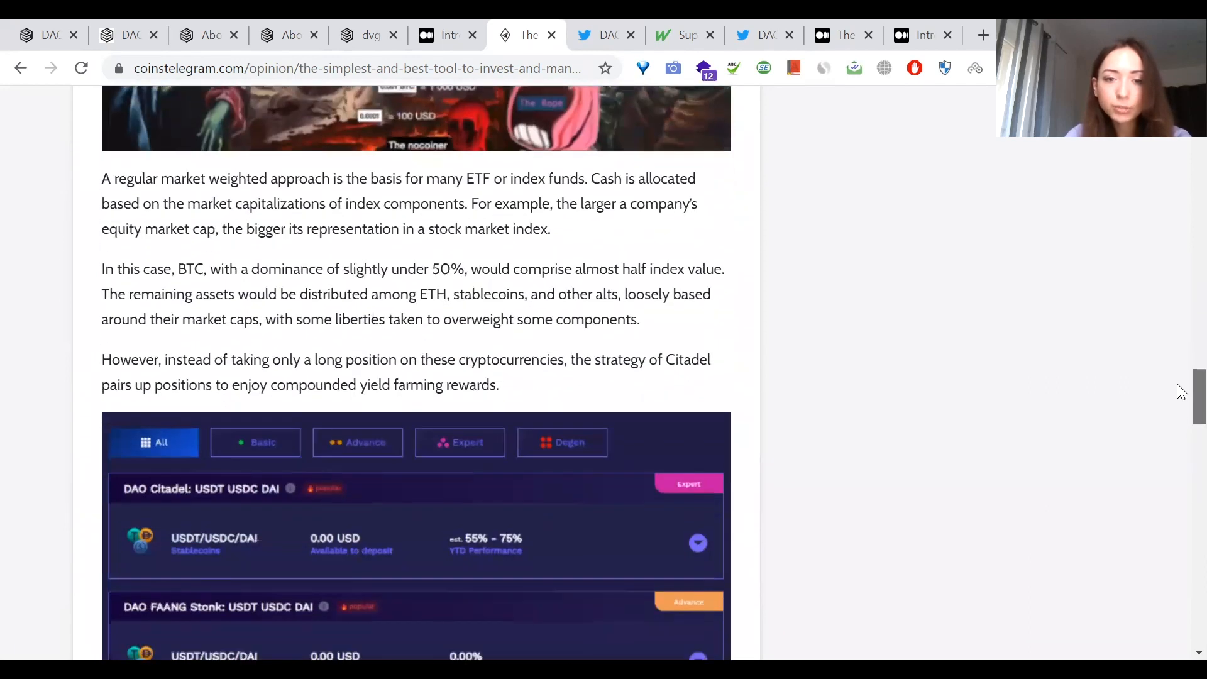
pyautogui.scroll(-3)
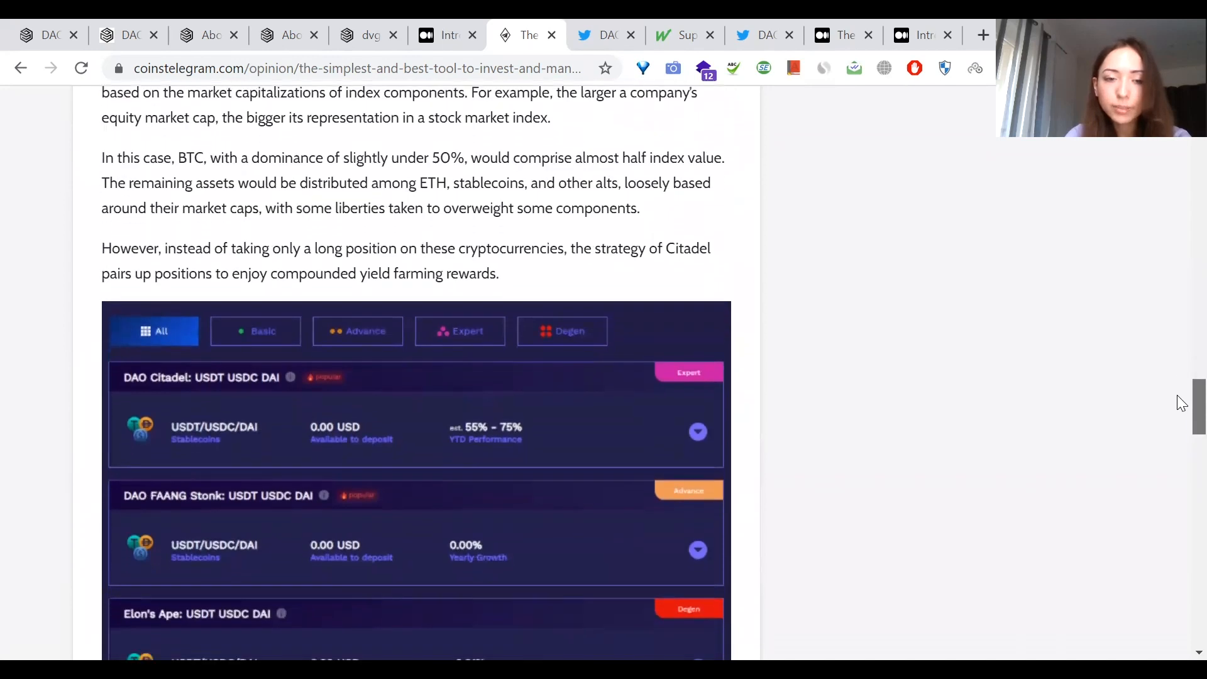
pyautogui.scroll(-3)
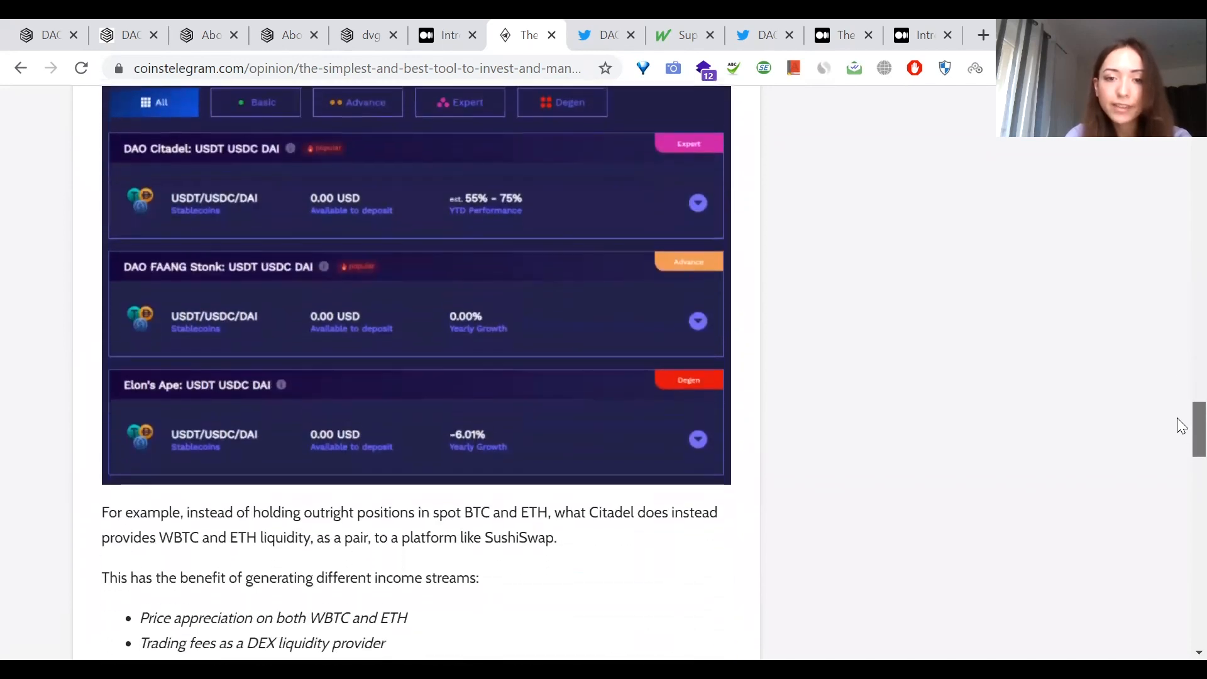
pyautogui.scroll(-3)
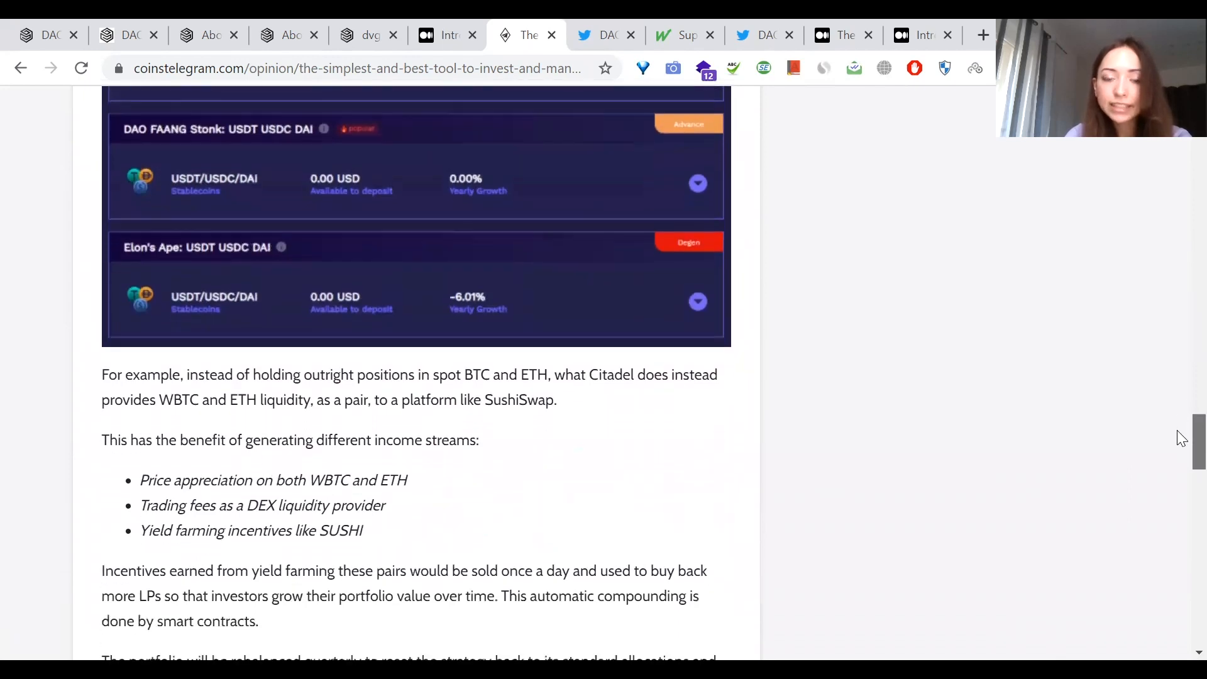
pyautogui.scroll(-3)
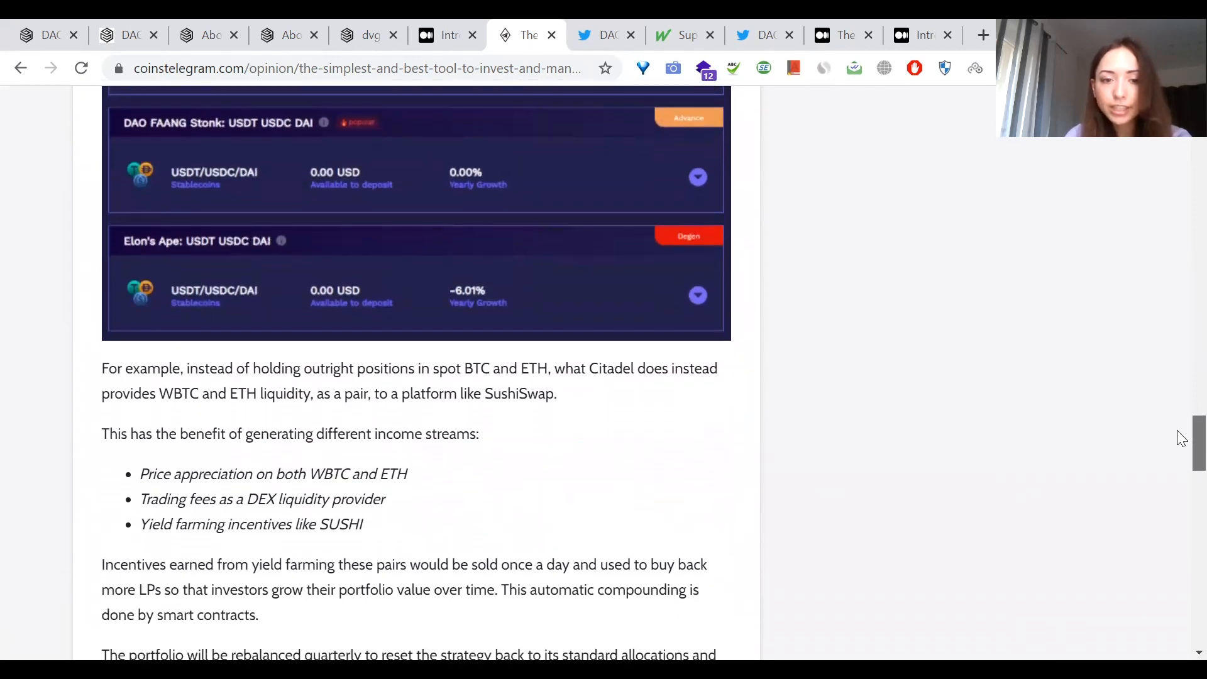
pyautogui.scroll(-3)
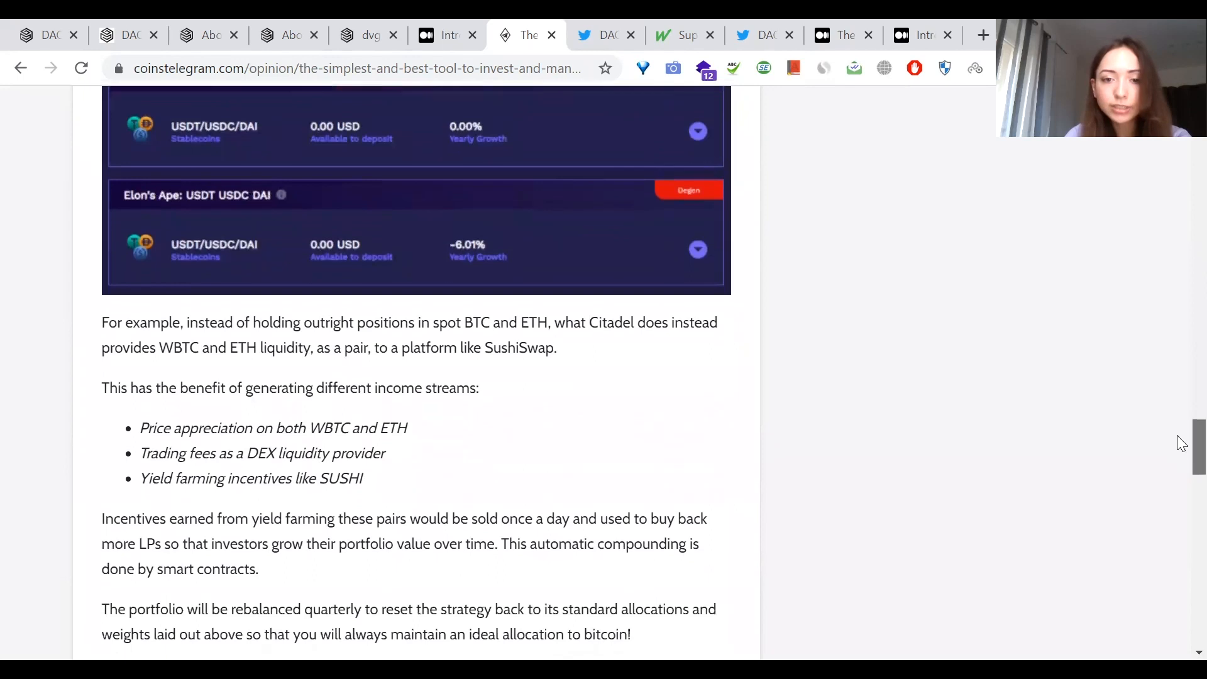
pyautogui.scroll(-3)
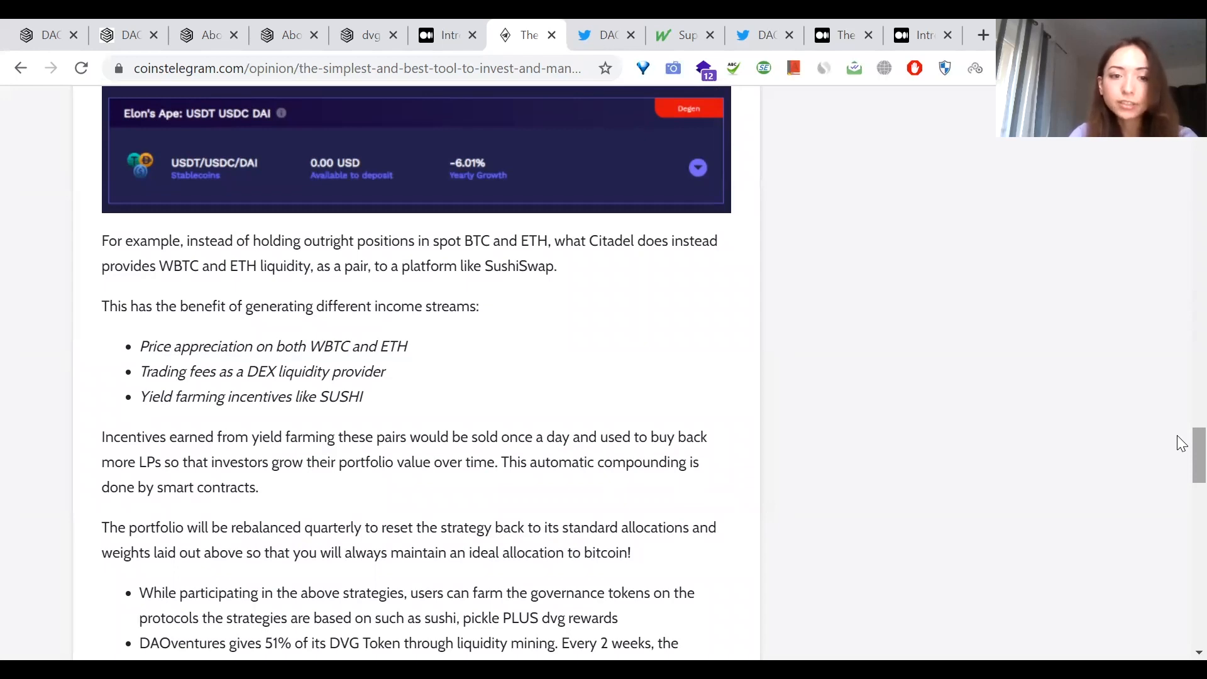
pyautogui.moveTo(568, 202)
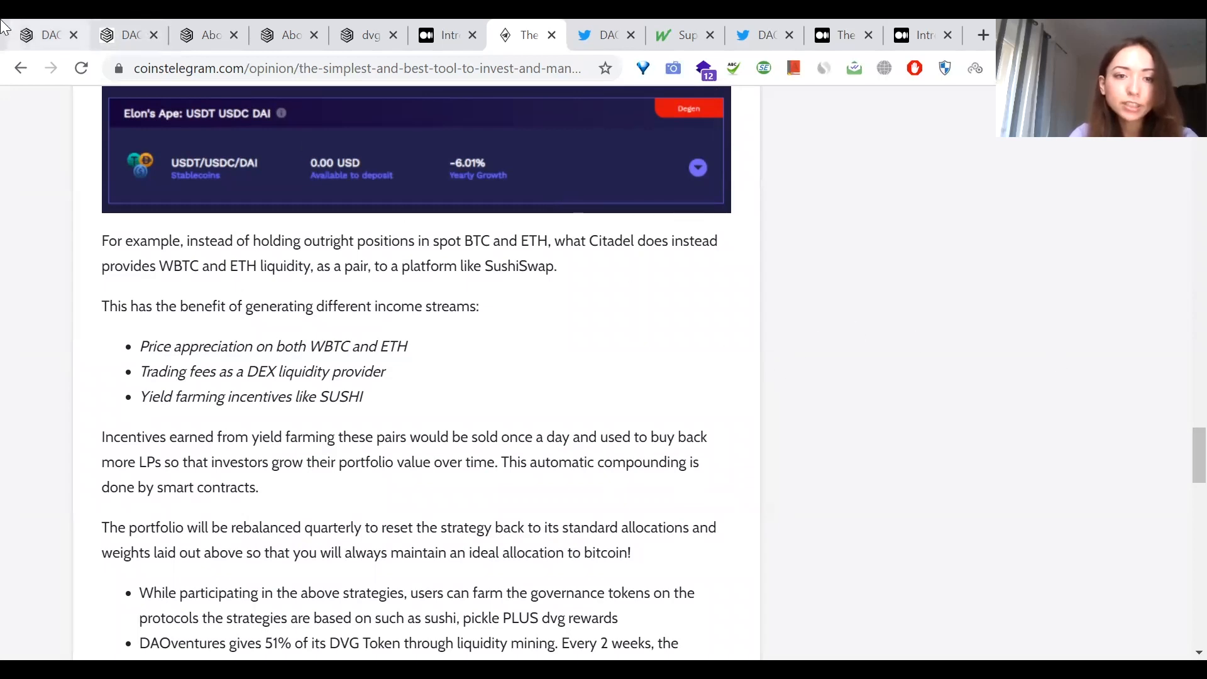
pyautogui.moveTo(128, 35)
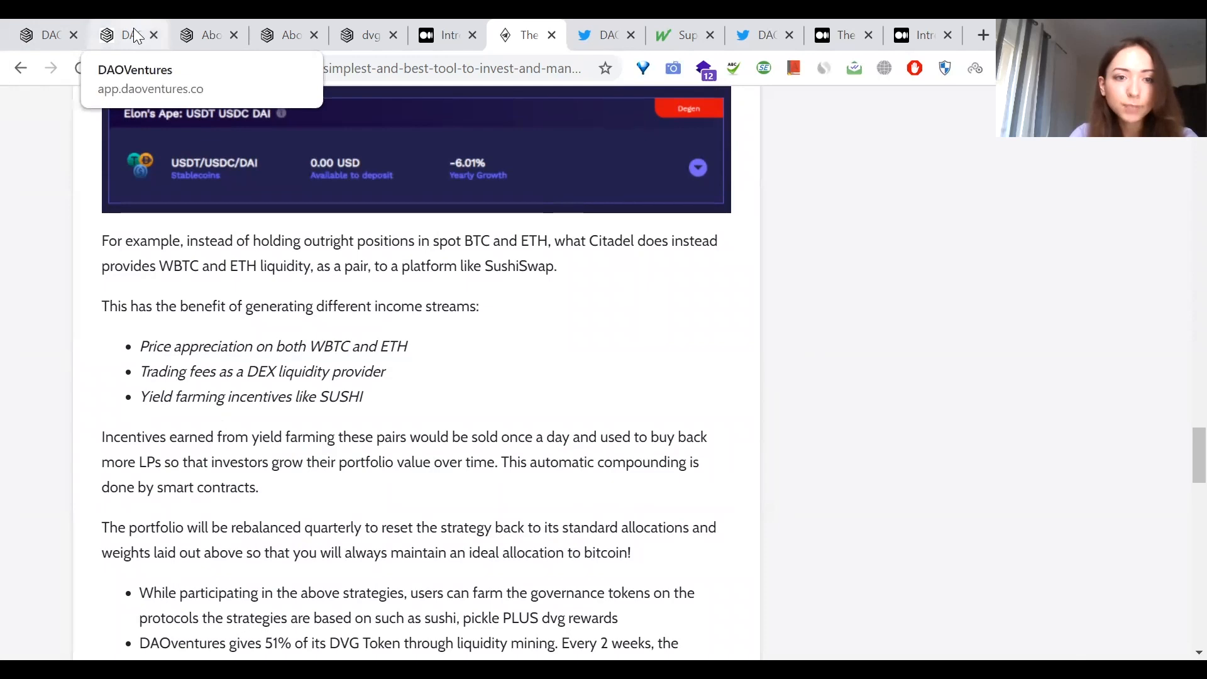
# Step: Return to the Invest page and expand GROW to show DAOmine and DAOvip
pyautogui.click(127, 35)
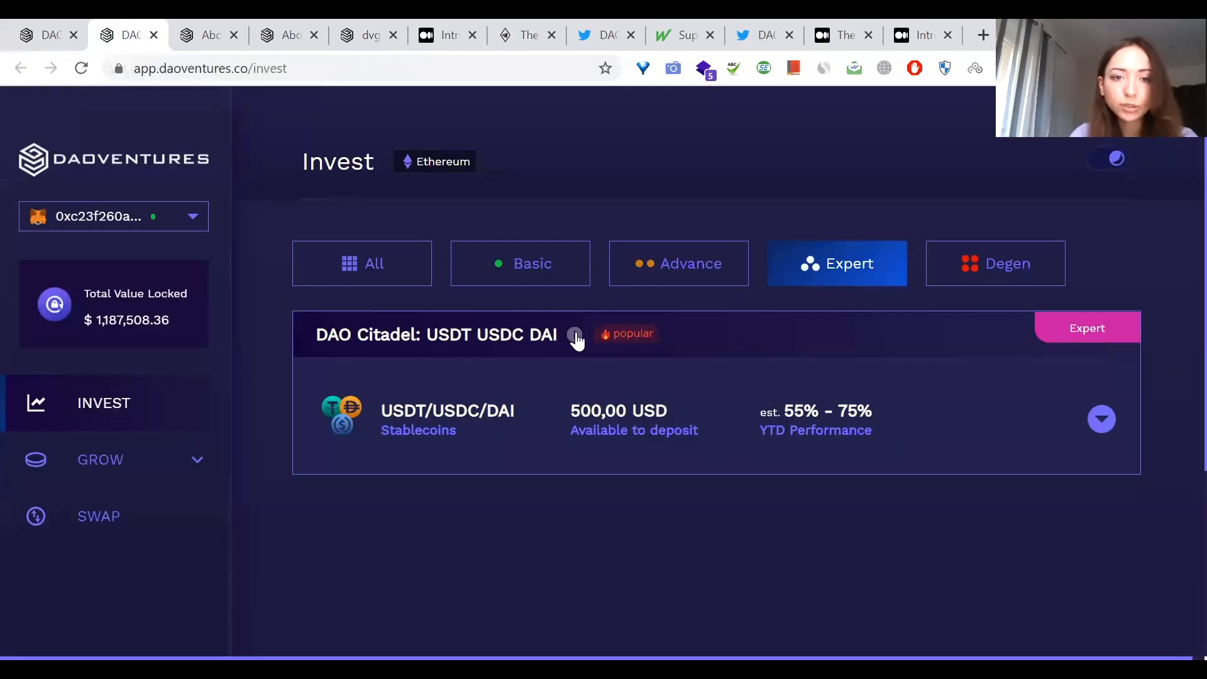
pyautogui.moveTo(827, 174)
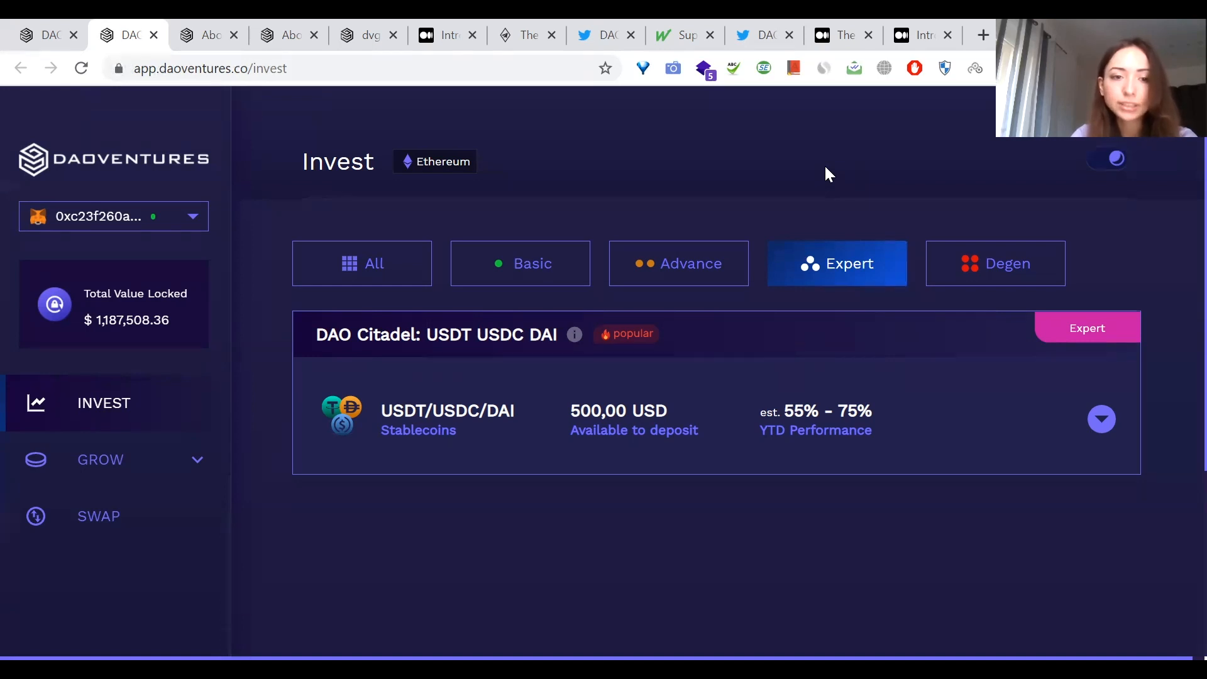
pyautogui.moveTo(558, 185)
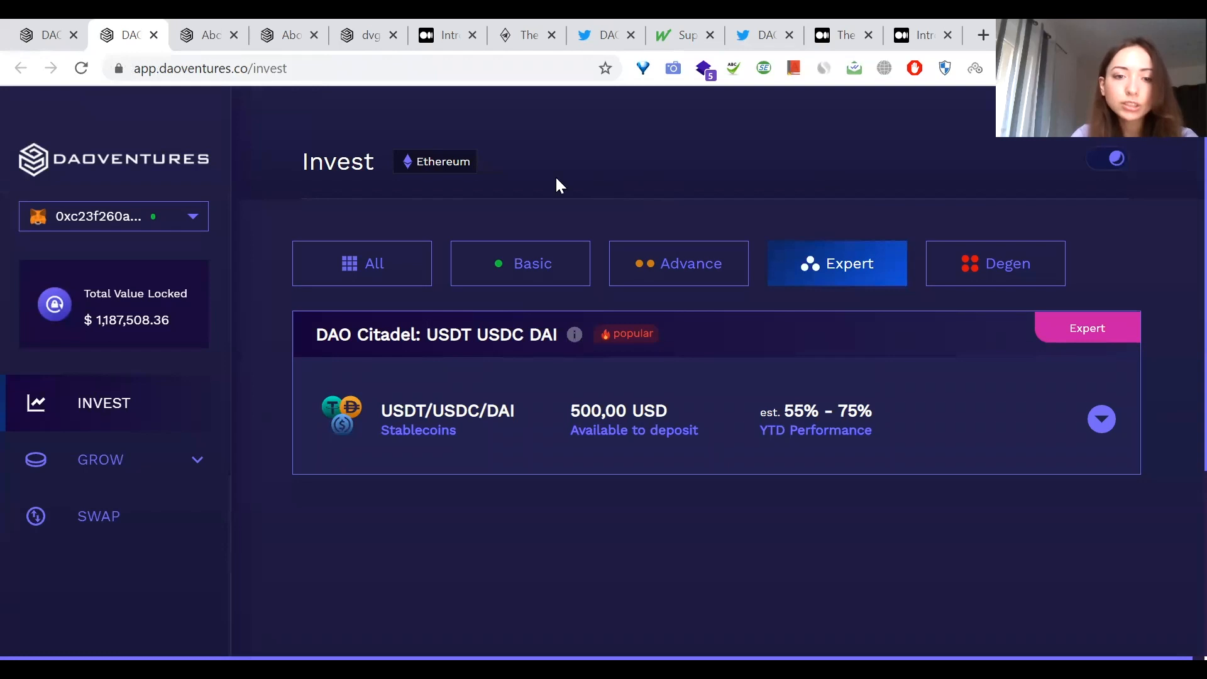
pyautogui.moveTo(407, 181)
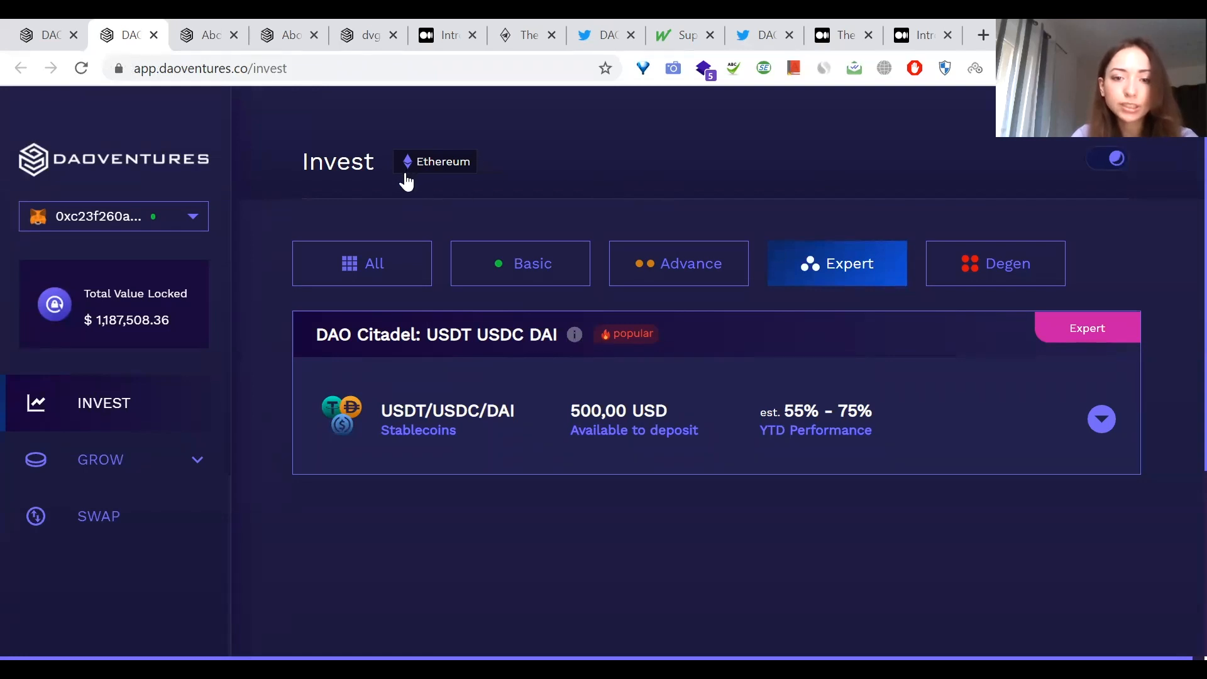
pyautogui.moveTo(109, 469)
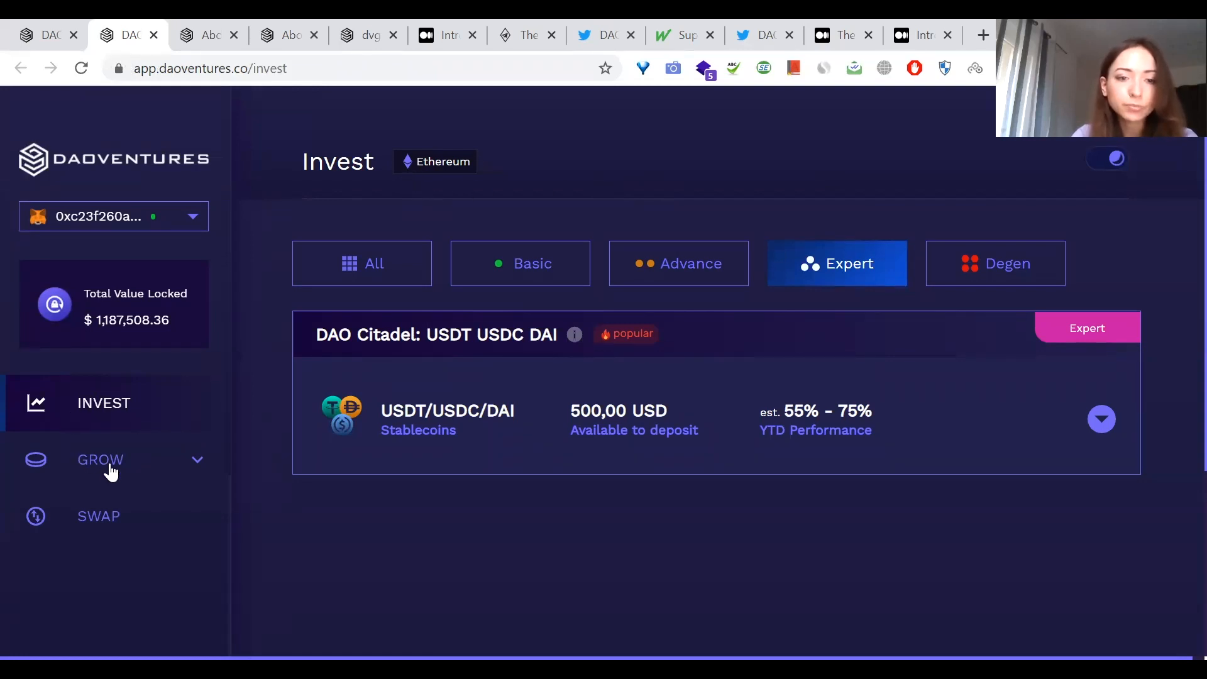
pyautogui.click(100, 459)
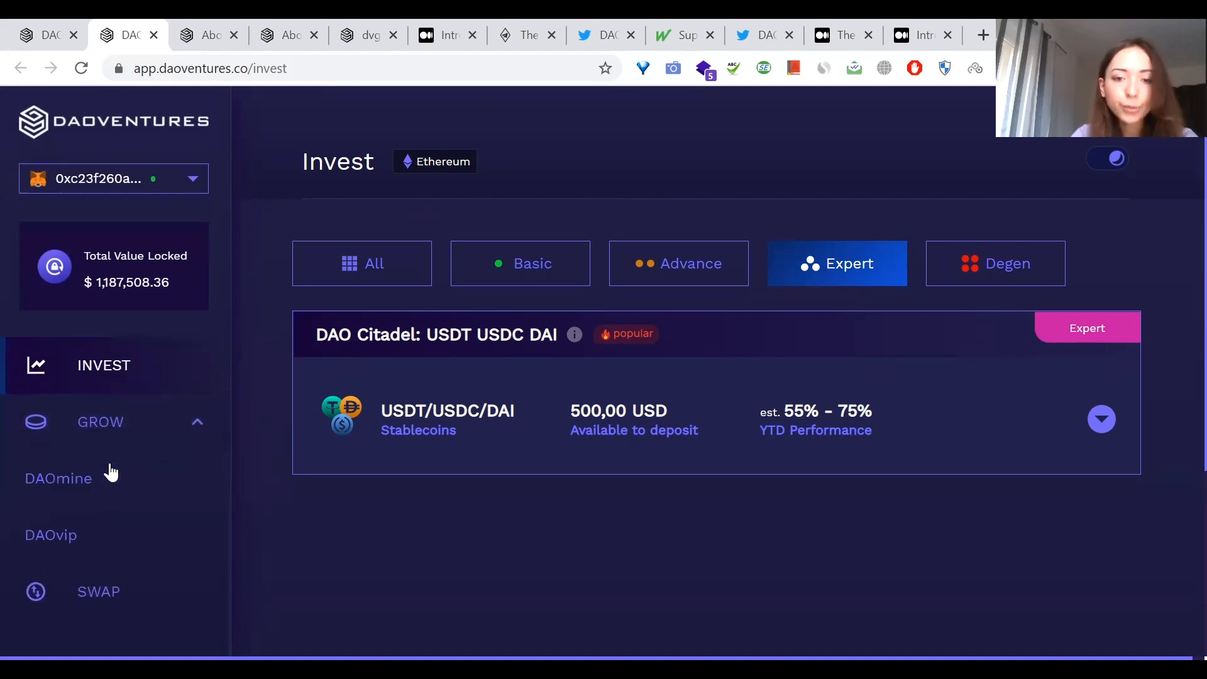
pyautogui.scroll(-3)
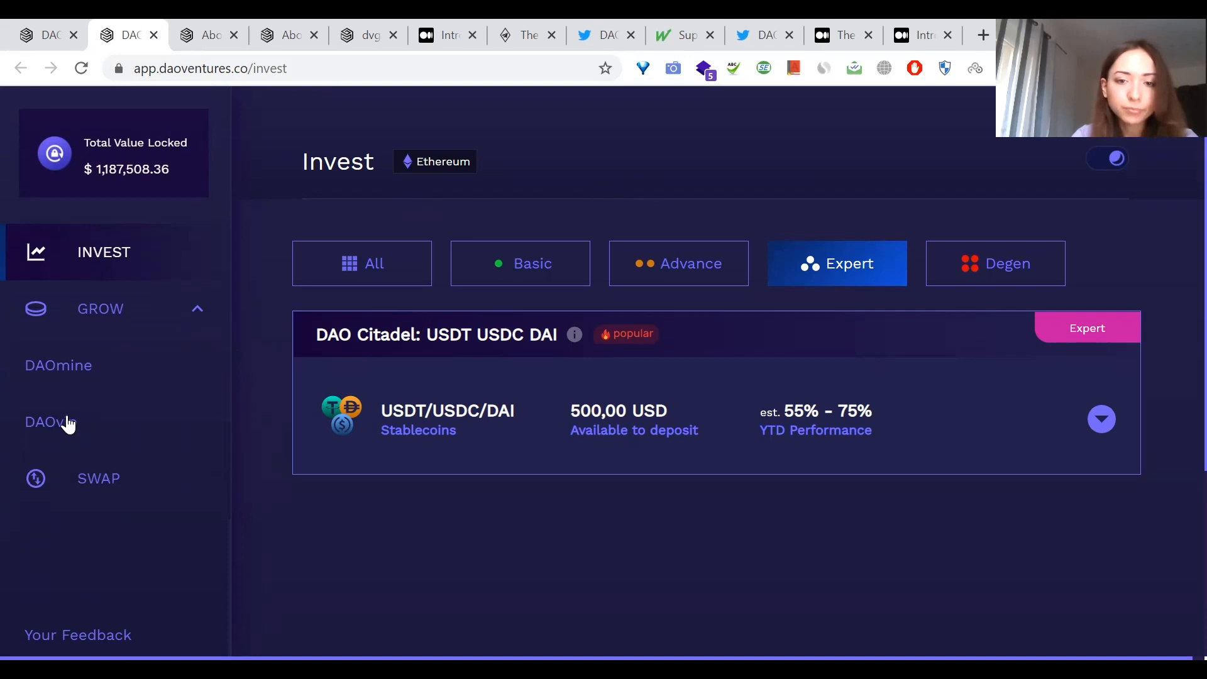
pyautogui.moveTo(83, 340)
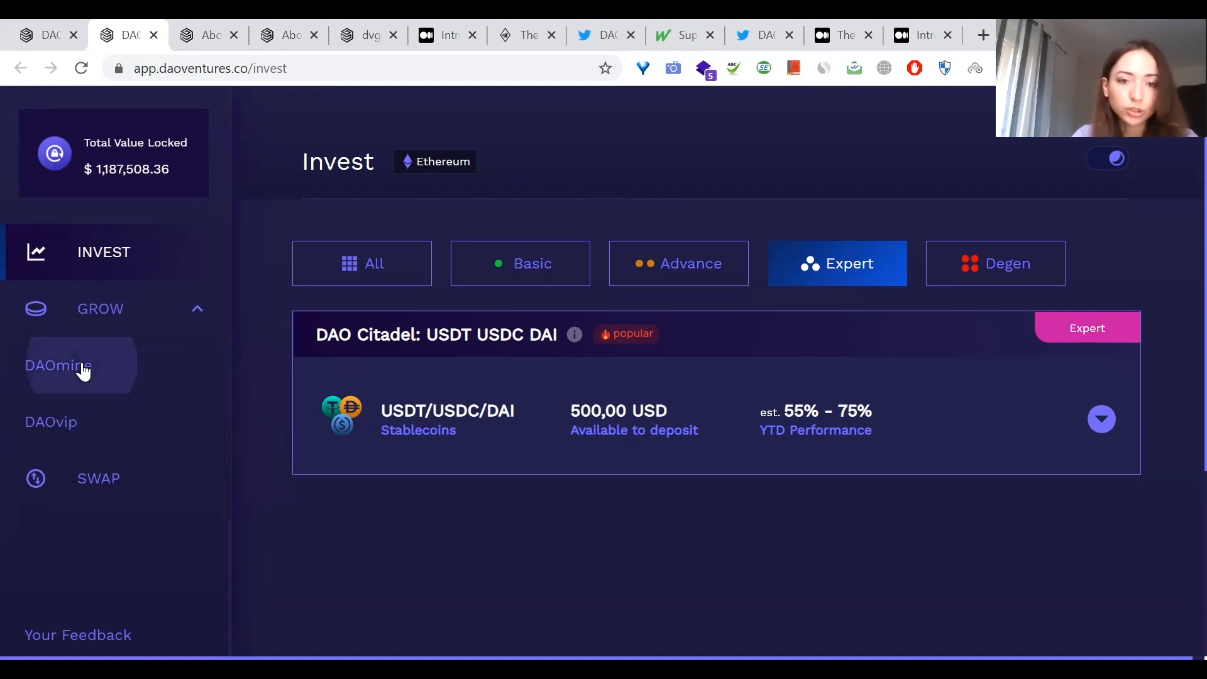
# Step: Open DAOmine and scroll to pools like vipDVG LP and Uniswap DVG-ETH LP
pyautogui.click(58, 364)
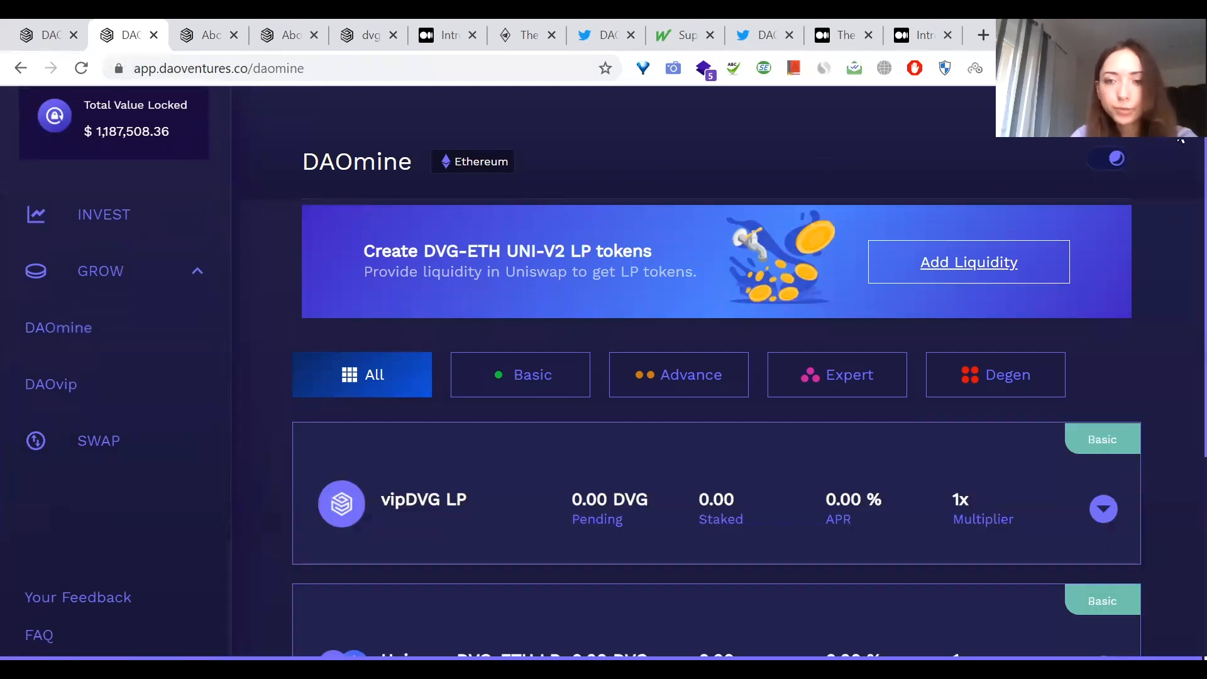
pyautogui.scroll(-3)
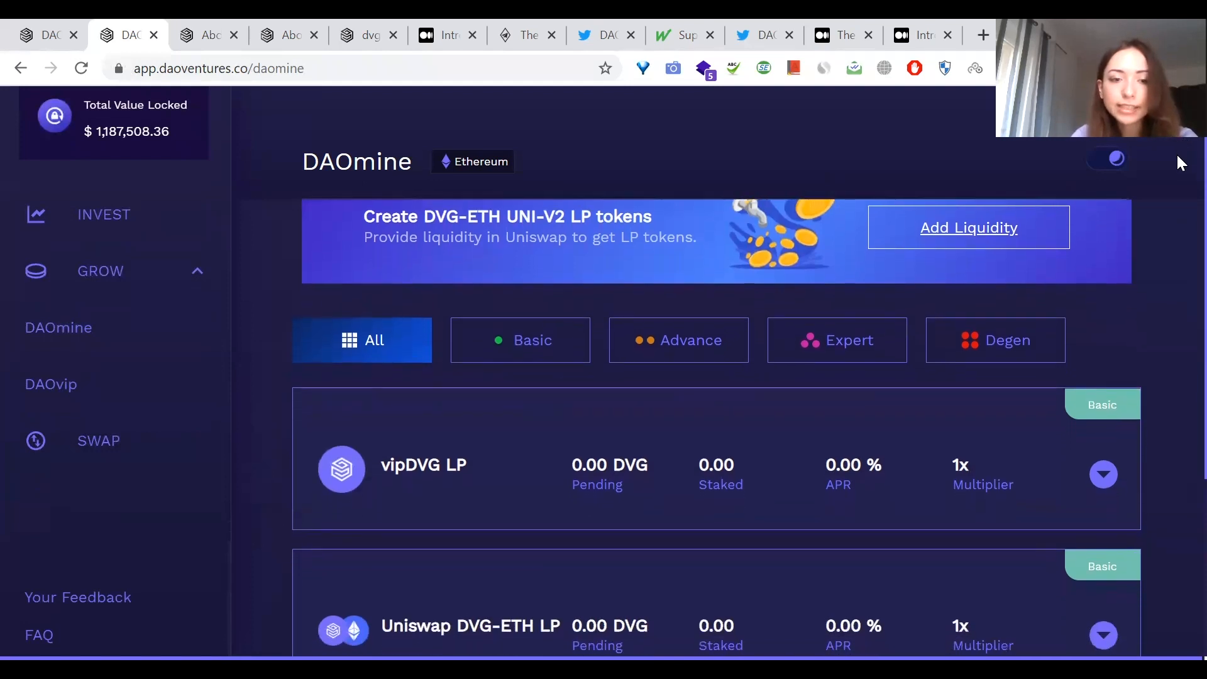
pyautogui.scroll(-3)
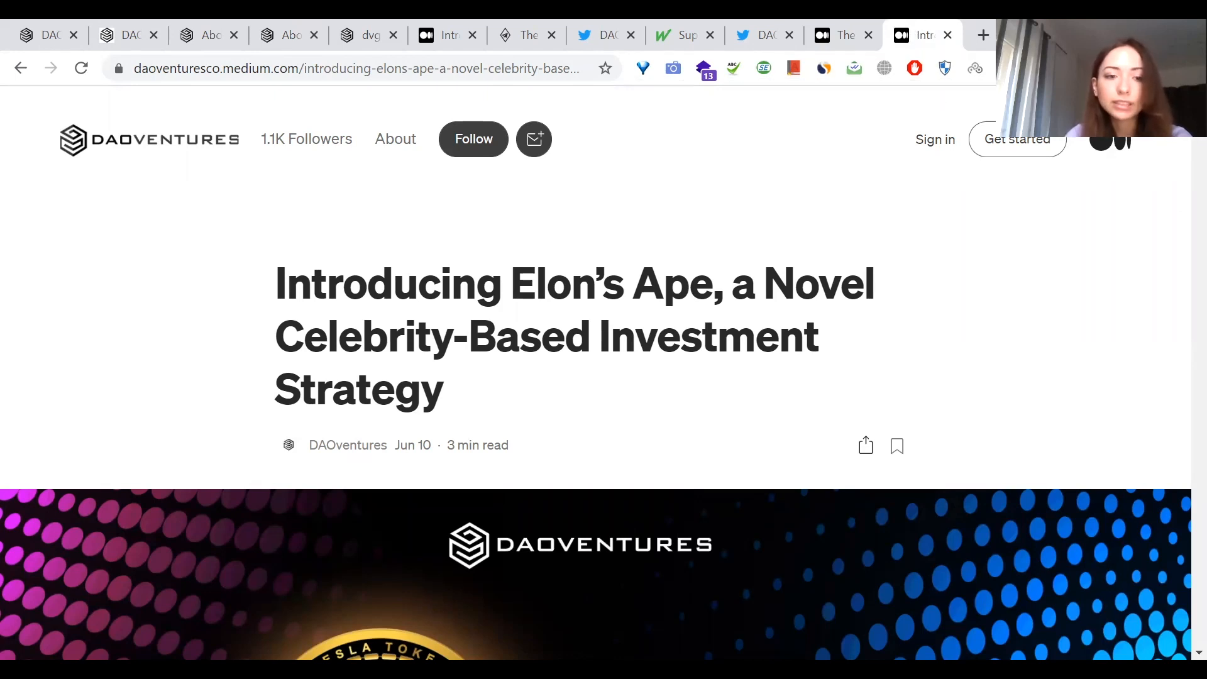
# Step: Scroll the Elon's Ape article through methodology, allocations, growth chart and Risks
pyautogui.scroll(-3)
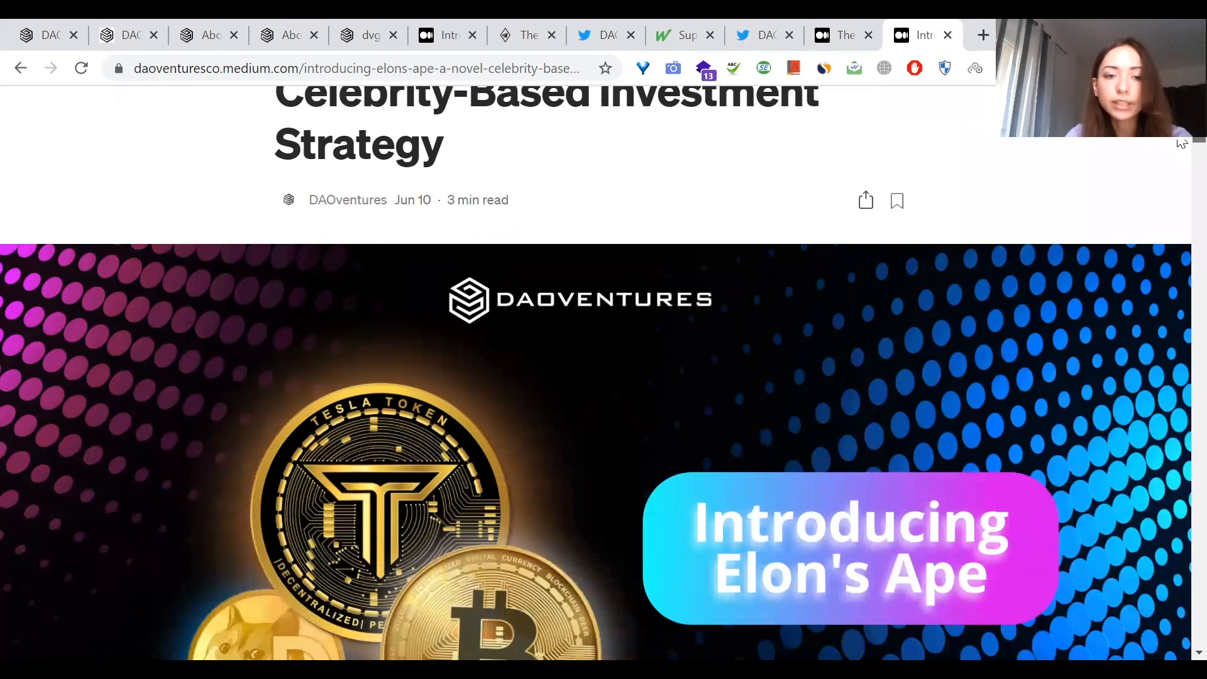
pyautogui.scroll(-3)
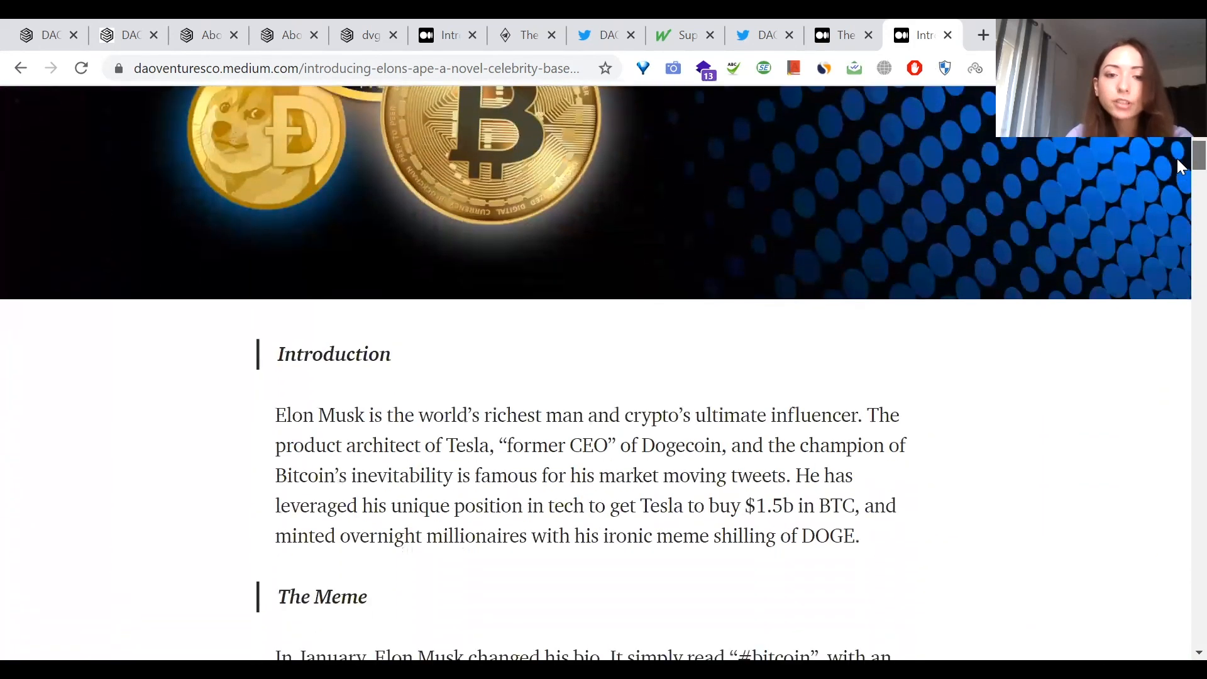
pyautogui.scroll(-3)
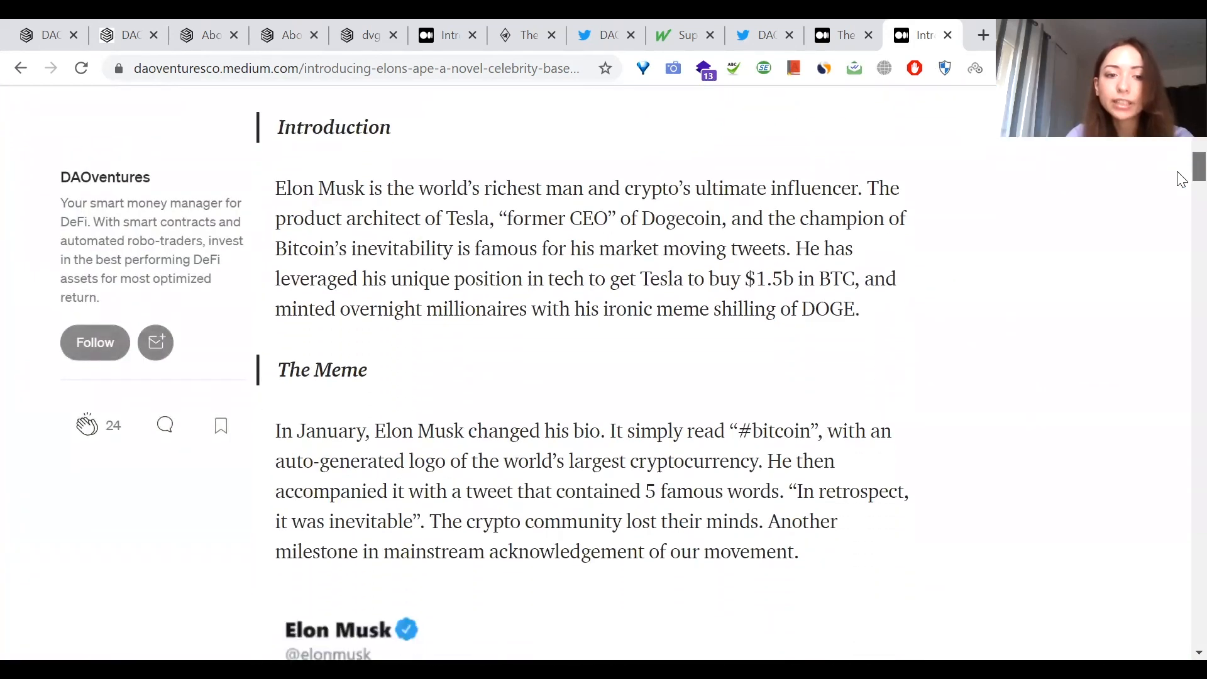
pyautogui.scroll(-3)
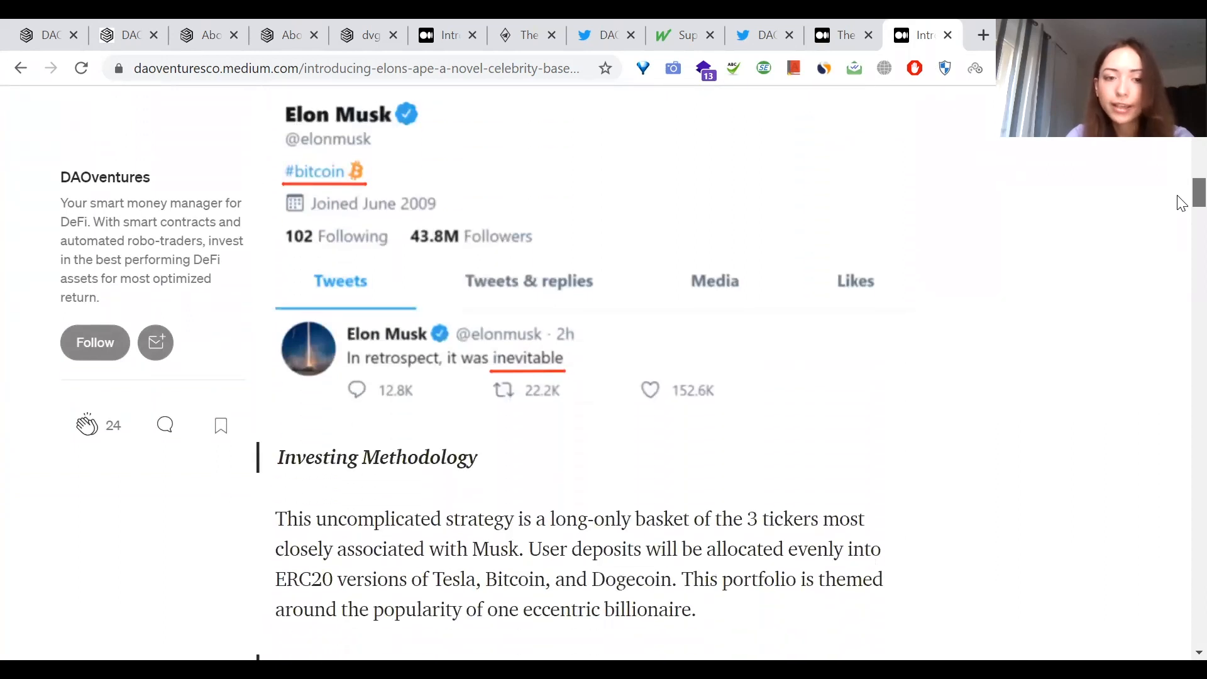
pyautogui.scroll(-3)
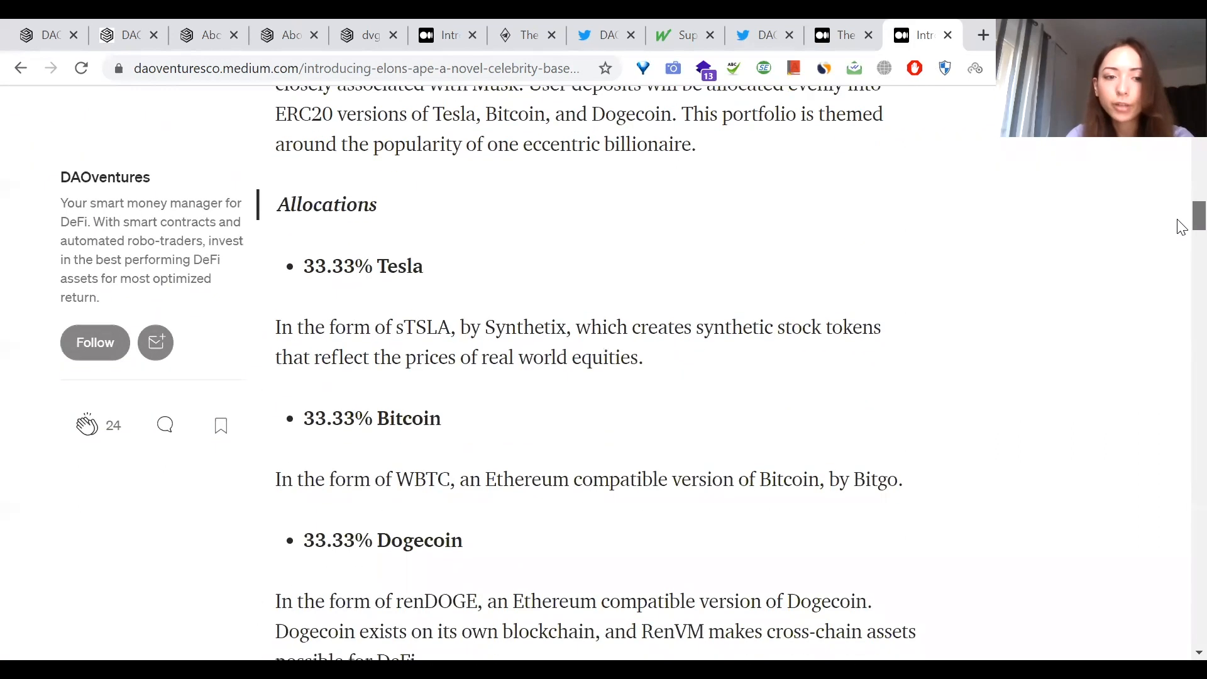
pyautogui.scroll(-3)
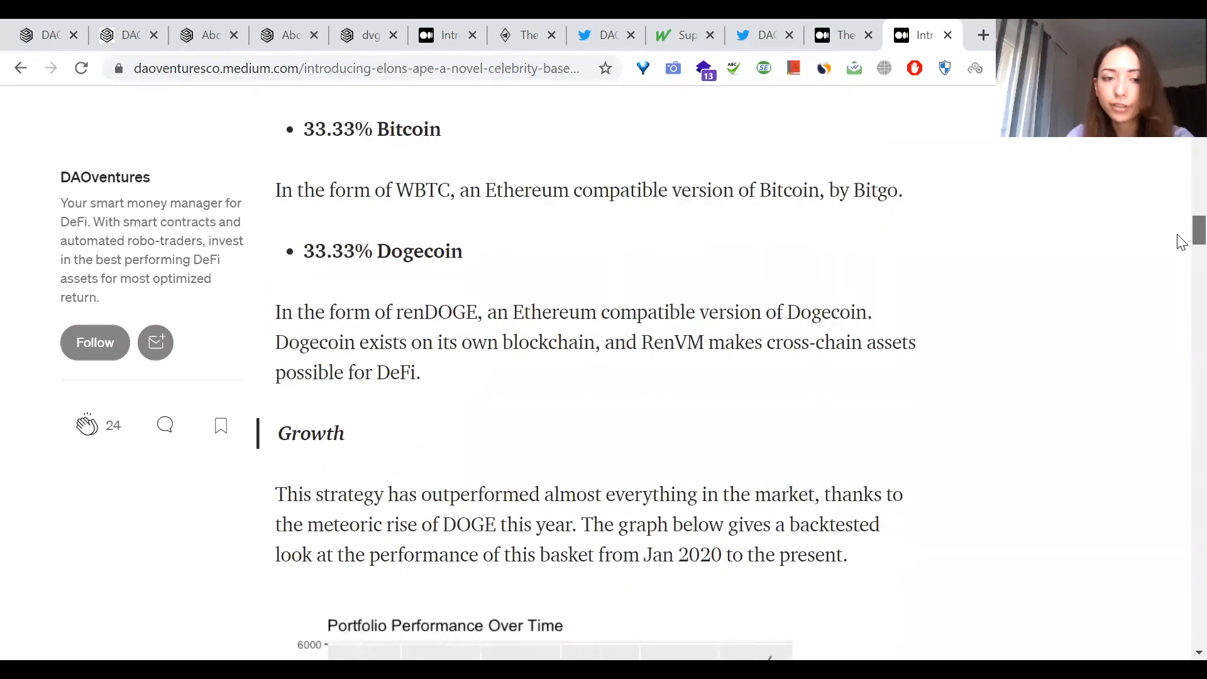
pyautogui.scroll(-3)
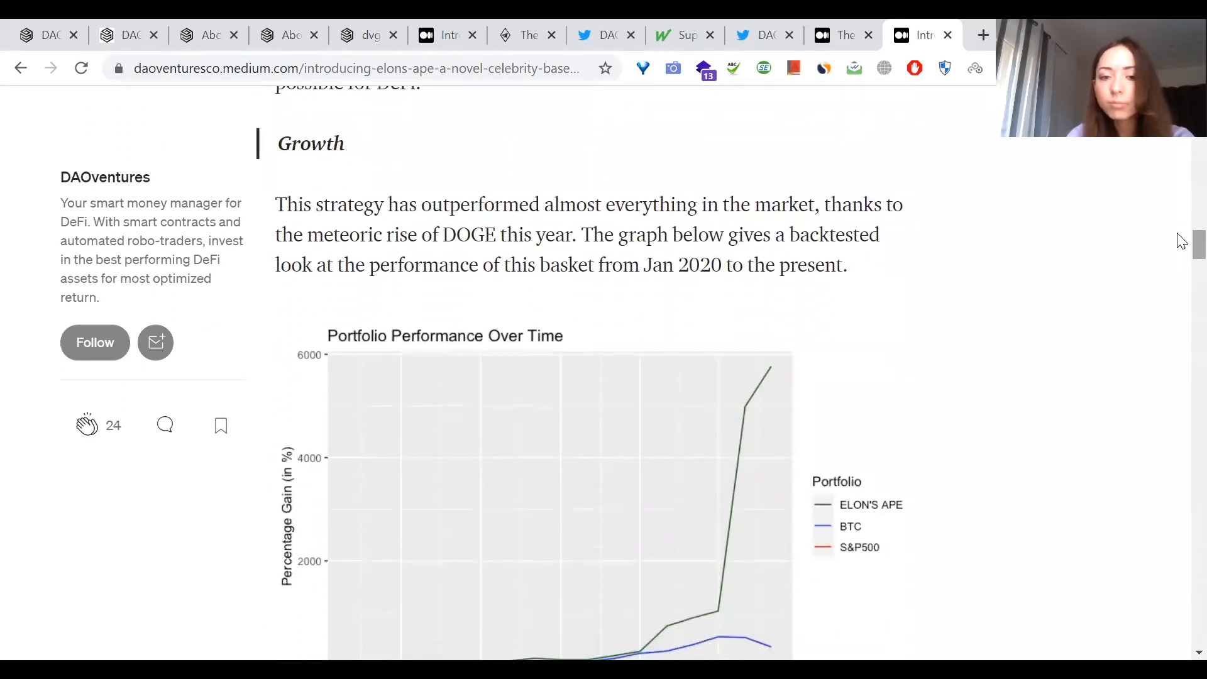
pyautogui.scroll(-3)
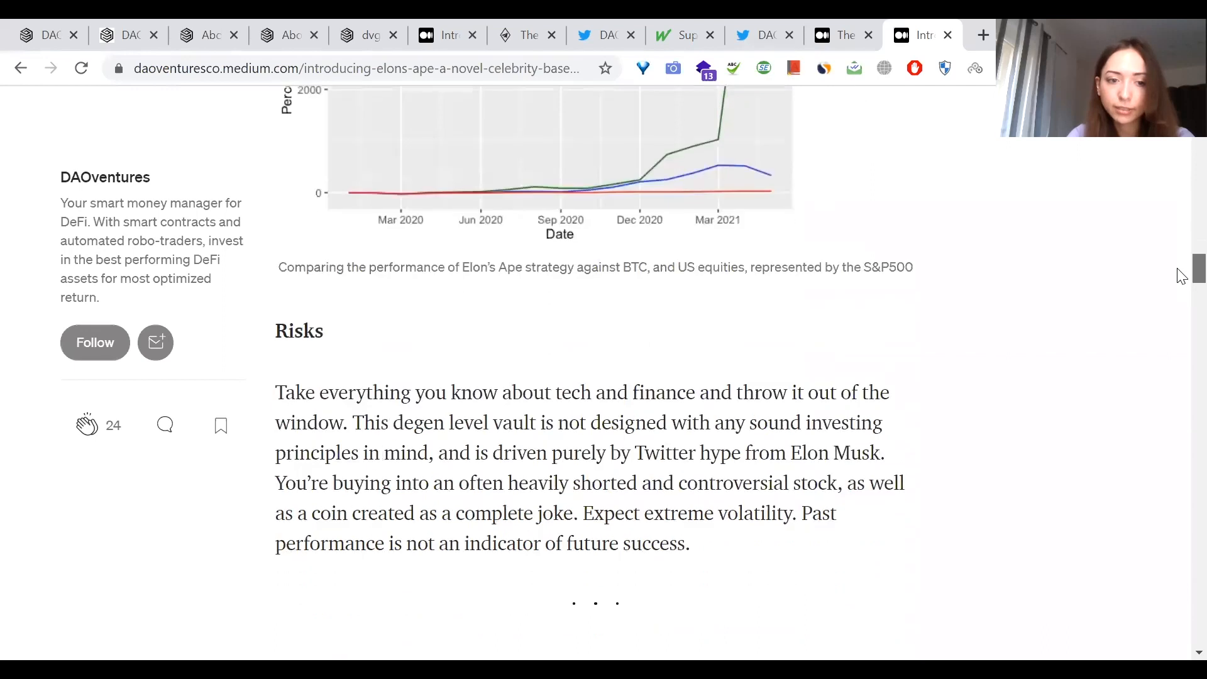
pyautogui.scroll(-3)
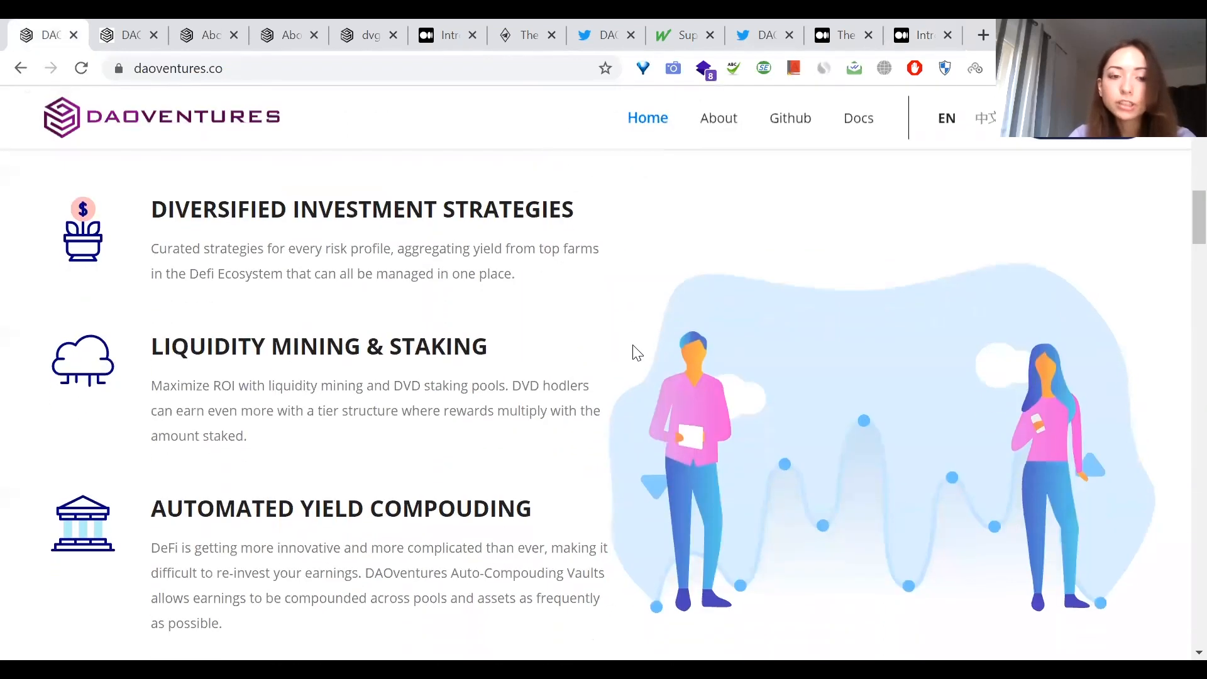
pyautogui.scroll(-3)
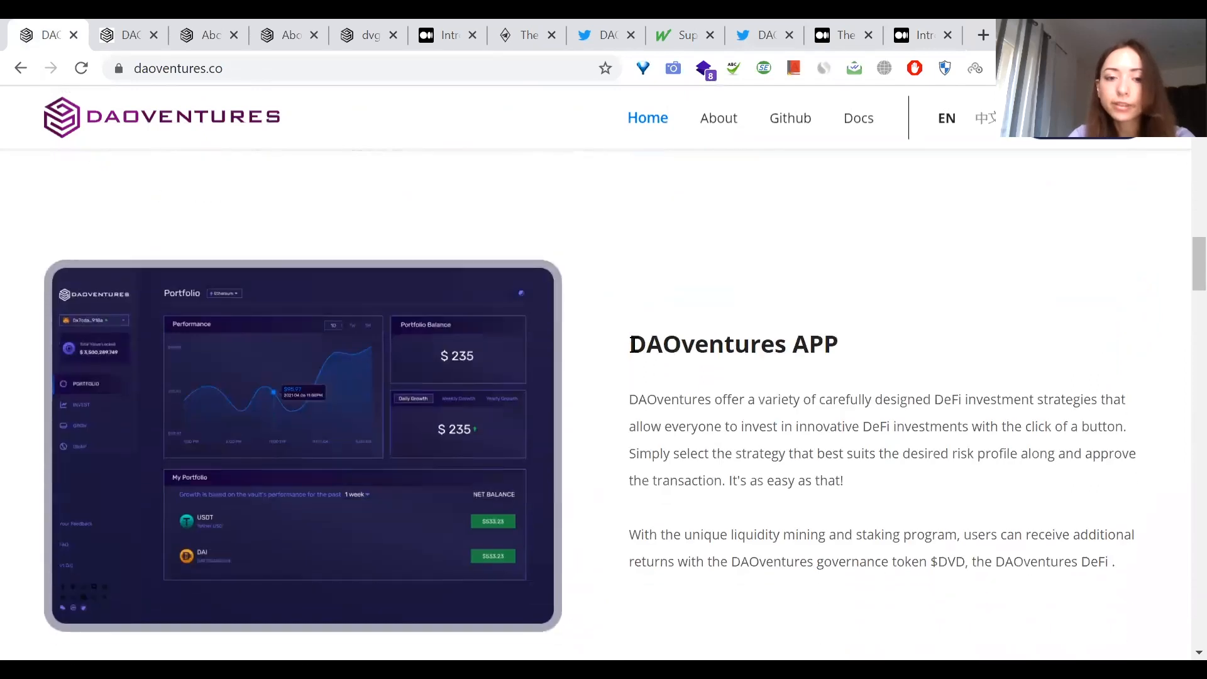
pyautogui.scroll(-3)
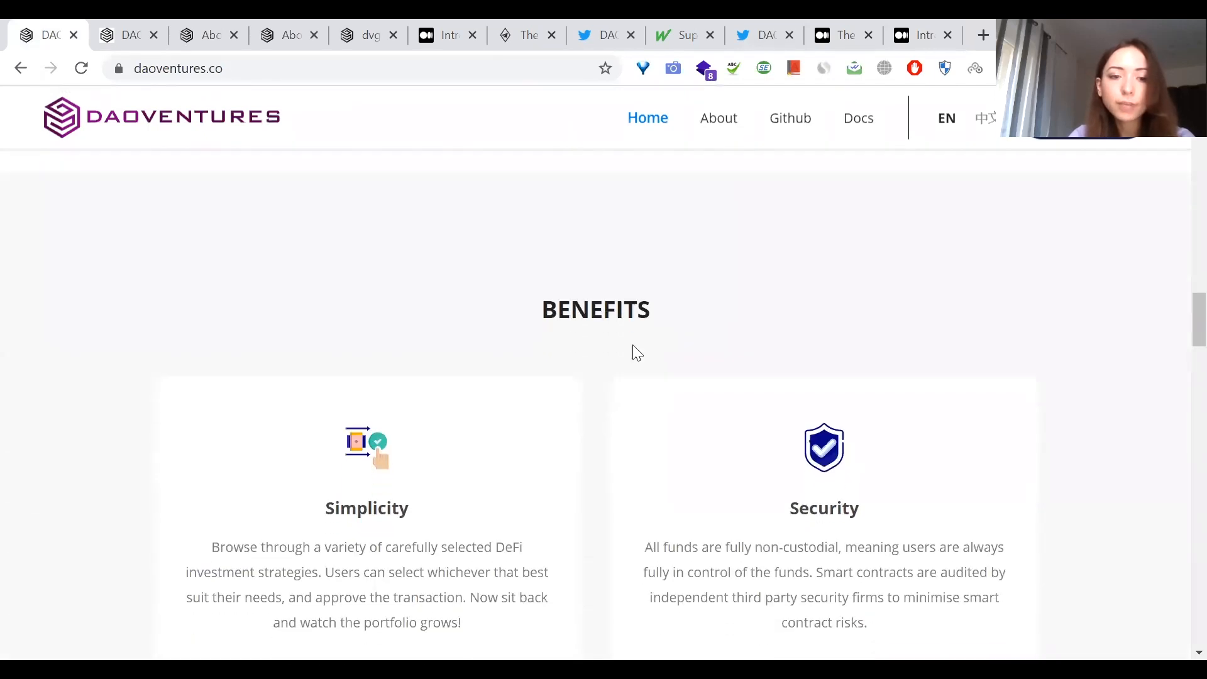
pyautogui.scroll(-3)
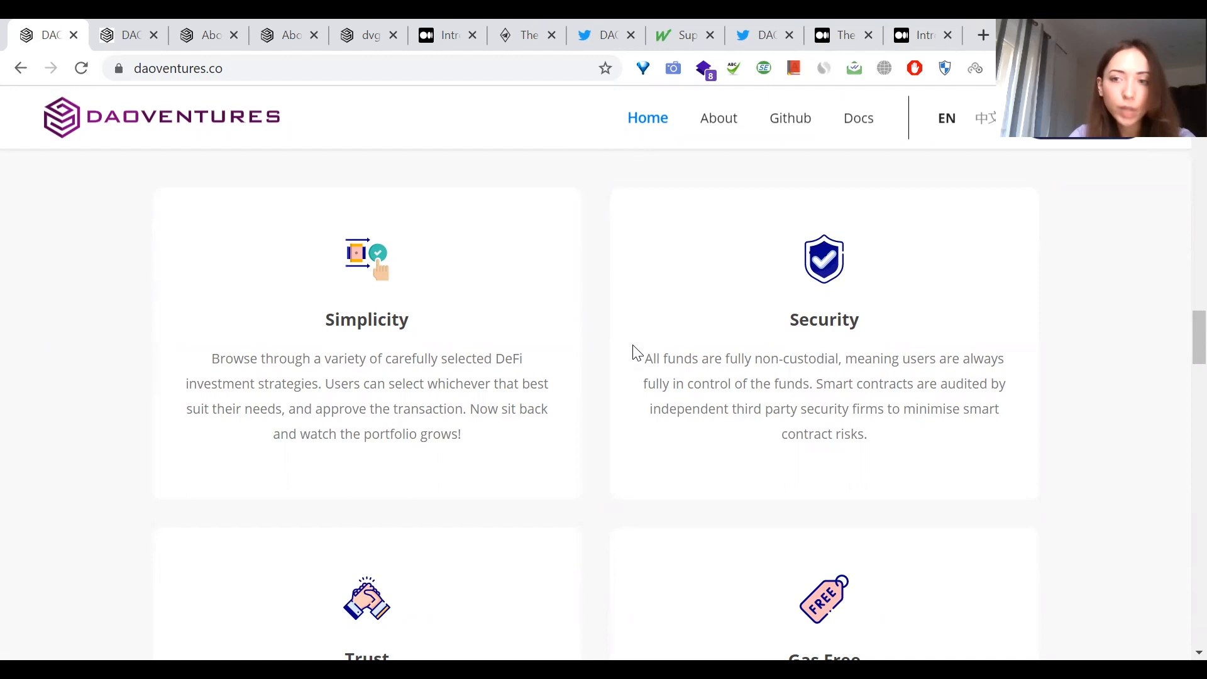
pyautogui.scroll(-3)
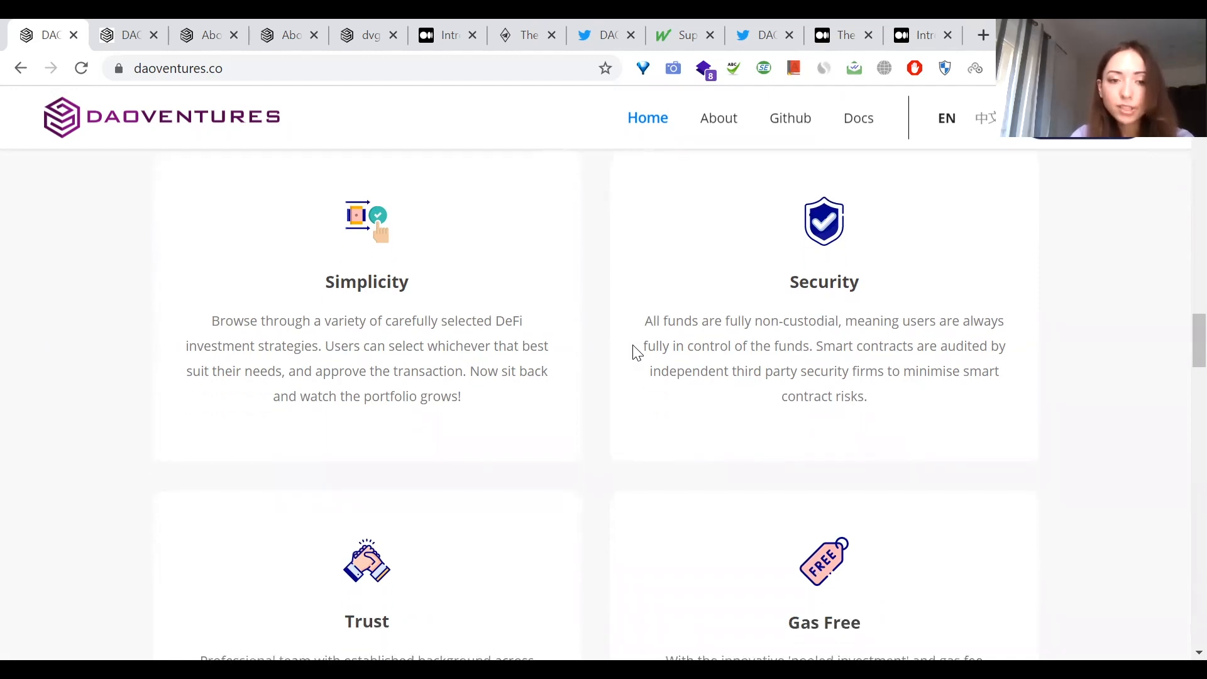
pyautogui.scroll(-3)
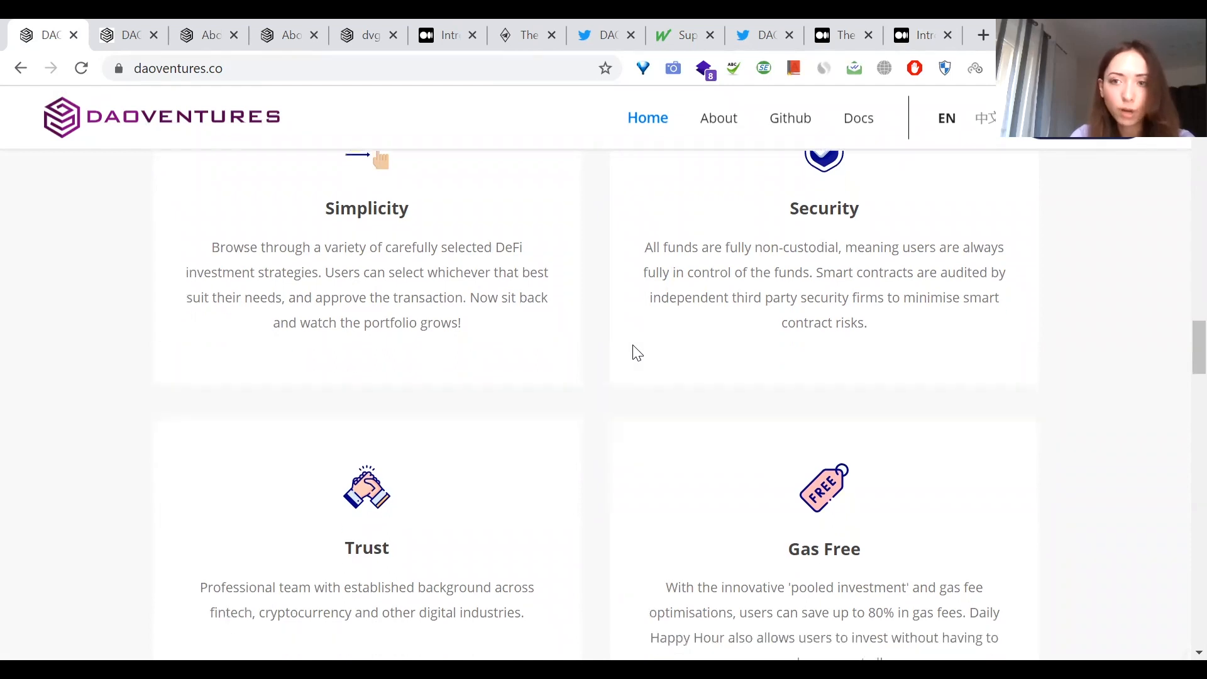
pyautogui.scroll(-3)
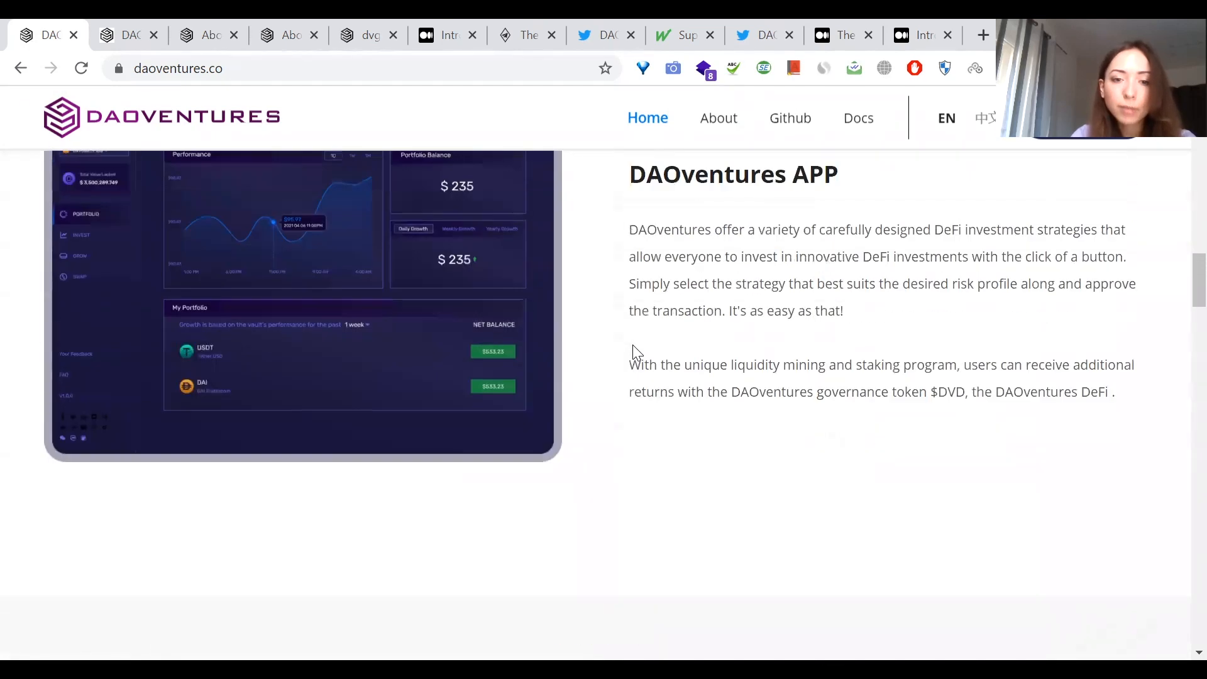
pyautogui.scroll(-3)
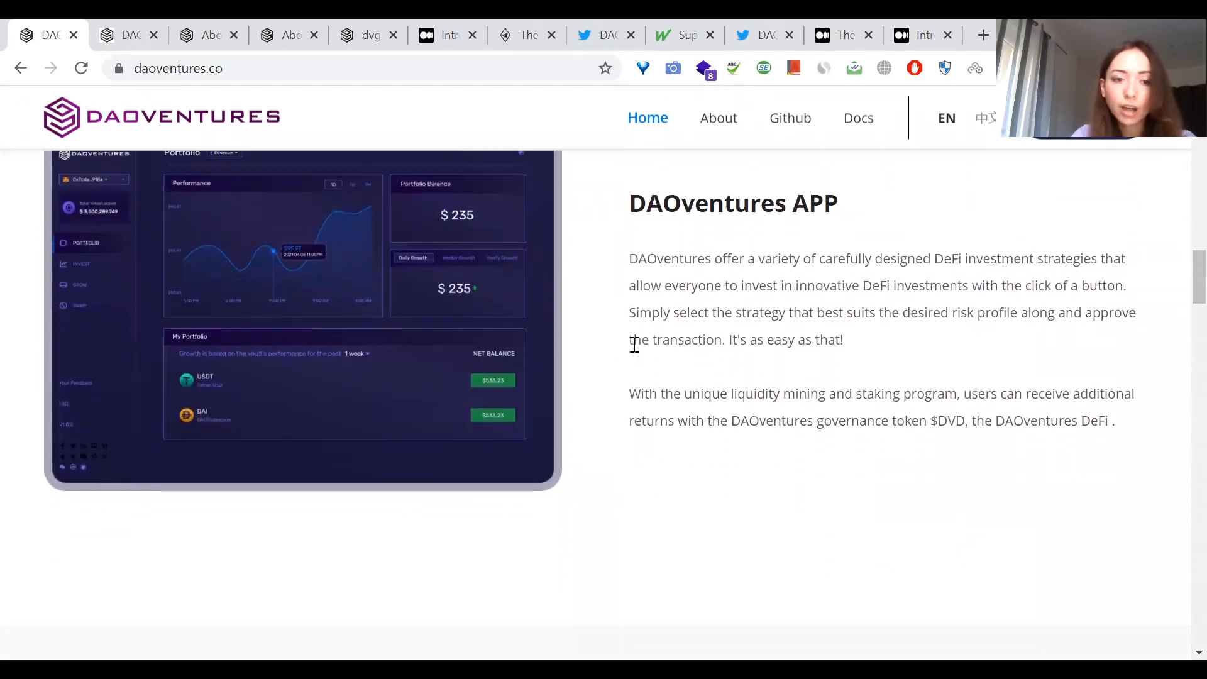
pyautogui.scroll(-3)
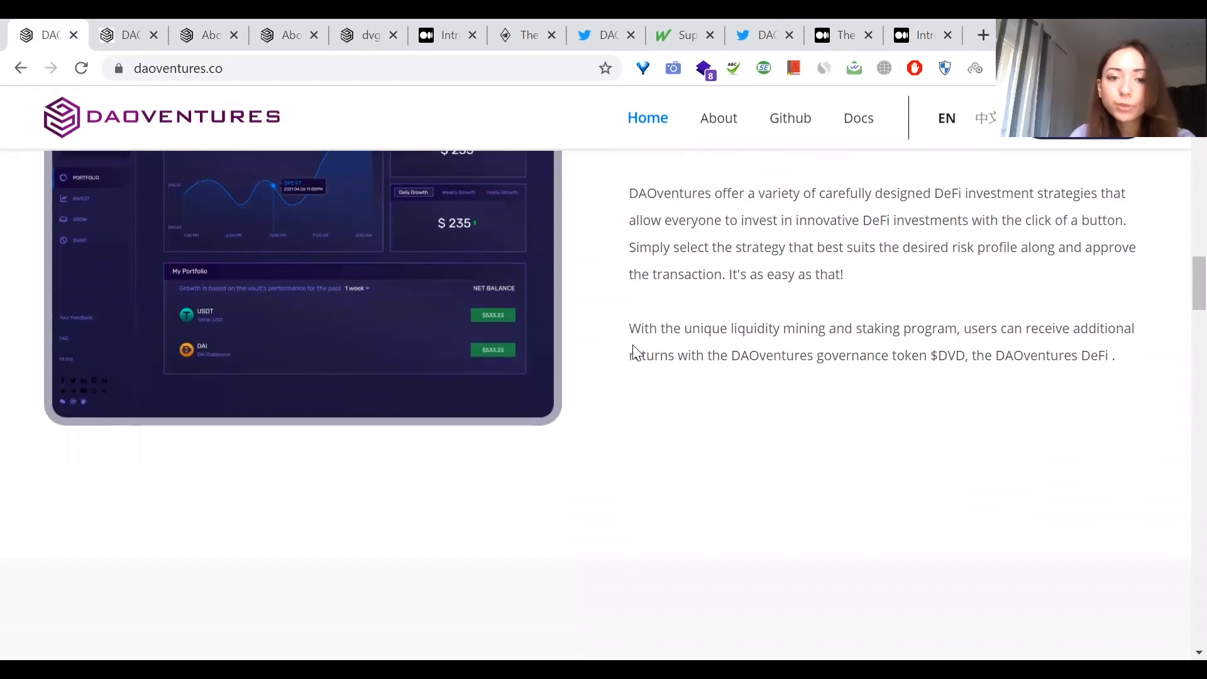
pyautogui.scroll(-3)
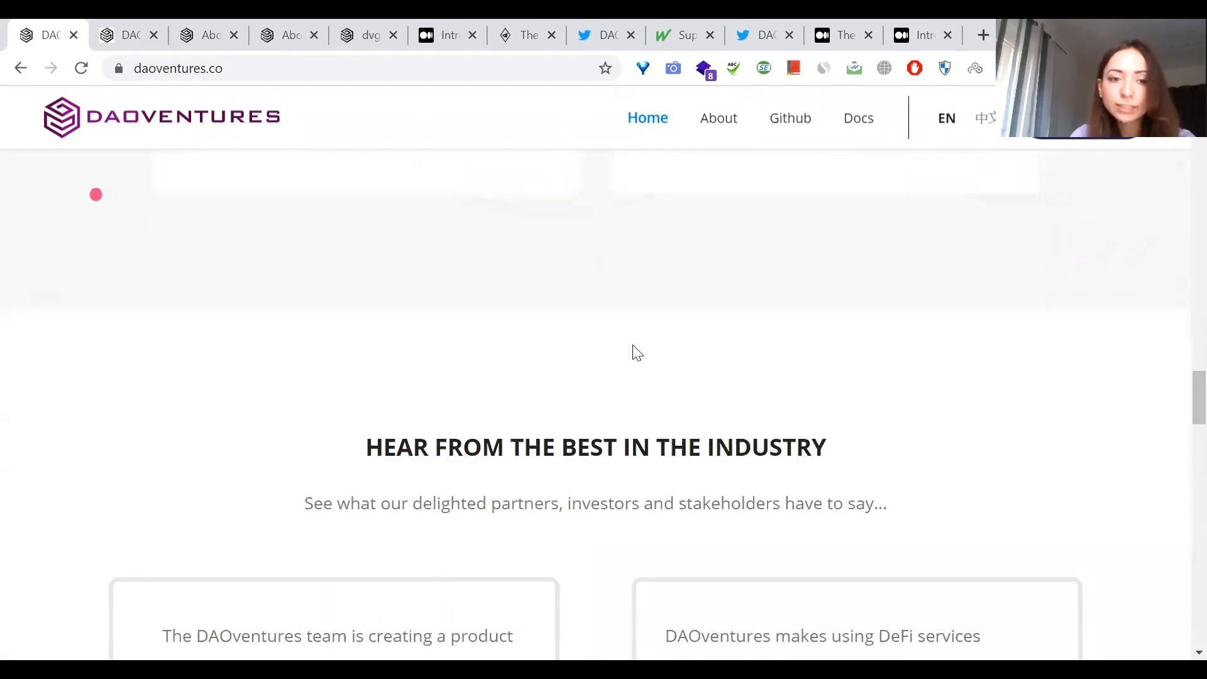
pyautogui.scroll(-3)
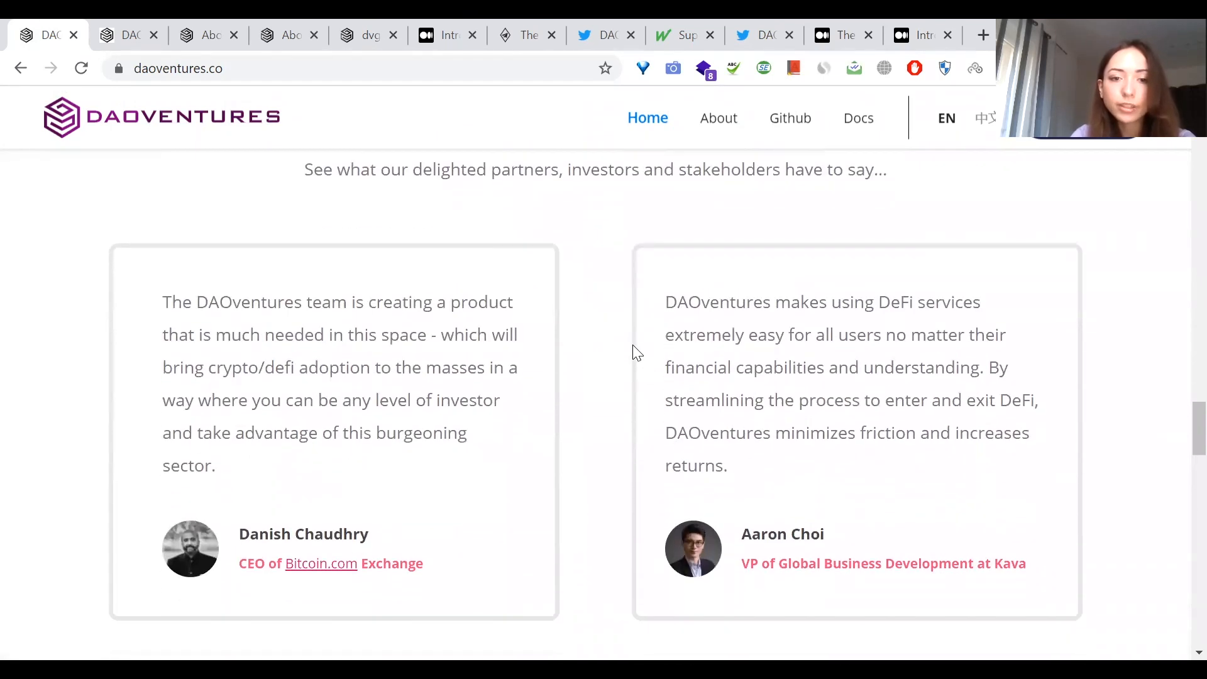
pyautogui.scroll(-3)
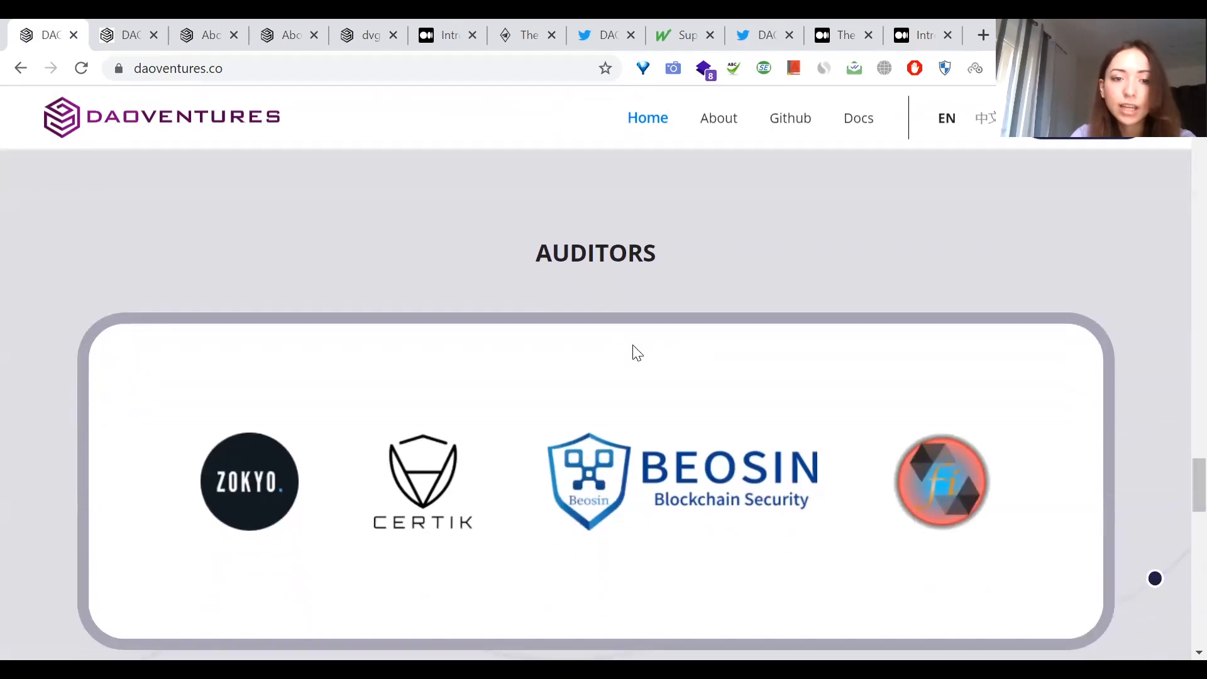
pyautogui.scroll(-3)
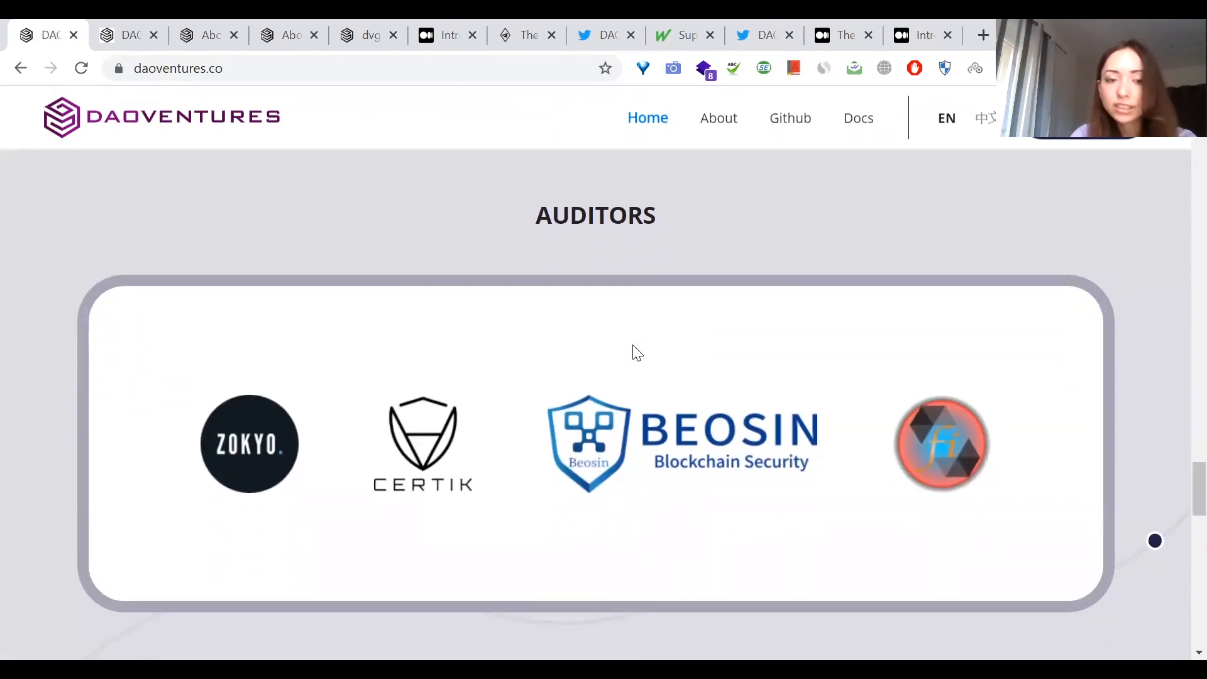
pyautogui.scroll(-3)
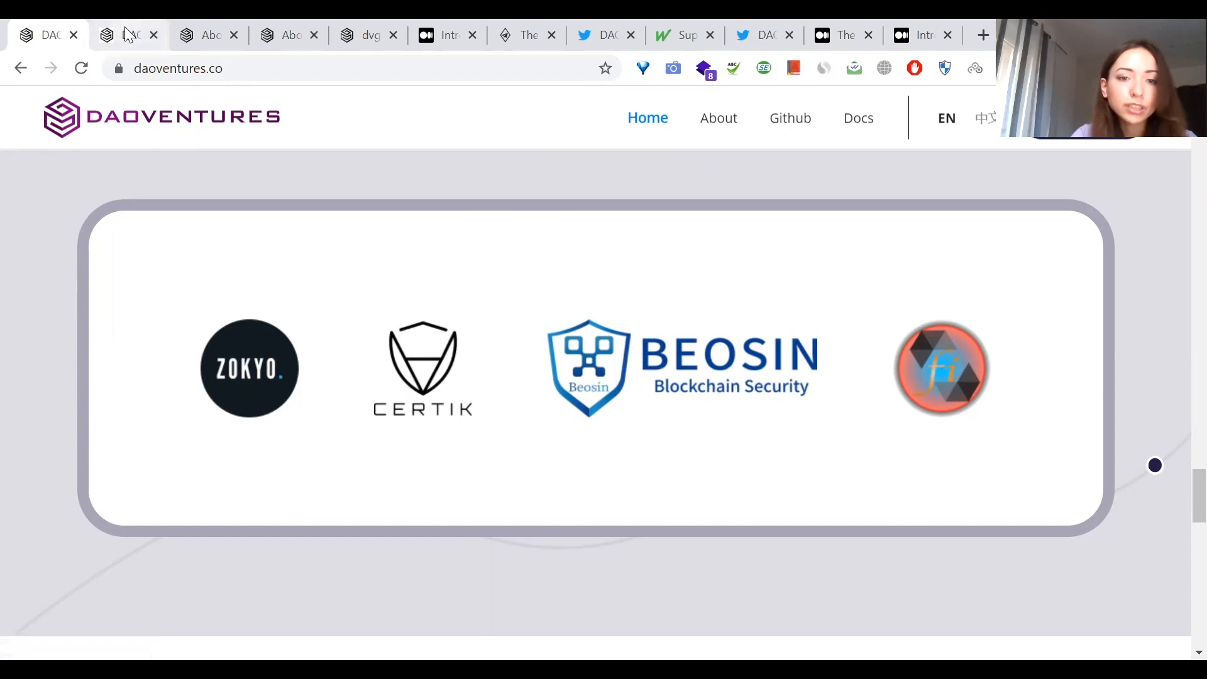
pyautogui.click(127, 35)
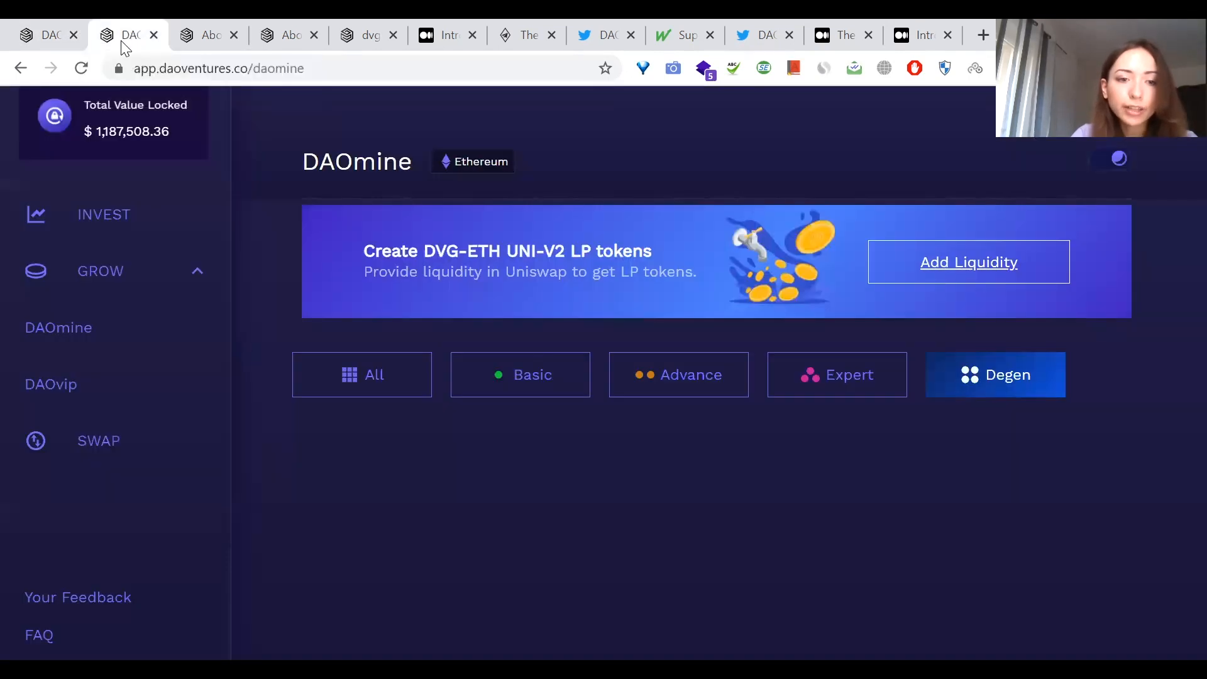
# Step: Go to INVEST in the app sidebar and scroll past DAO Citadel and Yearn-Fighter vaults
pyautogui.click(104, 214)
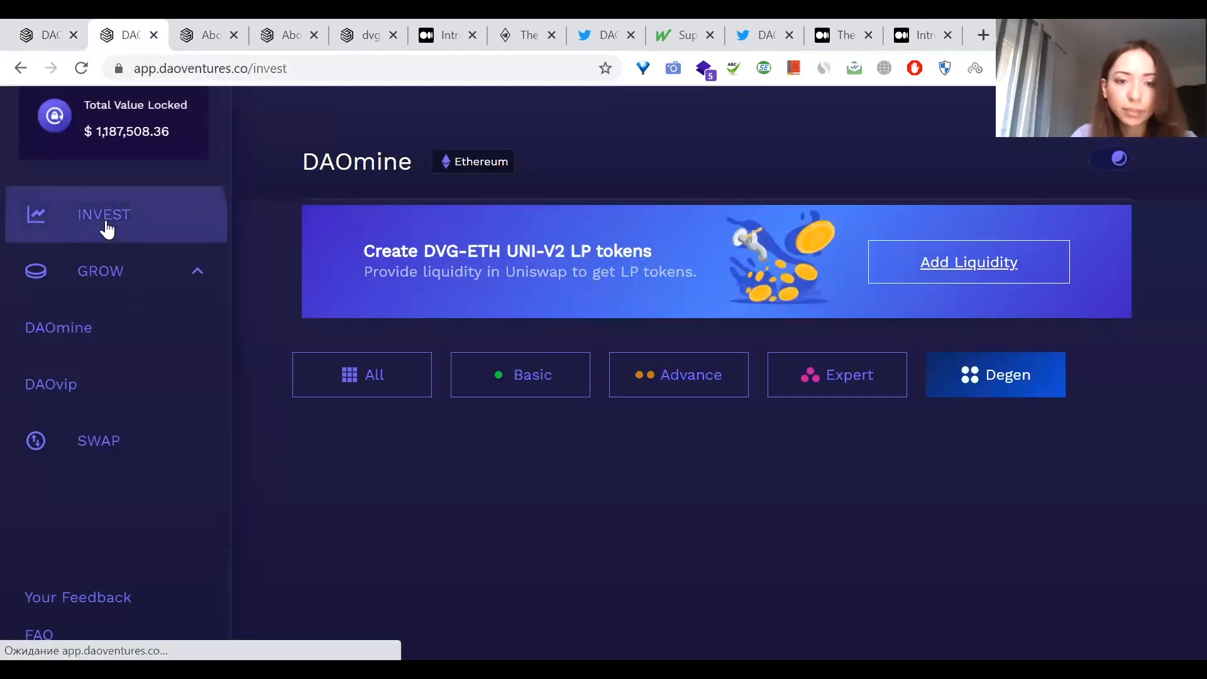
pyautogui.click(104, 214)
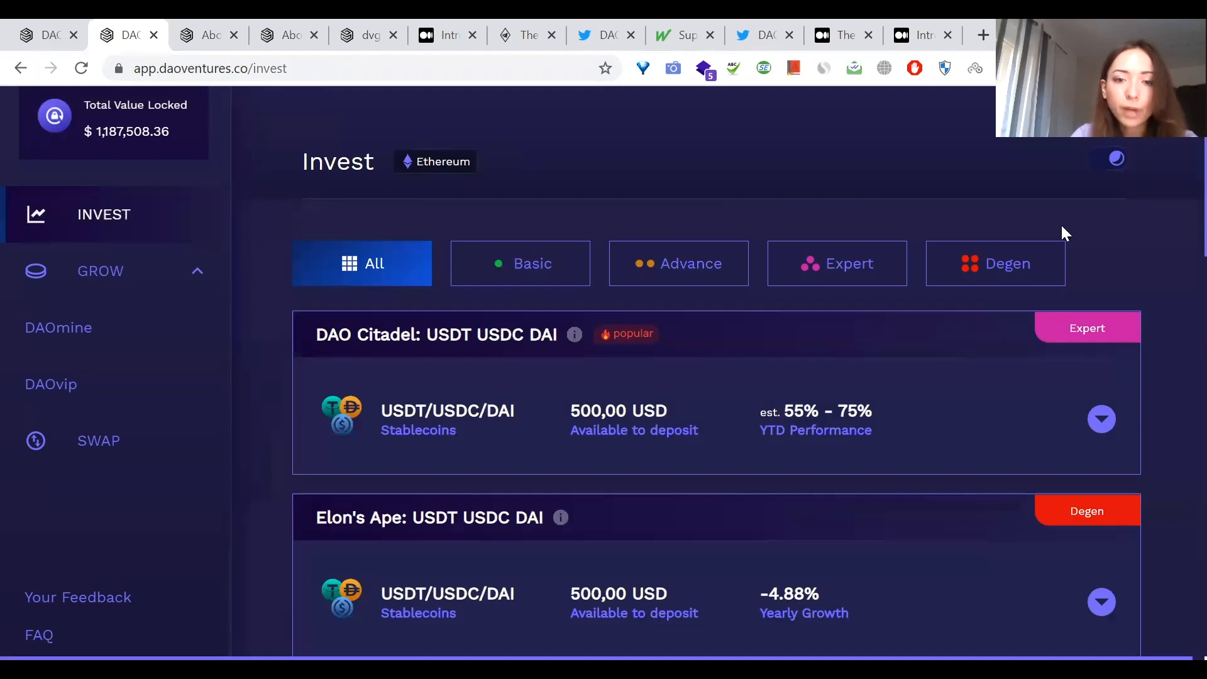
pyautogui.moveTo(1180, 181)
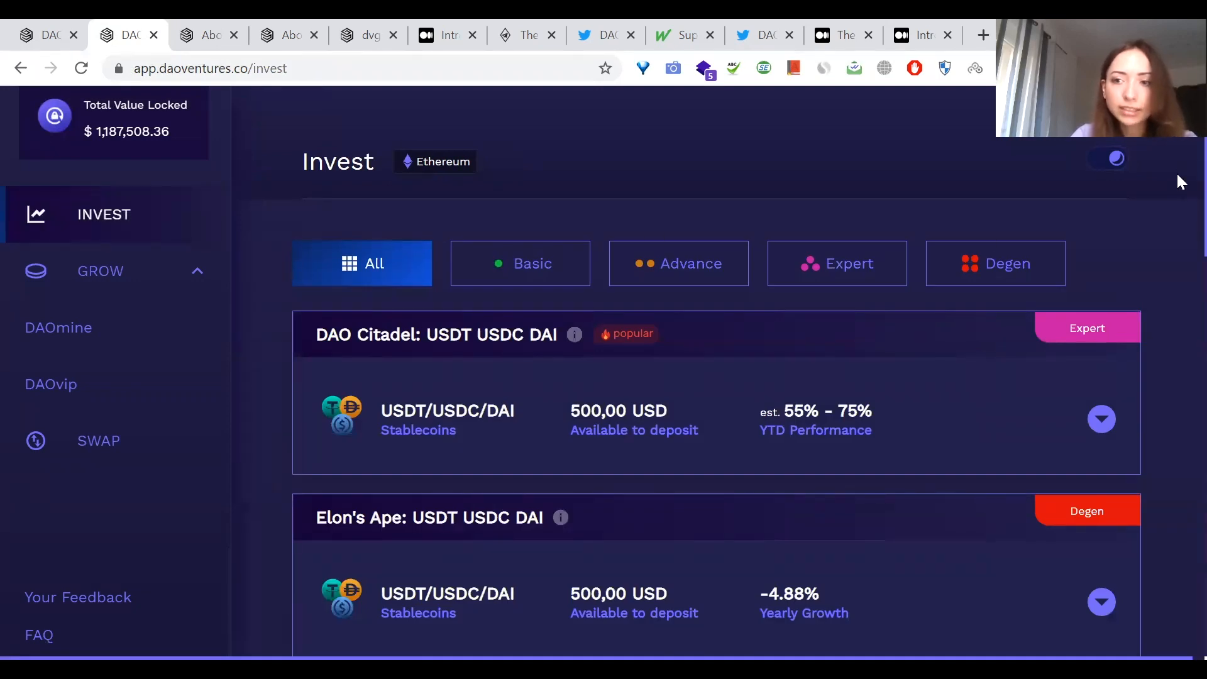
pyautogui.scroll(-3)
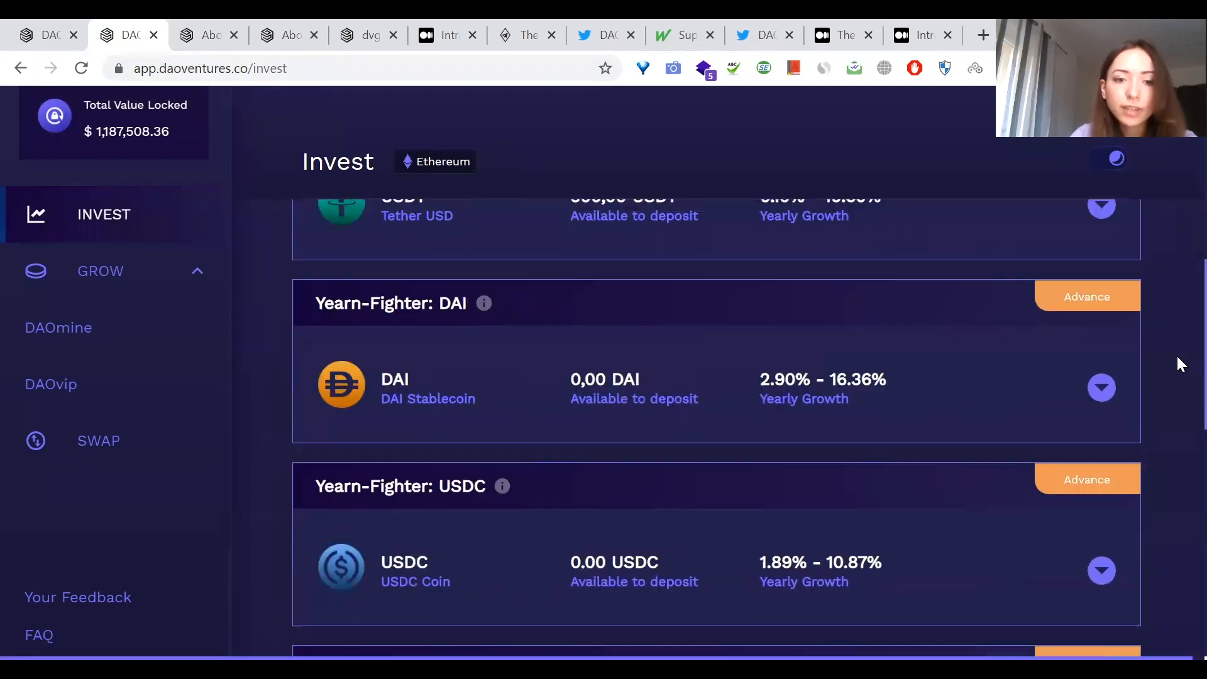
pyautogui.scroll(-3)
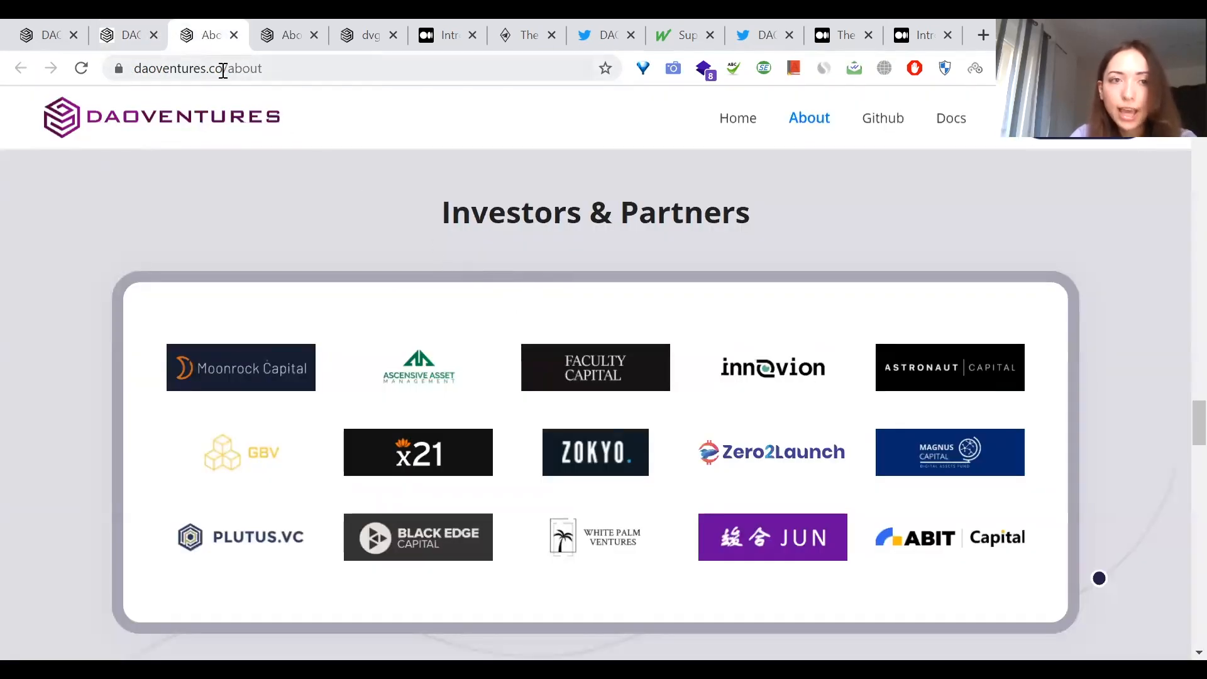
pyautogui.moveTo(418, 452)
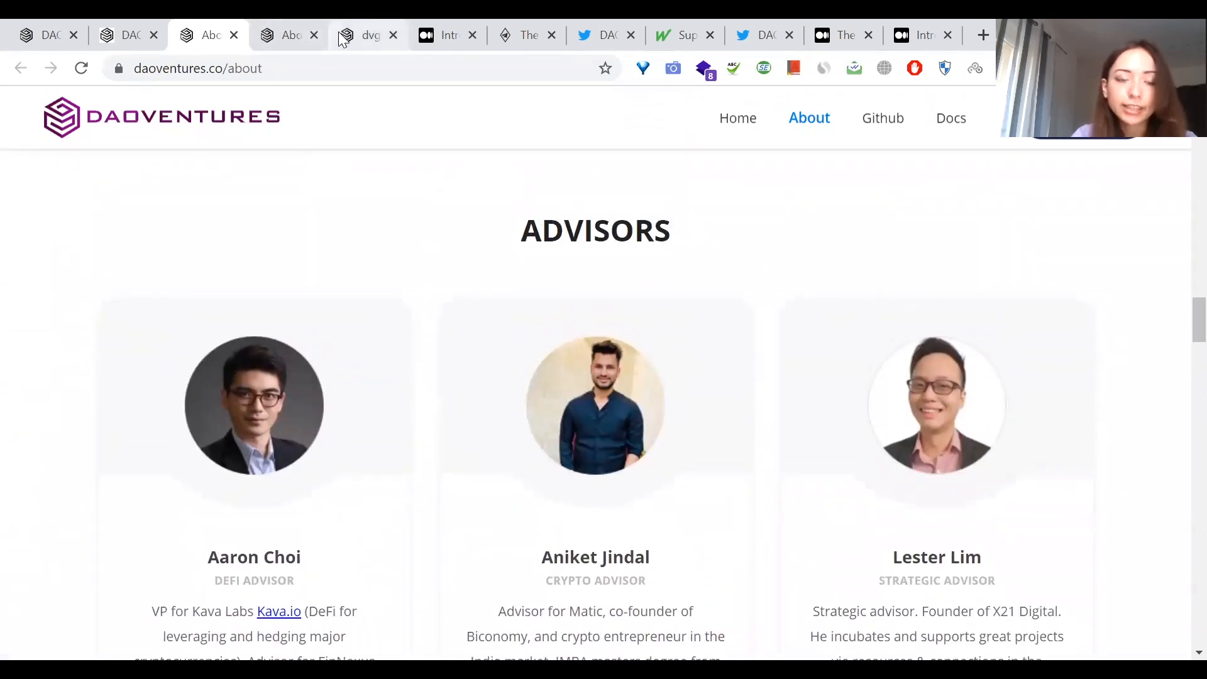
# Step: Switch to the dvgtoken tab showing the DVG token introduction page
pyautogui.click(367, 36)
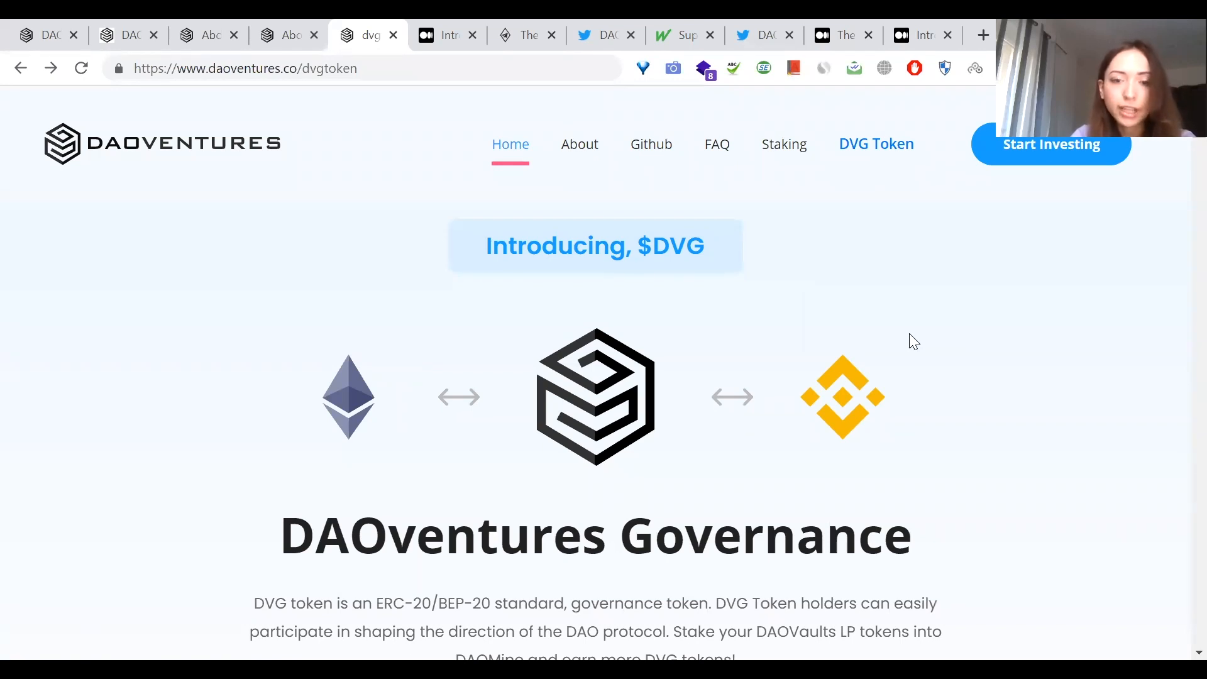
# Step: Scroll to the Token Contract Address and UniSwap, MXC and PanCakeSwap exchange options
pyautogui.scroll(-3)
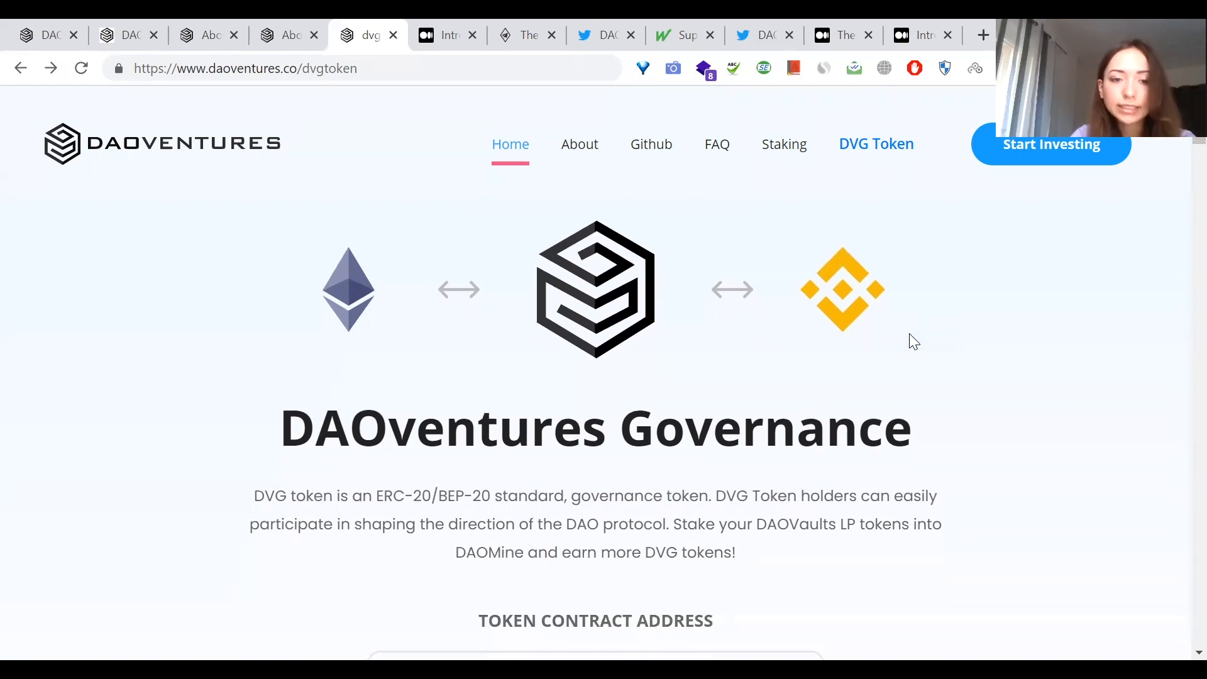
pyautogui.scroll(-3)
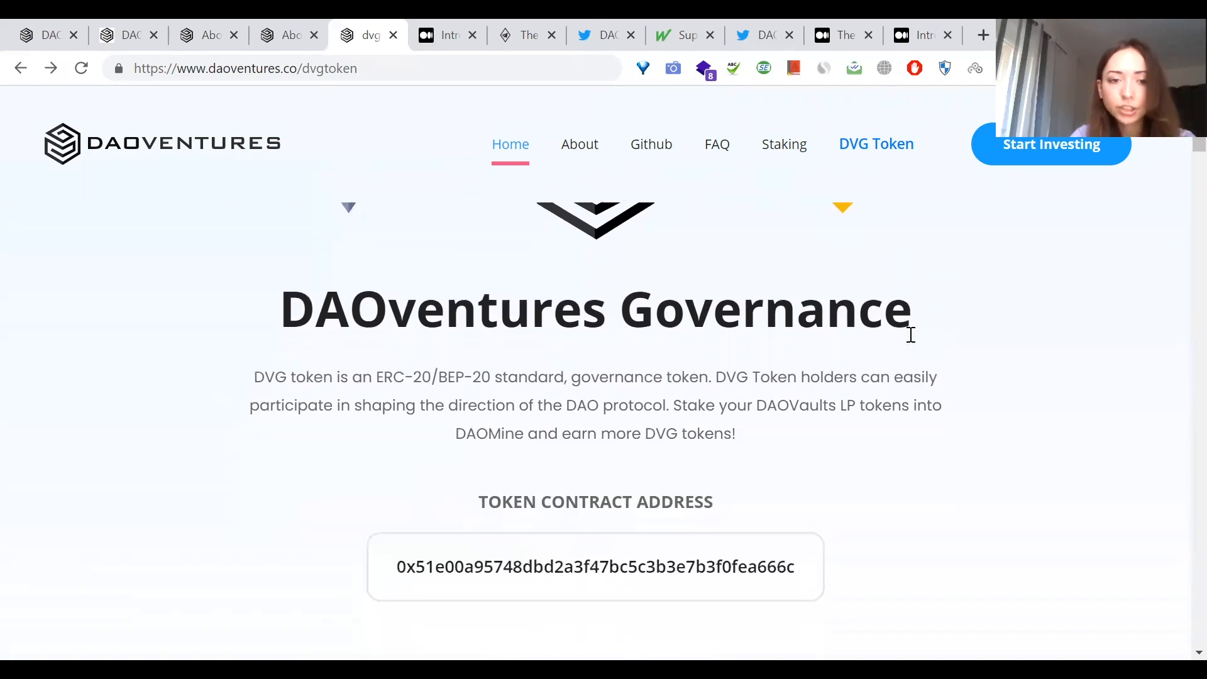
pyautogui.scroll(-3)
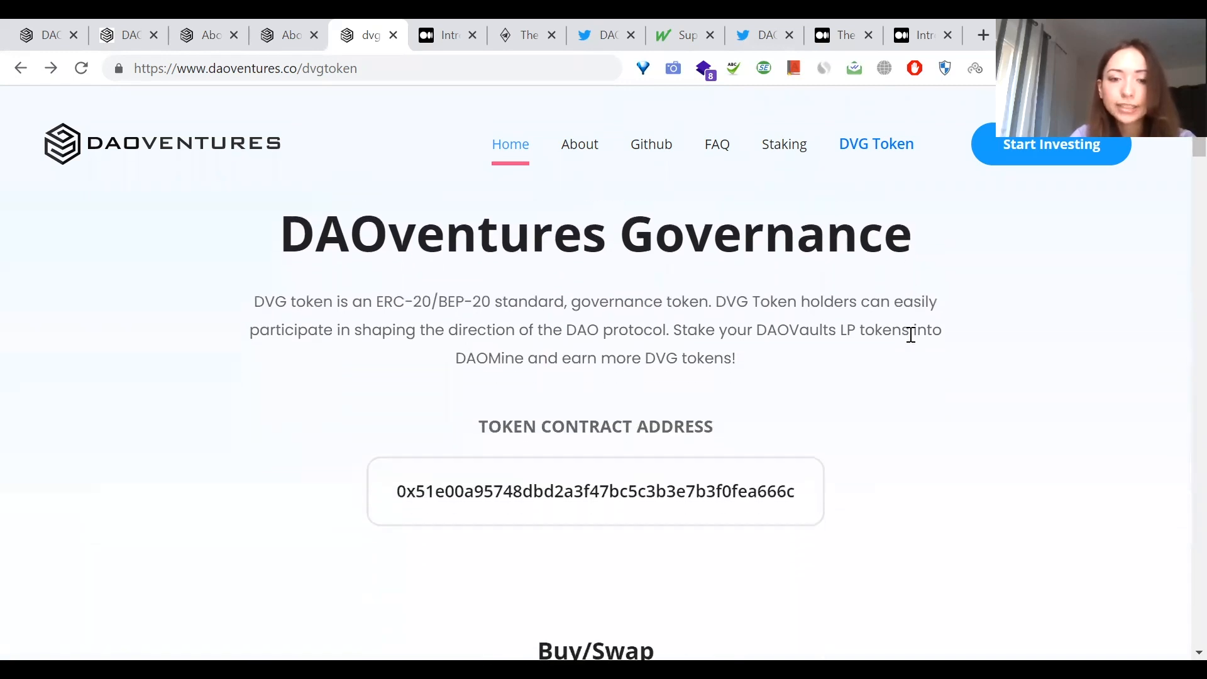
pyautogui.scroll(-3)
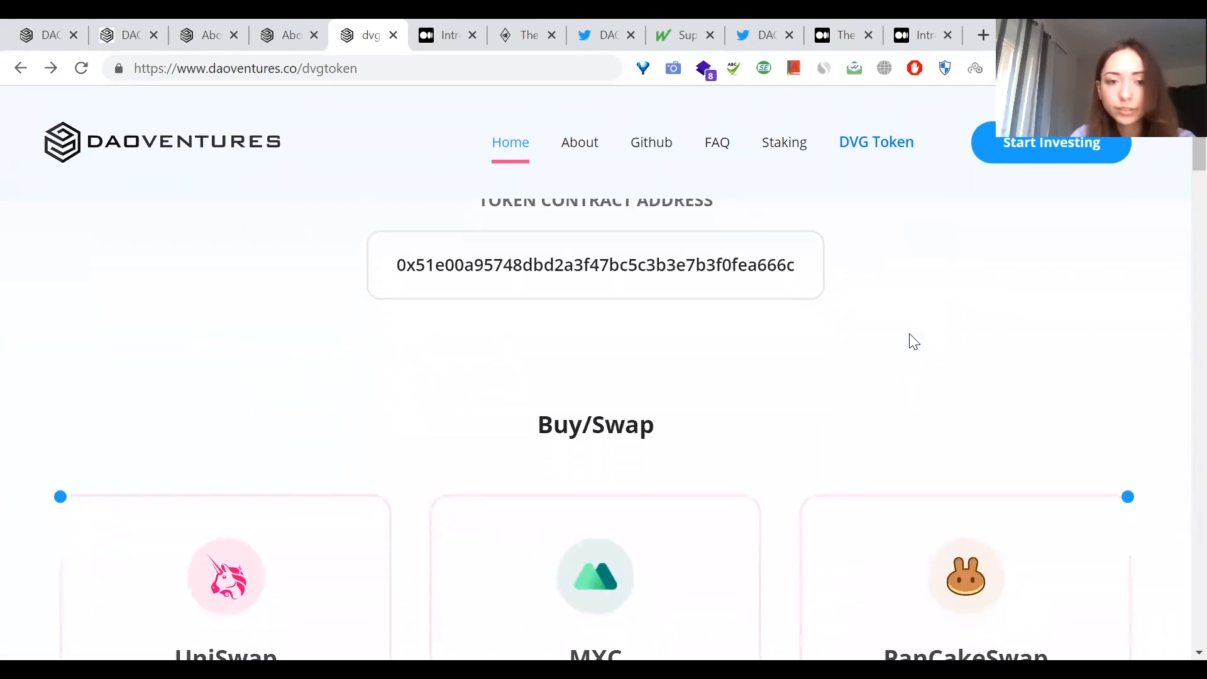
# Step: Show the app's DAOmine pools again, then switch to the About DAOventures page
pyautogui.click(123, 34)
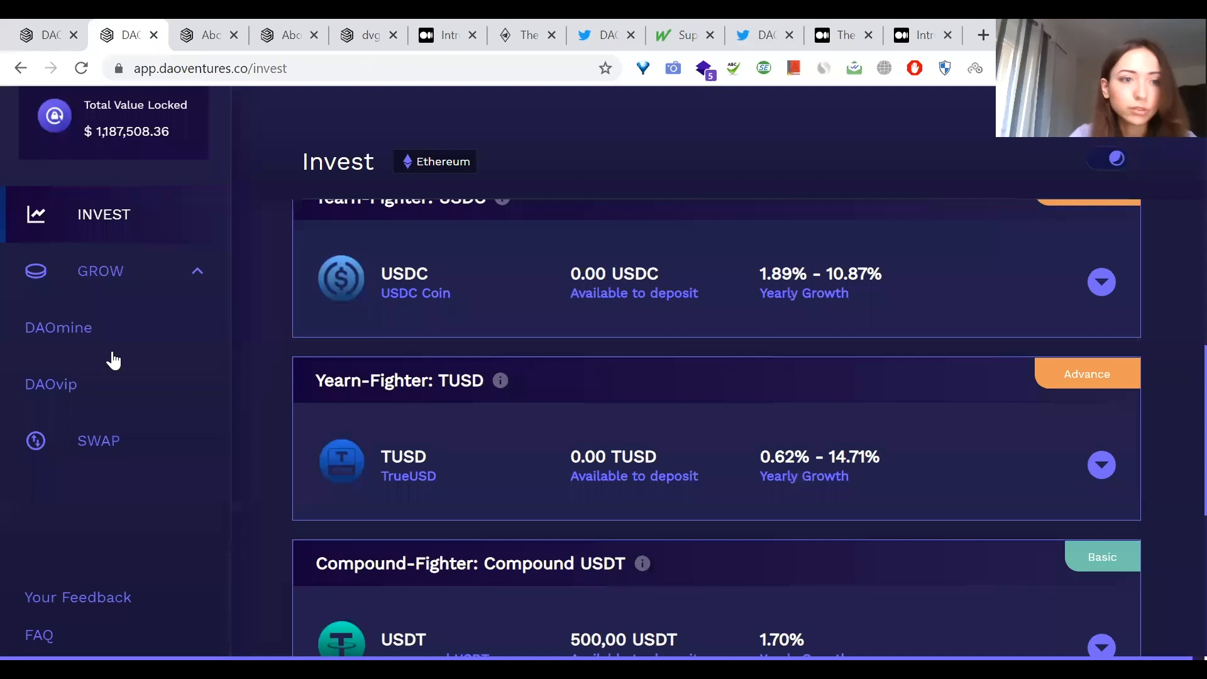
pyautogui.moveTo(69, 335)
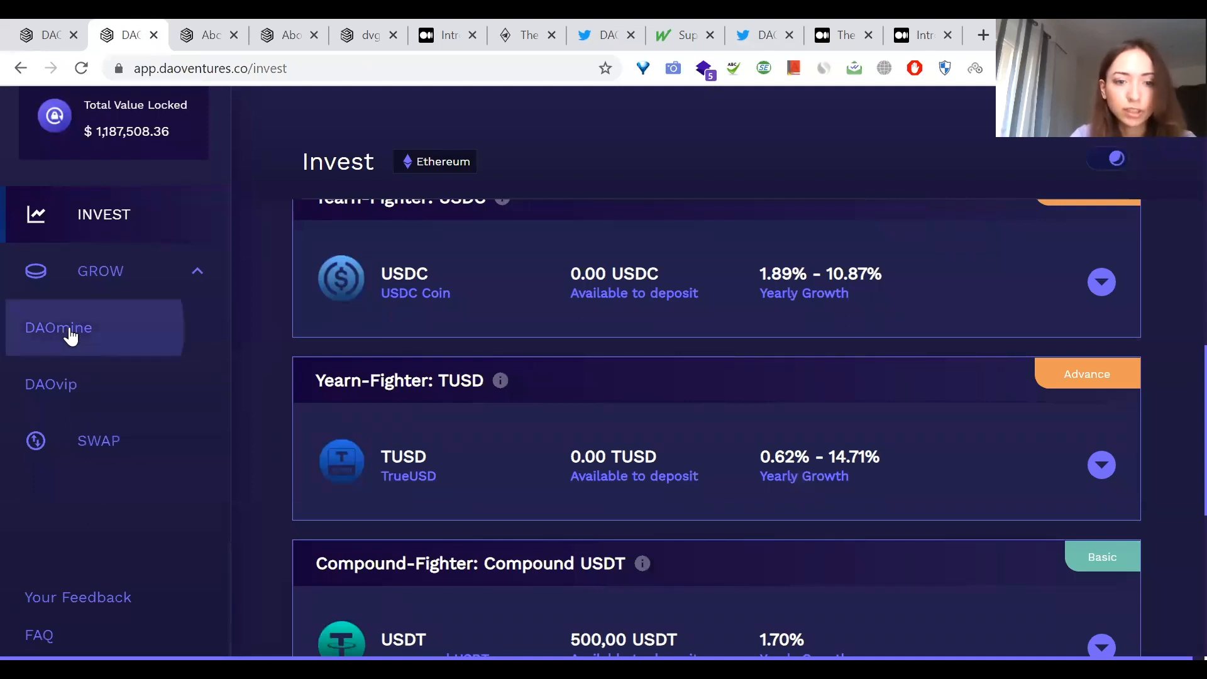
pyautogui.click(57, 327)
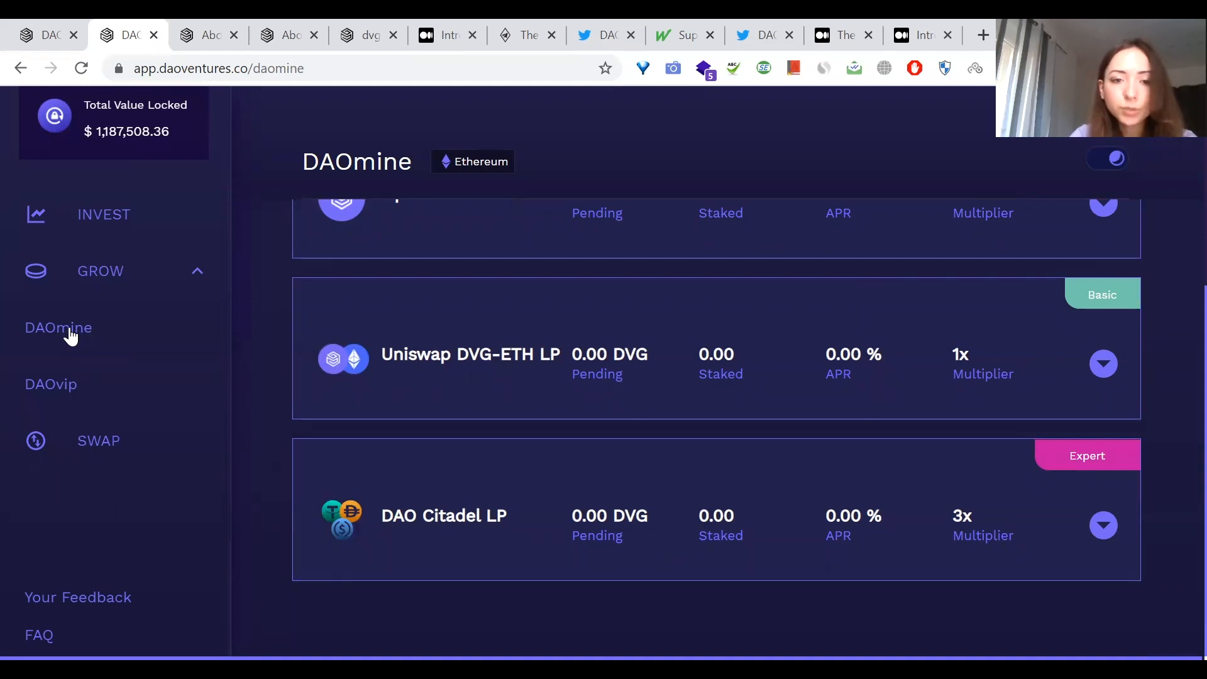
pyautogui.moveTo(1180, 333)
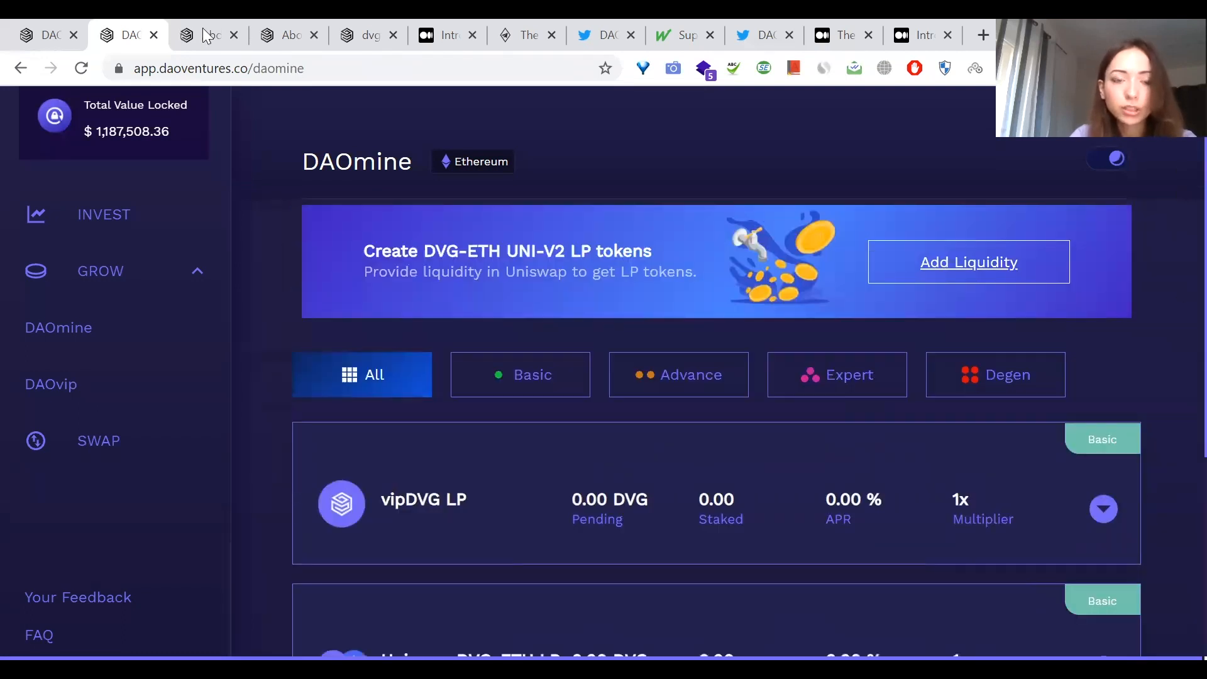
pyautogui.click(287, 35)
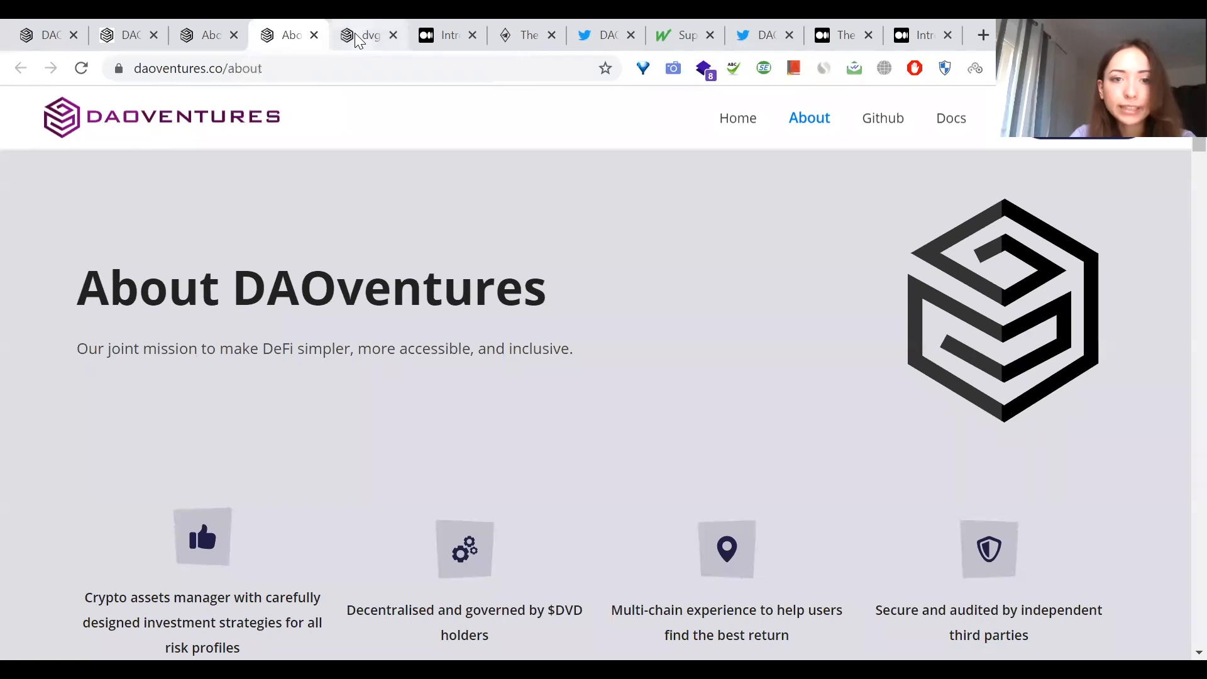
# Step: Read the DVG token page's pricing, market cap and token model
pyautogui.click(367, 34)
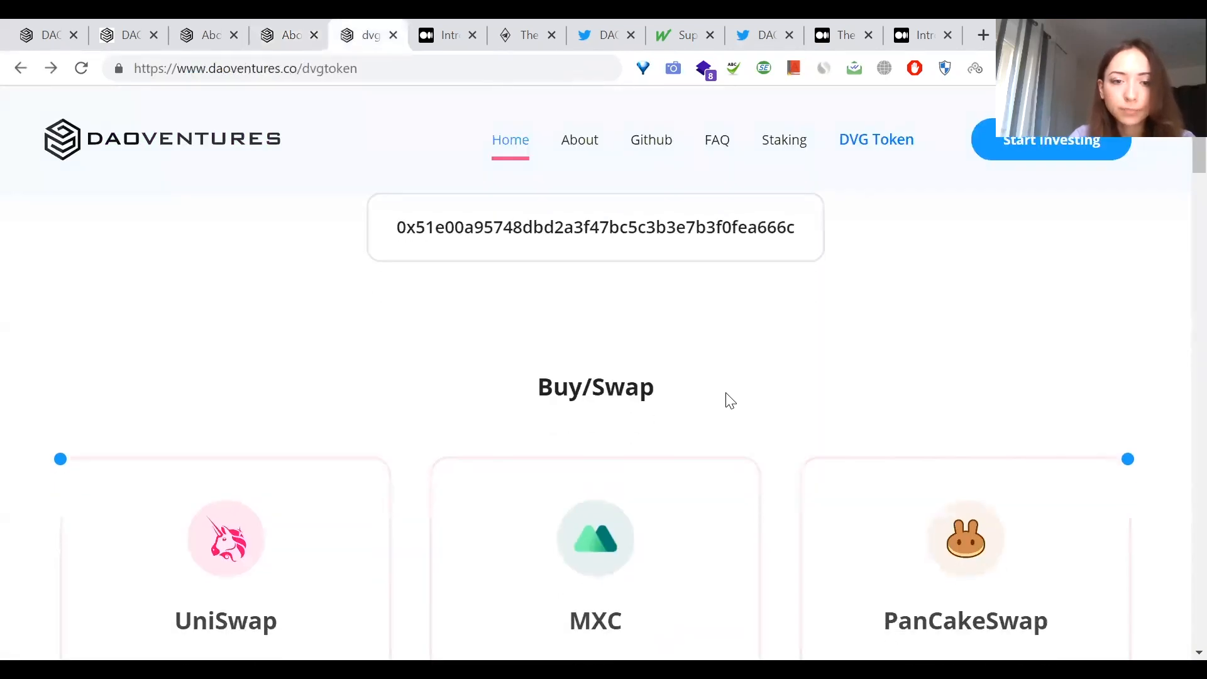
pyautogui.scroll(-3)
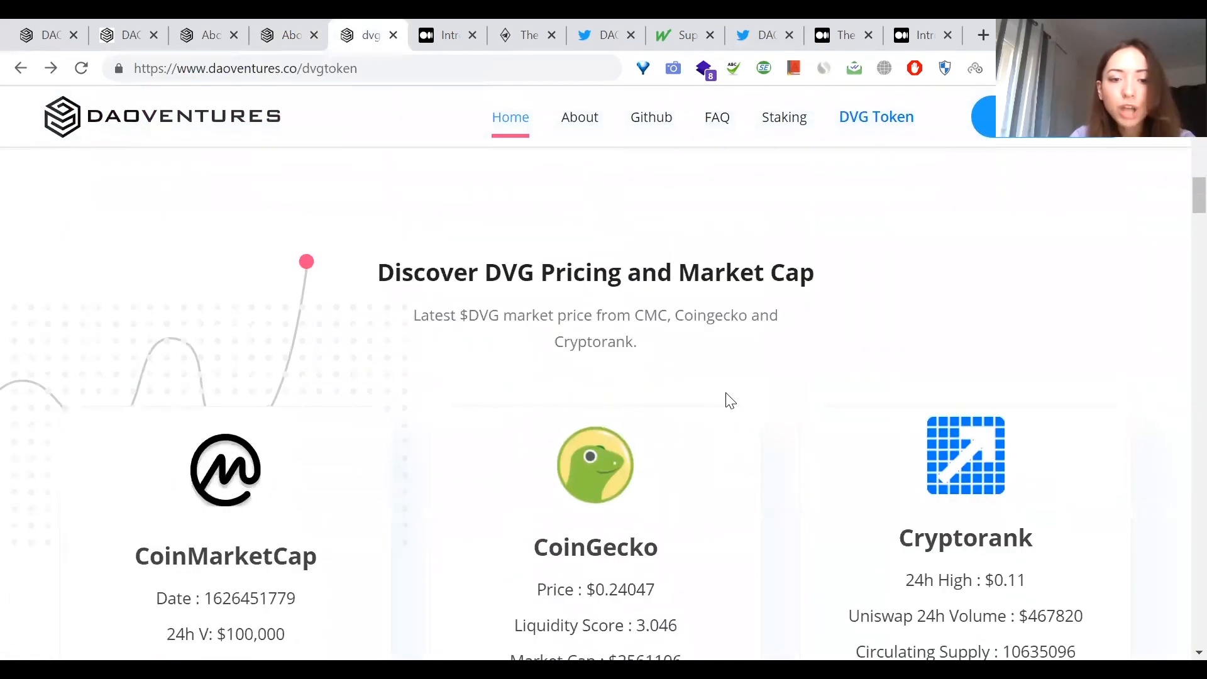
pyautogui.scroll(-3)
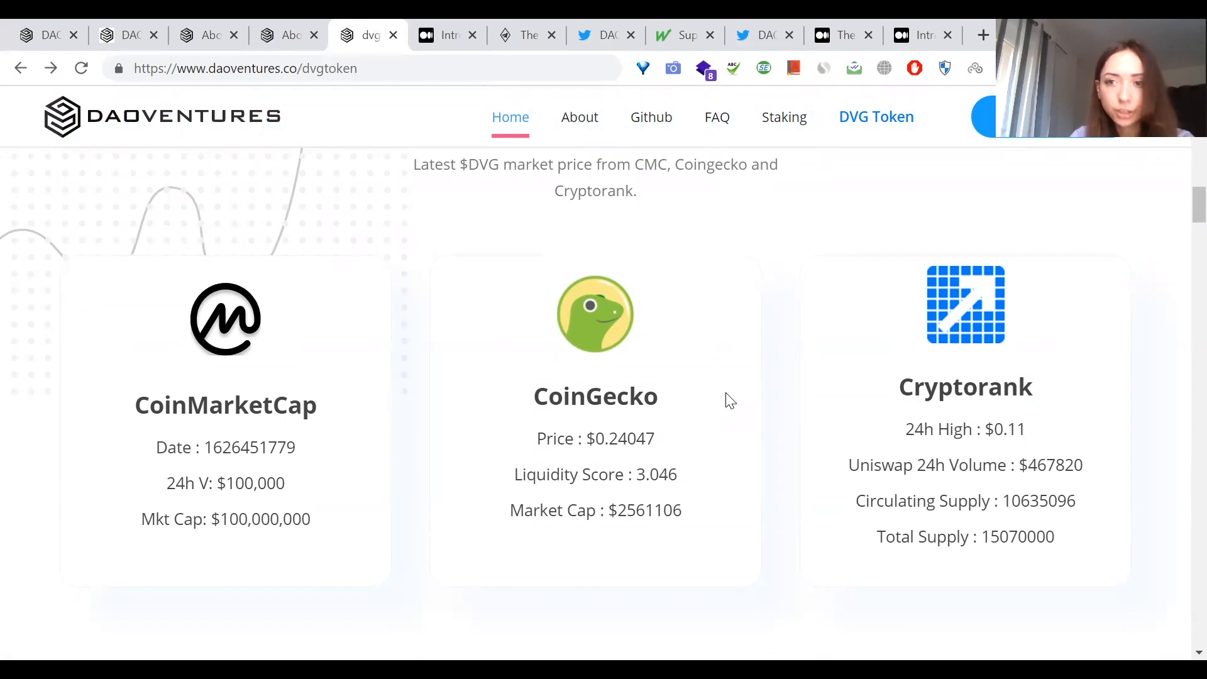
pyautogui.scroll(-3)
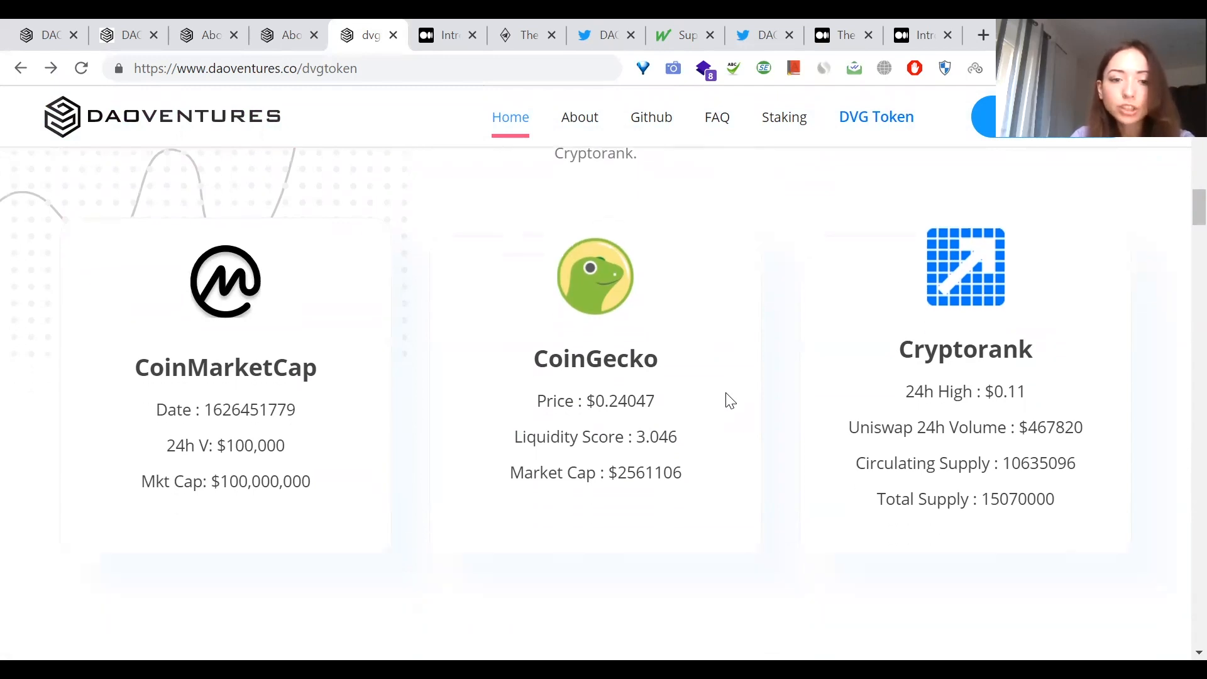
pyautogui.scroll(-3)
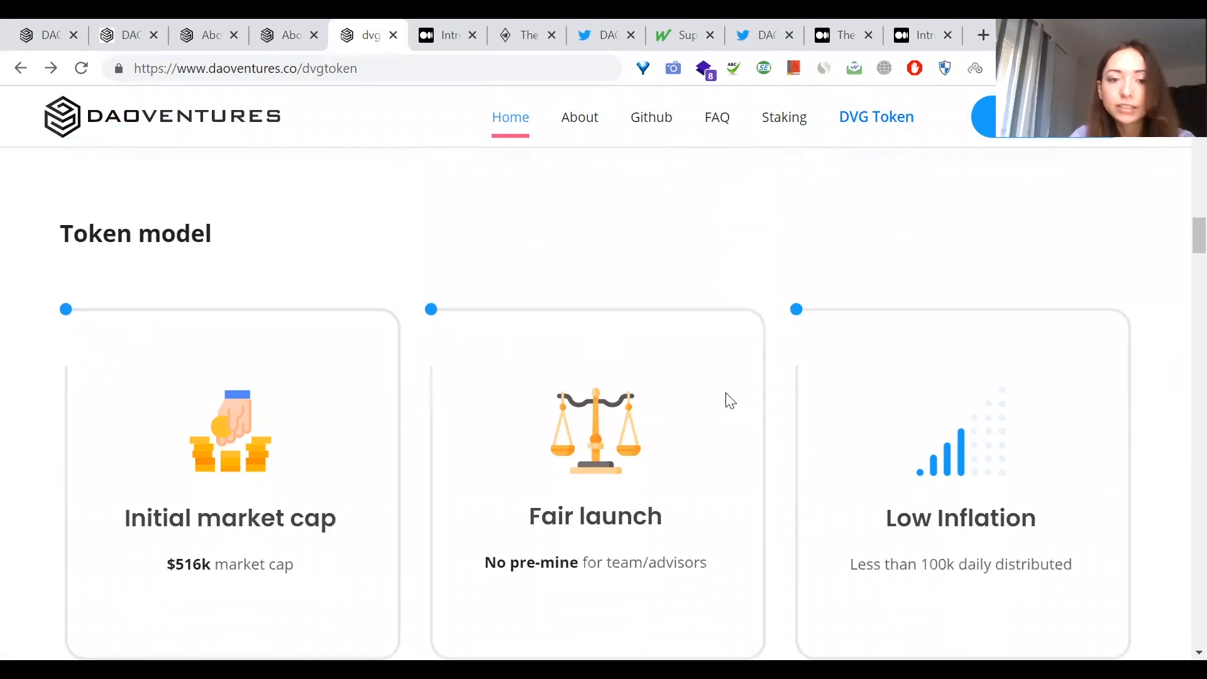
pyautogui.scroll(-3)
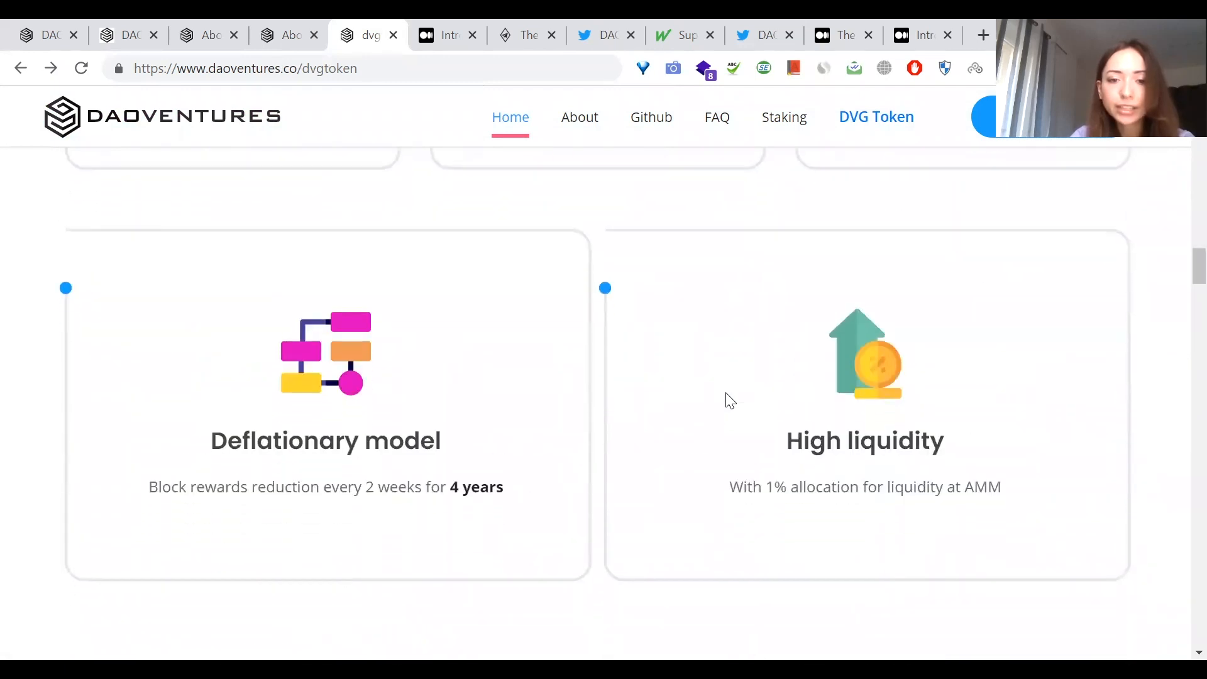
# Step: Read the early private and public sale details and ways to mine DVG, then return to DAOmine
pyautogui.scroll(-3)
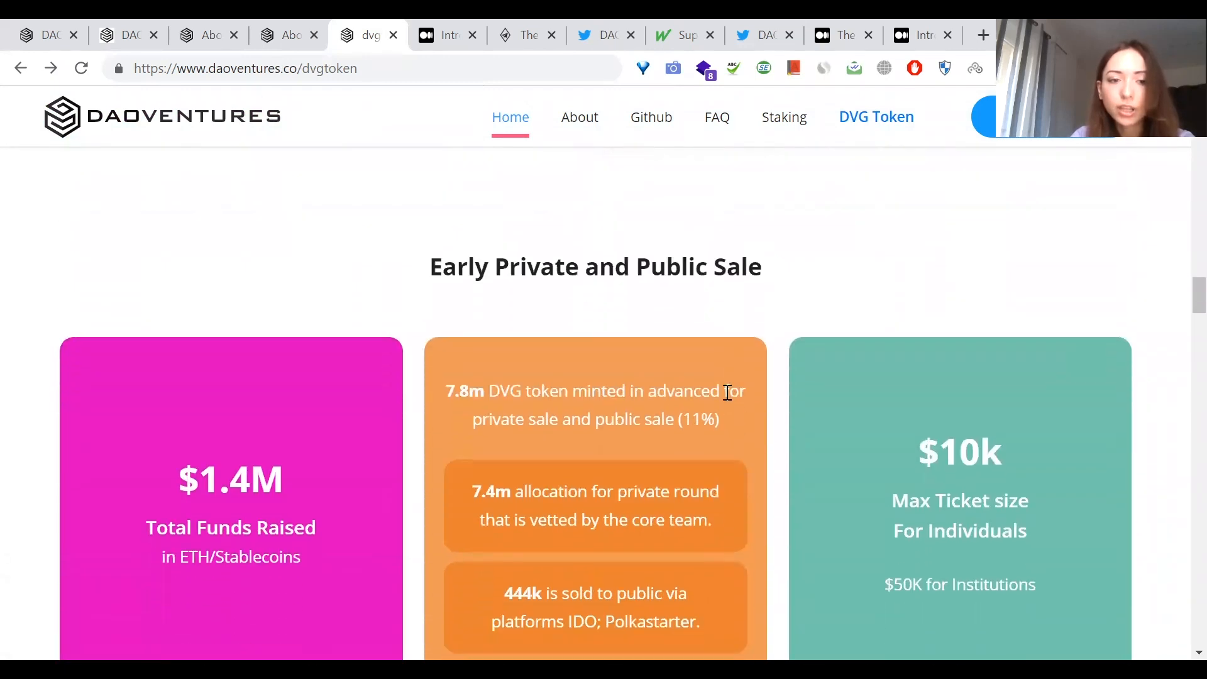
pyautogui.scroll(-3)
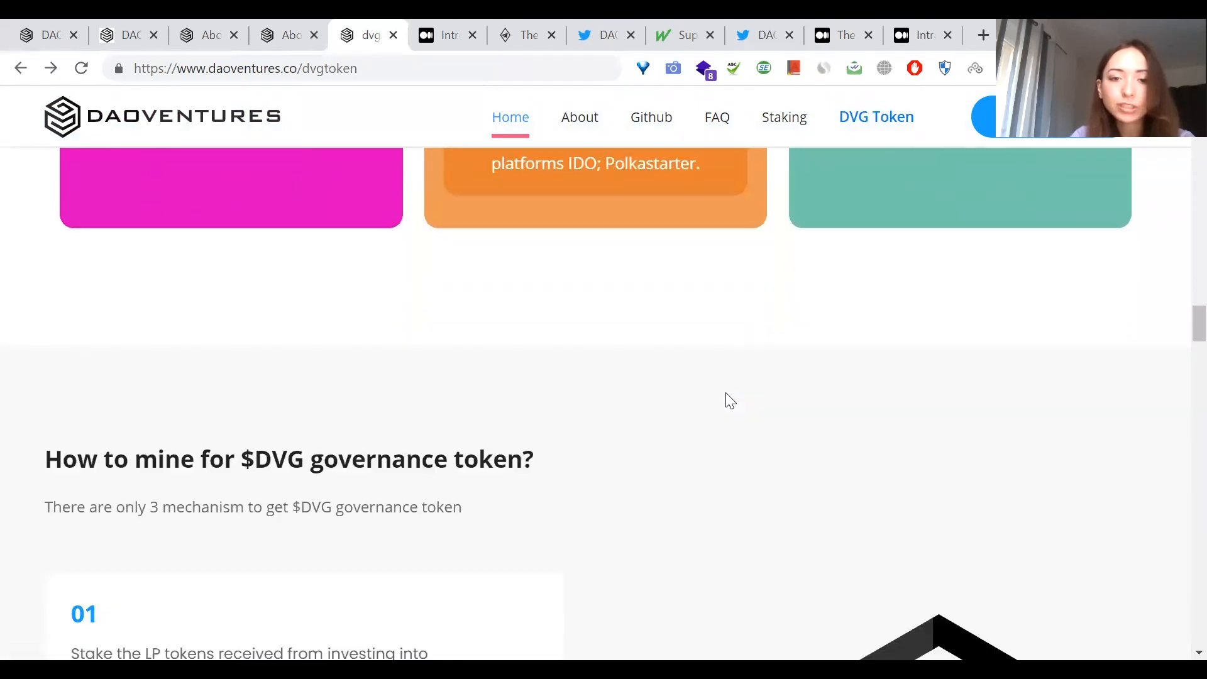
pyautogui.scroll(-3)
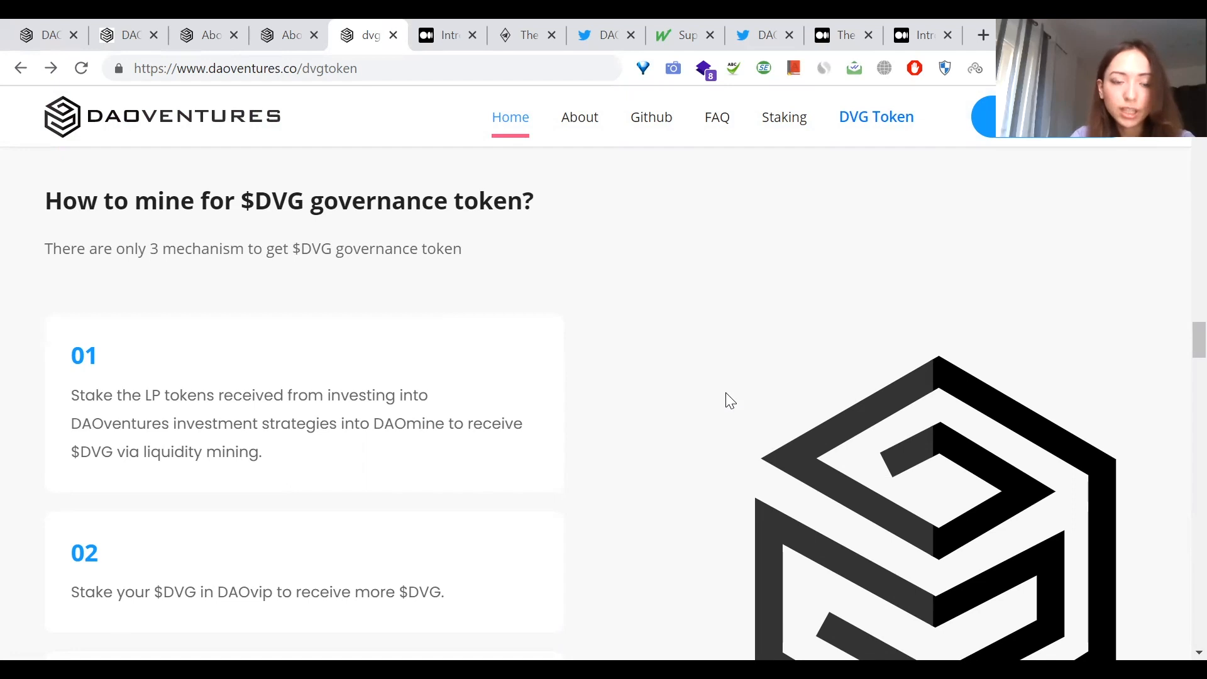
pyautogui.scroll(-3)
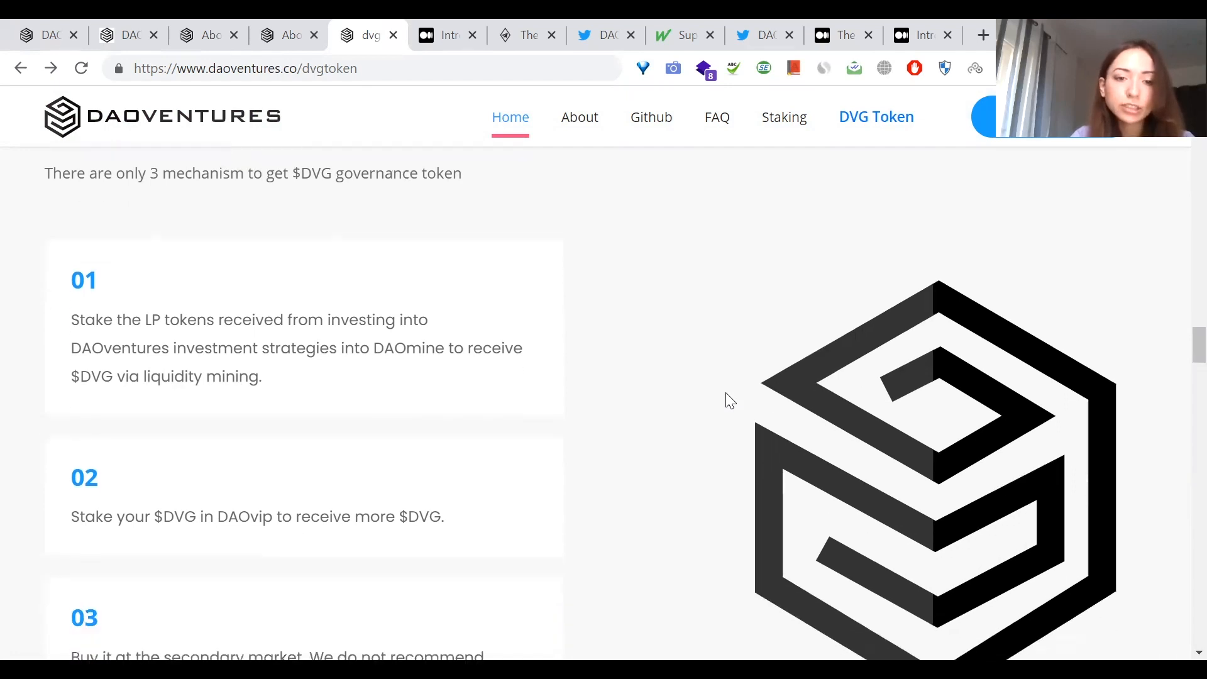
pyautogui.scroll(-3)
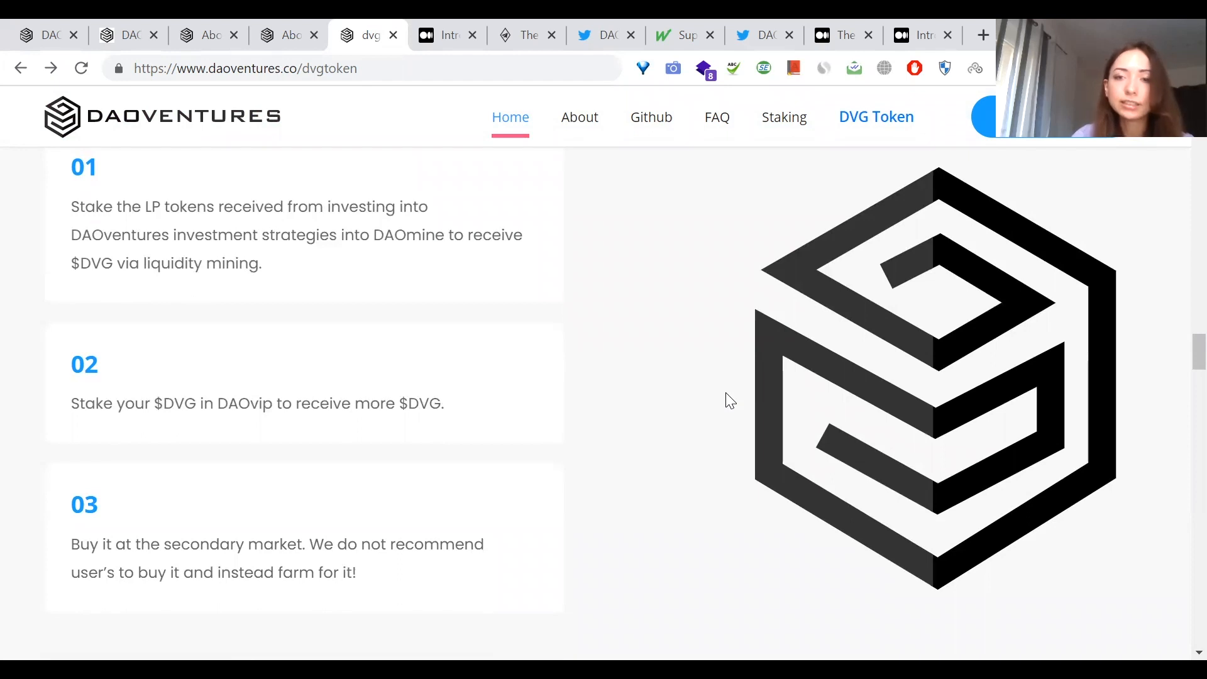
pyautogui.scroll(-3)
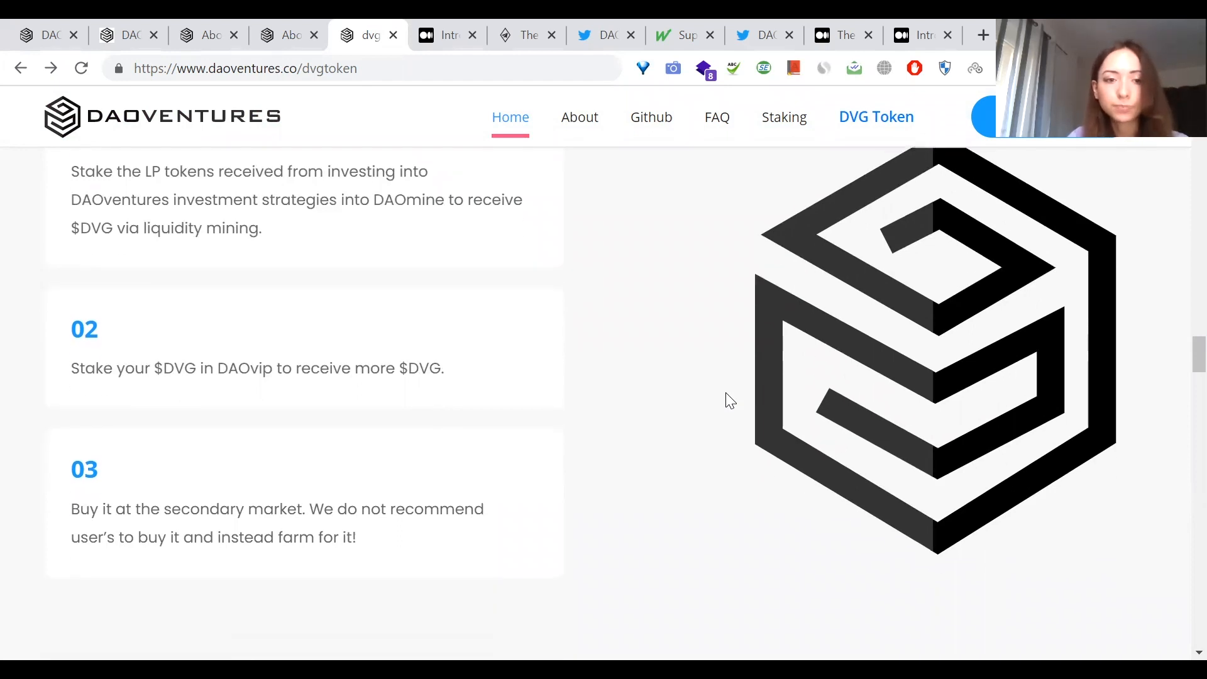
pyautogui.scroll(-3)
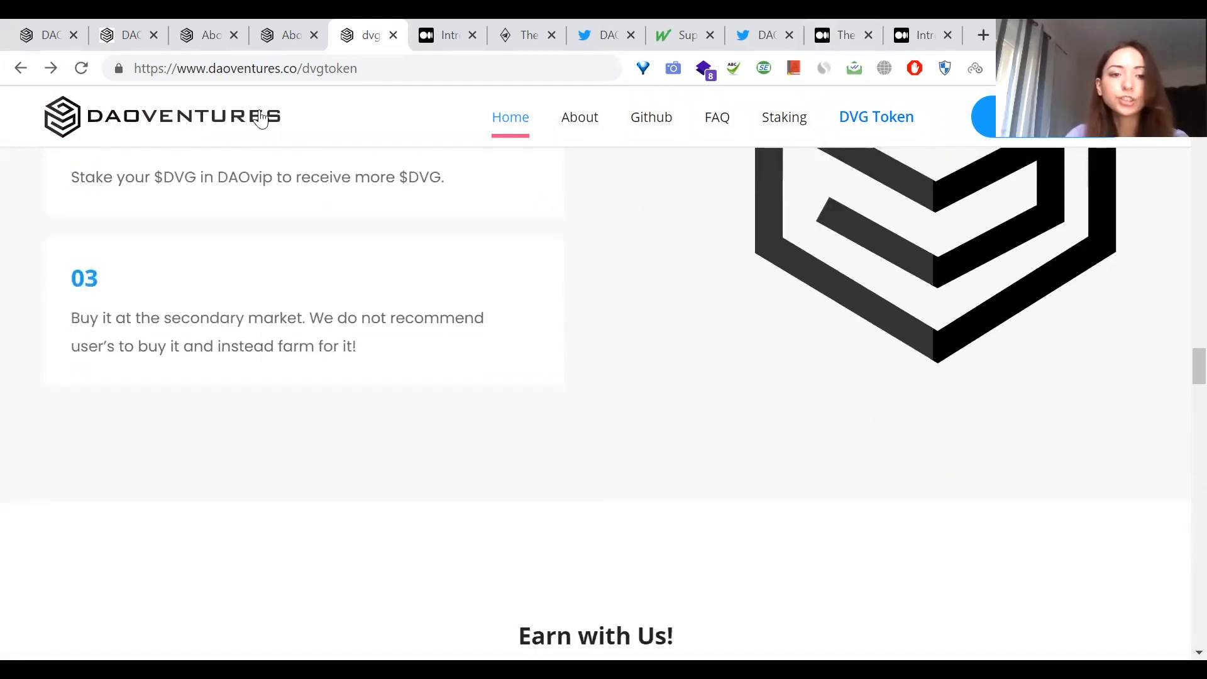
pyautogui.click(123, 34)
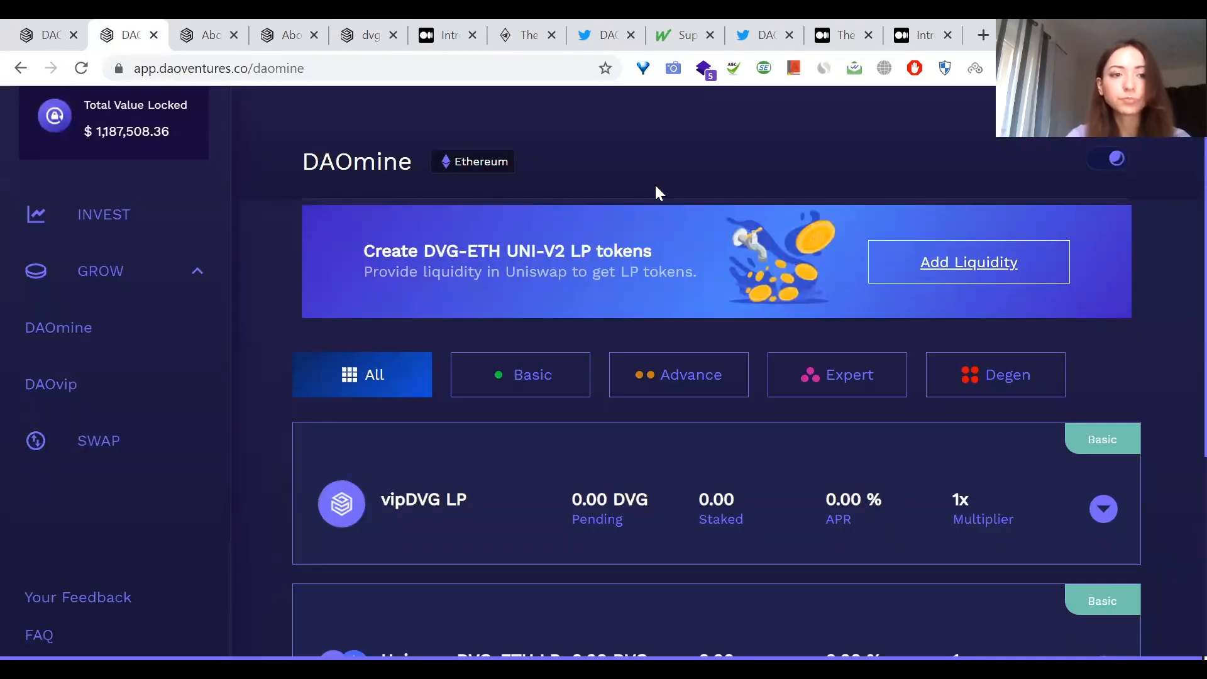
# Step: Scroll DAOmine's vipDVG LP, Uniswap DVG-ETH LP and DAO Citadel LP pools, back to Add Liquidity
pyautogui.click(58, 327)
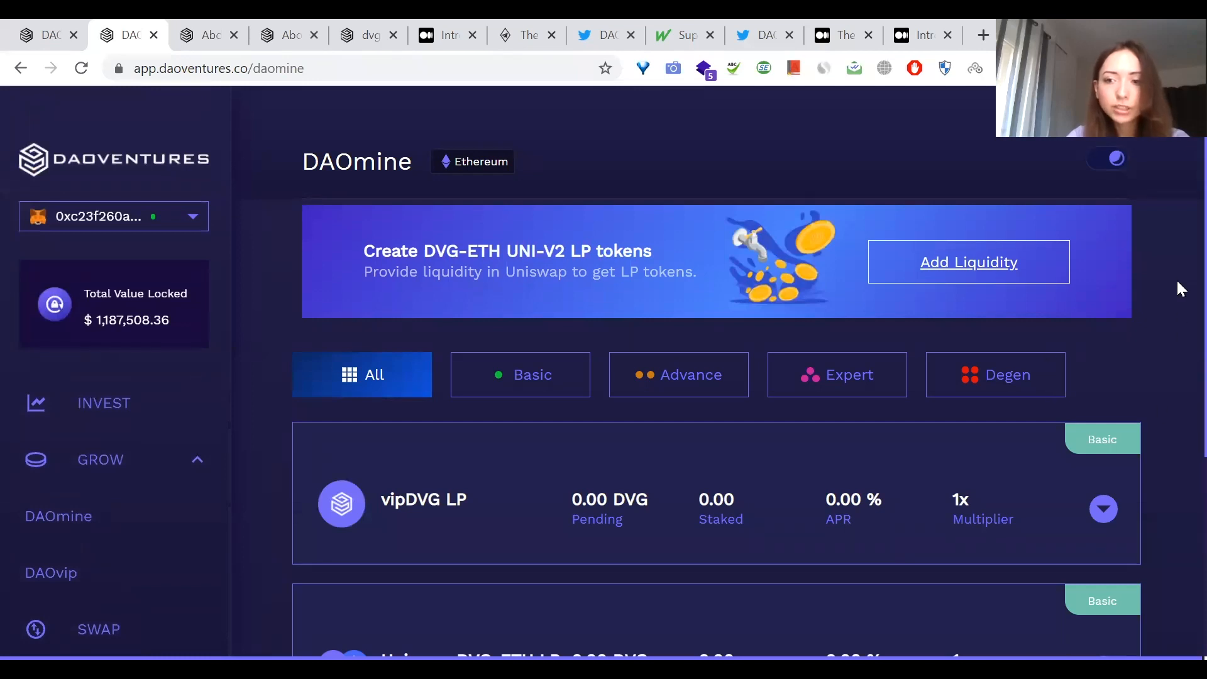
pyautogui.moveTo(1180, 223)
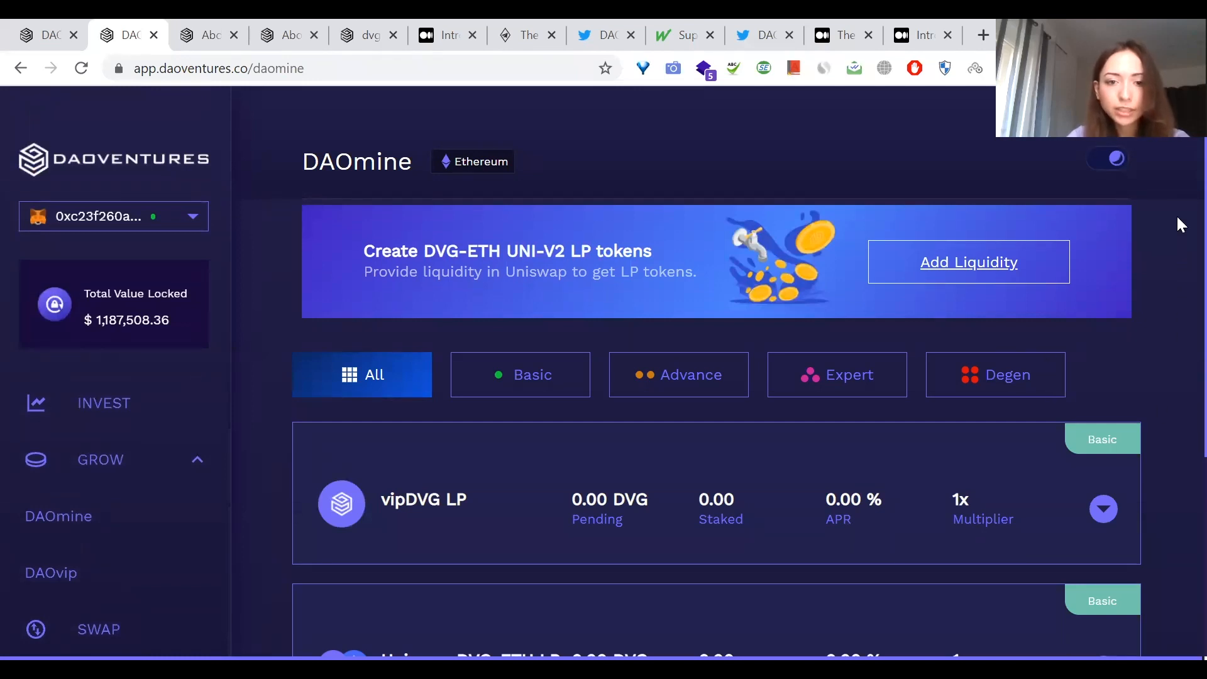
pyautogui.moveTo(1179, 261)
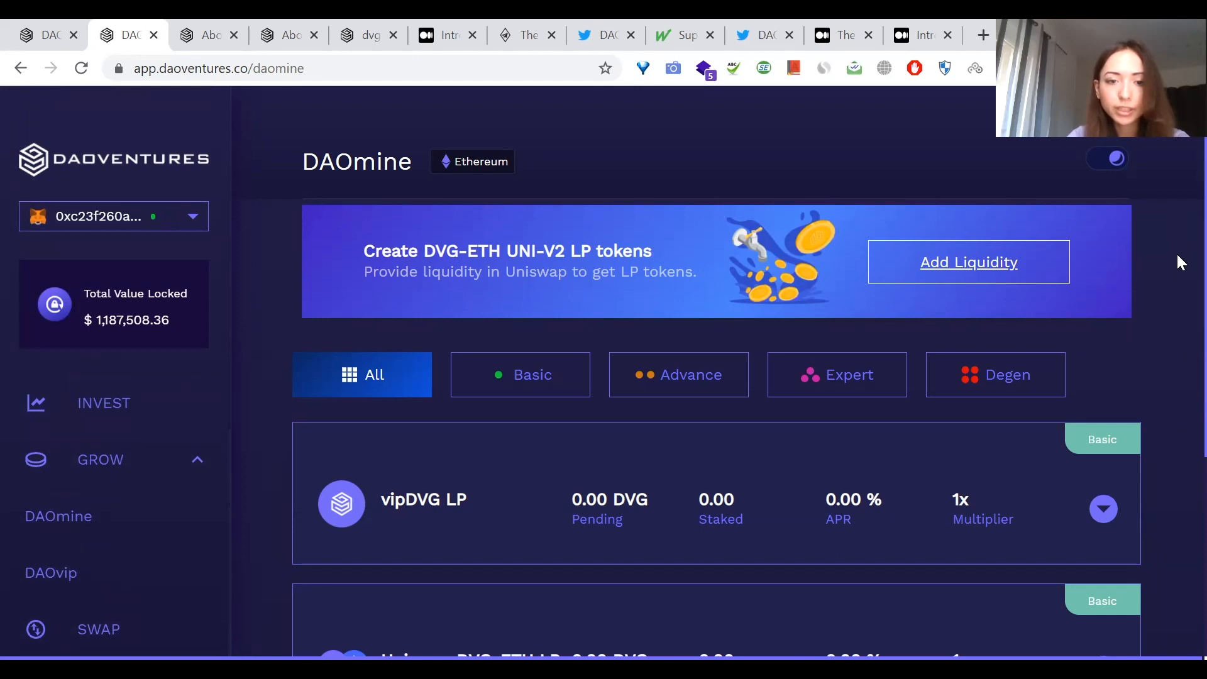
pyautogui.scroll(-3)
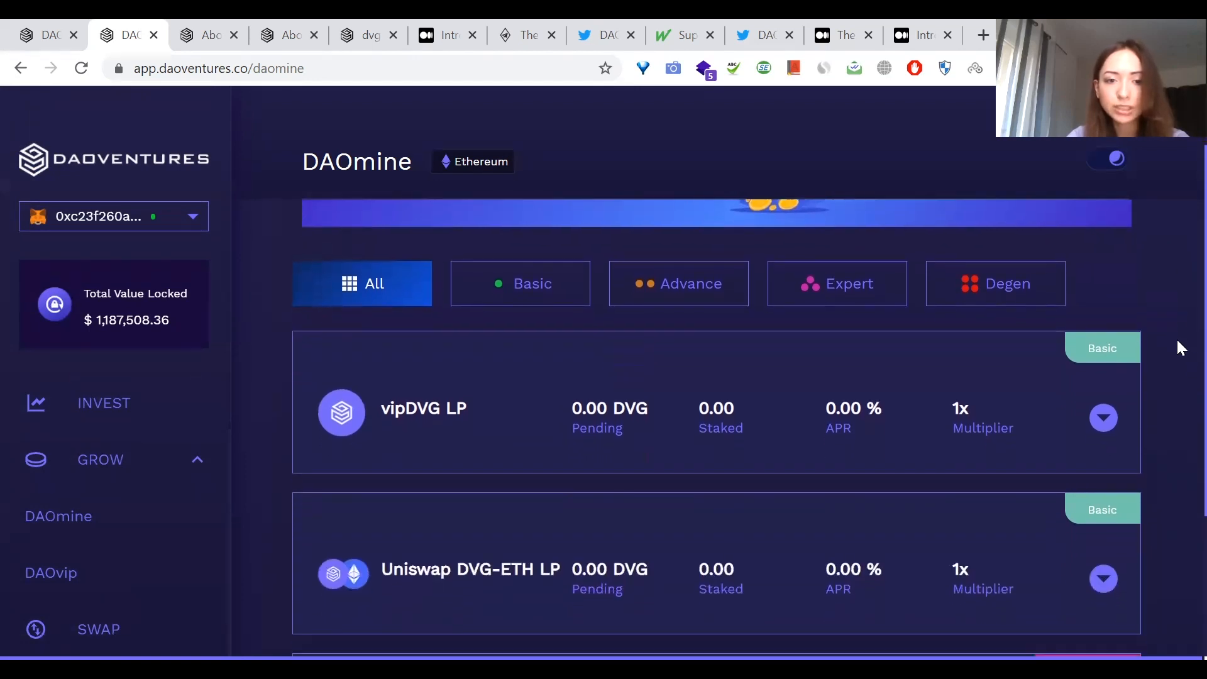
pyautogui.scroll(-3)
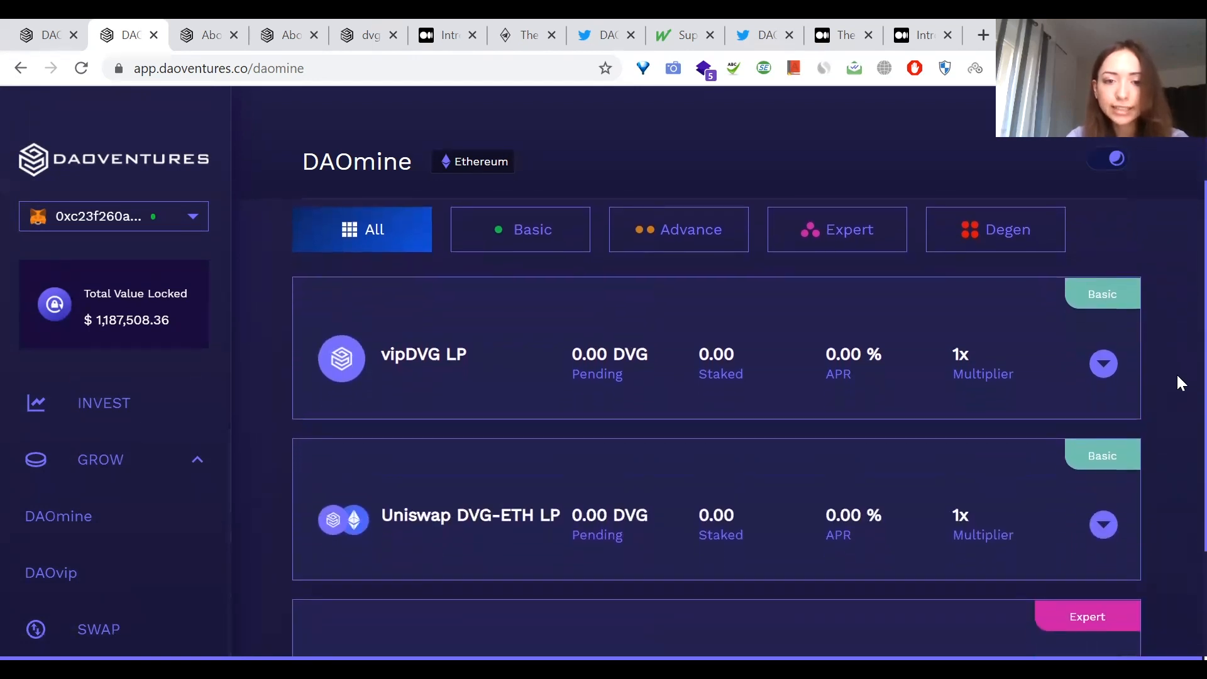
pyautogui.scroll(-3)
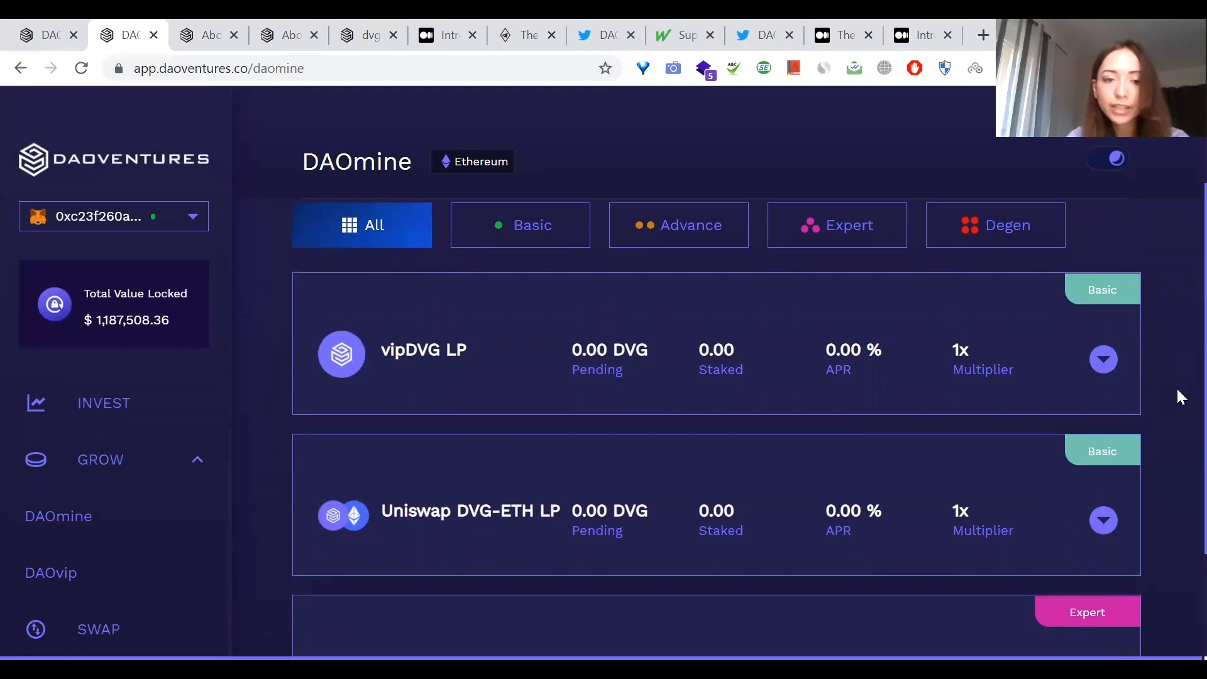
pyautogui.scroll(-3)
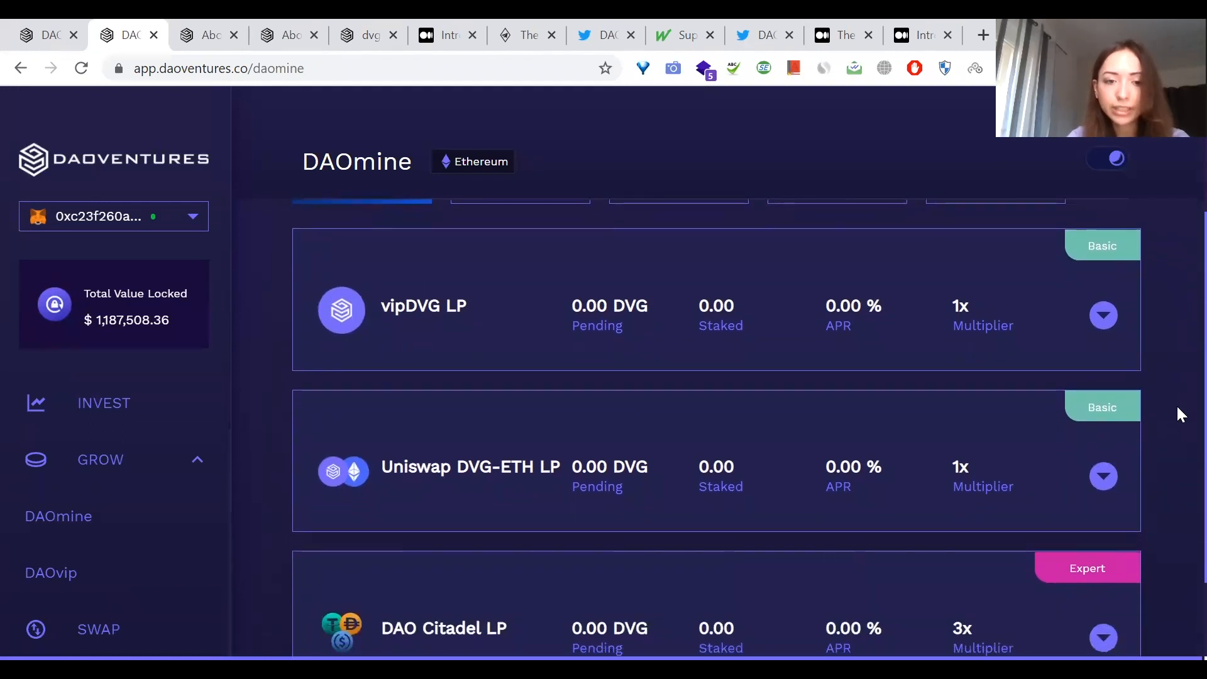
pyautogui.scroll(-3)
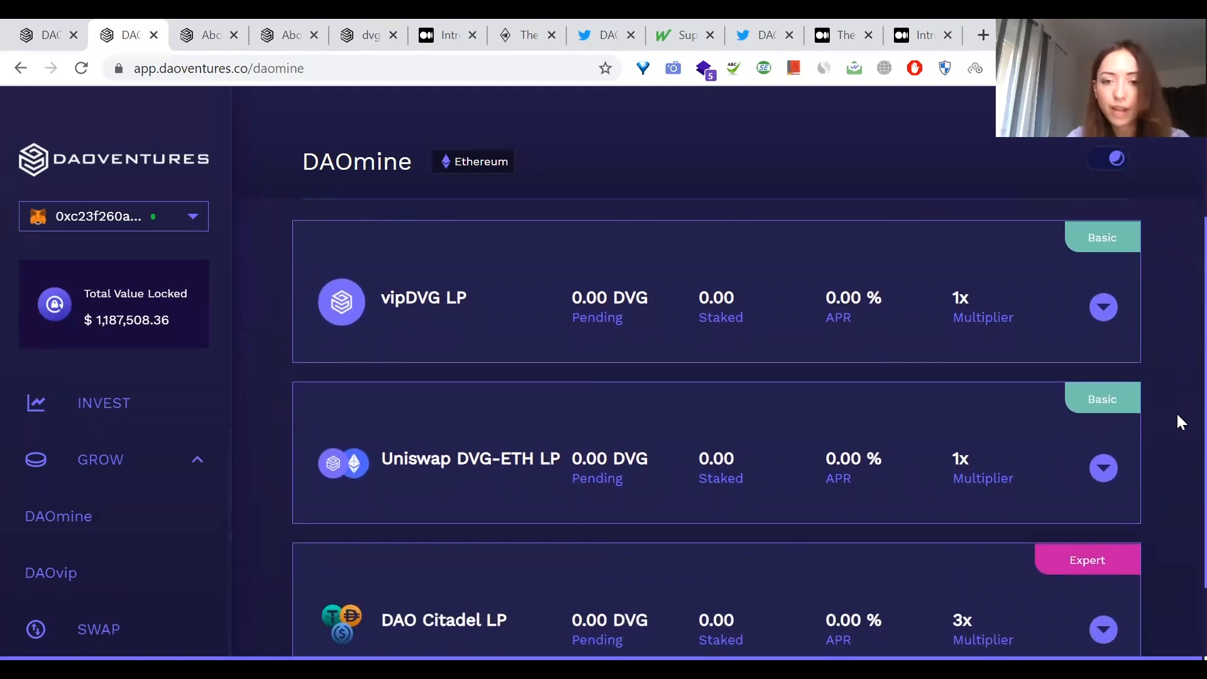
pyautogui.scroll(-3)
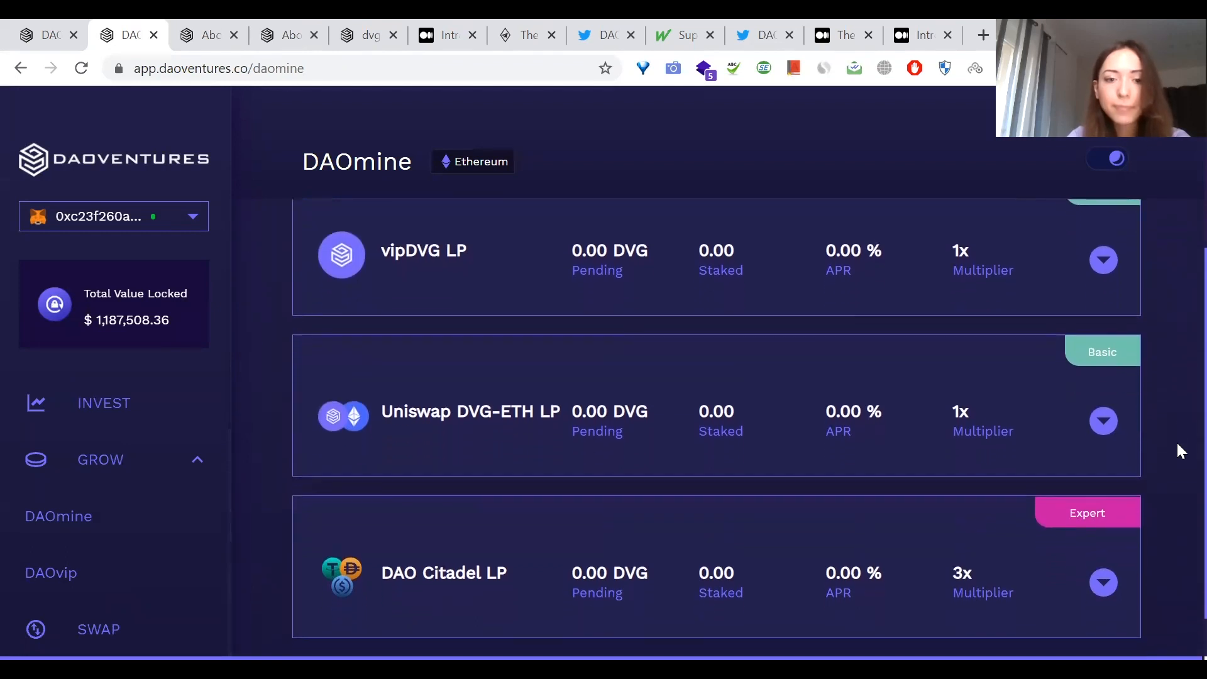
pyautogui.scroll(-3)
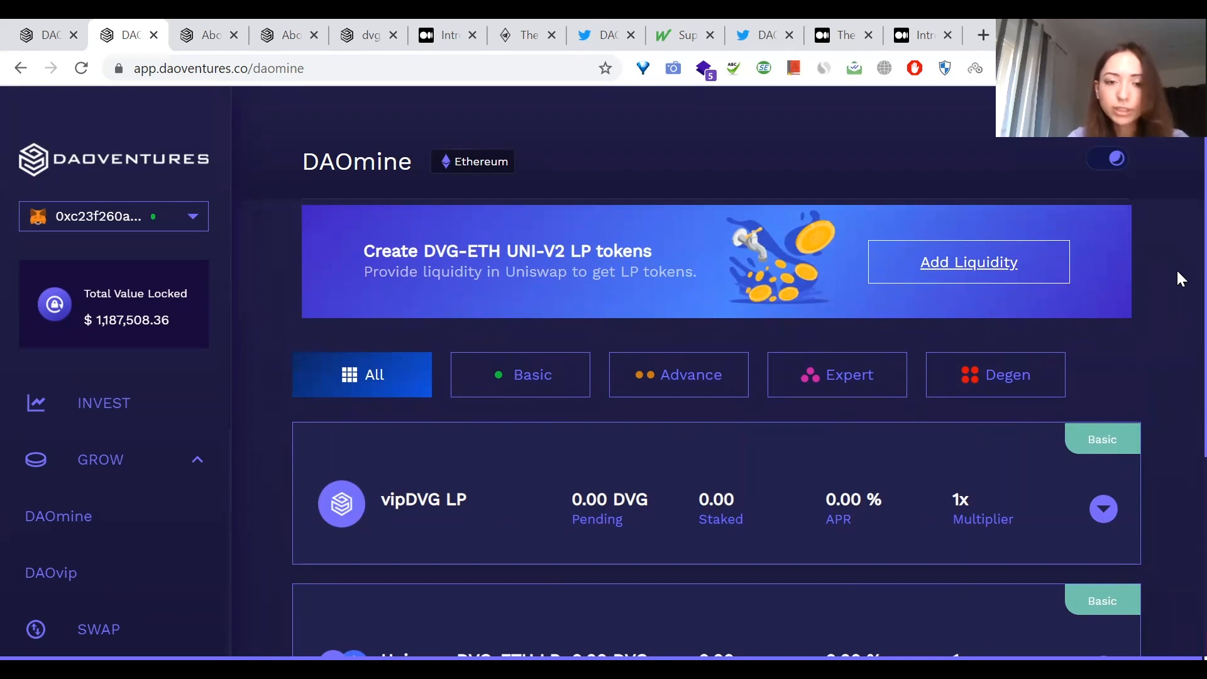
pyautogui.moveTo(589, 38)
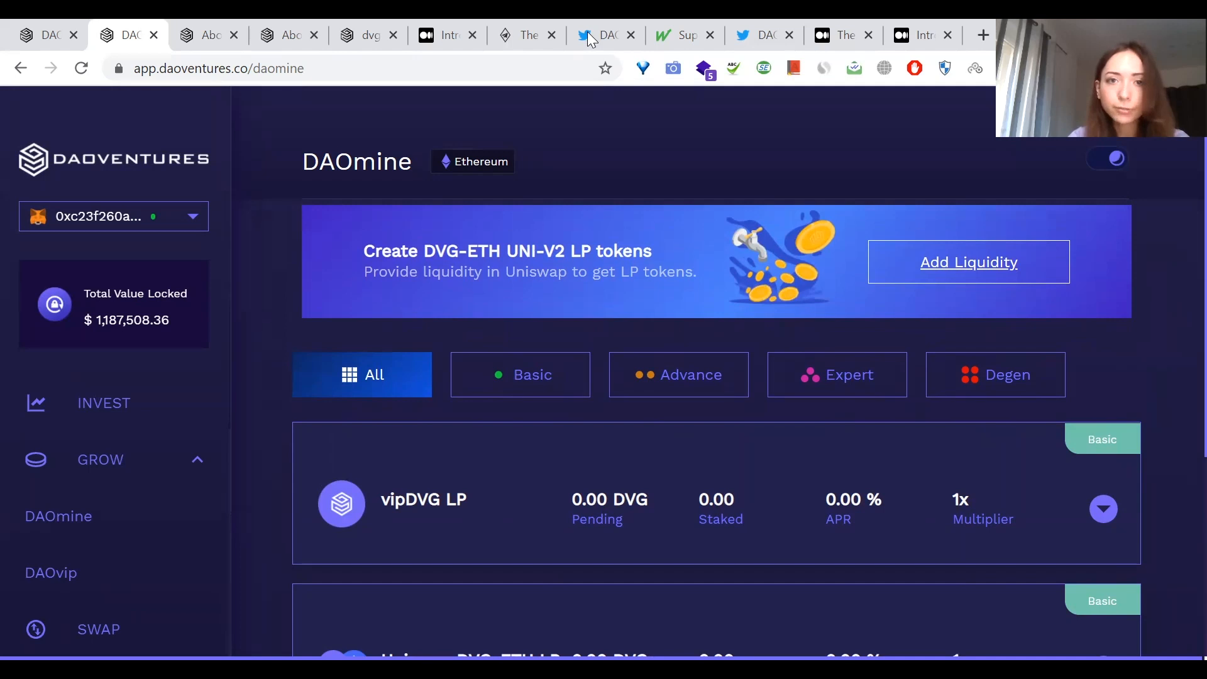
pyautogui.moveTo(761, 35)
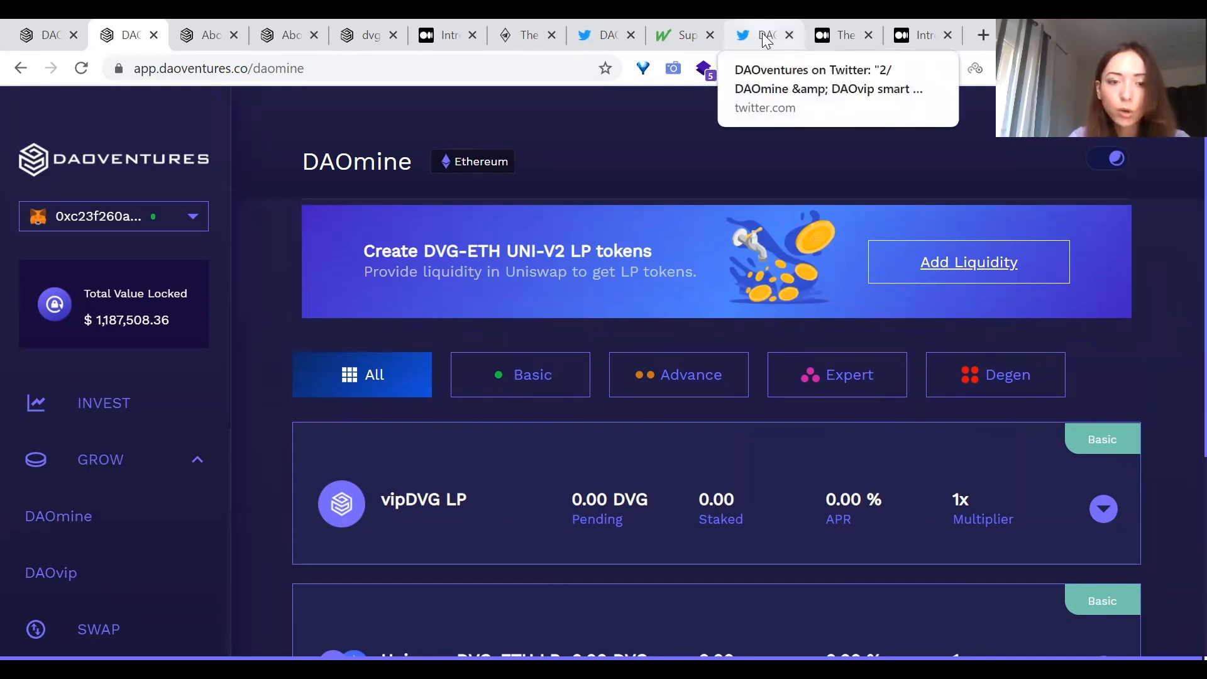
# Step: Read DAOventures' ChainSwap exploit announcement tweet down to its Medium article card
pyautogui.click(758, 35)
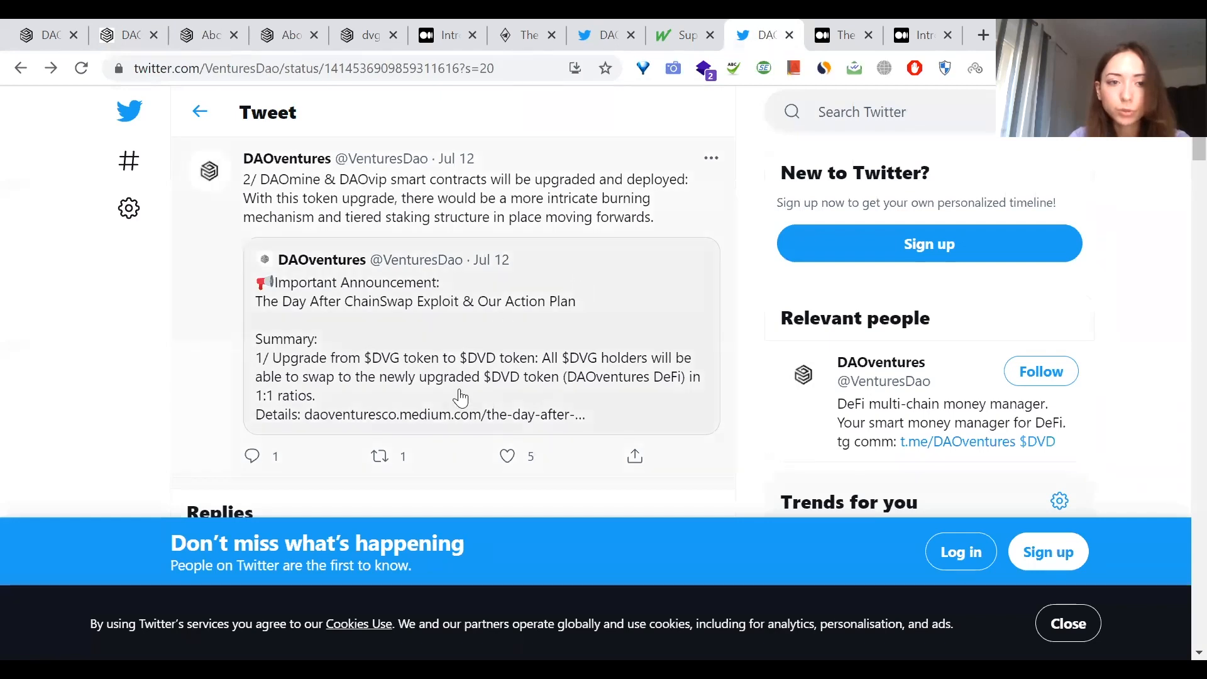
pyautogui.moveTo(396, 381)
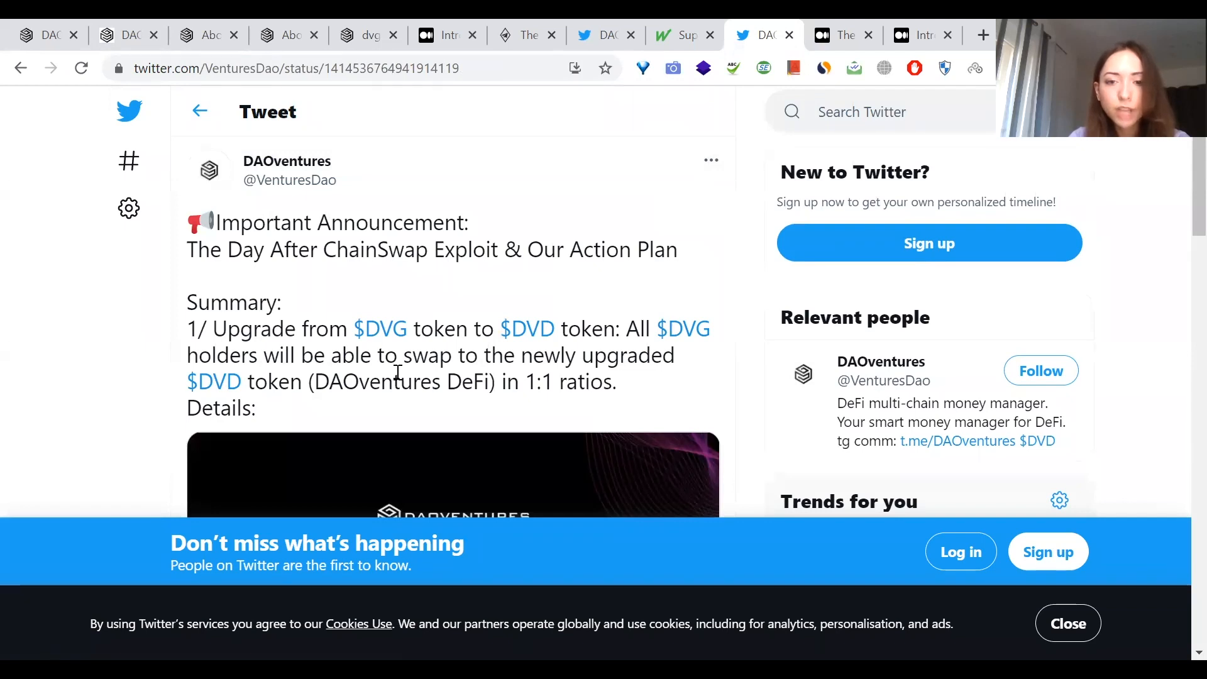
pyautogui.scroll(-3)
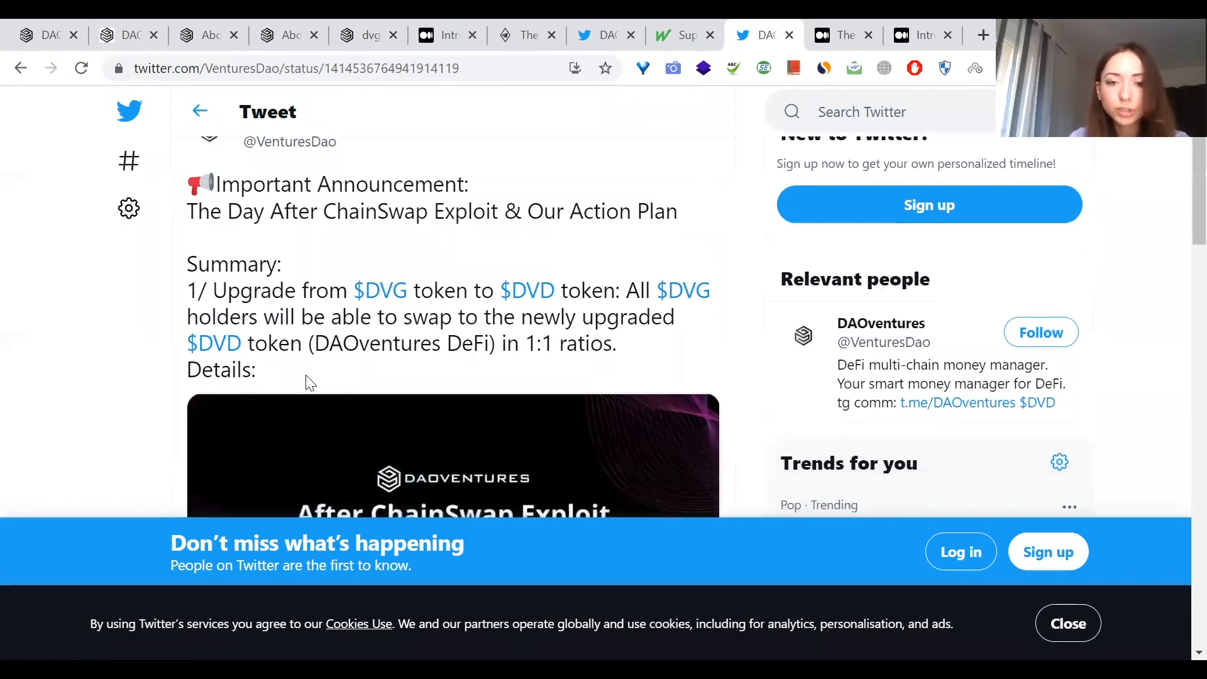
pyautogui.scroll(-3)
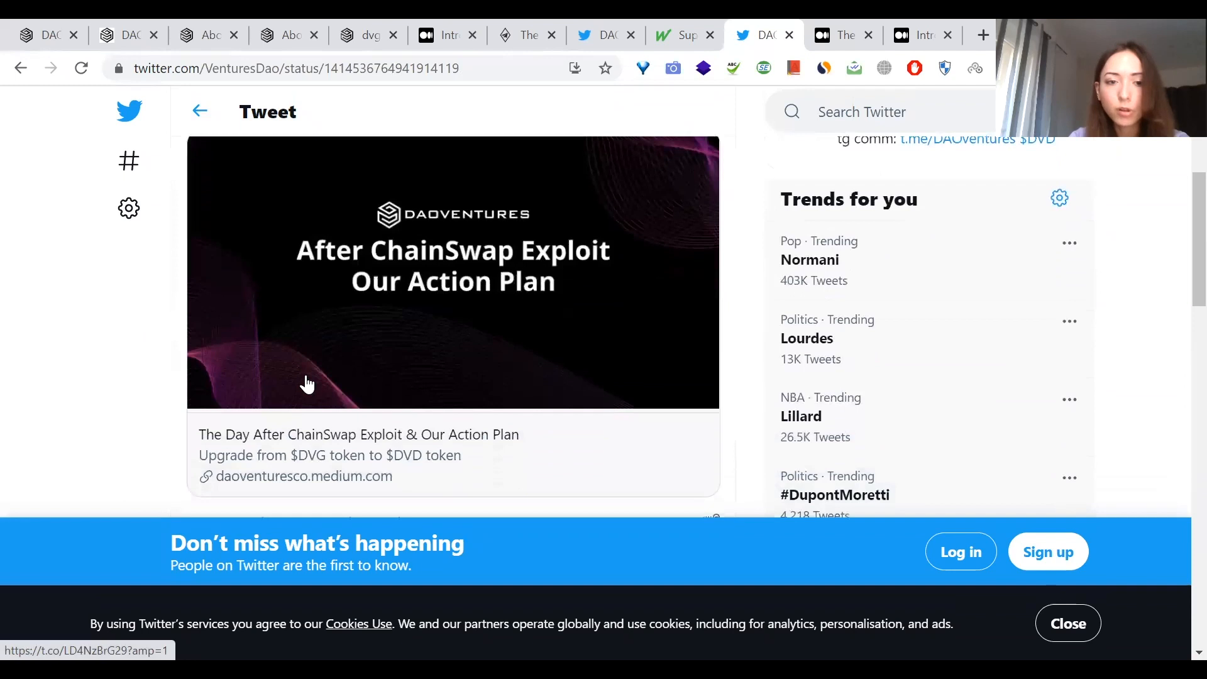
pyautogui.scroll(-3)
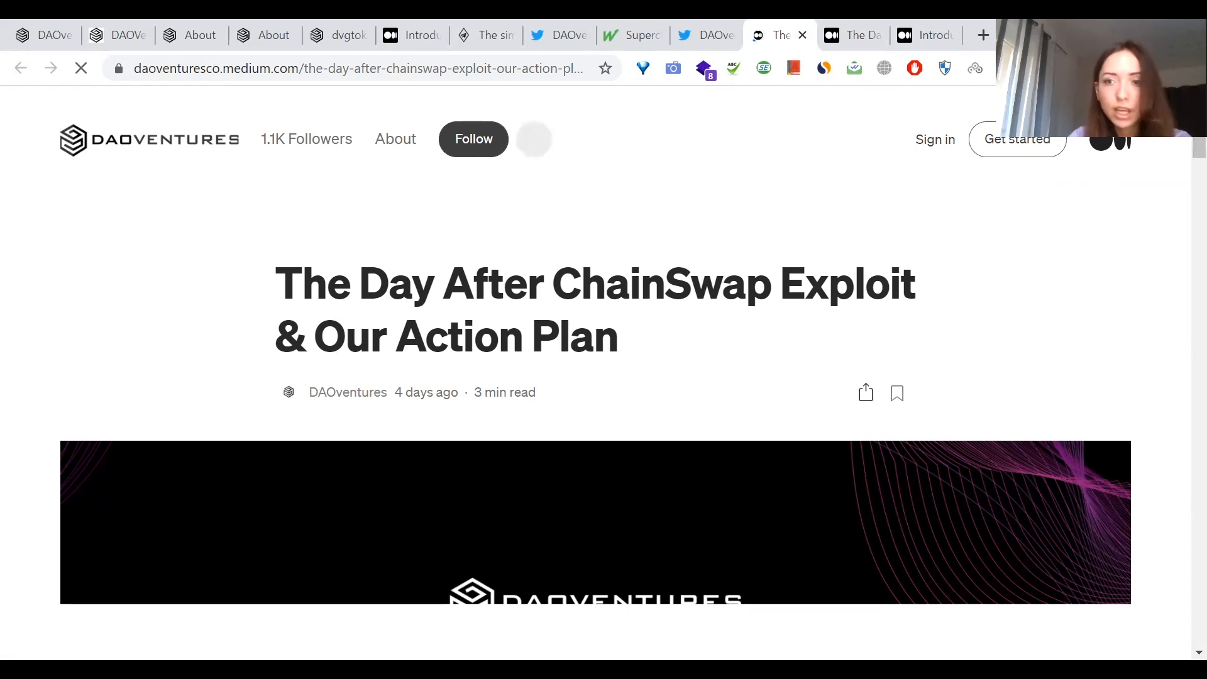
# Step: Read the article's background, tracked hacker transactions and frozen BSC DVG, then return to DAOmine
pyautogui.scroll(-3)
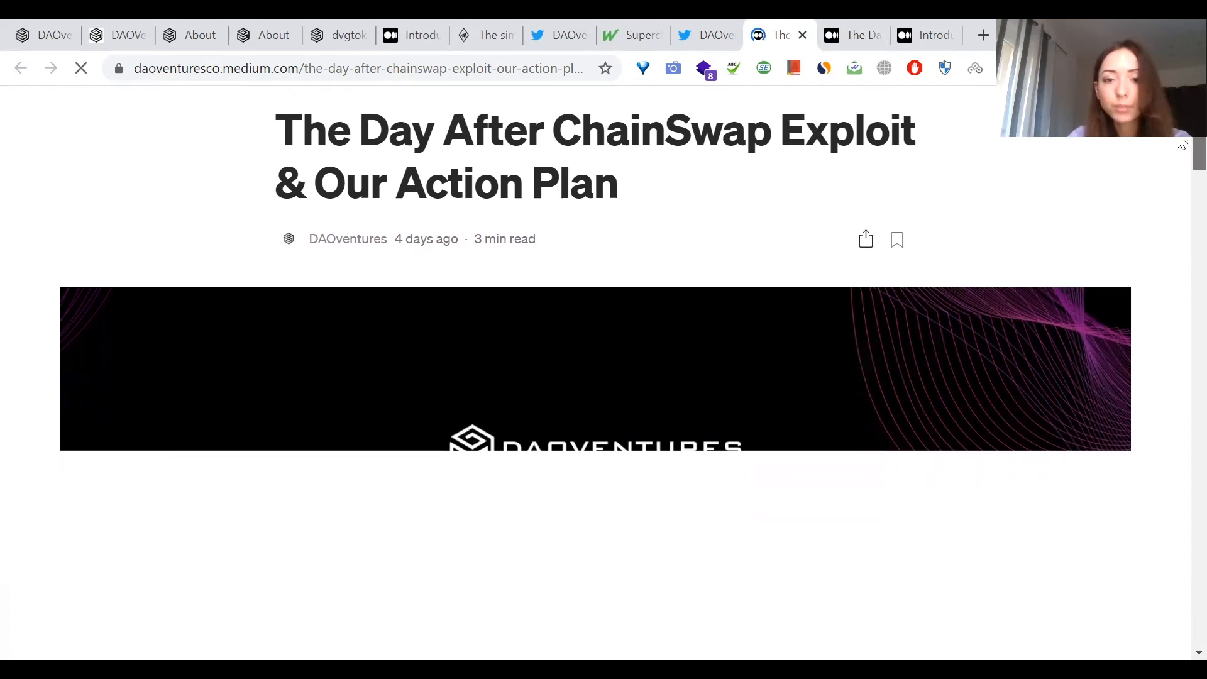
pyautogui.scroll(-3)
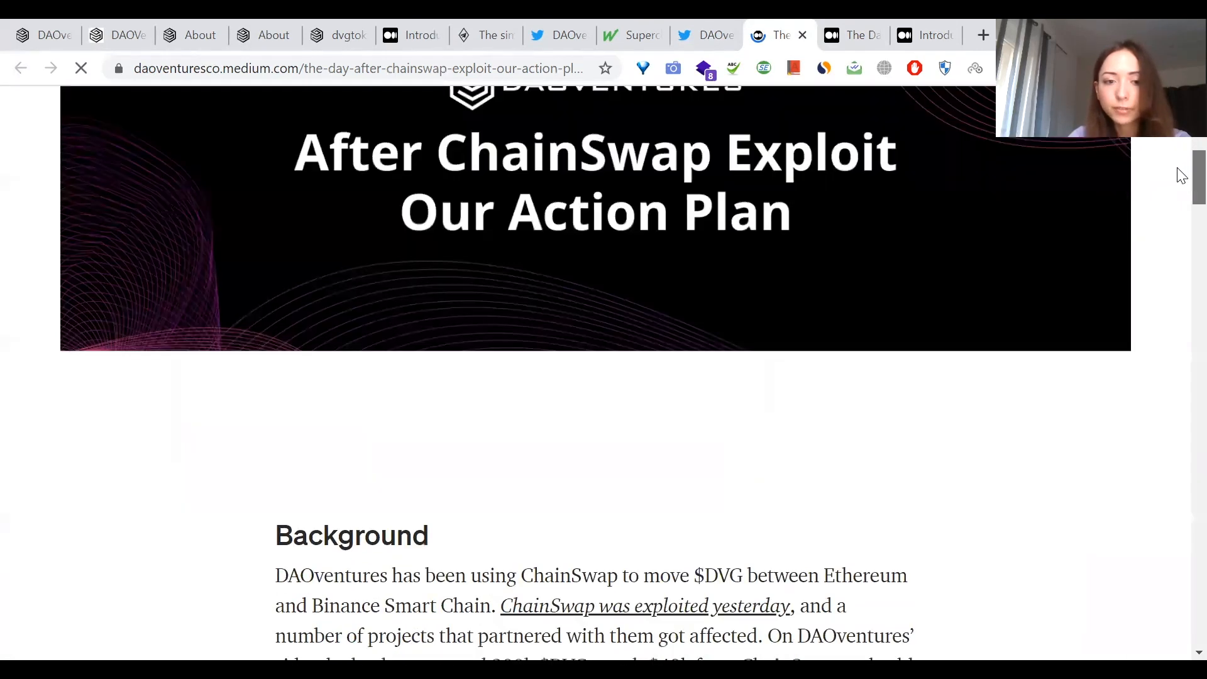
pyautogui.scroll(-3)
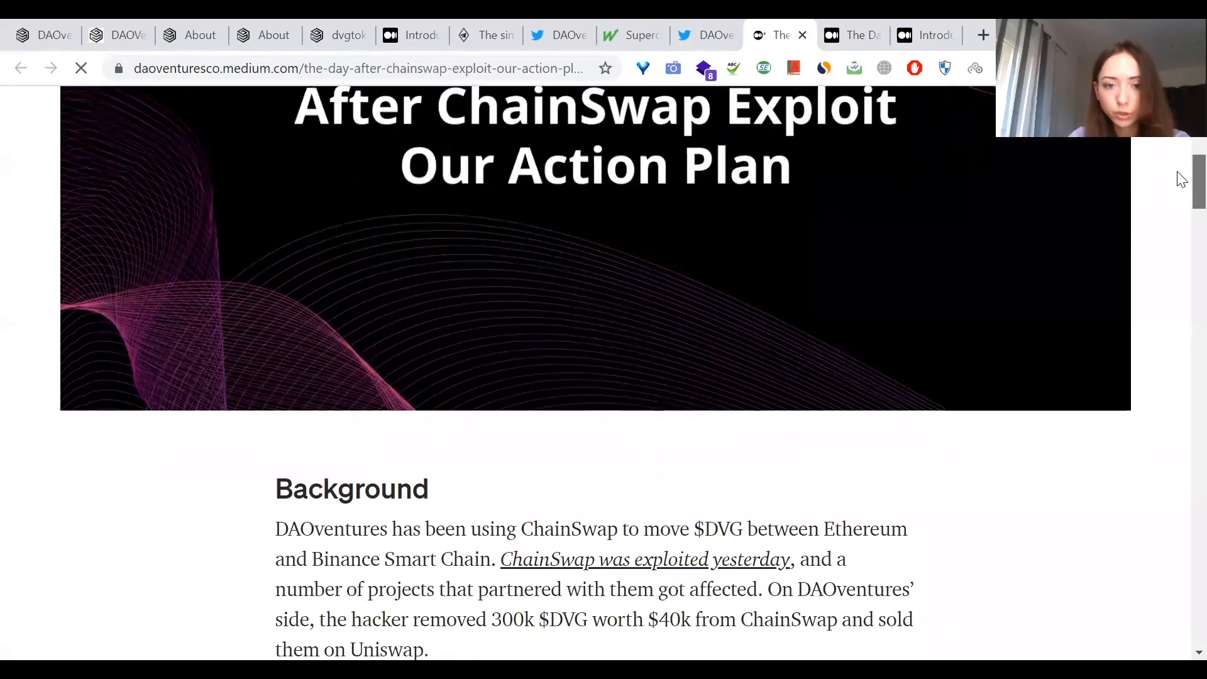
pyautogui.scroll(-3)
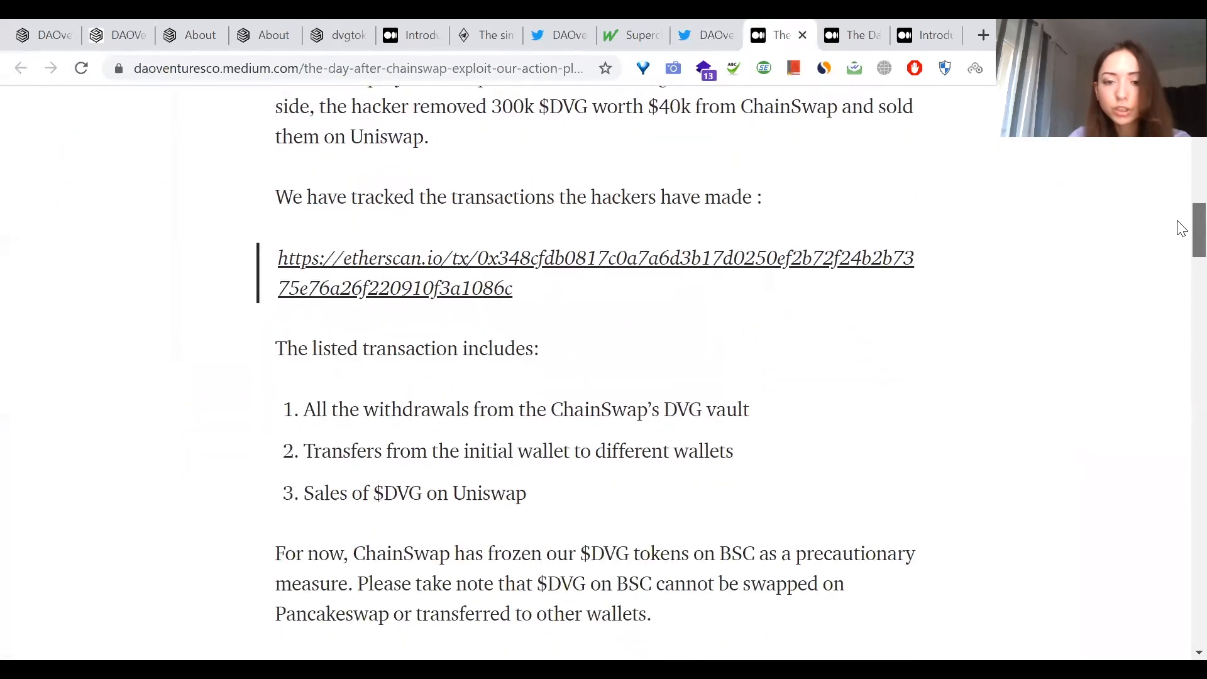
pyautogui.click(42, 35)
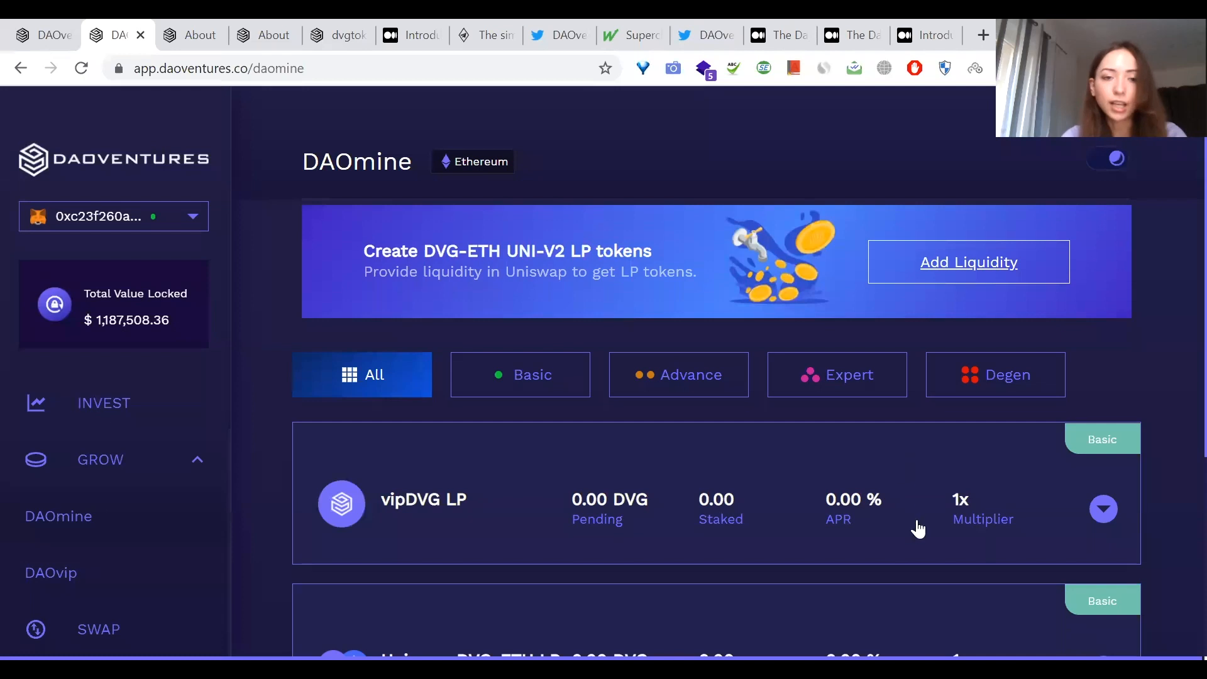
# Step: Expand the DAO Citadel LP pool, enter 500 to stake, then head to Invest
pyautogui.scroll(-3)
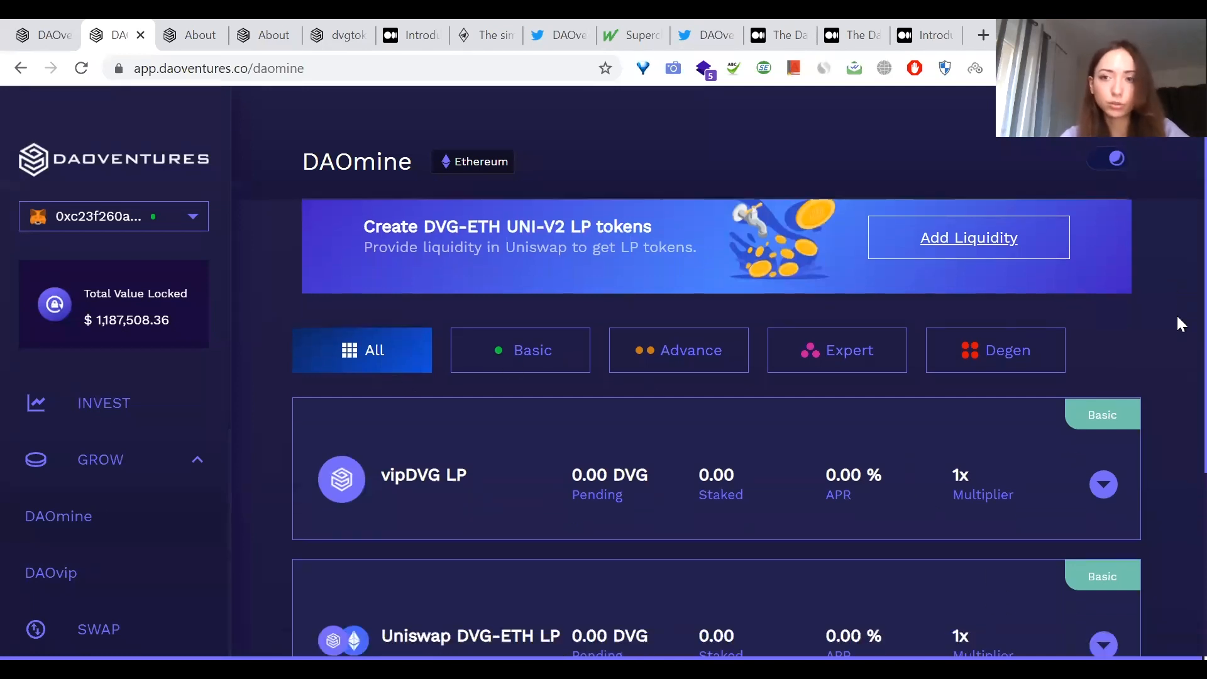
pyautogui.scroll(-3)
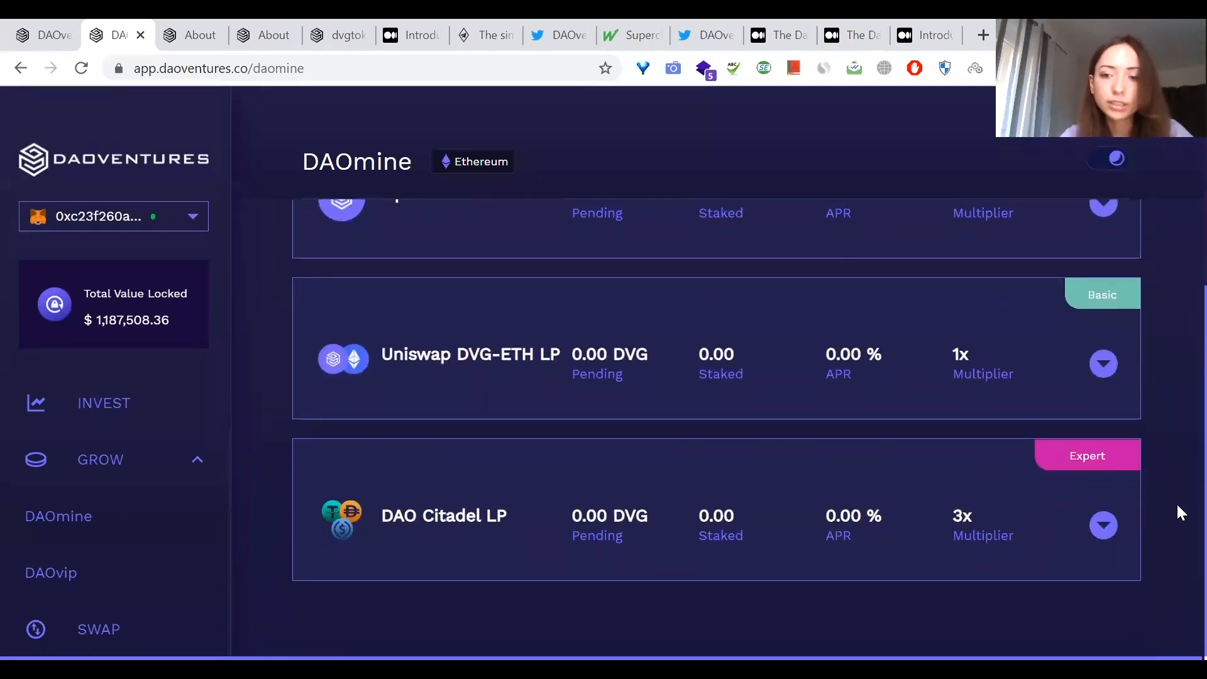
pyautogui.click(1102, 525)
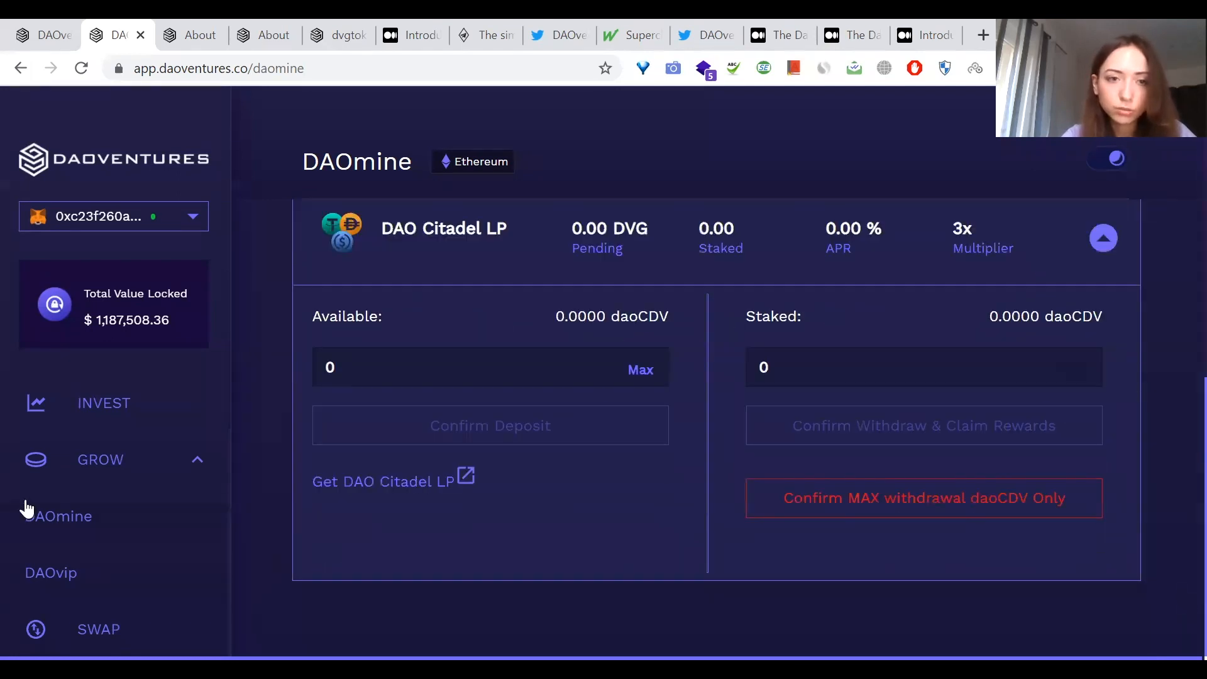
pyautogui.click(490, 367)
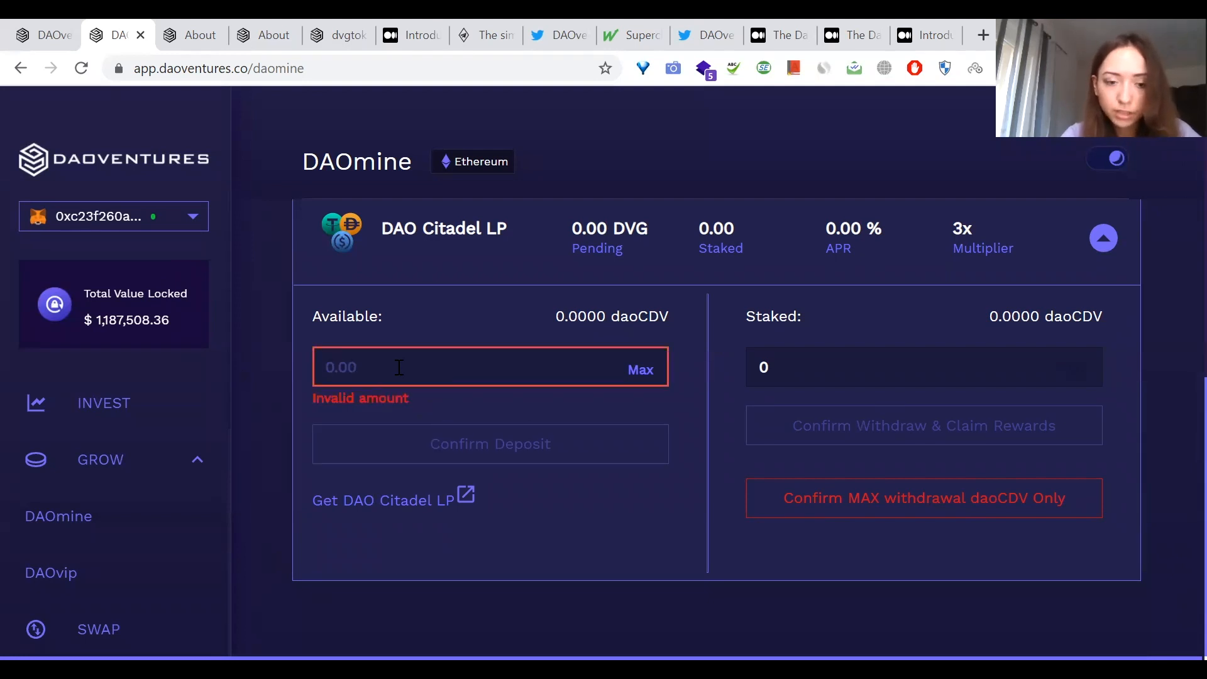
pyautogui.write('500')
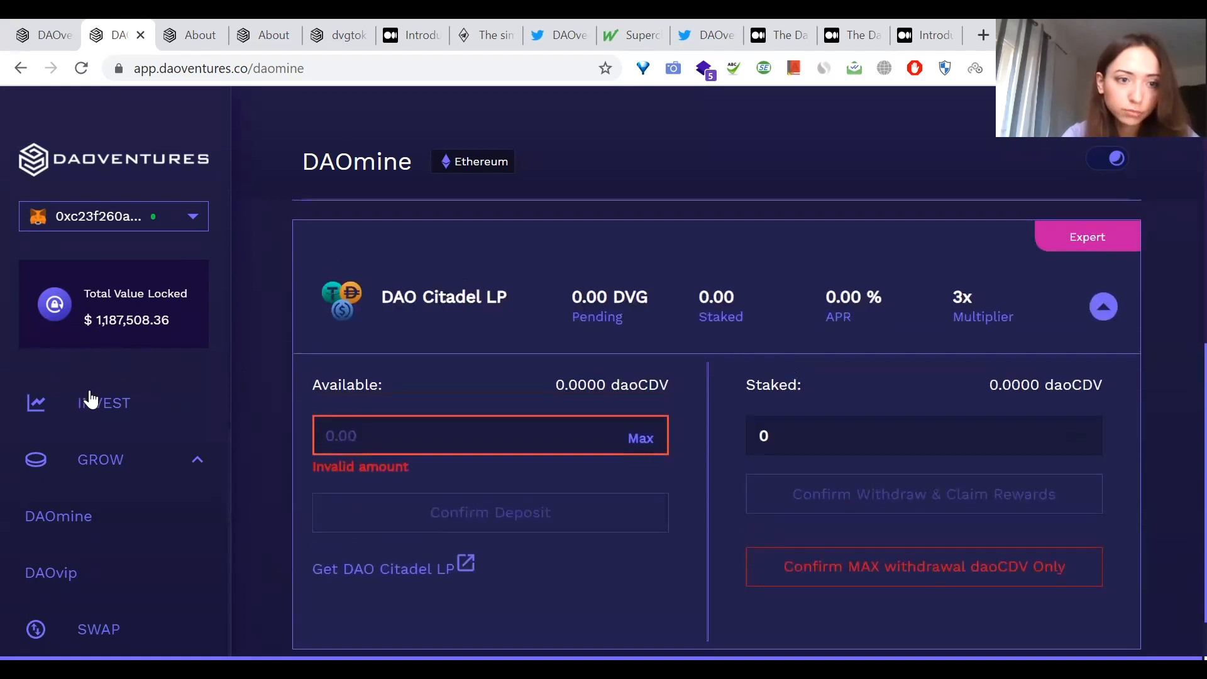
pyautogui.click(103, 402)
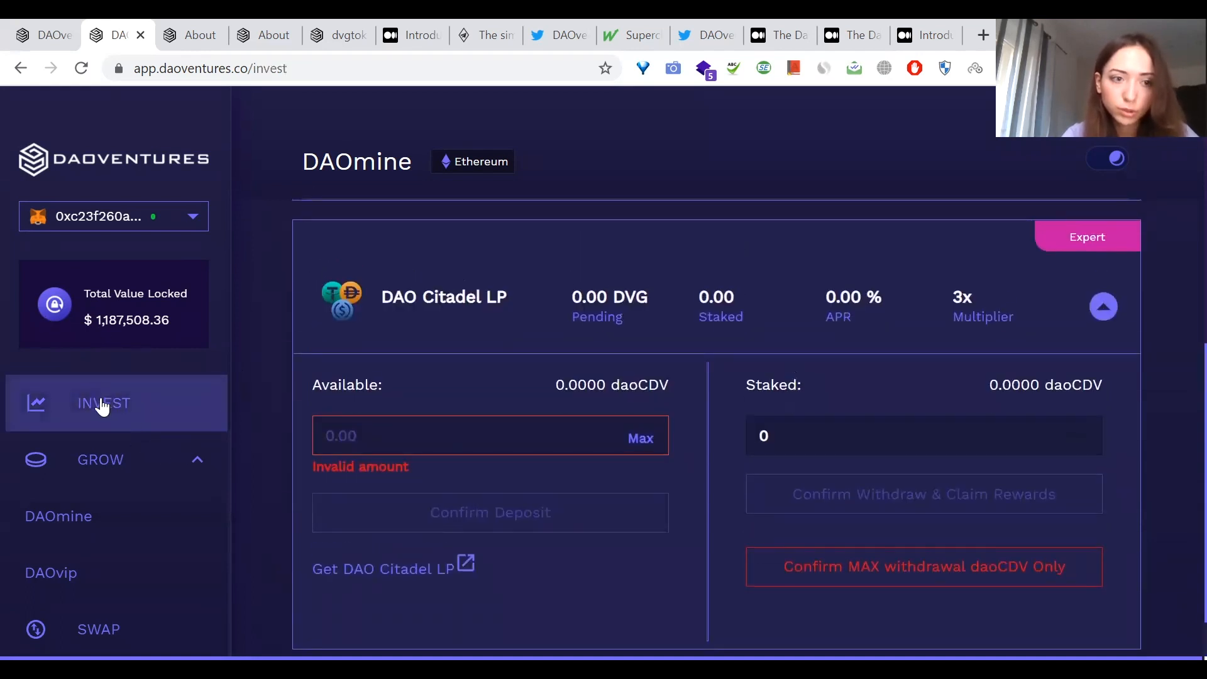
pyautogui.click(104, 402)
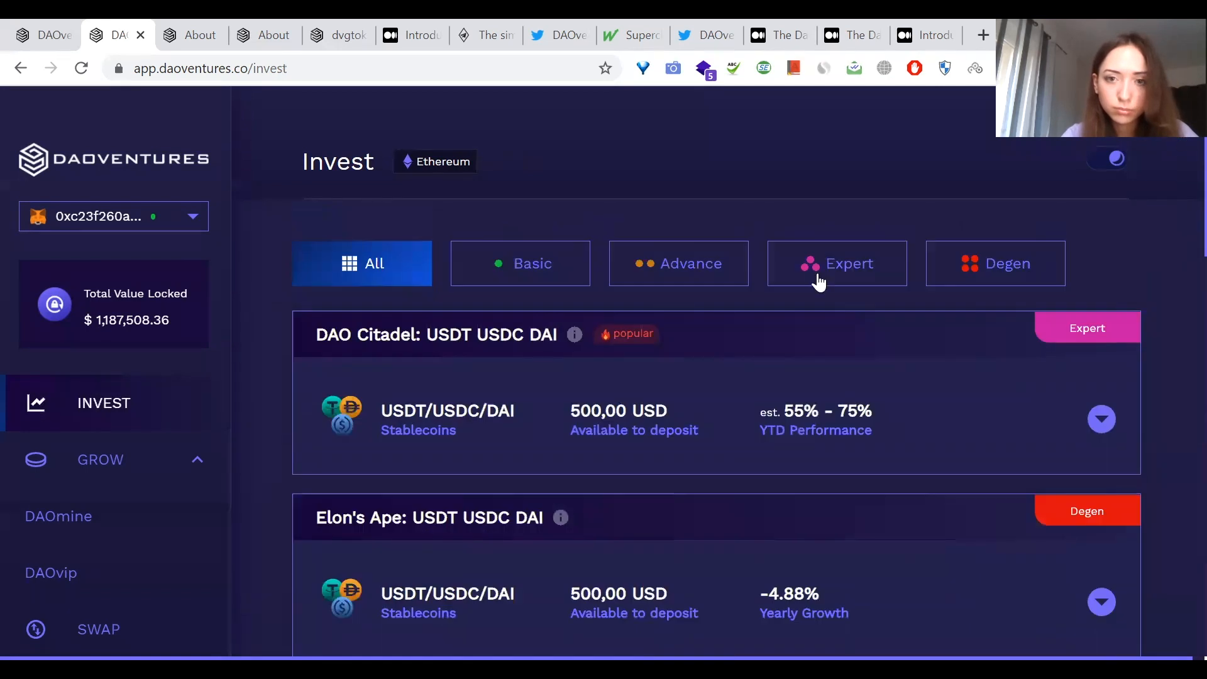
pyautogui.click(837, 263)
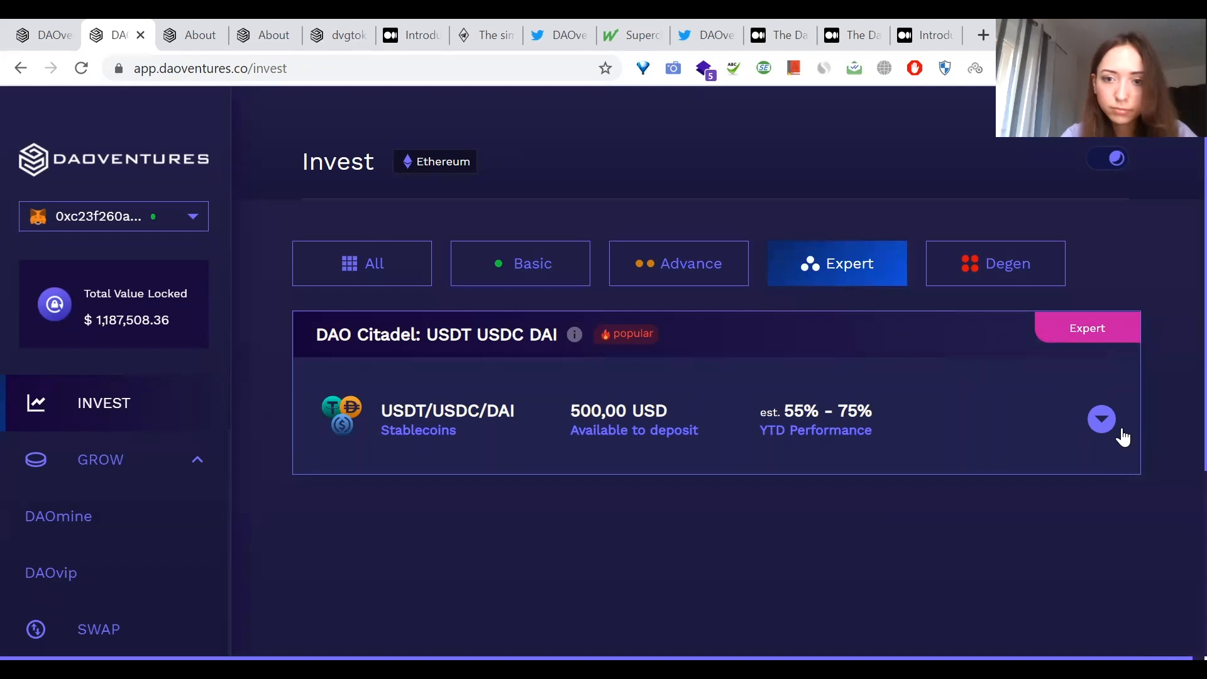
pyautogui.click(1100, 419)
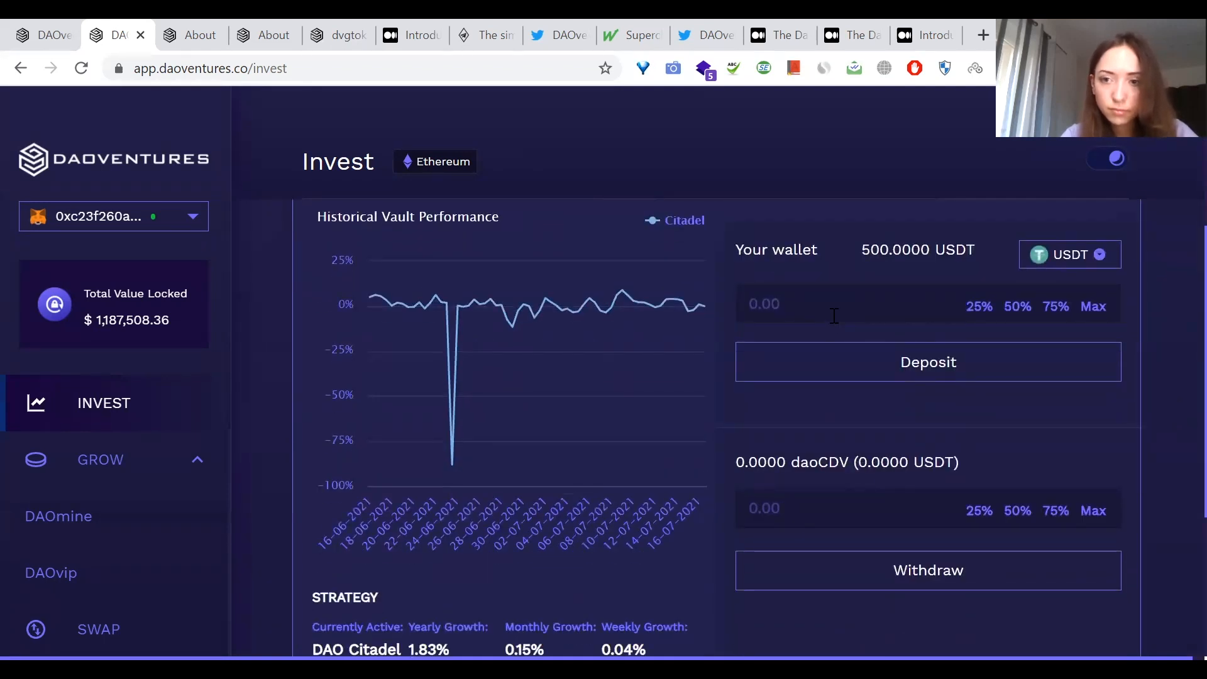
pyautogui.write('500')
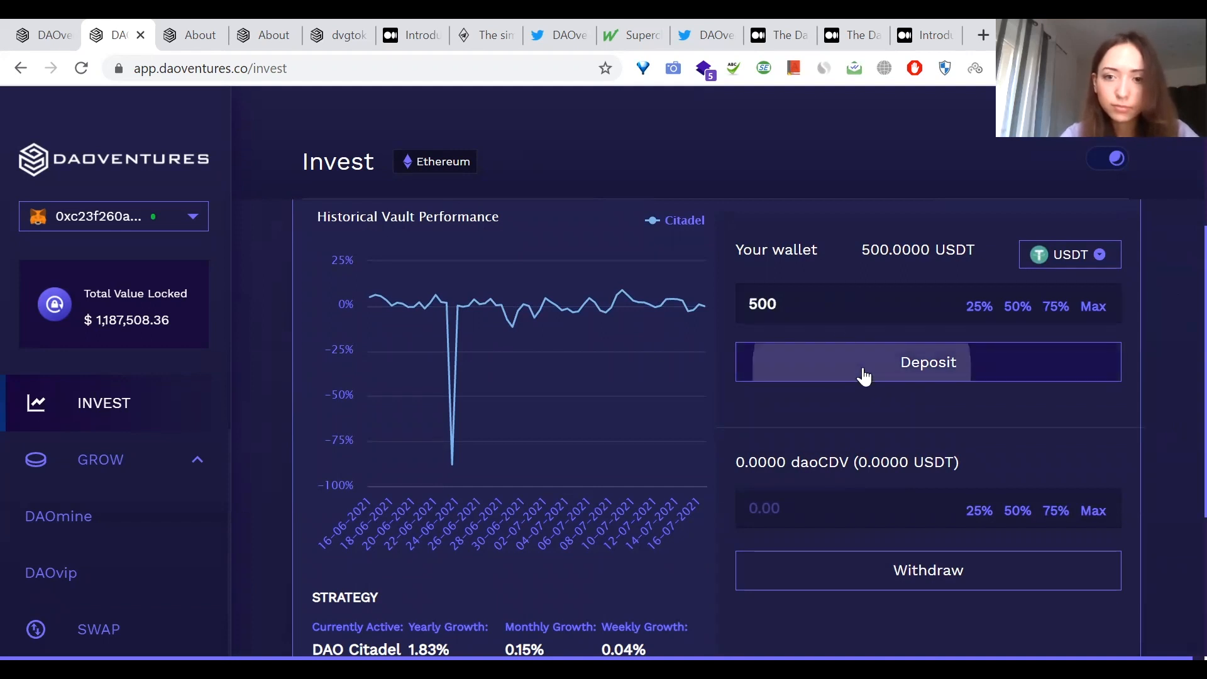
pyautogui.click(928, 362)
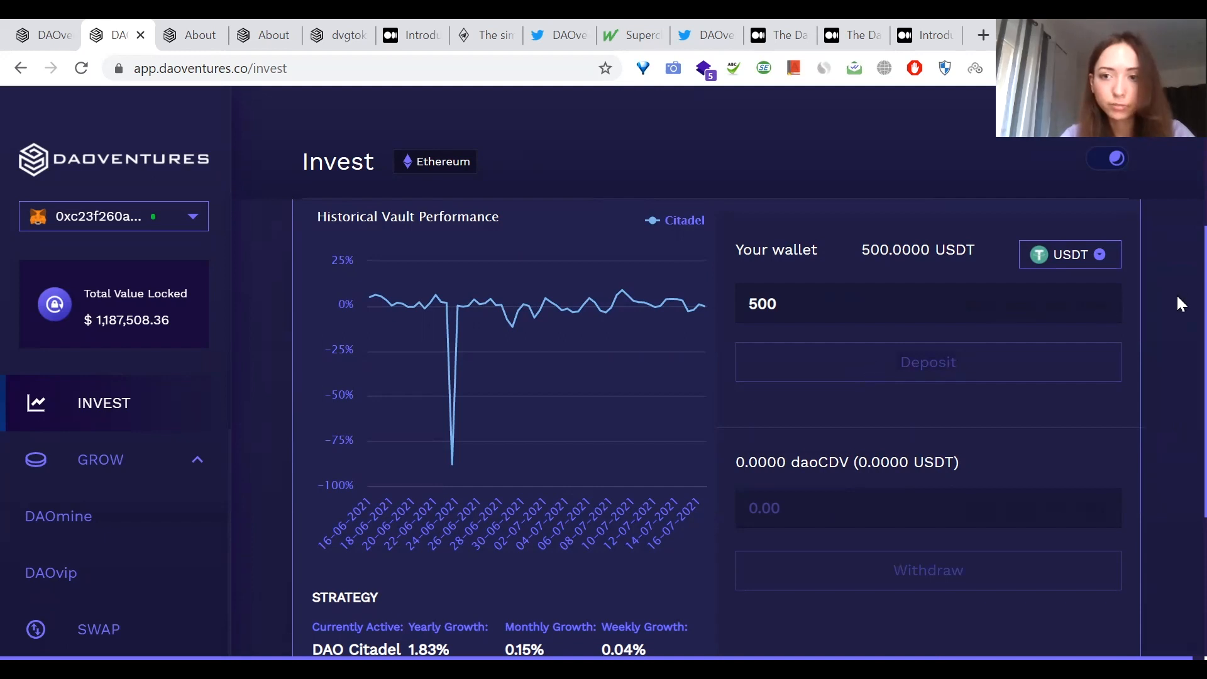
pyautogui.scroll(-3)
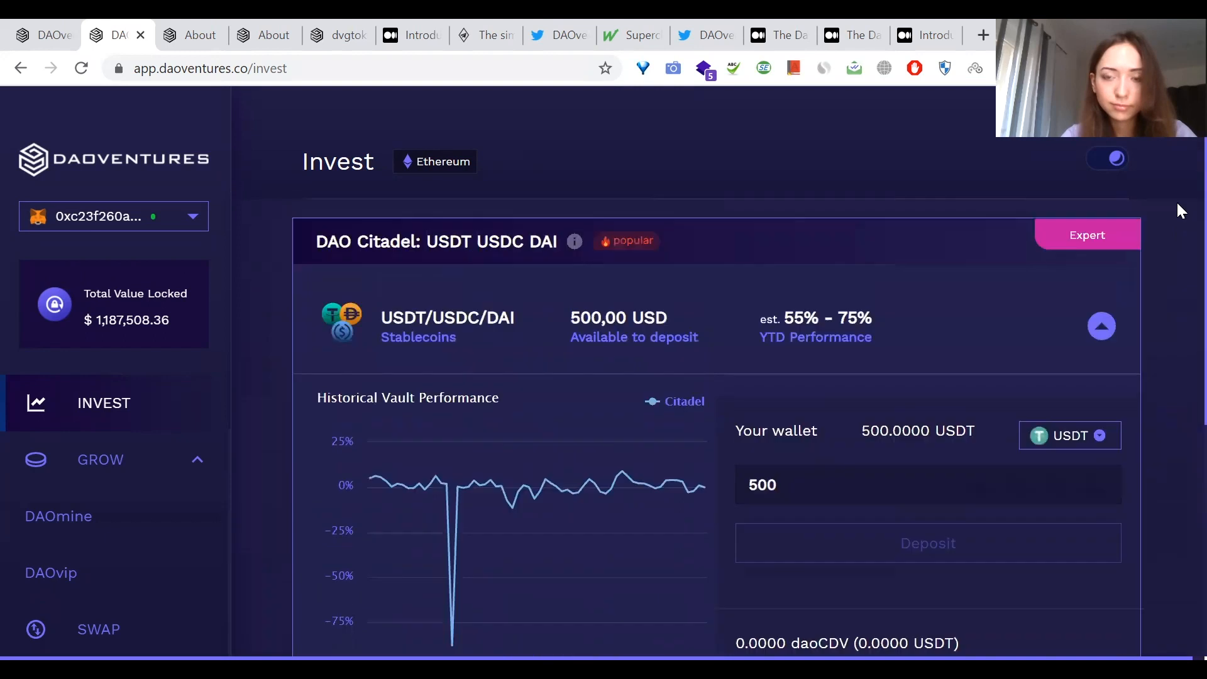
pyautogui.scroll(-3)
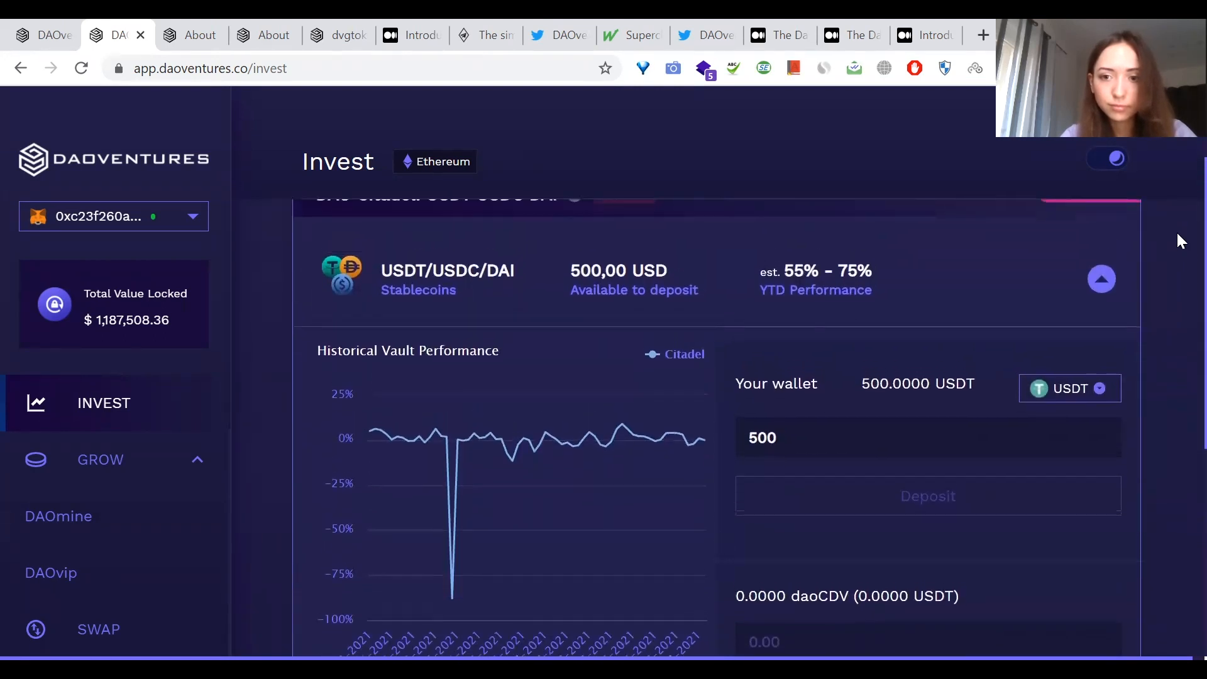
pyautogui.scroll(-3)
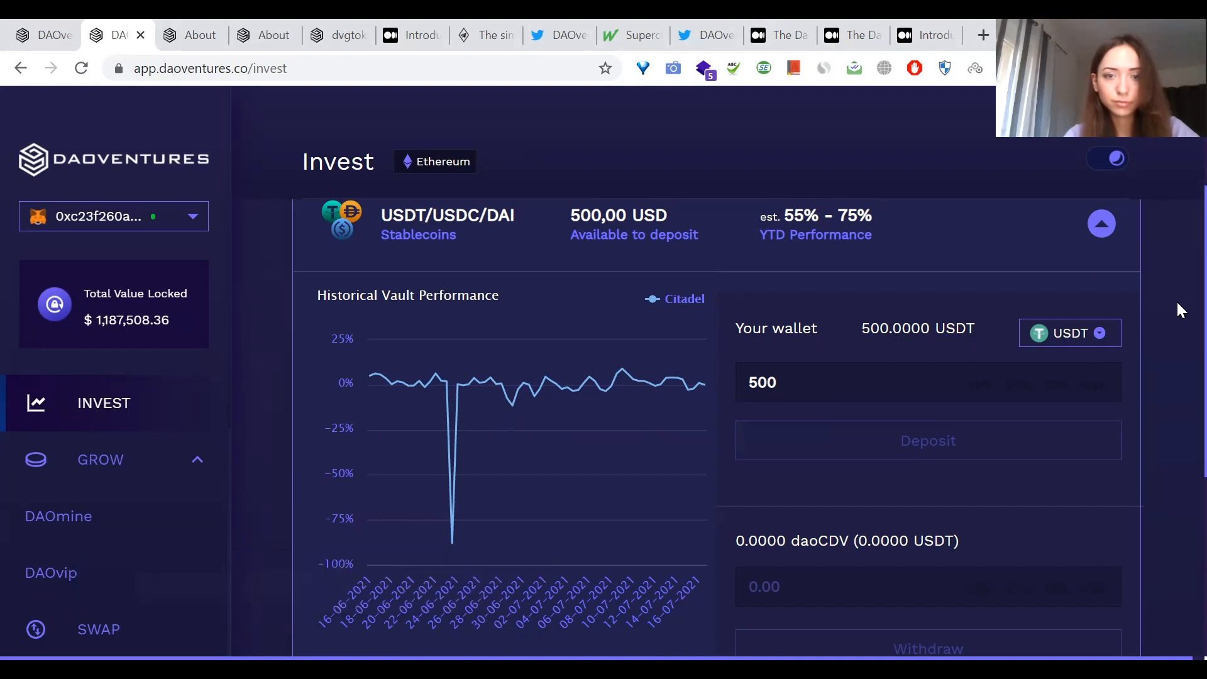
pyautogui.moveTo(1180, 270)
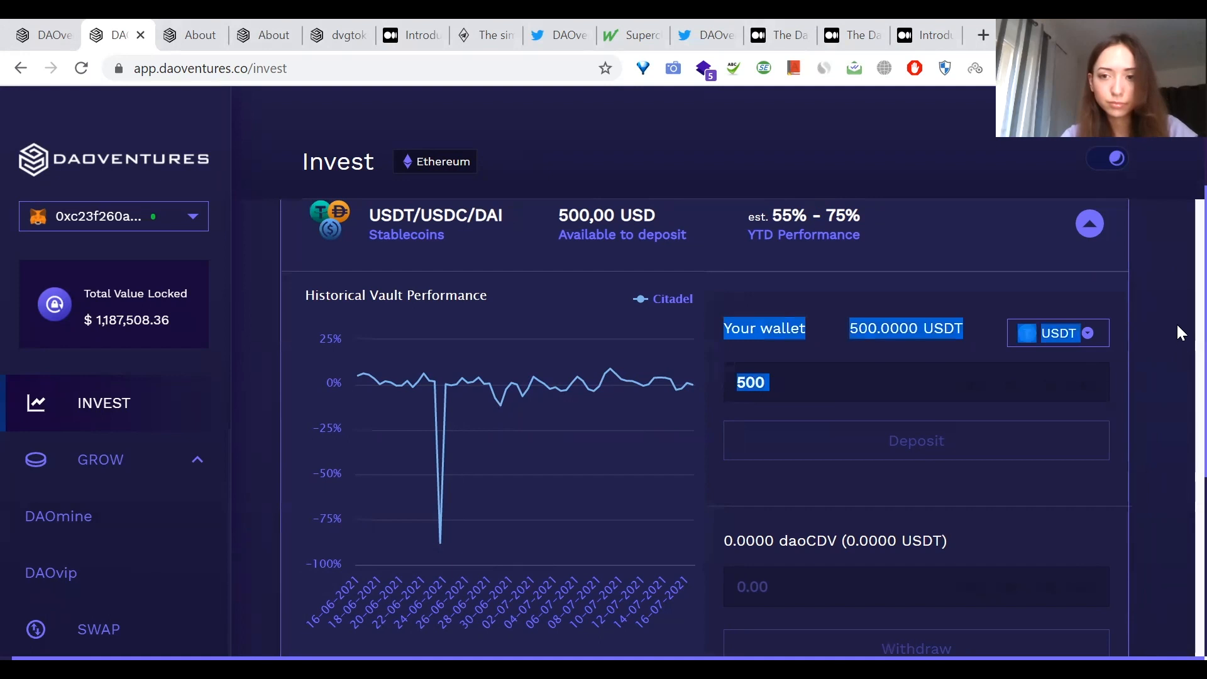
# Step: Review the vault's strategy and statistics, then open the USDT approval transaction on Etherscan
pyautogui.scroll(-3)
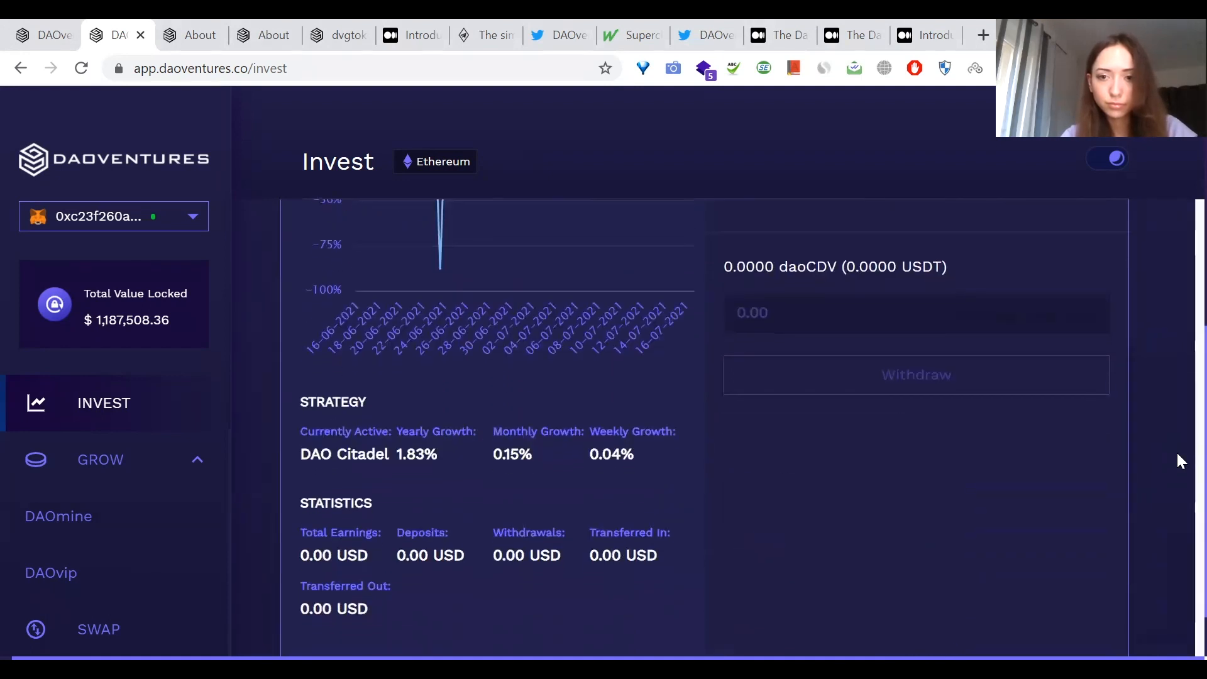
pyautogui.scroll(-3)
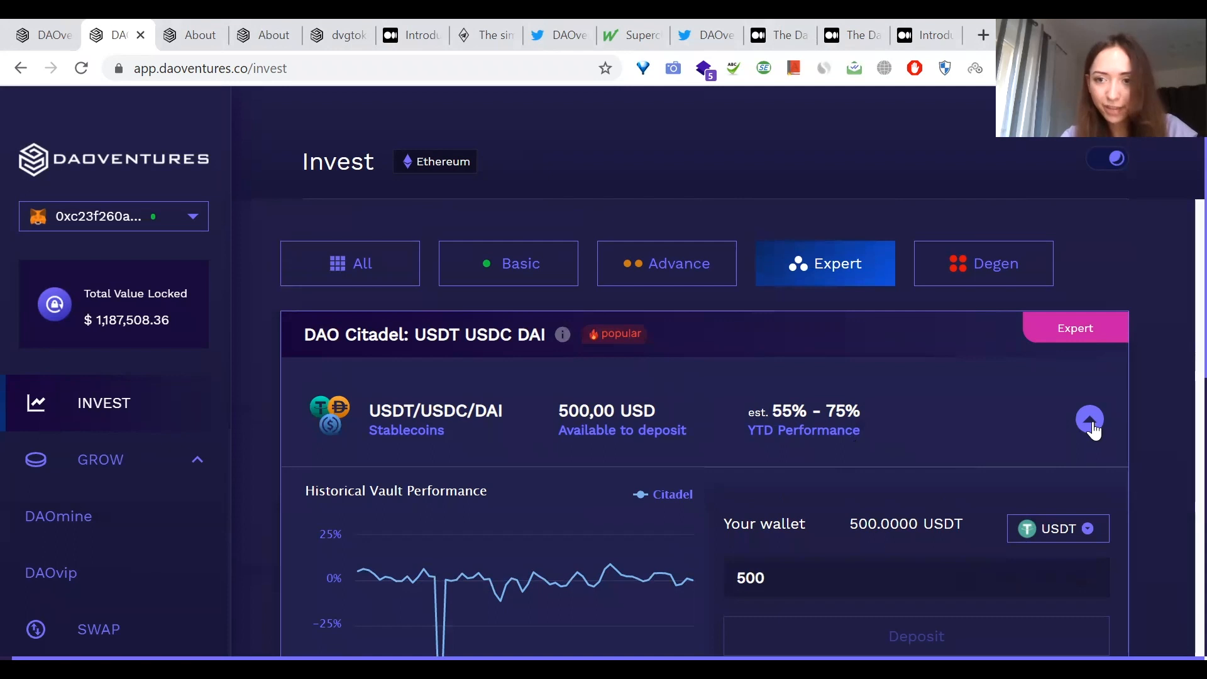
pyautogui.moveTo(773, 406)
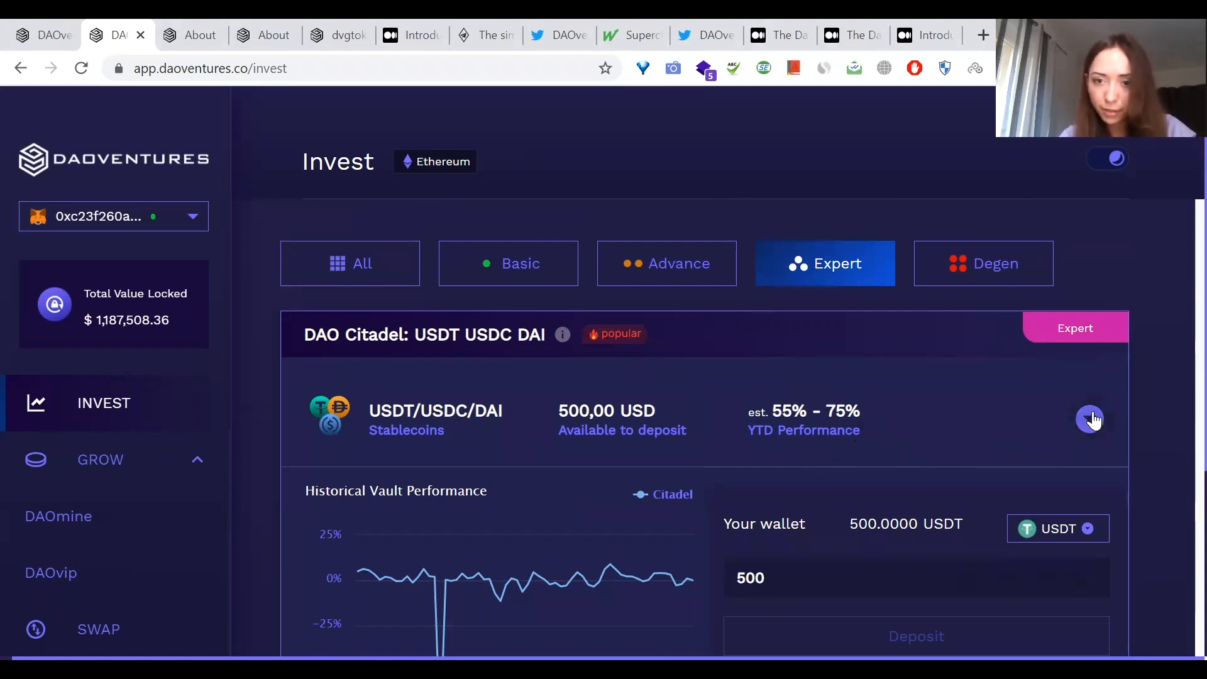
pyautogui.click(1089, 418)
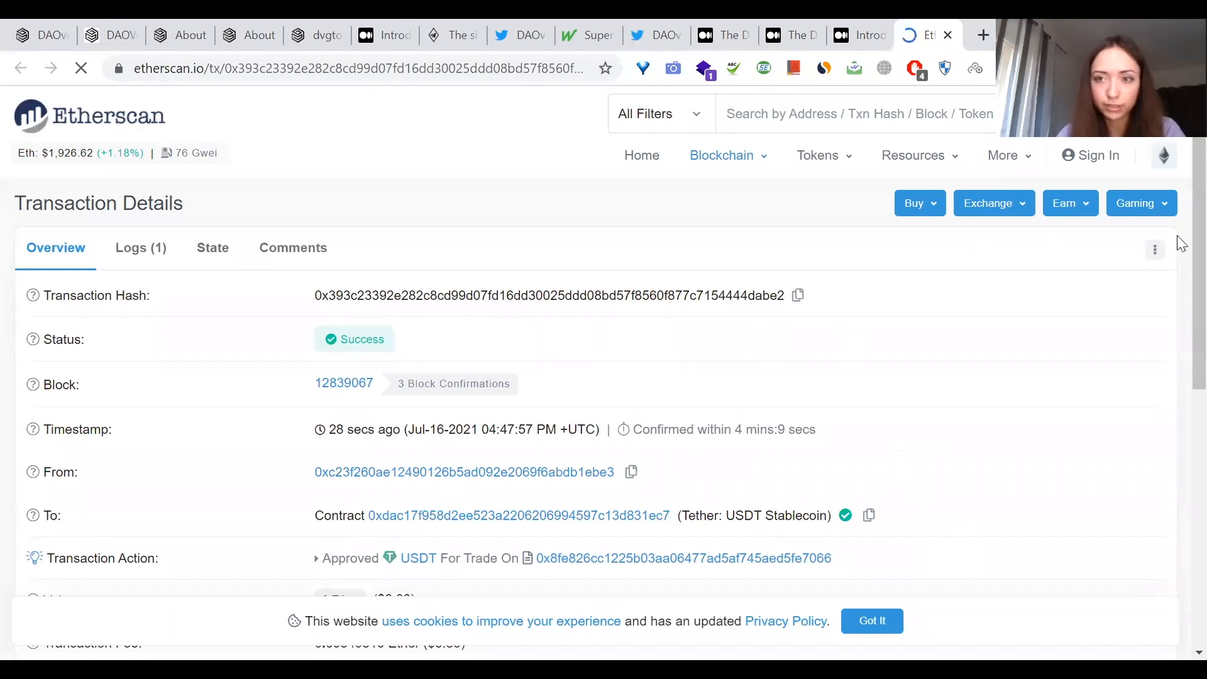
# Step: Leave the Etherscan transaction for the About page listing advisors Aaron Choi, Aniket Jindal and Lester Lim
pyautogui.scroll(-3)
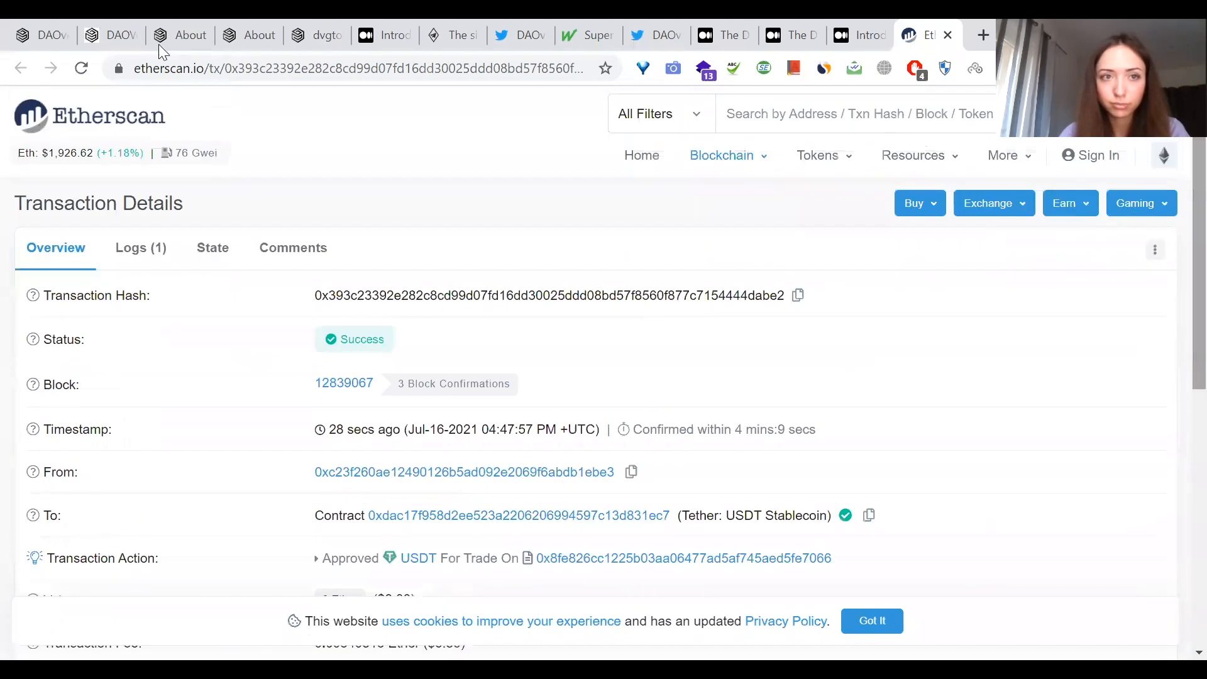
pyautogui.click(177, 35)
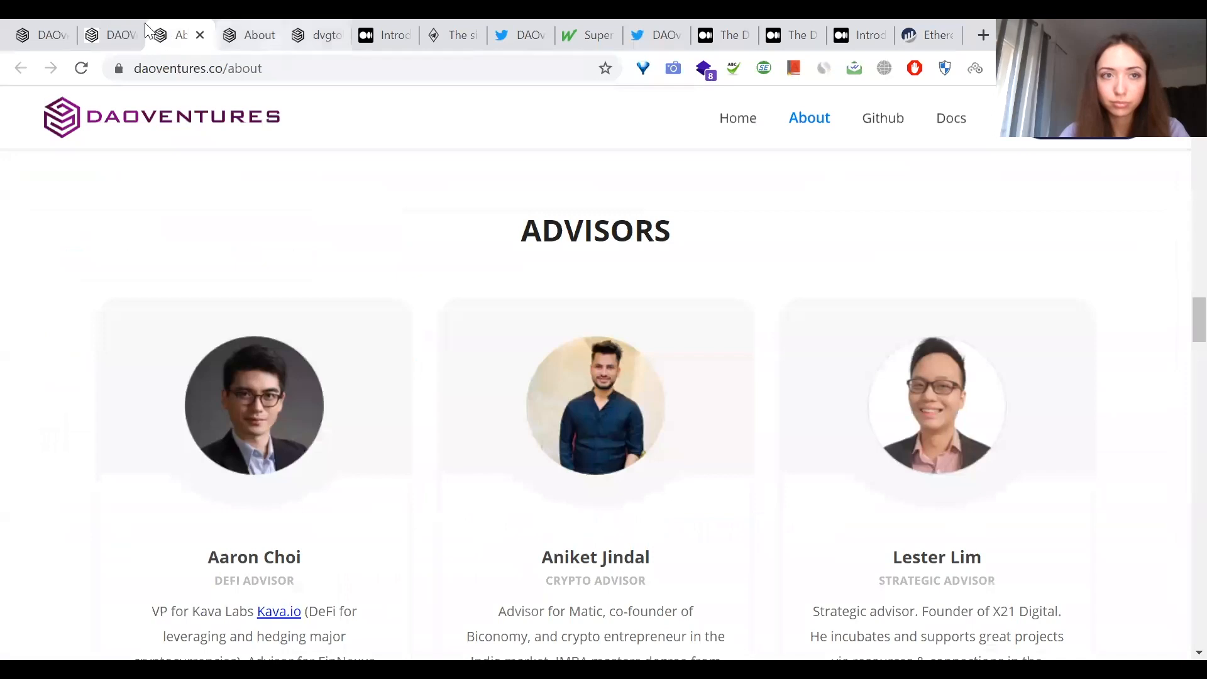
# Step: Switch back to the app's Invest tab showing the DAO Citadel vault at 0.00 USD
pyautogui.click(108, 35)
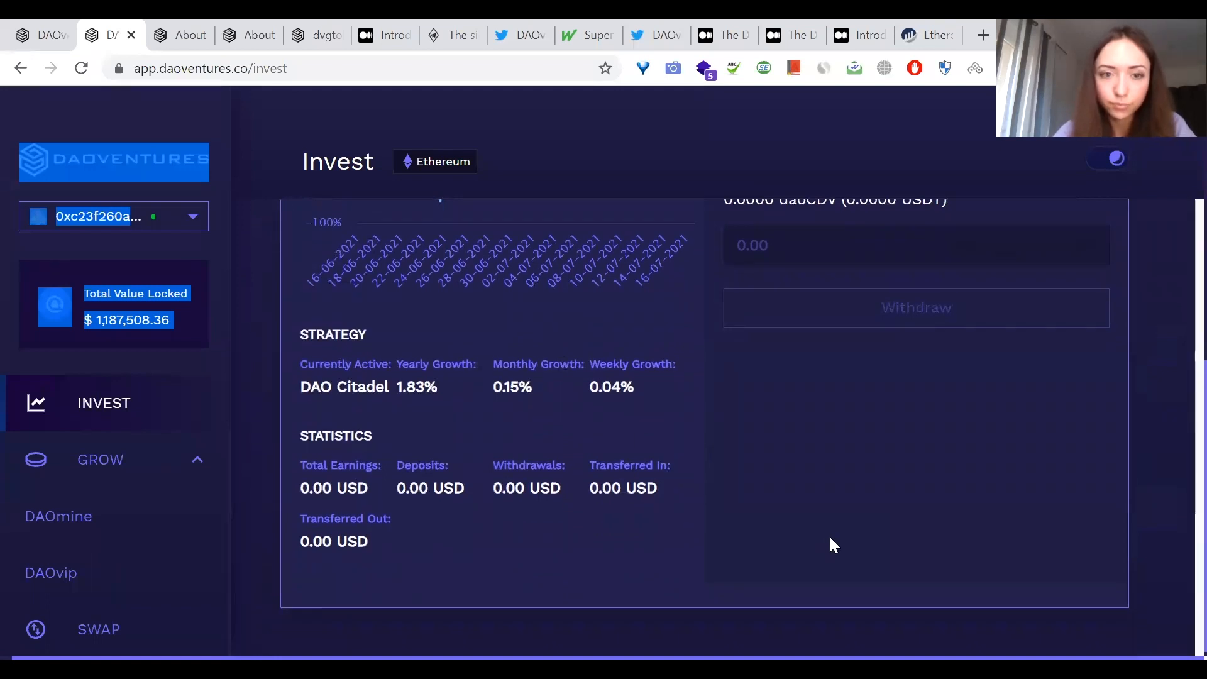
pyautogui.moveTo(431, 406)
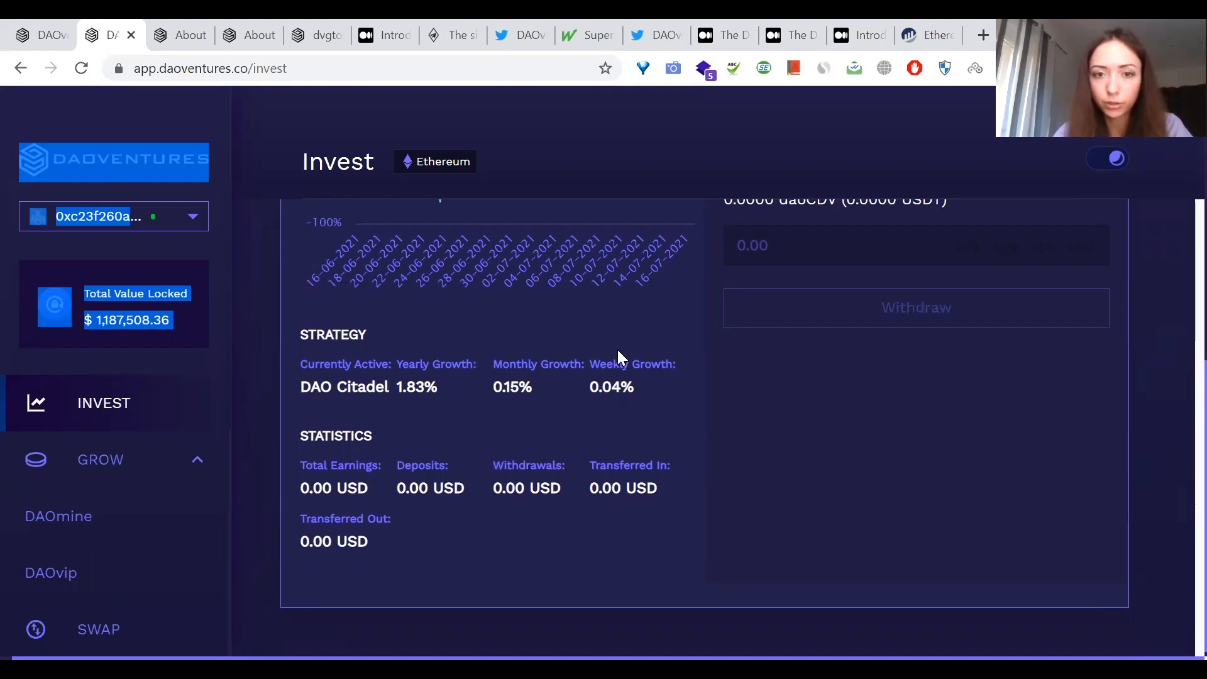
pyautogui.moveTo(750, 431)
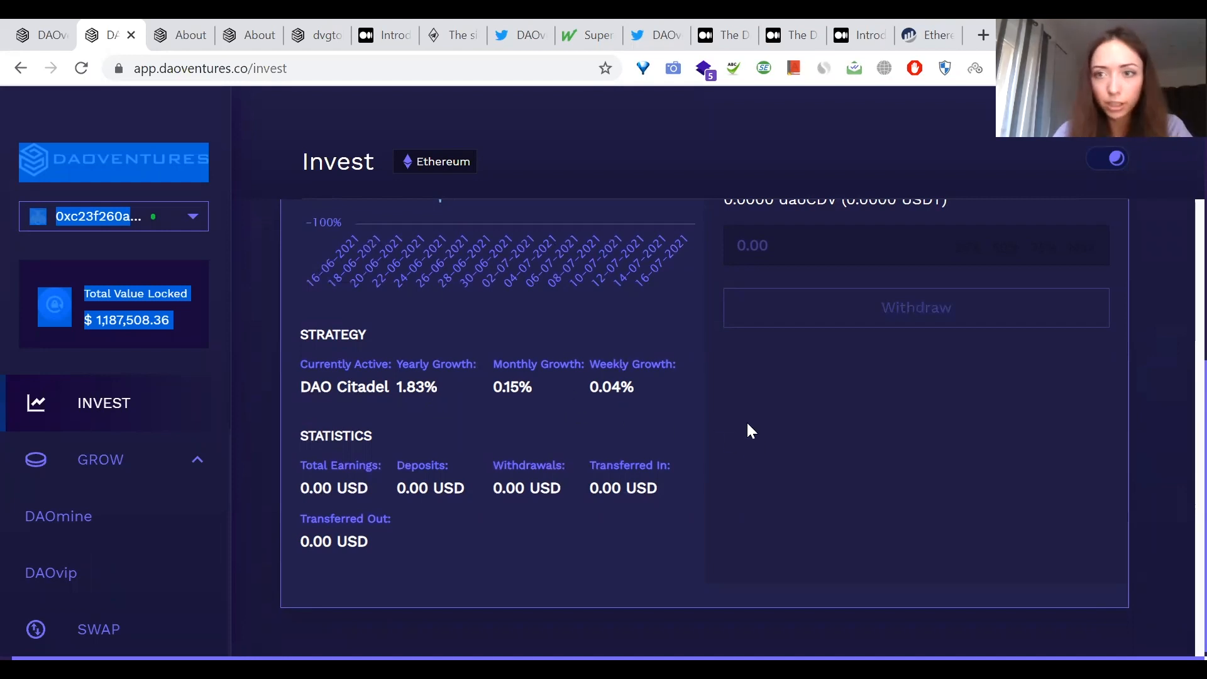
pyautogui.moveTo(631, 423)
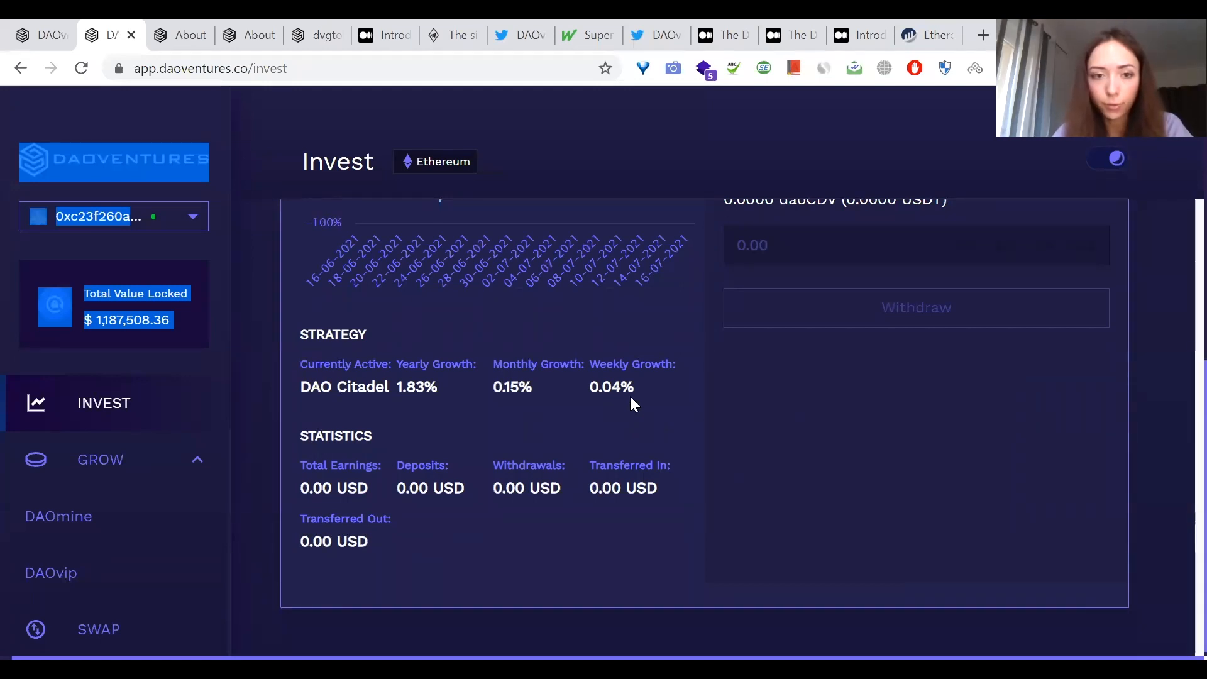
pyautogui.moveTo(538, 489)
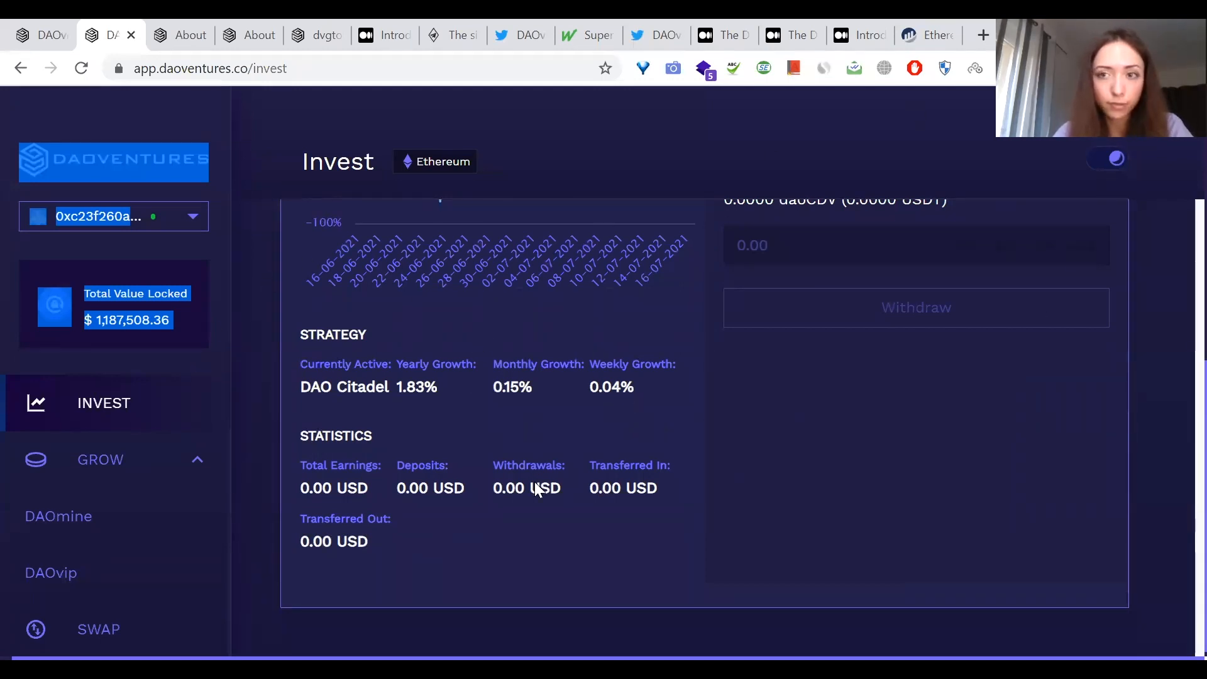
pyautogui.moveTo(869, 504)
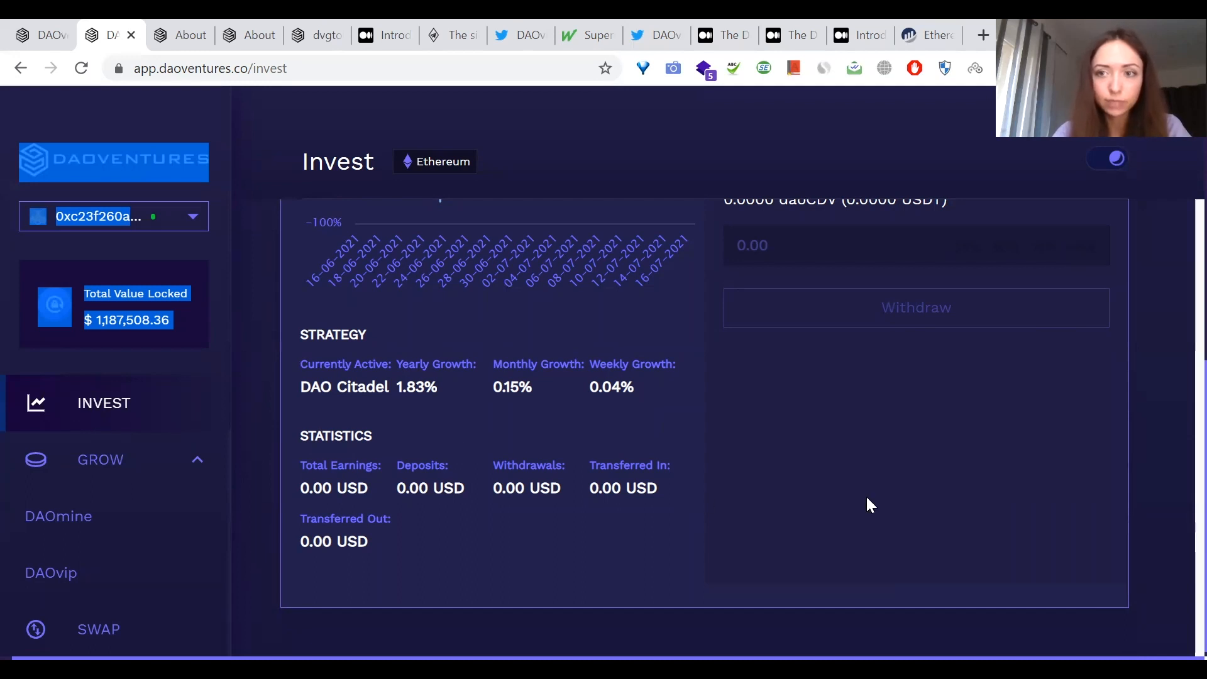
pyautogui.moveTo(1087, 306)
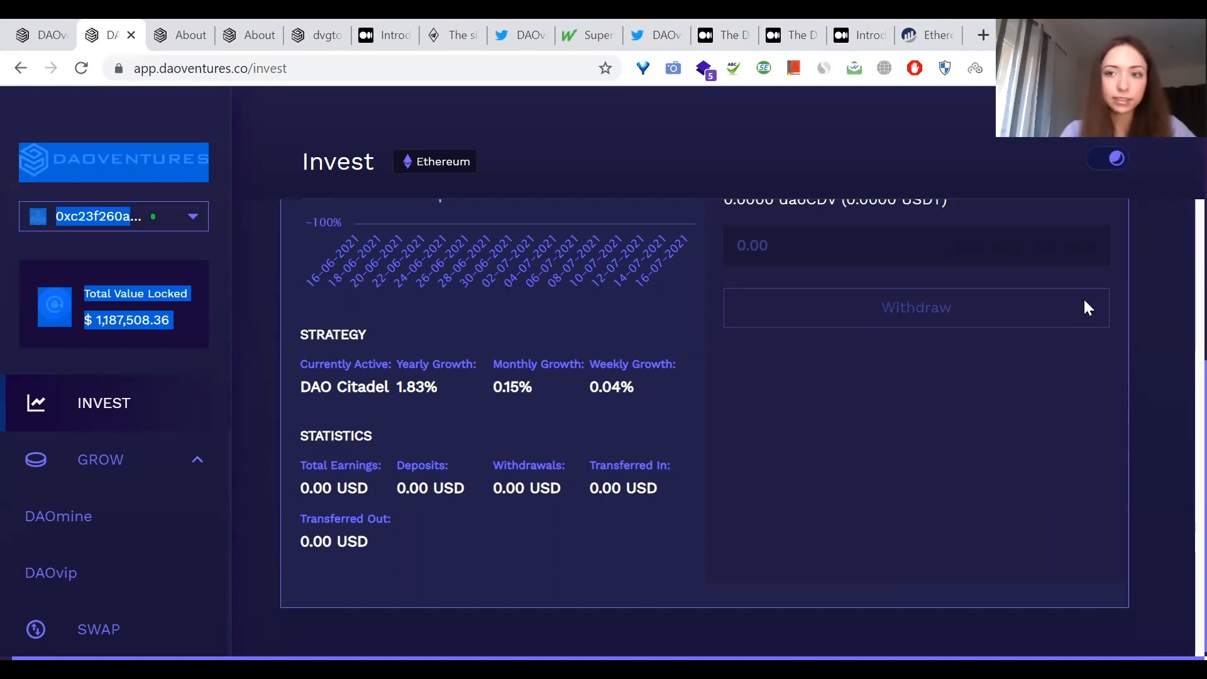
pyautogui.moveTo(1180, 178)
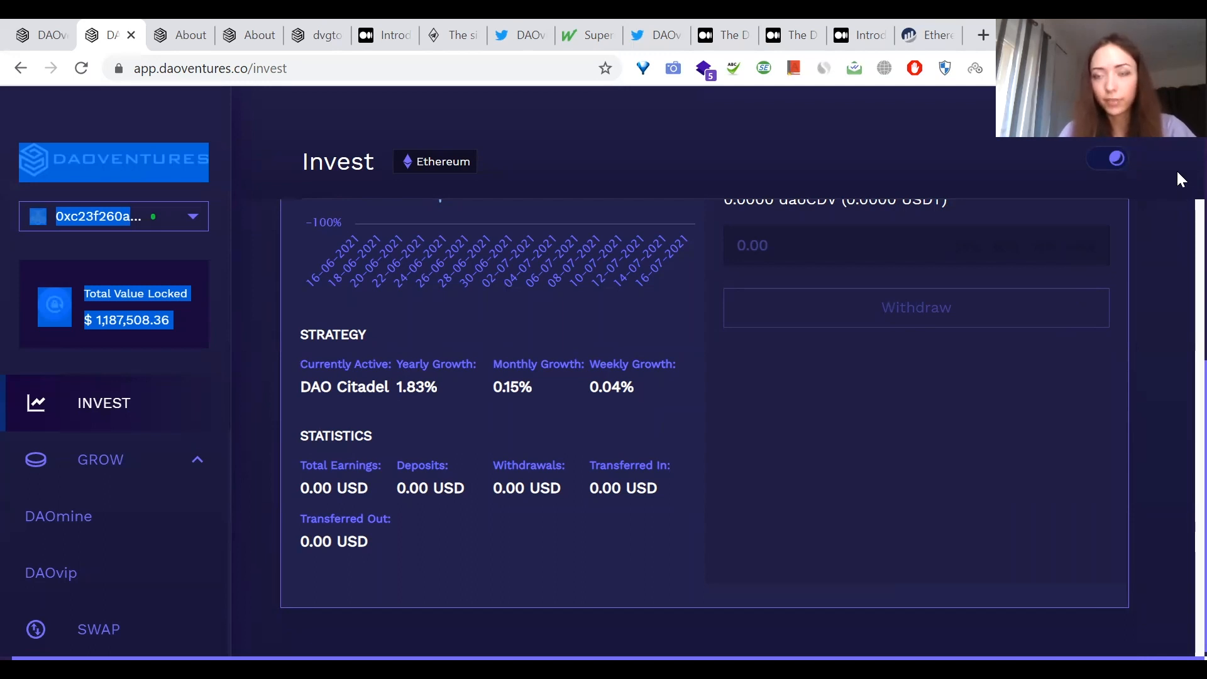
pyautogui.moveTo(1180, 177)
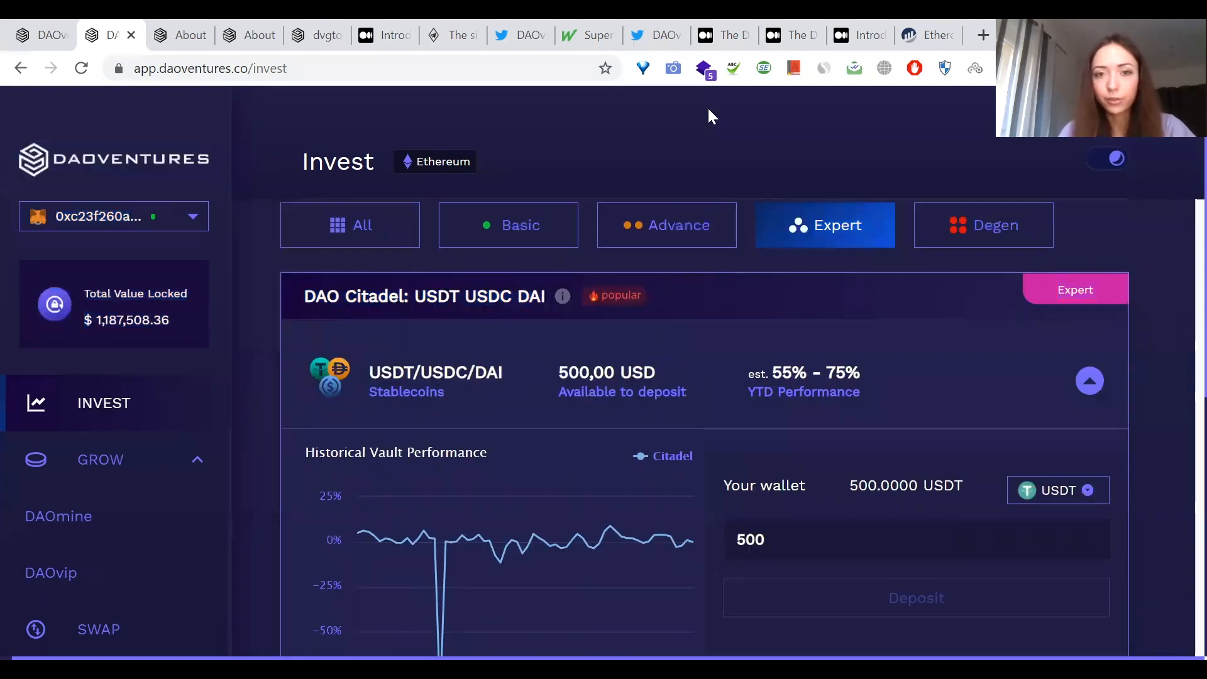
pyautogui.moveTo(899, 158)
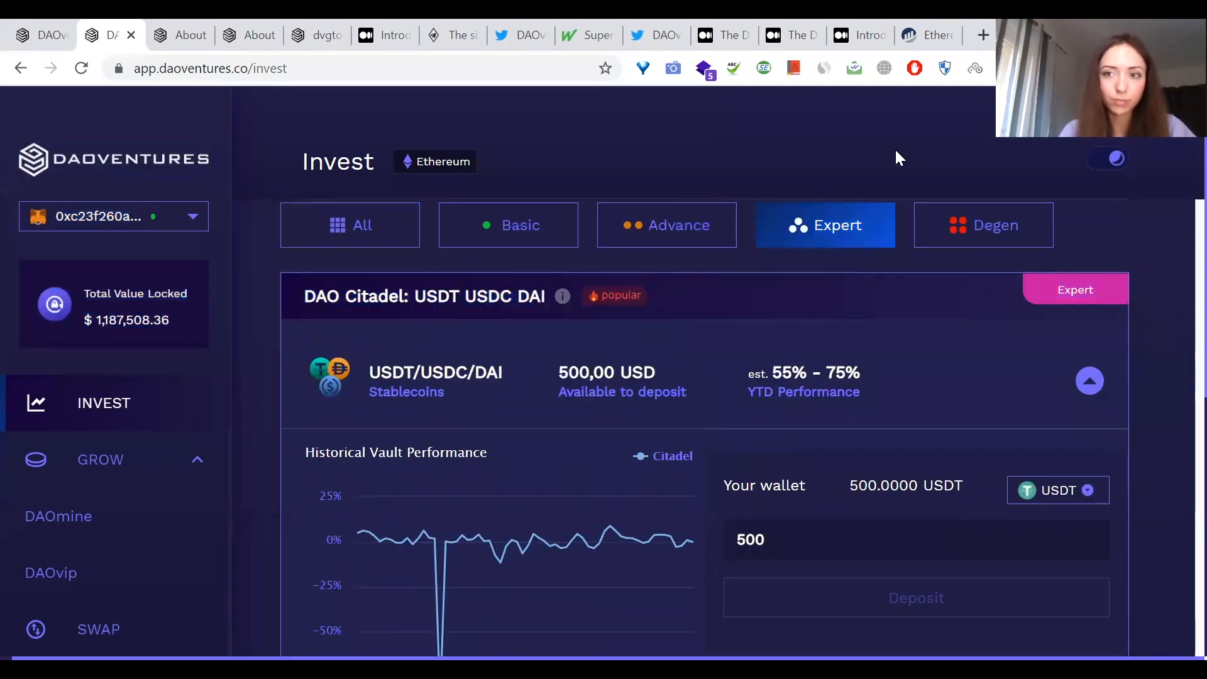
pyautogui.moveTo(963, 336)
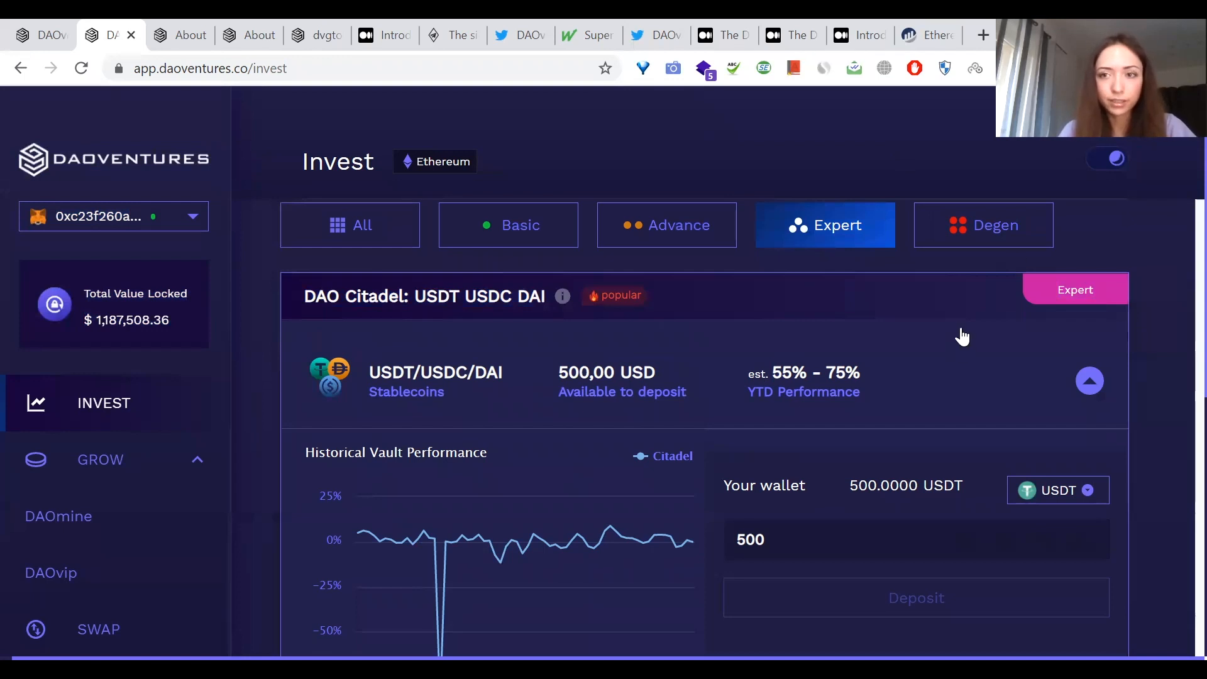
pyautogui.moveTo(827, 619)
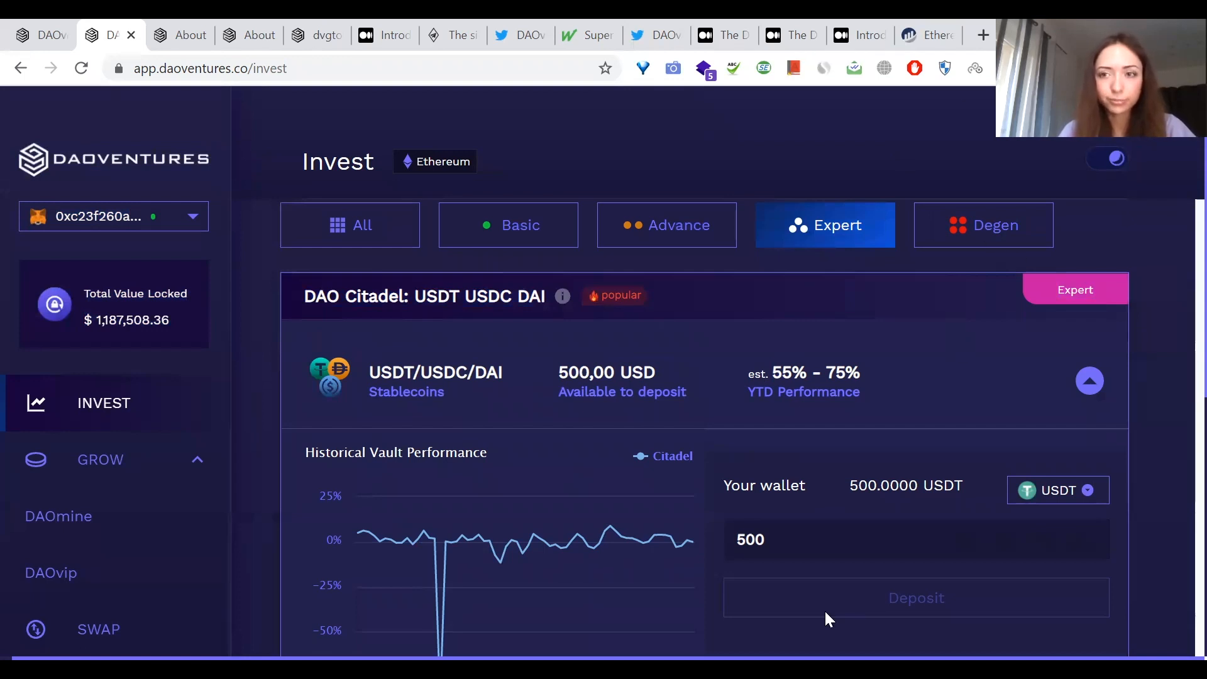
pyautogui.moveTo(1008, 242)
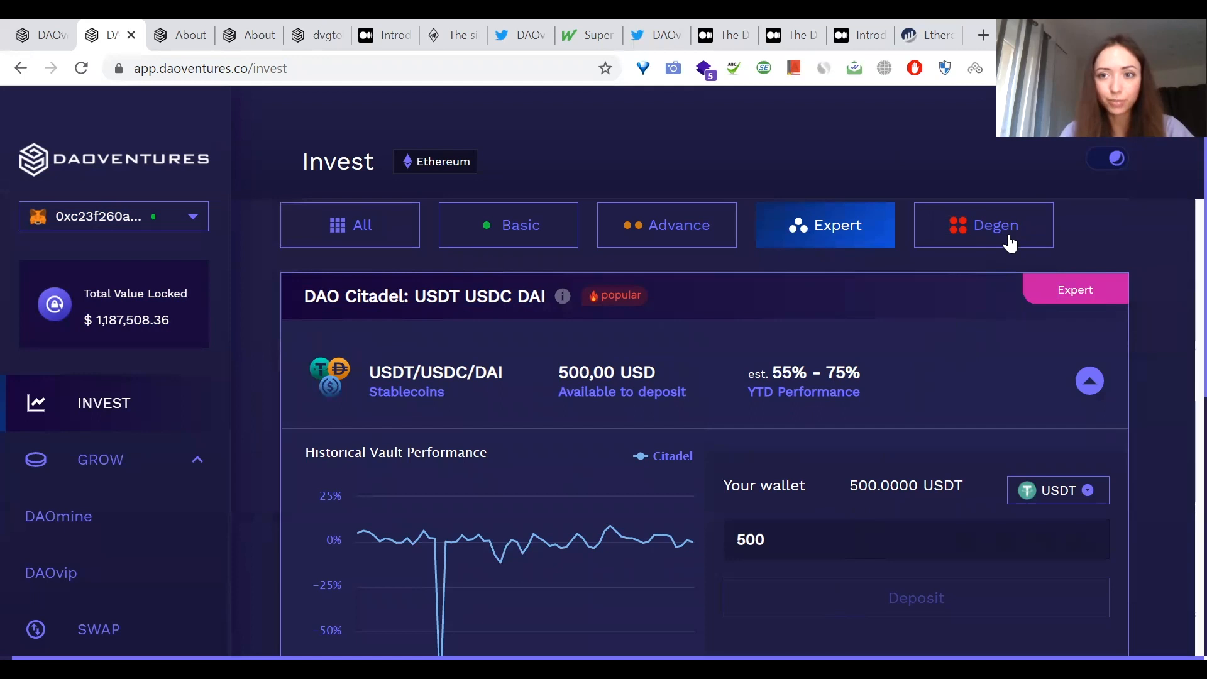
pyautogui.moveTo(861, 601)
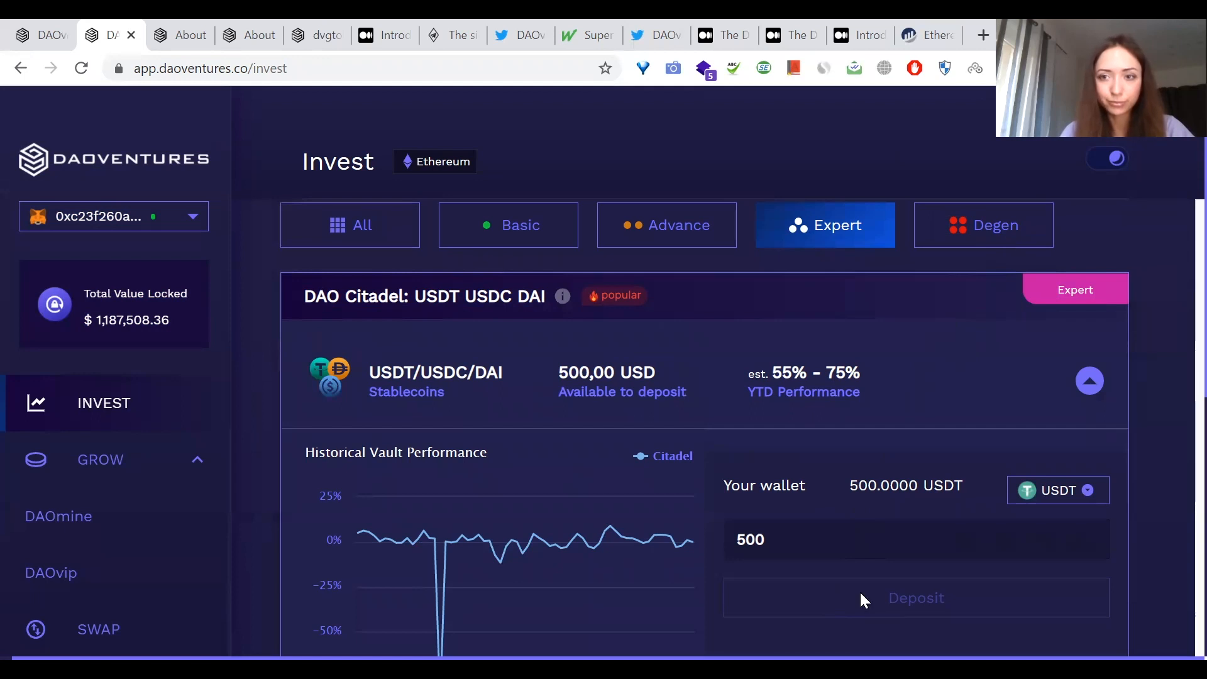
pyautogui.scroll(-3)
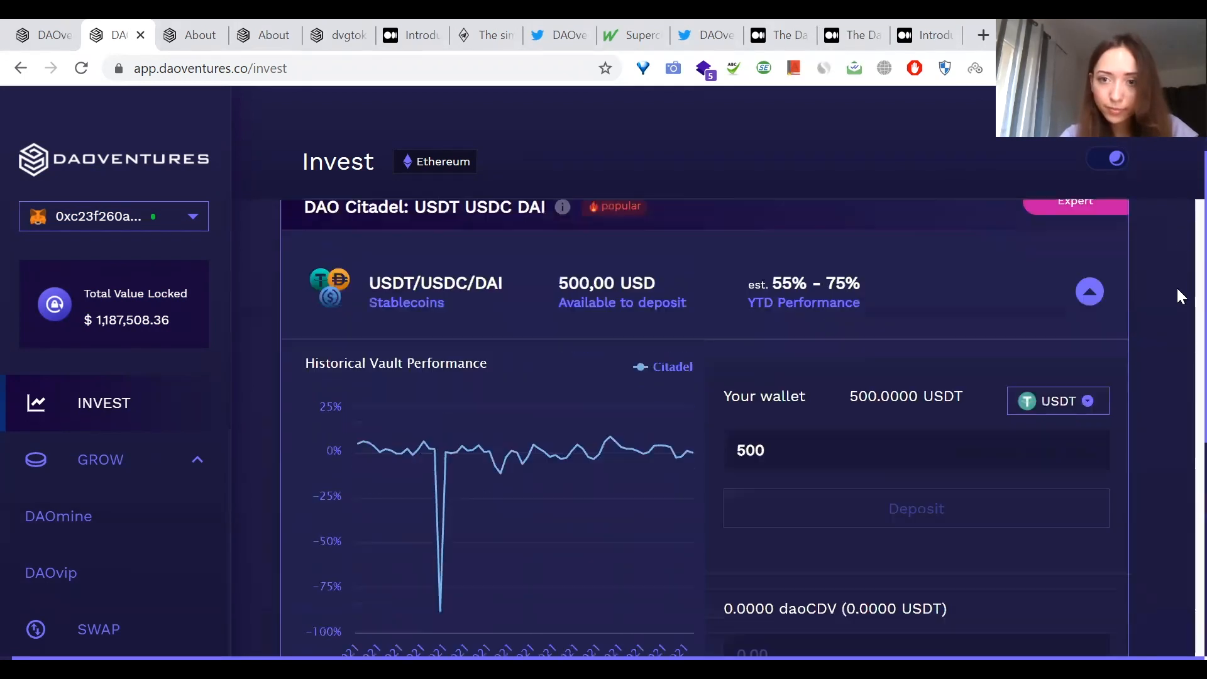
pyautogui.scroll(-3)
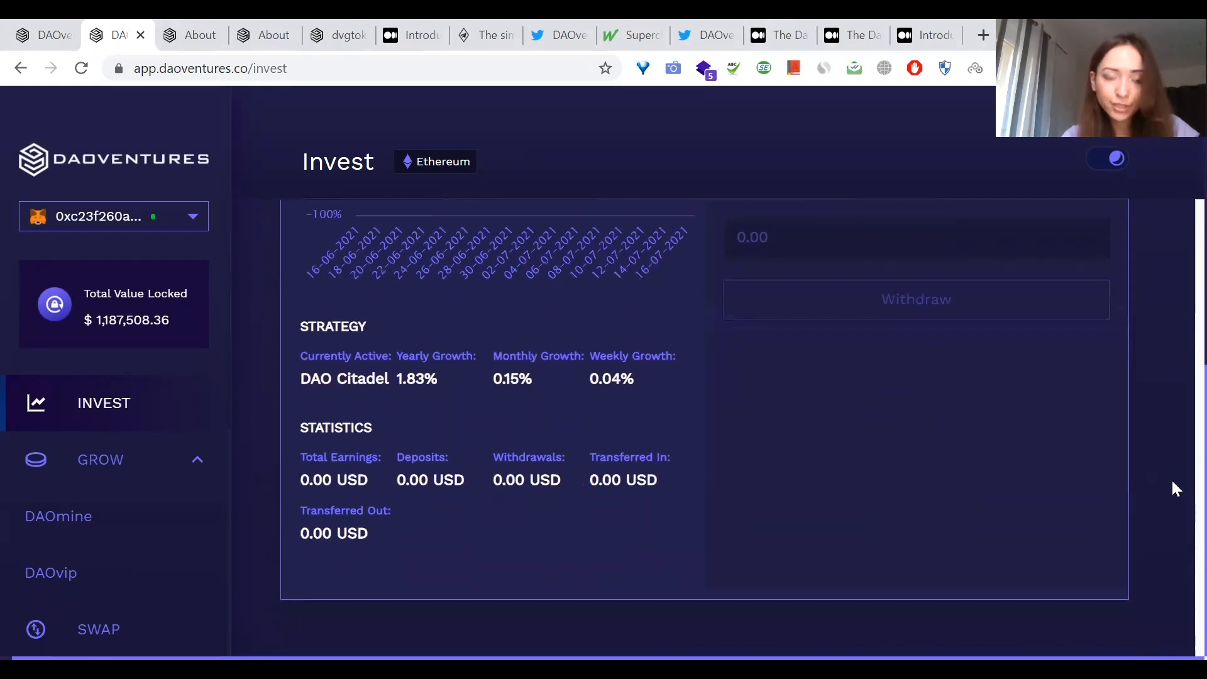
pyautogui.click(1087, 257)
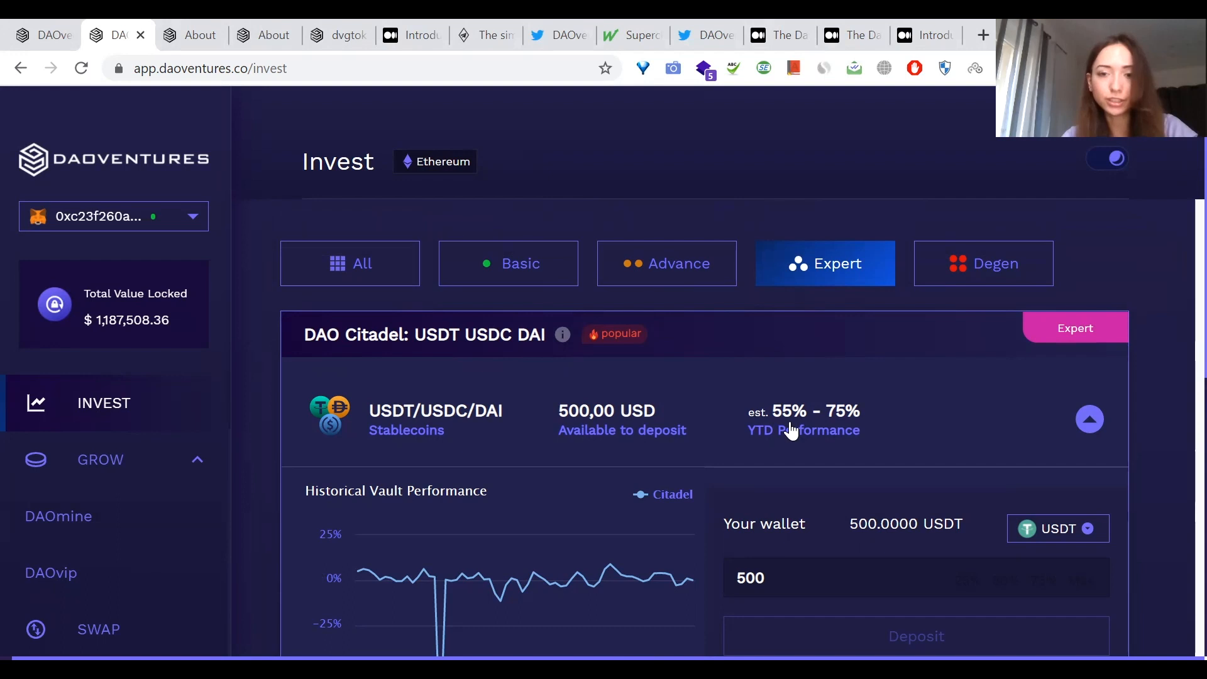
pyautogui.moveTo(387, 103)
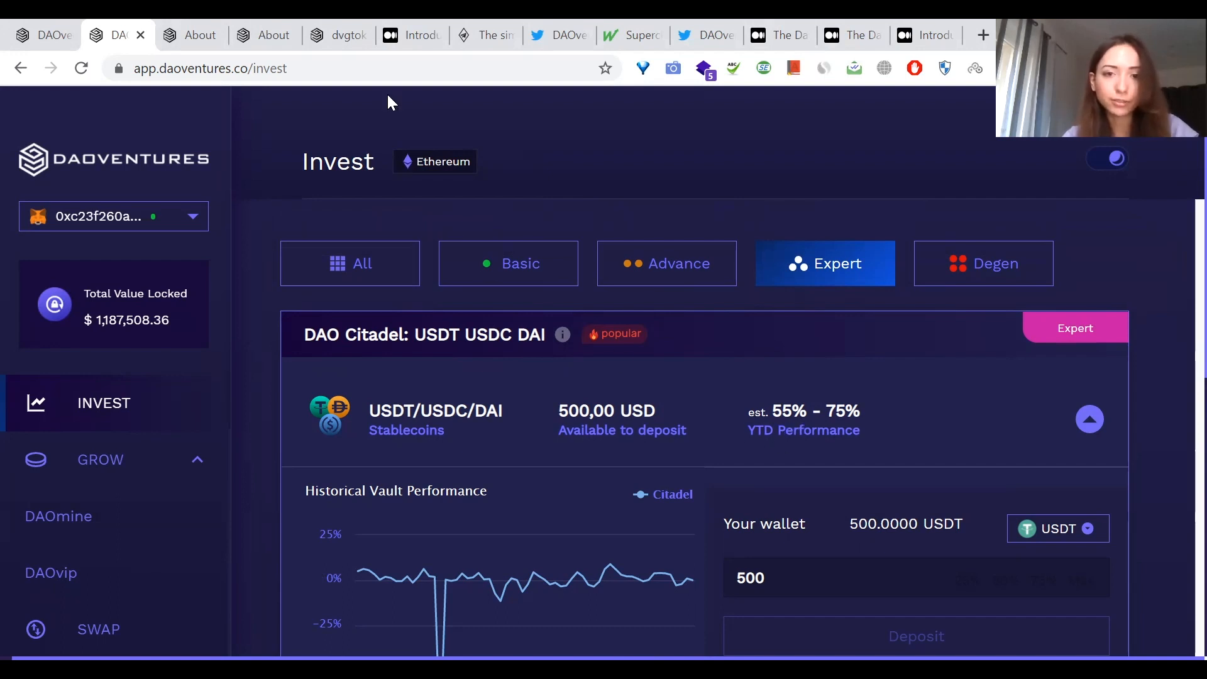
pyautogui.moveTo(529, 206)
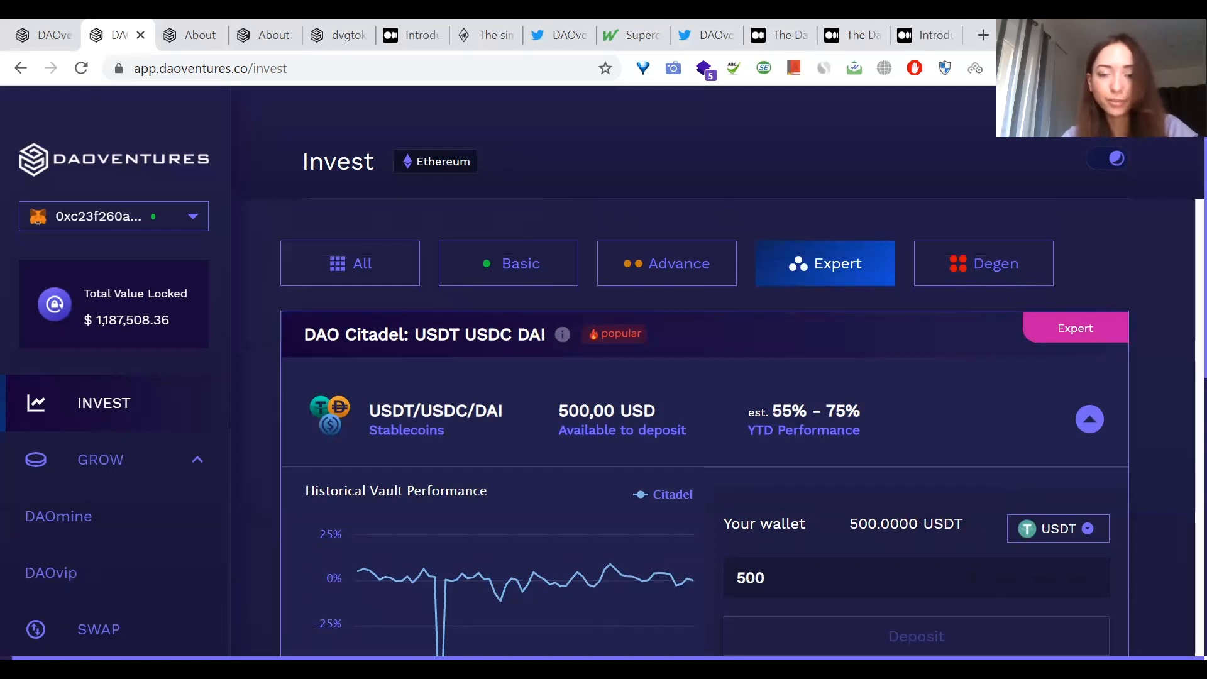
pyautogui.moveTo(716, 412)
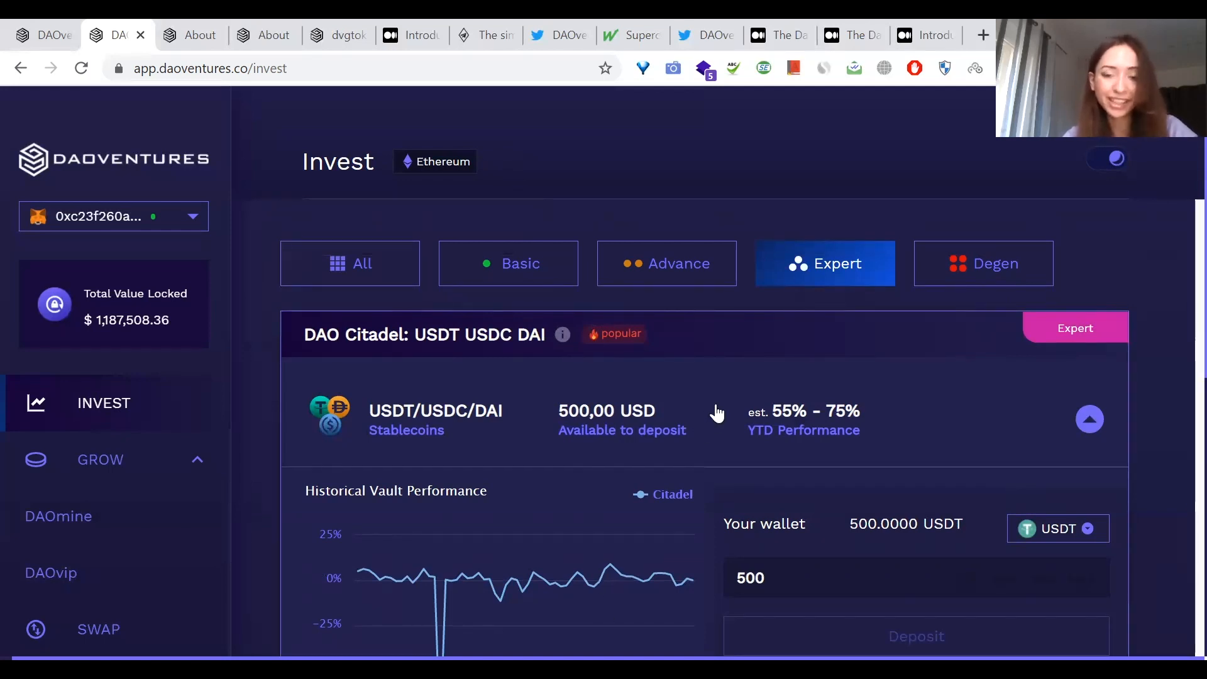